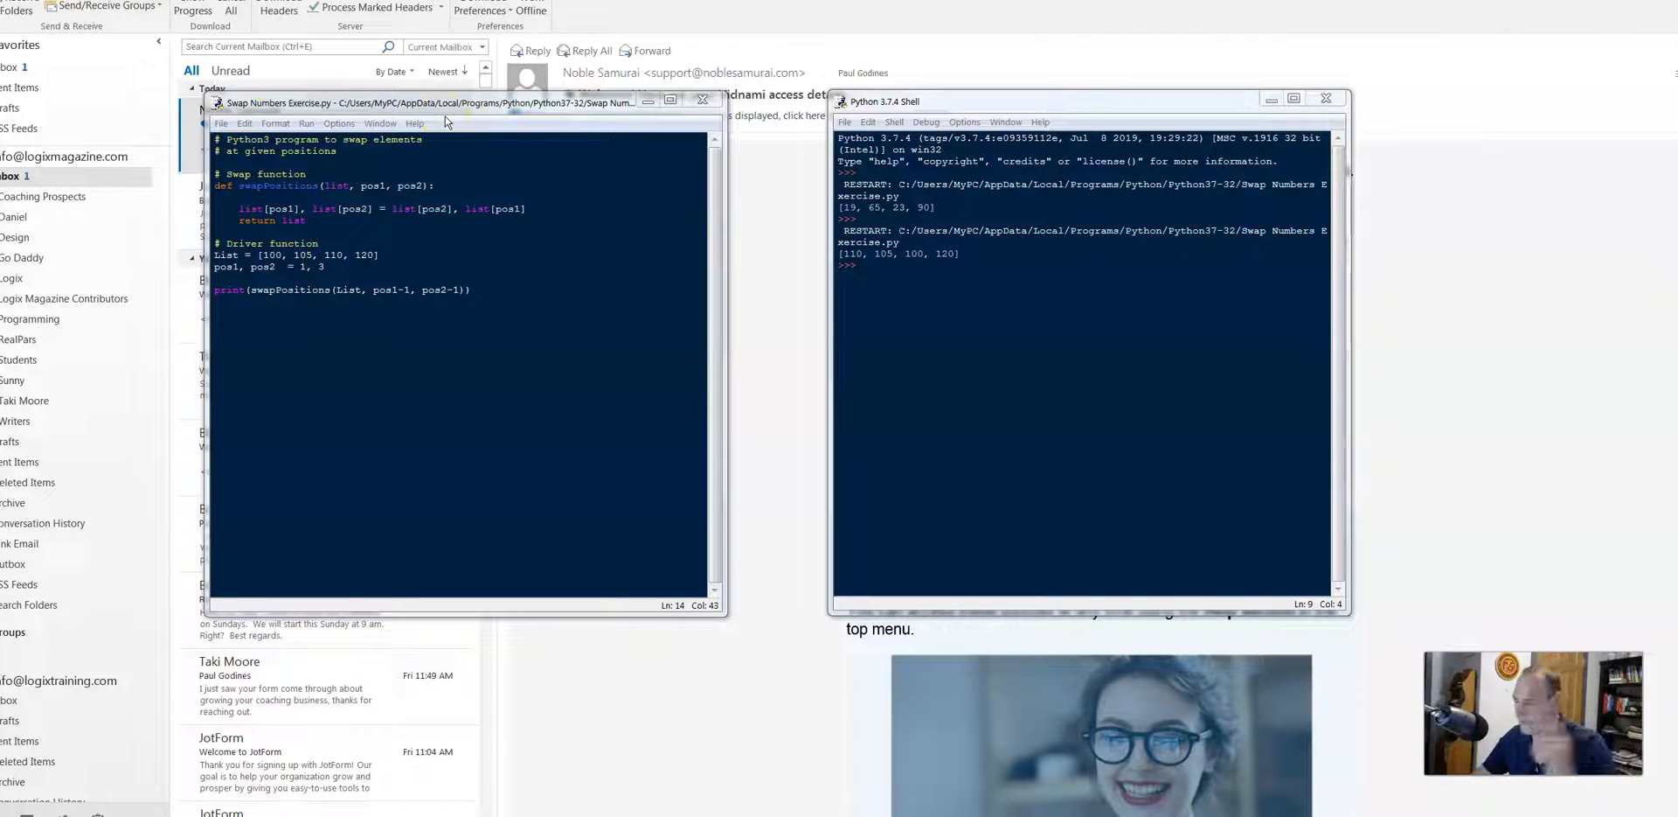
{"action": "mouse_move", "coordinate": [570, 146]}
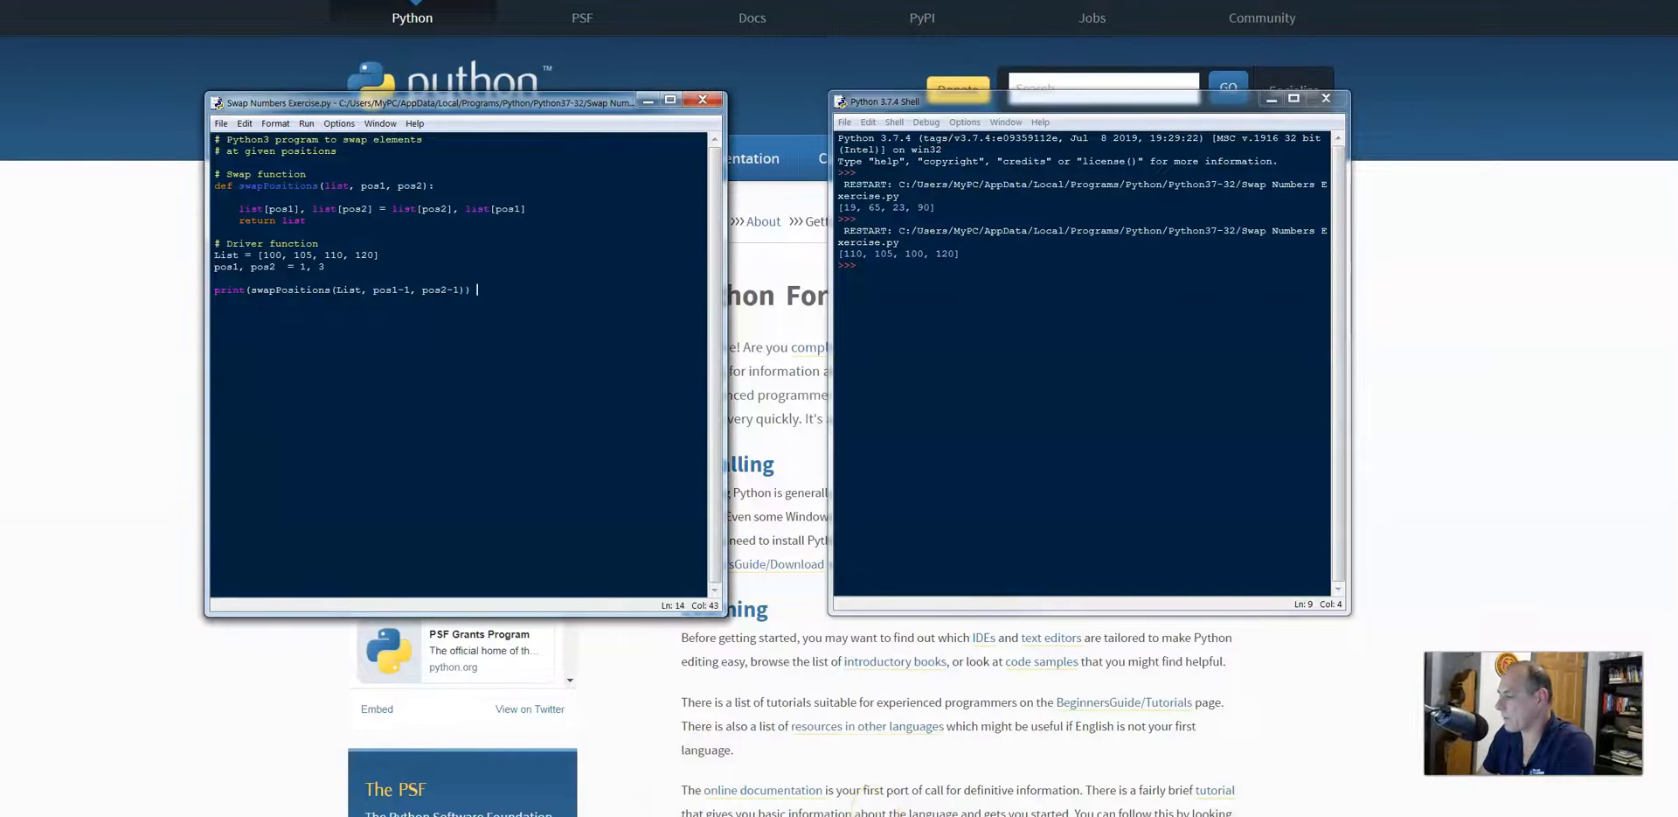
Switch from the IDLE windows to the browser's Google results for 'sample python code'.
{"action": "left_click_drag", "start_coordinate": [429, 102], "coordinate": [450, 98]}
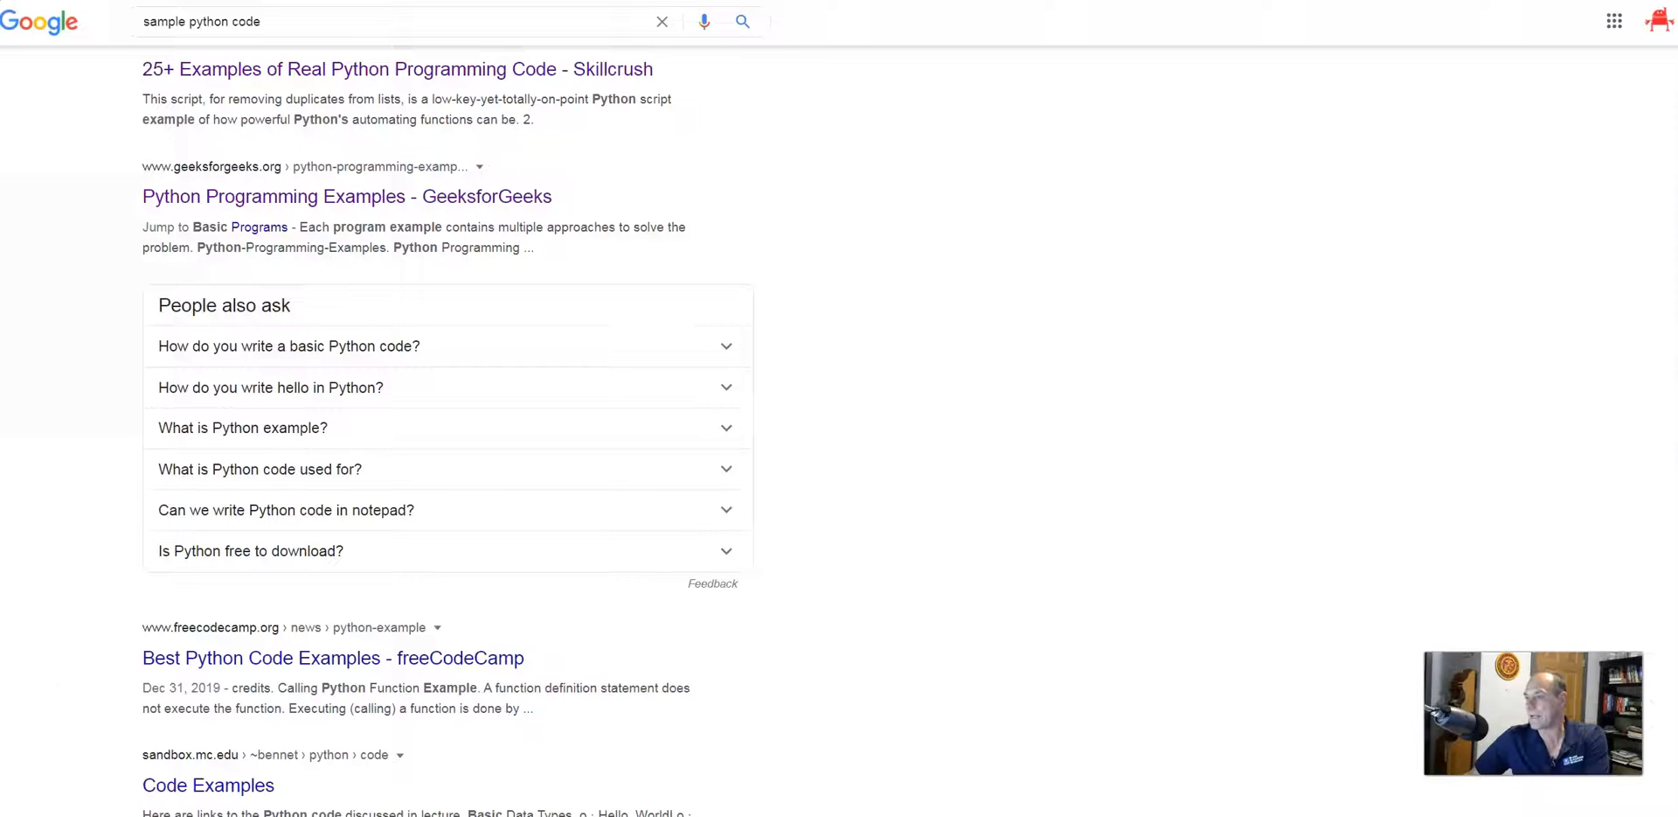
Open the GeeksforGeeks swap-two-elements article and highlight its Approach #1 swap code.
{"action": "left_click", "coordinate": [346, 196]}
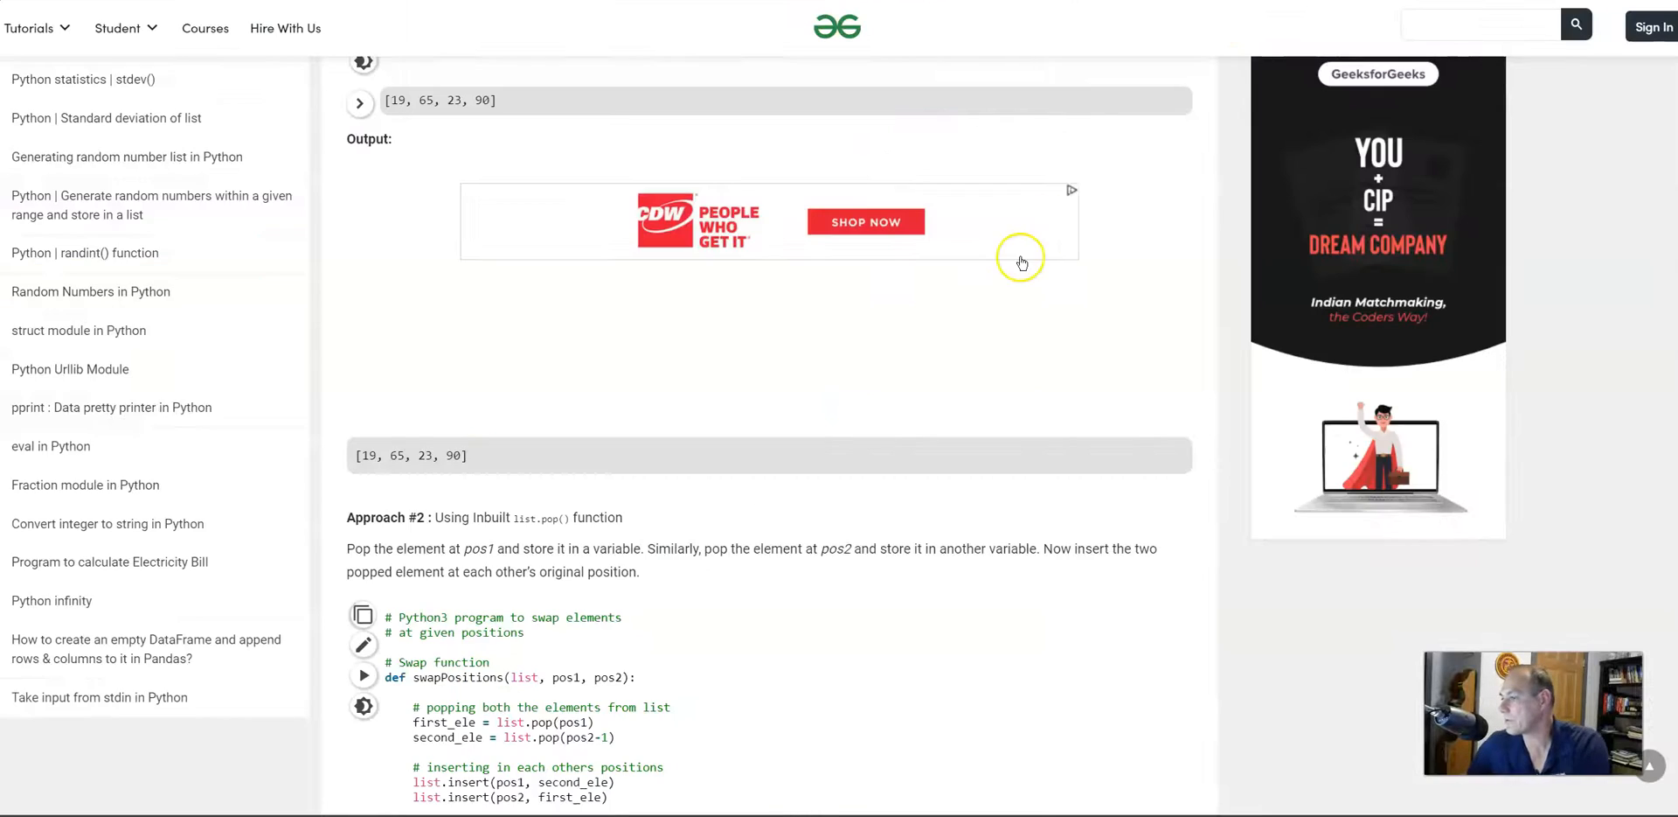
{"action": "scroll", "scroll_direction": "up", "scroll_amount": 3}
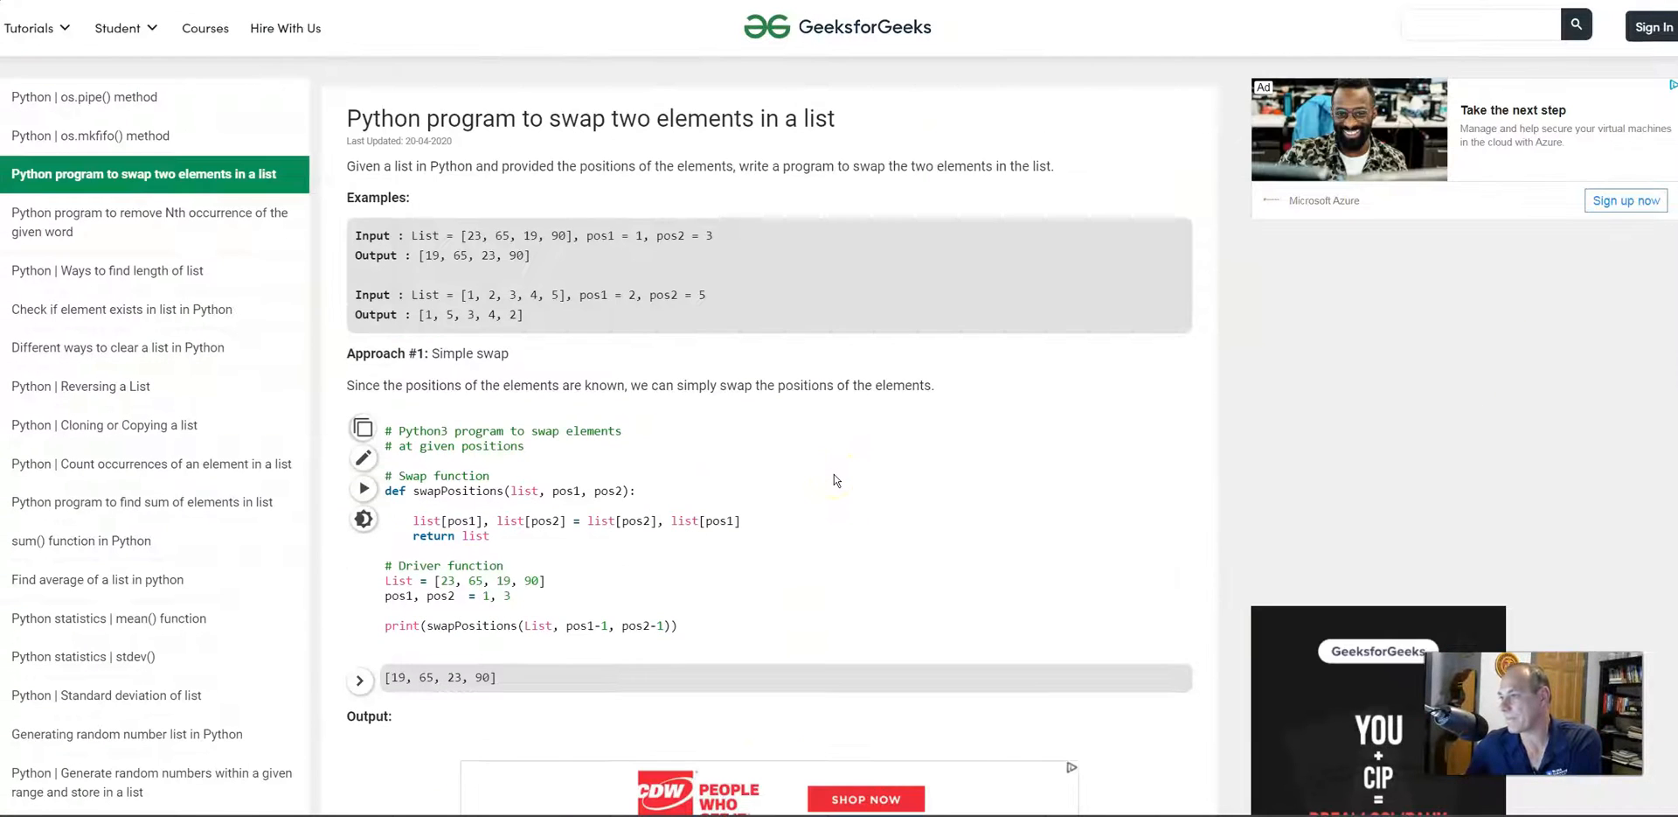
{"action": "mouse_move", "coordinate": [696, 218]}
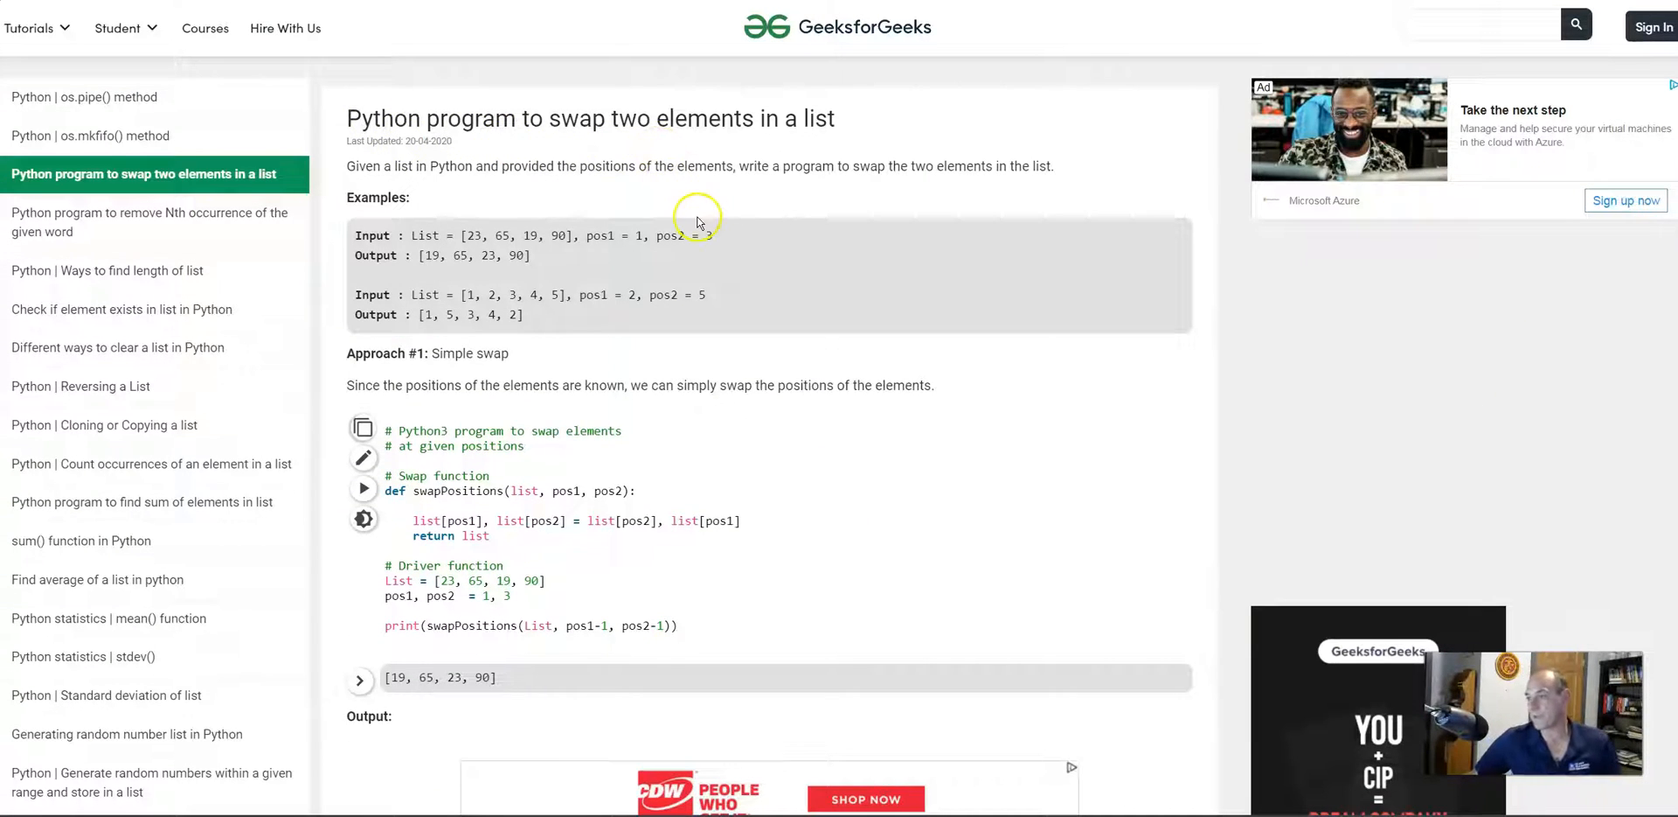
{"action": "scroll", "scroll_direction": "down", "scroll_amount": 3}
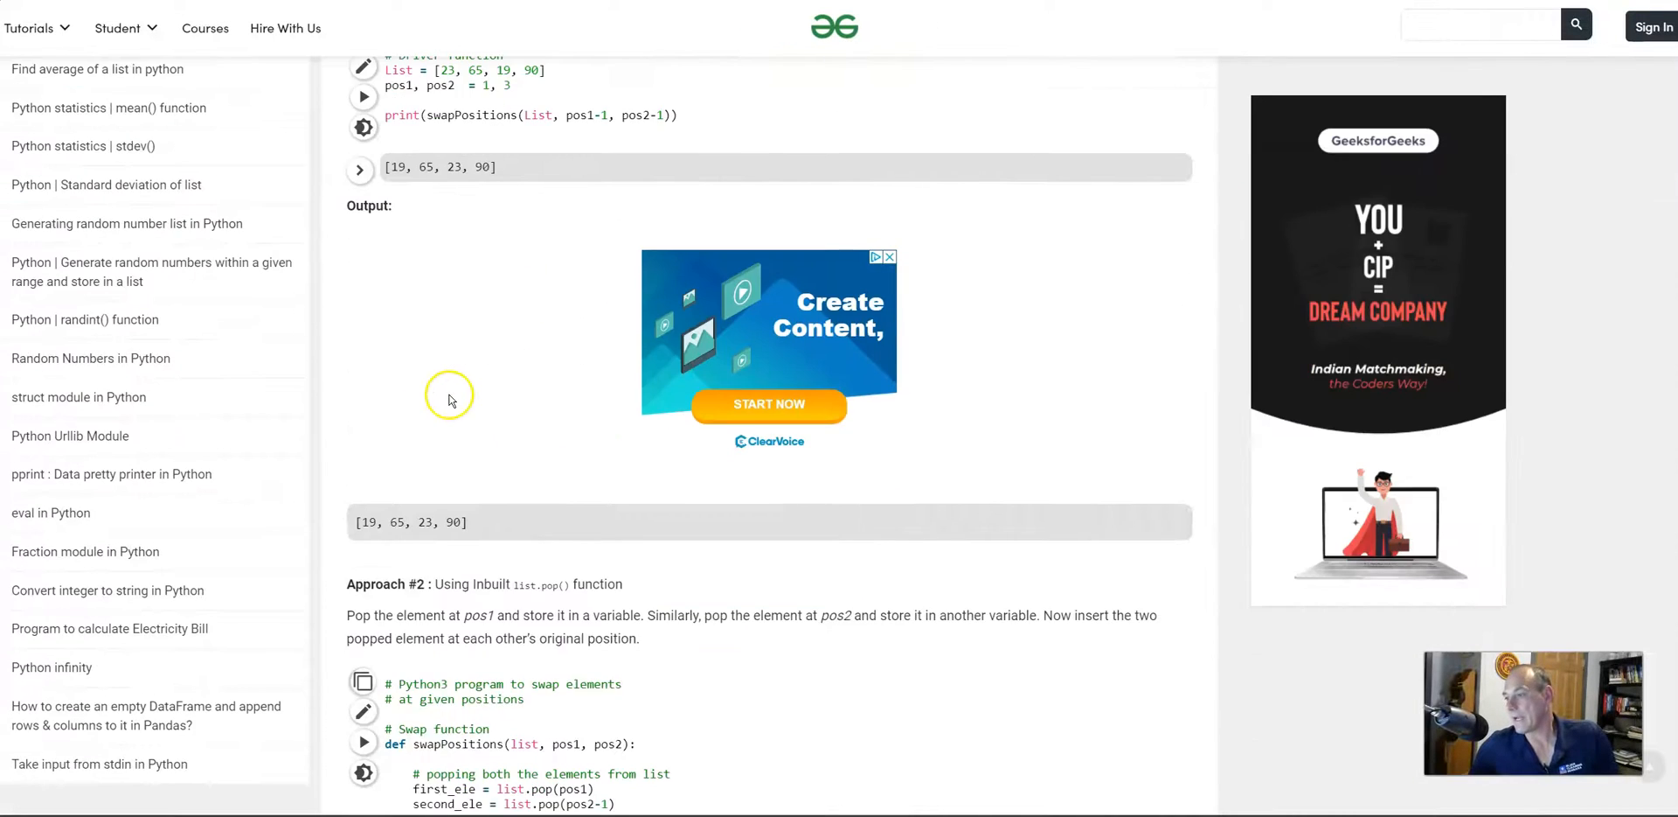
{"action": "scroll", "scroll_direction": "up", "scroll_amount": 3}
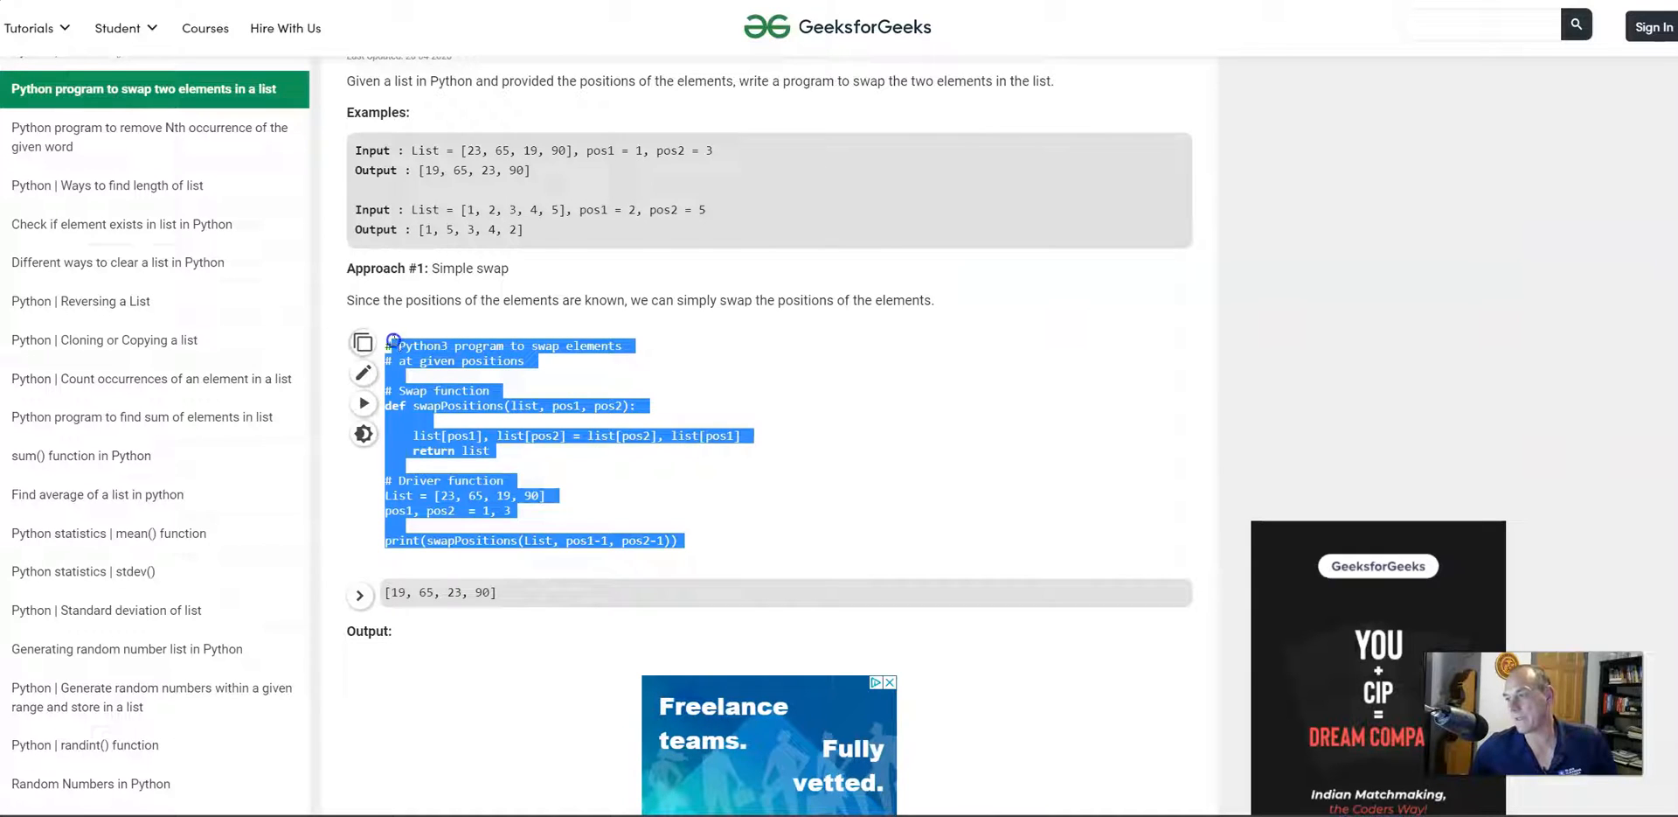
{"action": "mouse_move", "coordinate": [1418, 141]}
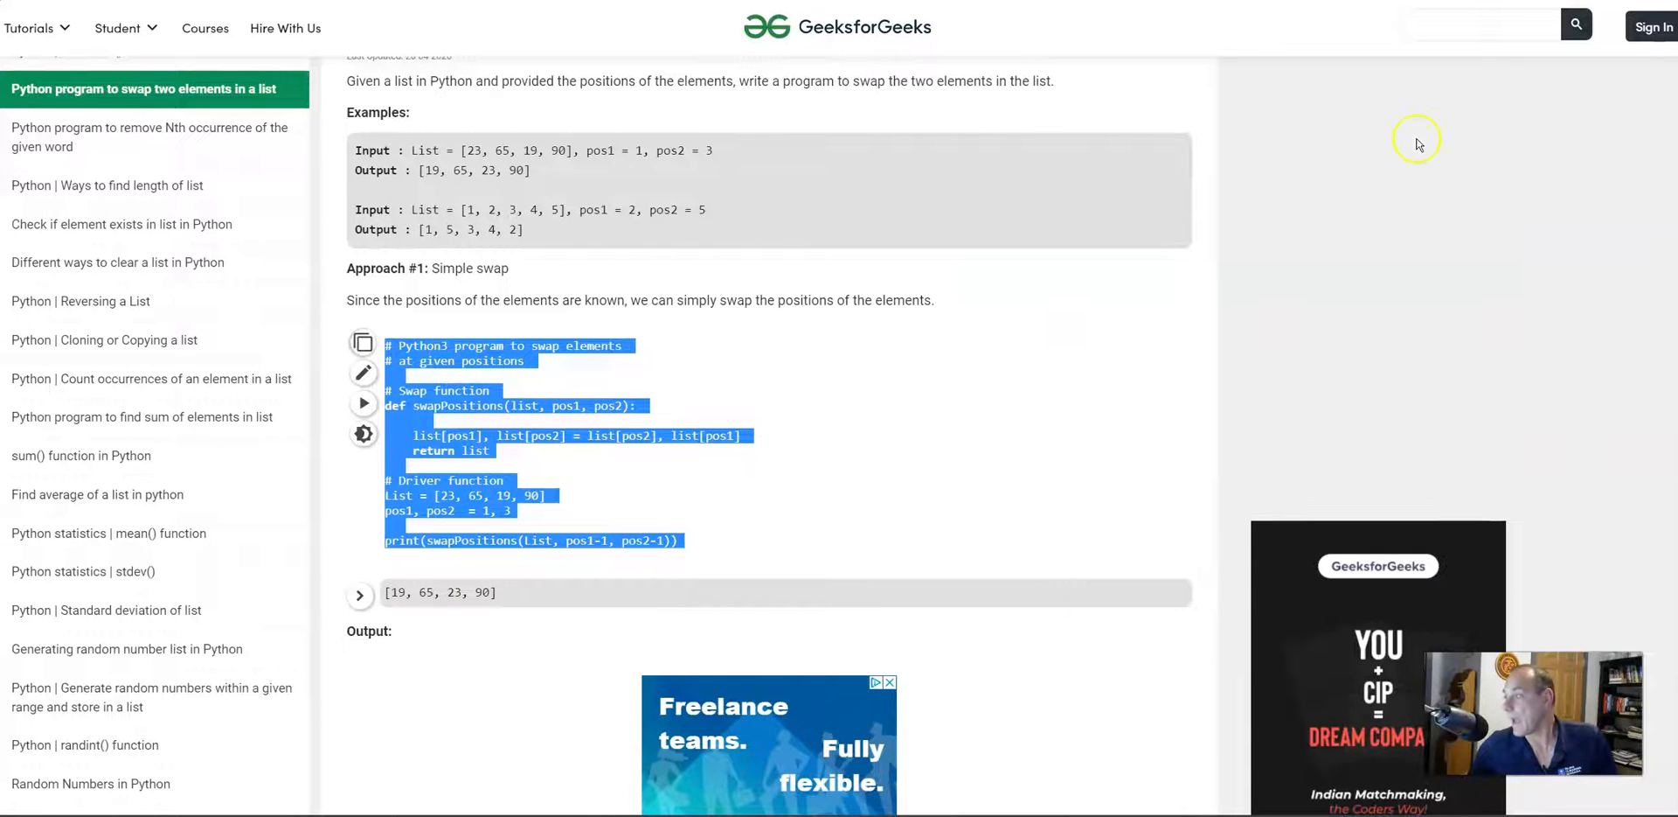
{"action": "left_click", "coordinate": [363, 404]}
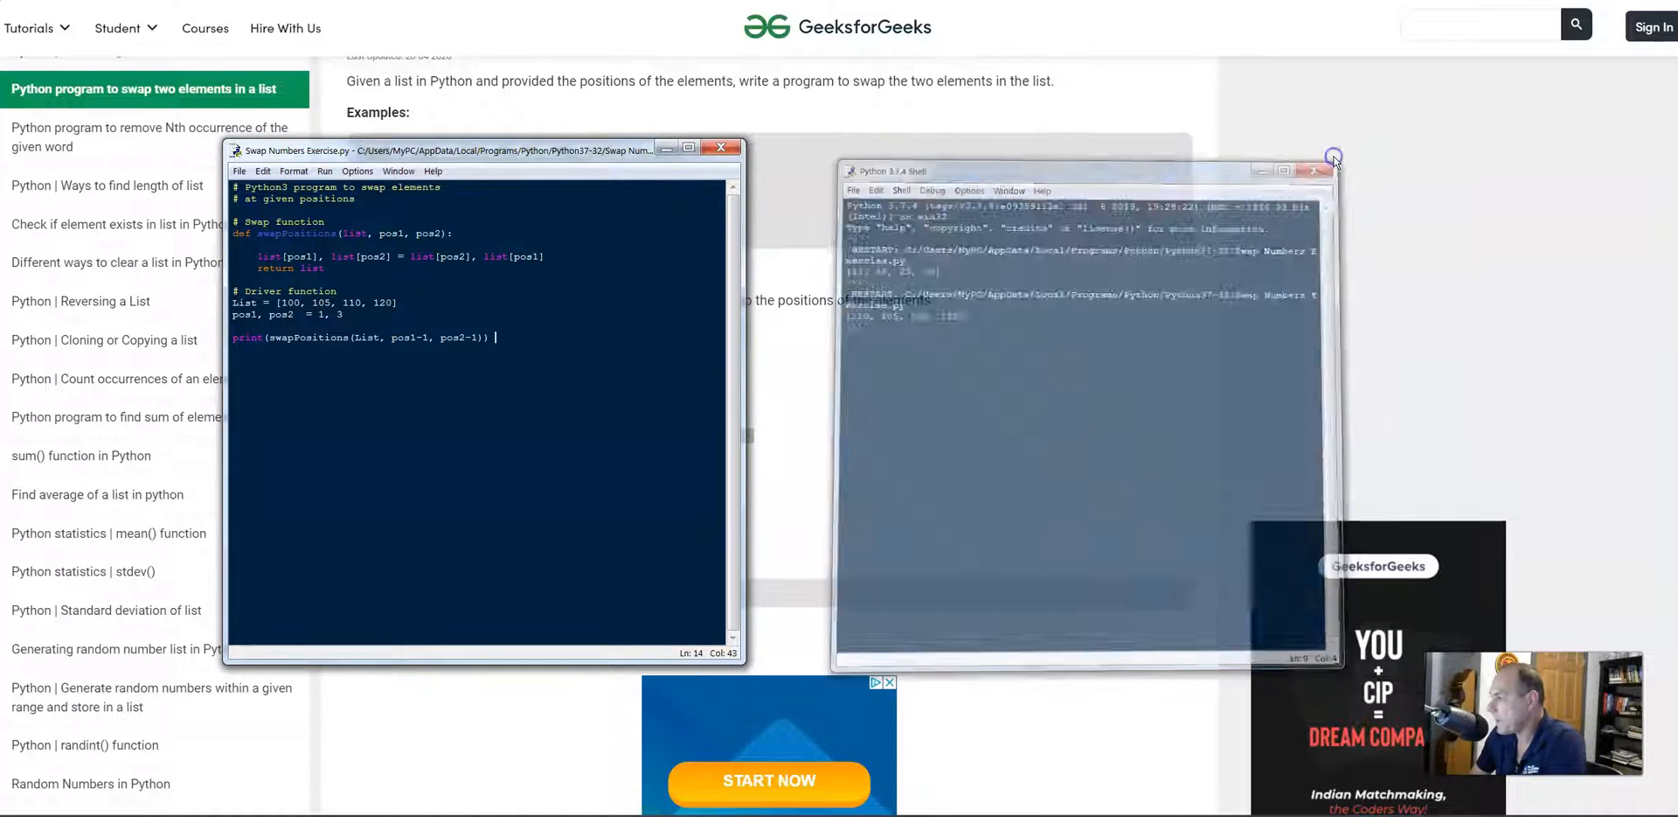
Edit the swap script's driver list values to read 100, 200, 300, 400.
{"action": "left_click", "coordinate": [1334, 159]}
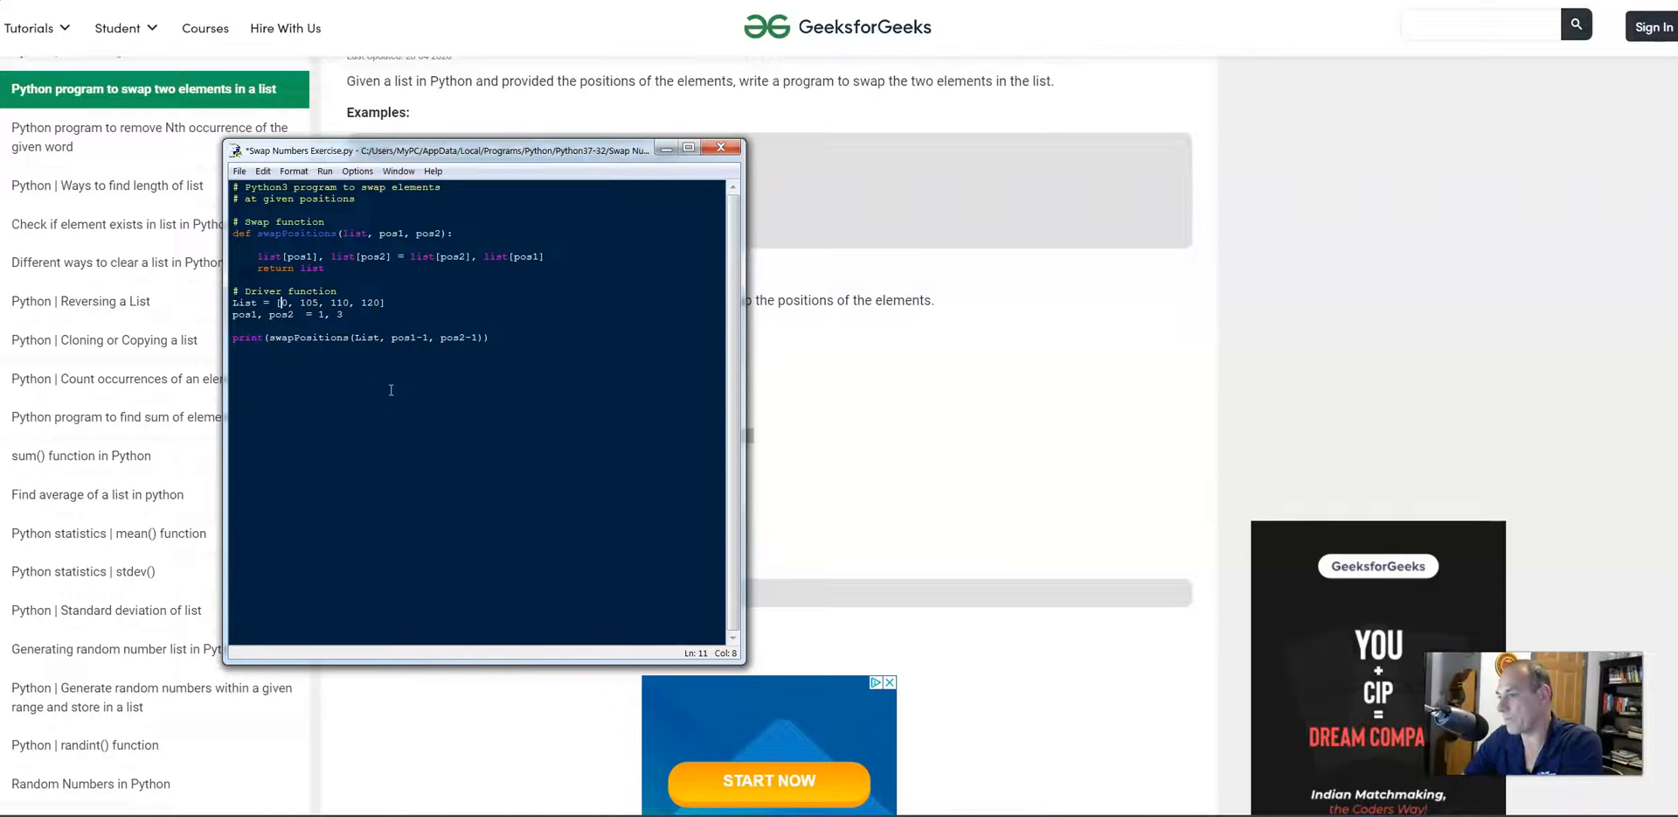
{"action": "type", "text": "00"}
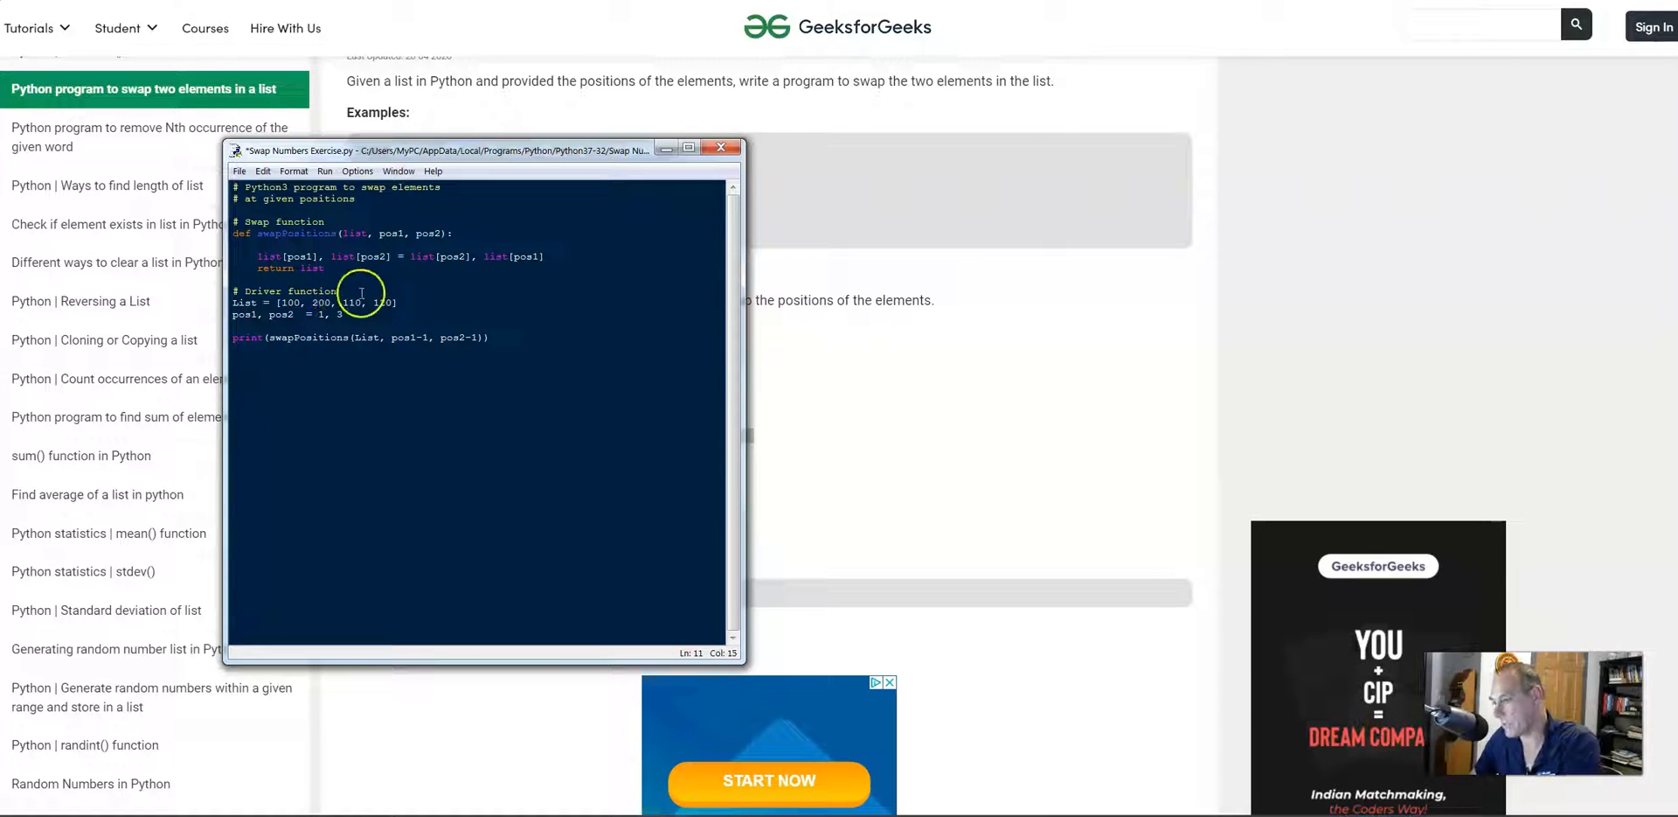
{"action": "double_click", "coordinate": [351, 302]}
{"action": "type", "text": "30"}
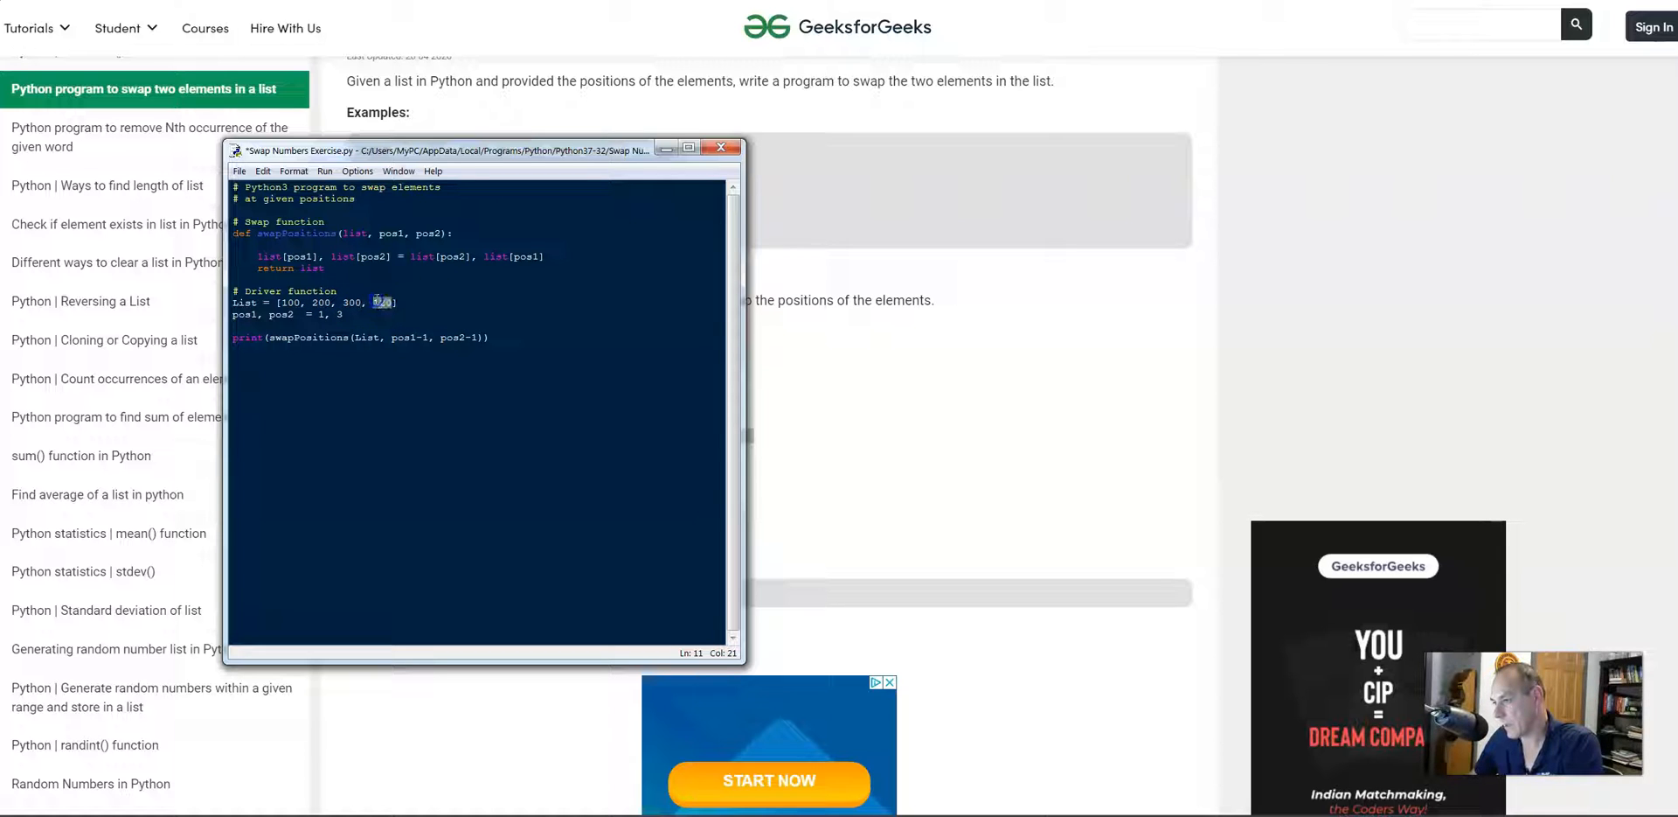
{"action": "type", "text": "400"}
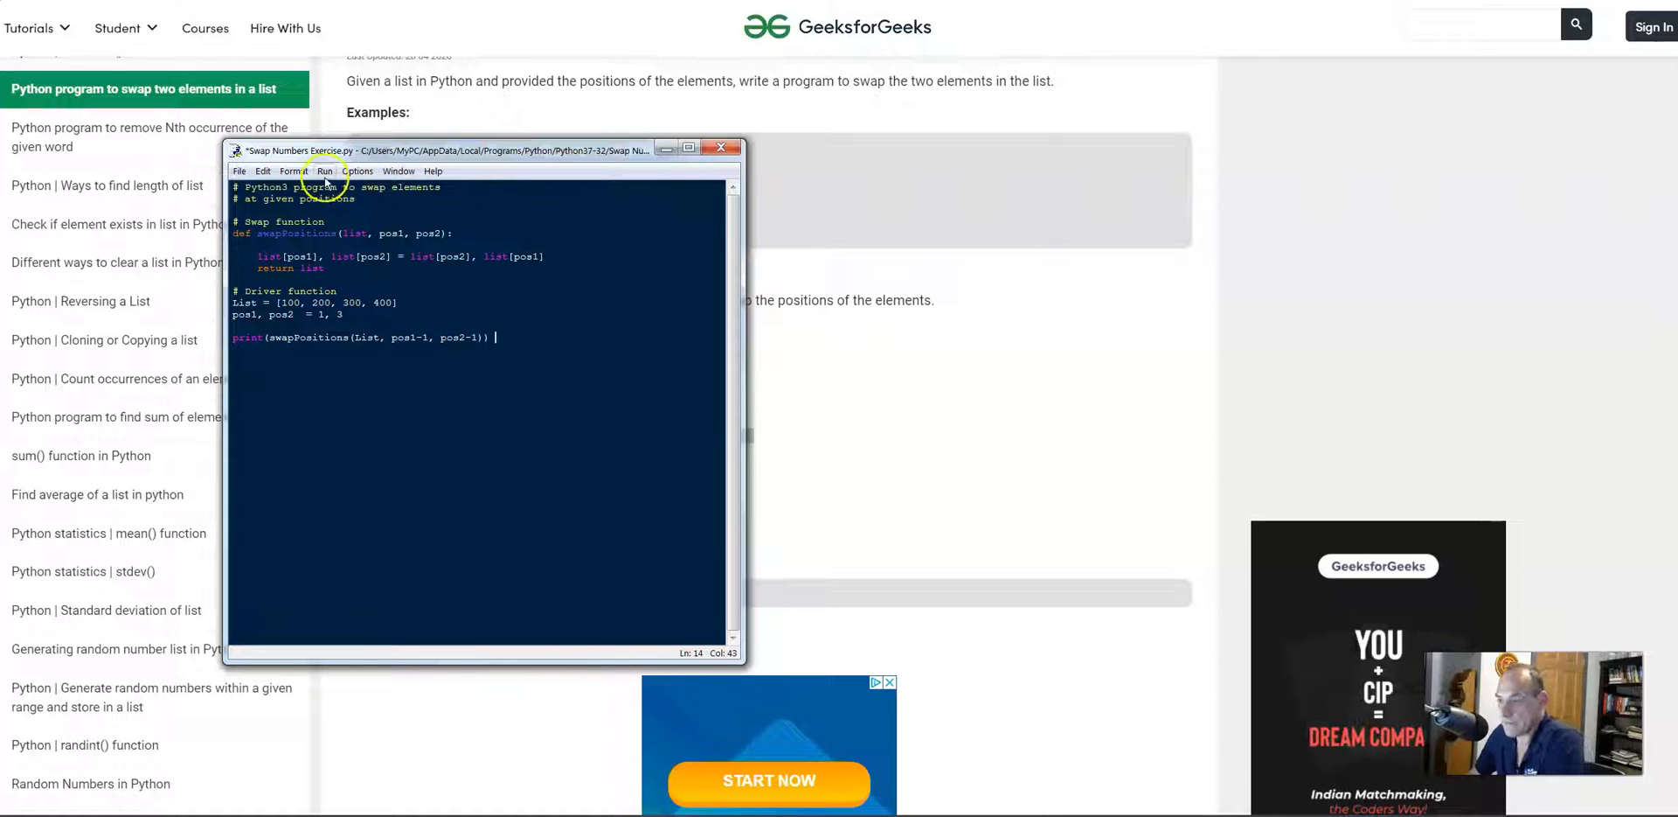
Run the edited swap script via Run Module, saving first, so the shell prints the swapped list.
{"action": "left_click", "coordinate": [325, 171]}
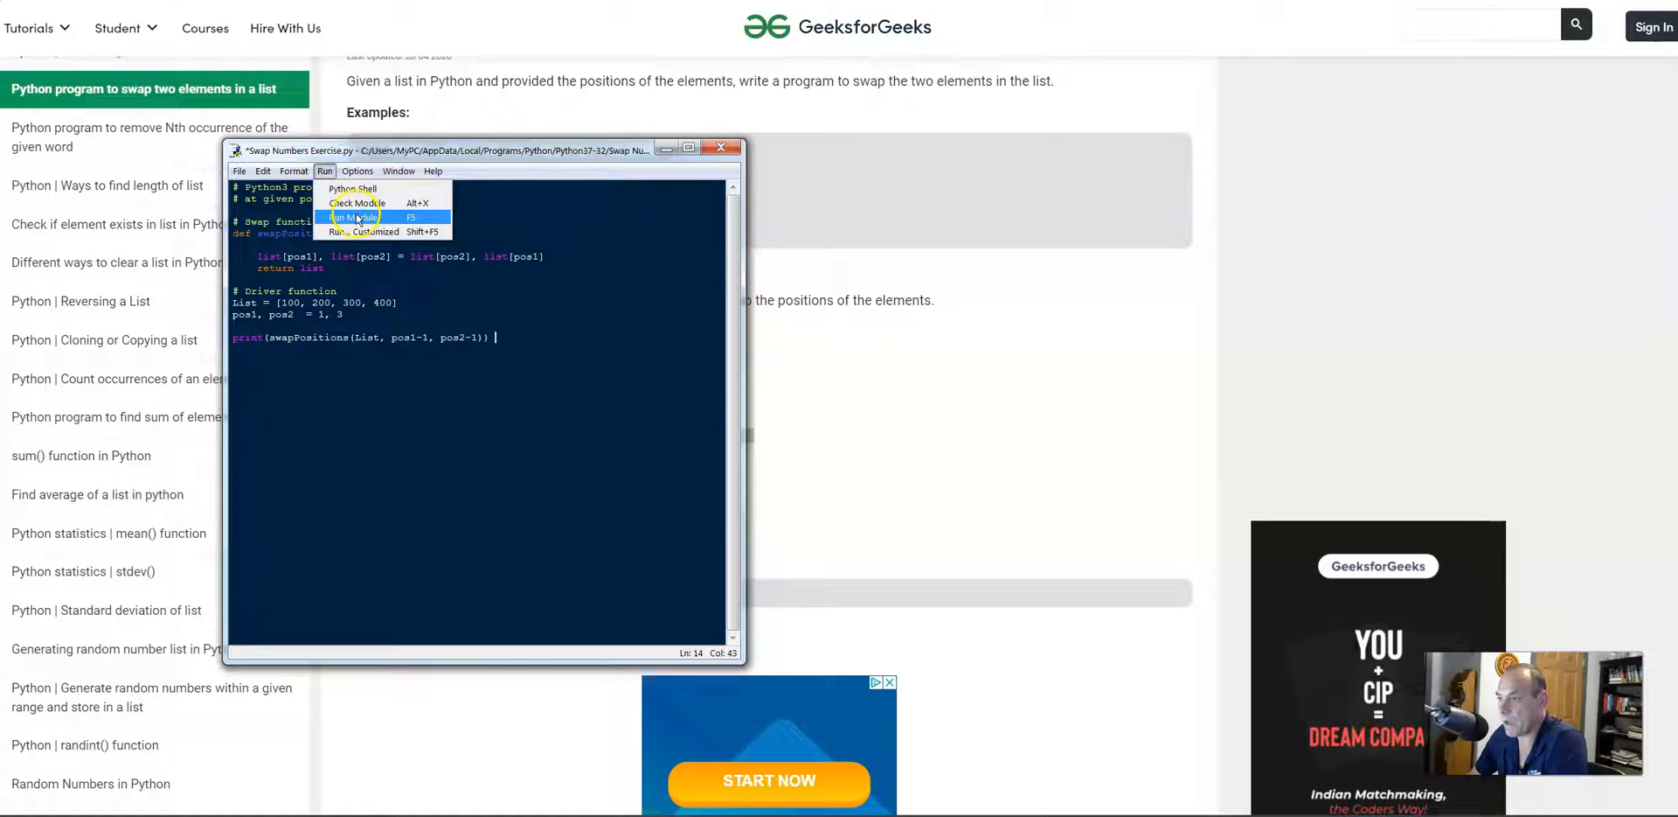
{"action": "left_click", "coordinate": [357, 217]}
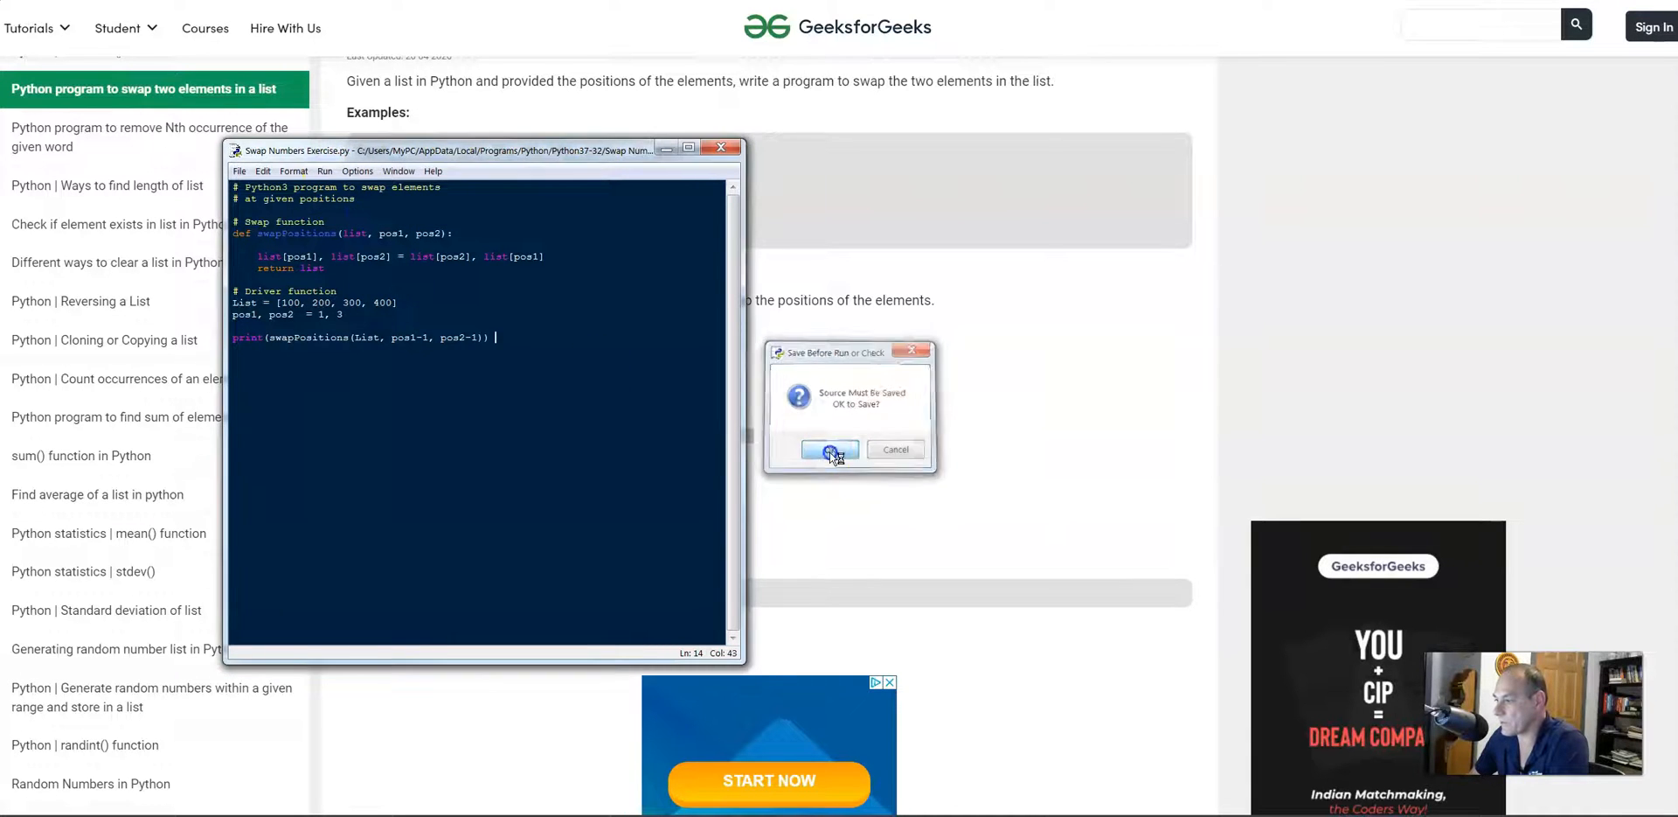
{"action": "left_click", "coordinate": [828, 448]}
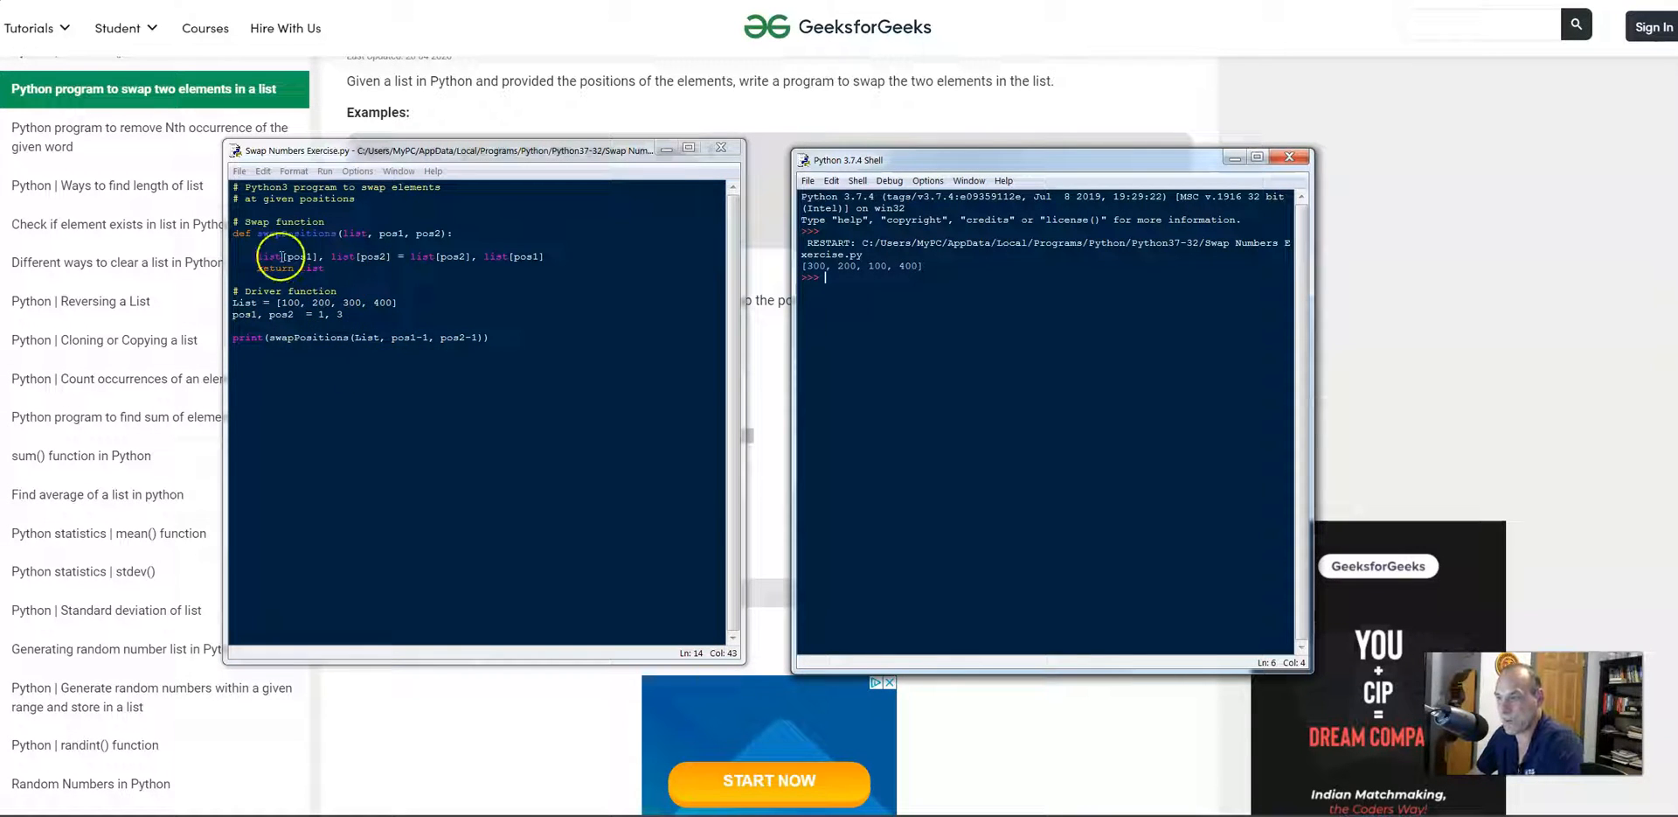
{"action": "mouse_move", "coordinate": [432, 266]}
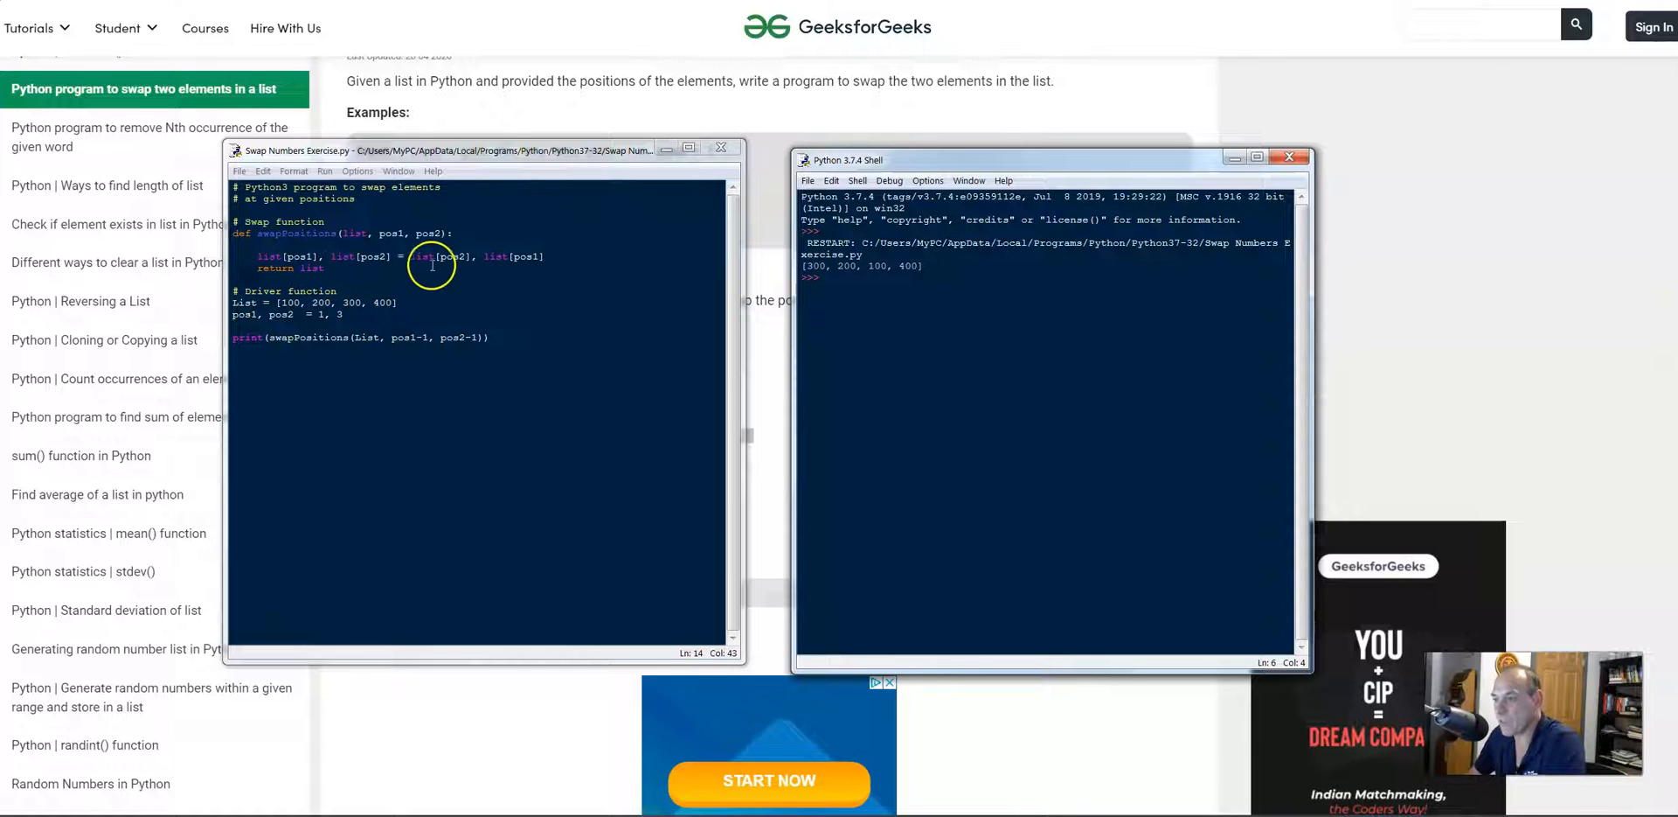
{"action": "mouse_move", "coordinate": [458, 260]}
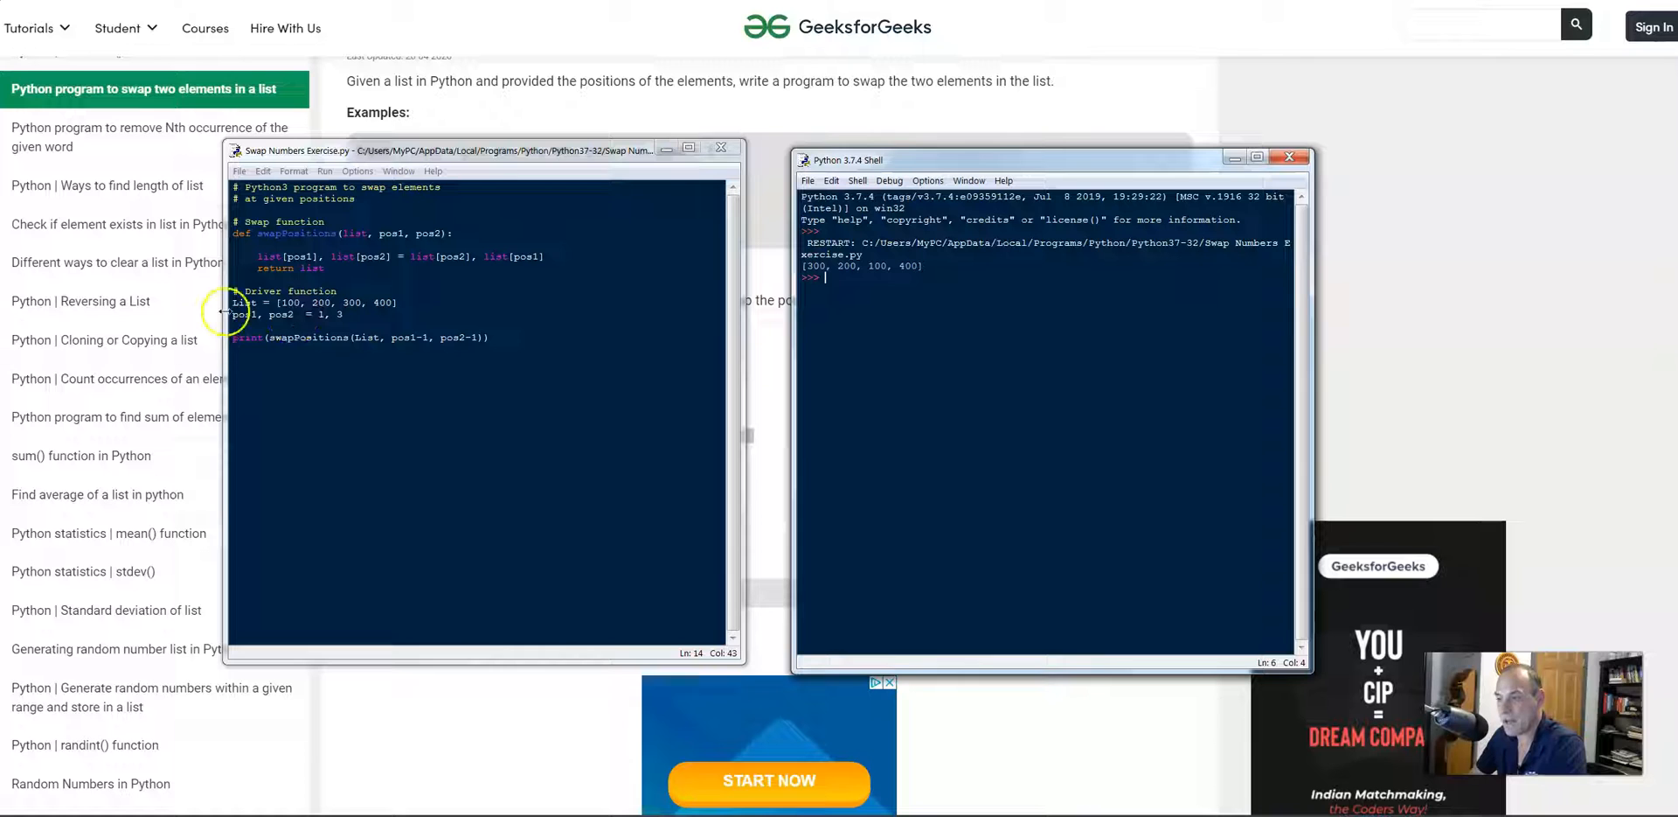
{"action": "mouse_move", "coordinate": [322, 318]}
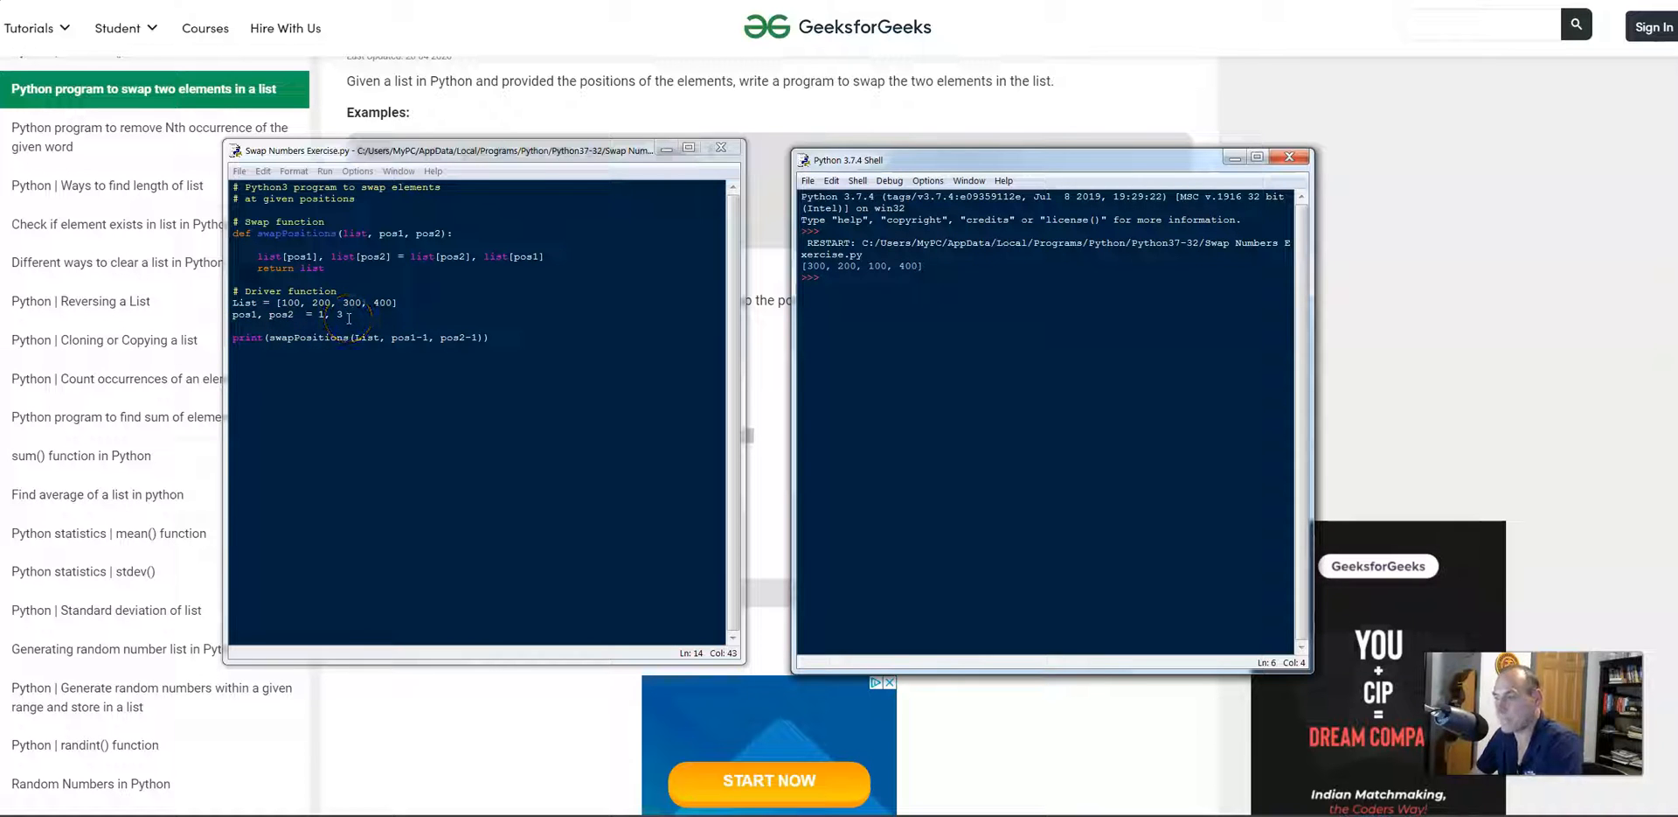
{"action": "mouse_move", "coordinate": [455, 350]}
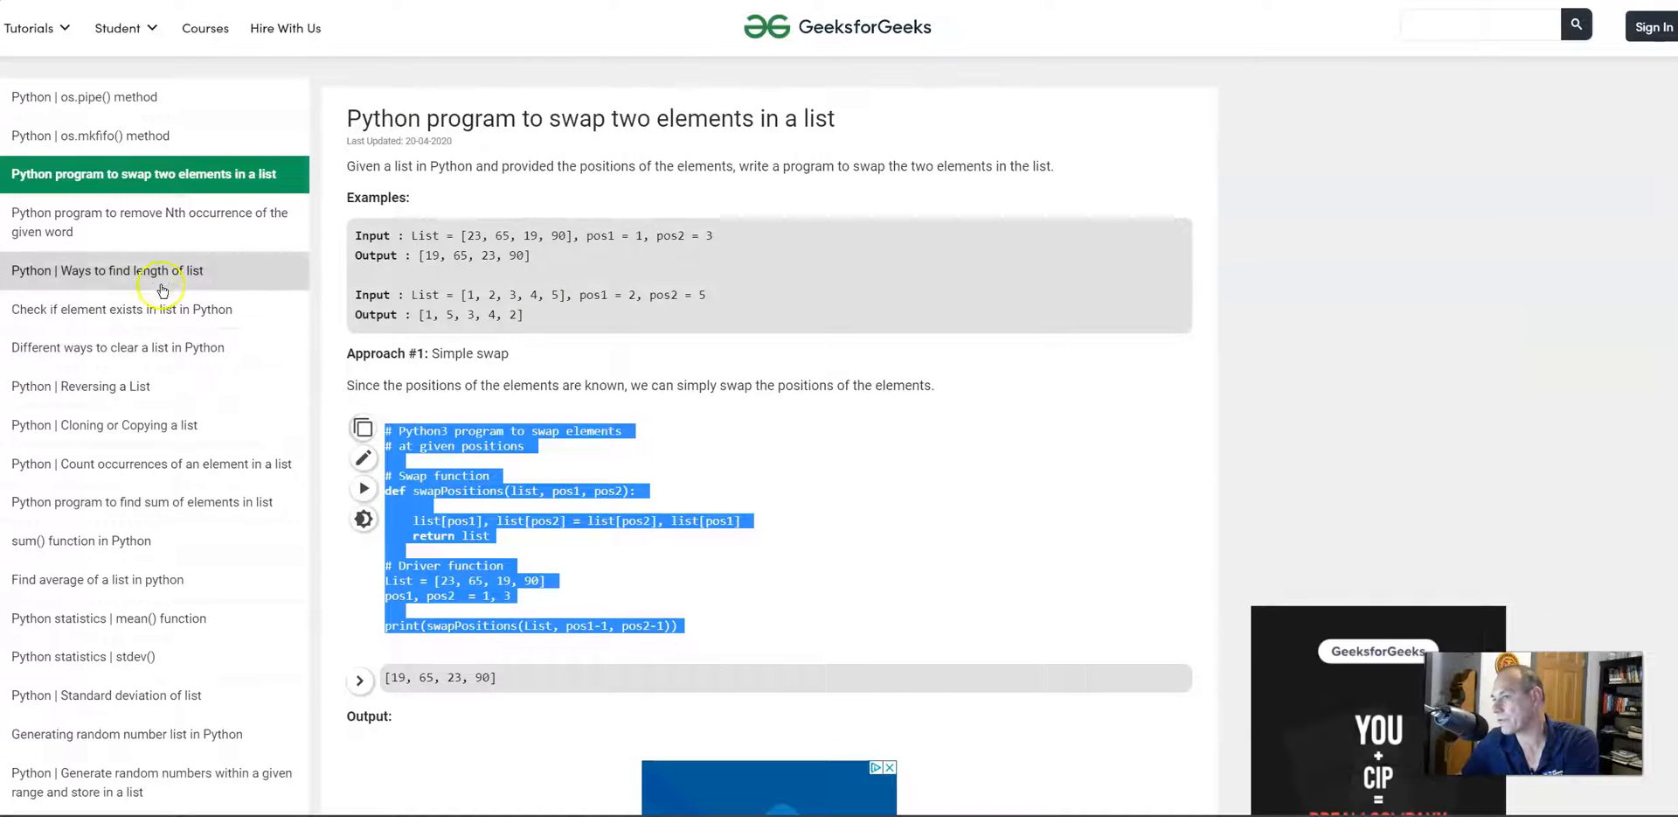
{"action": "mouse_move", "coordinate": [147, 393]}
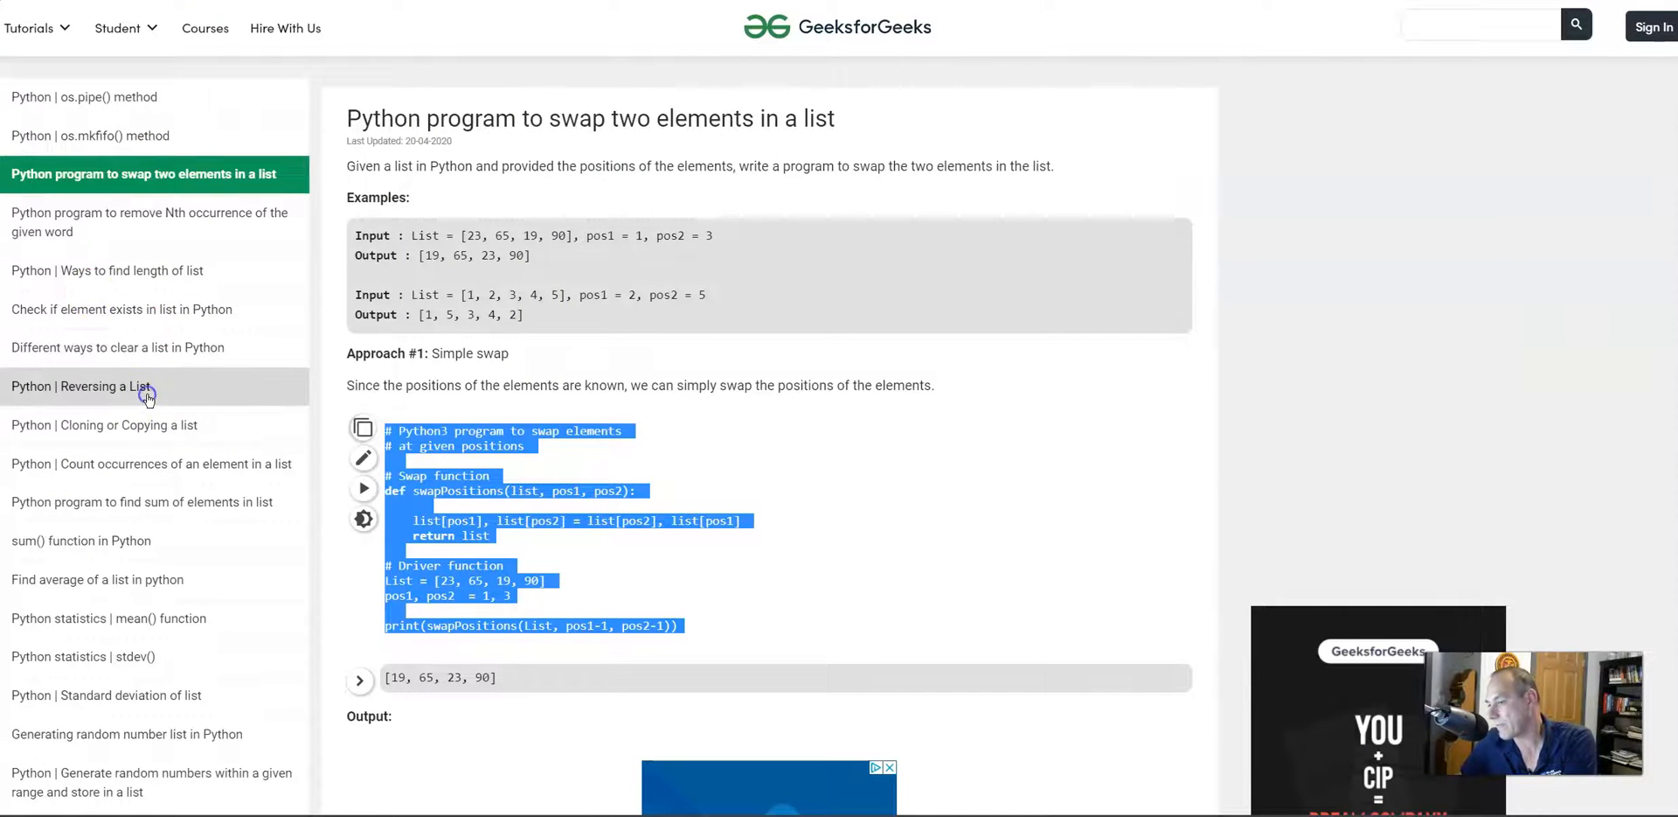
{"action": "mouse_move", "coordinate": [610, 446]}
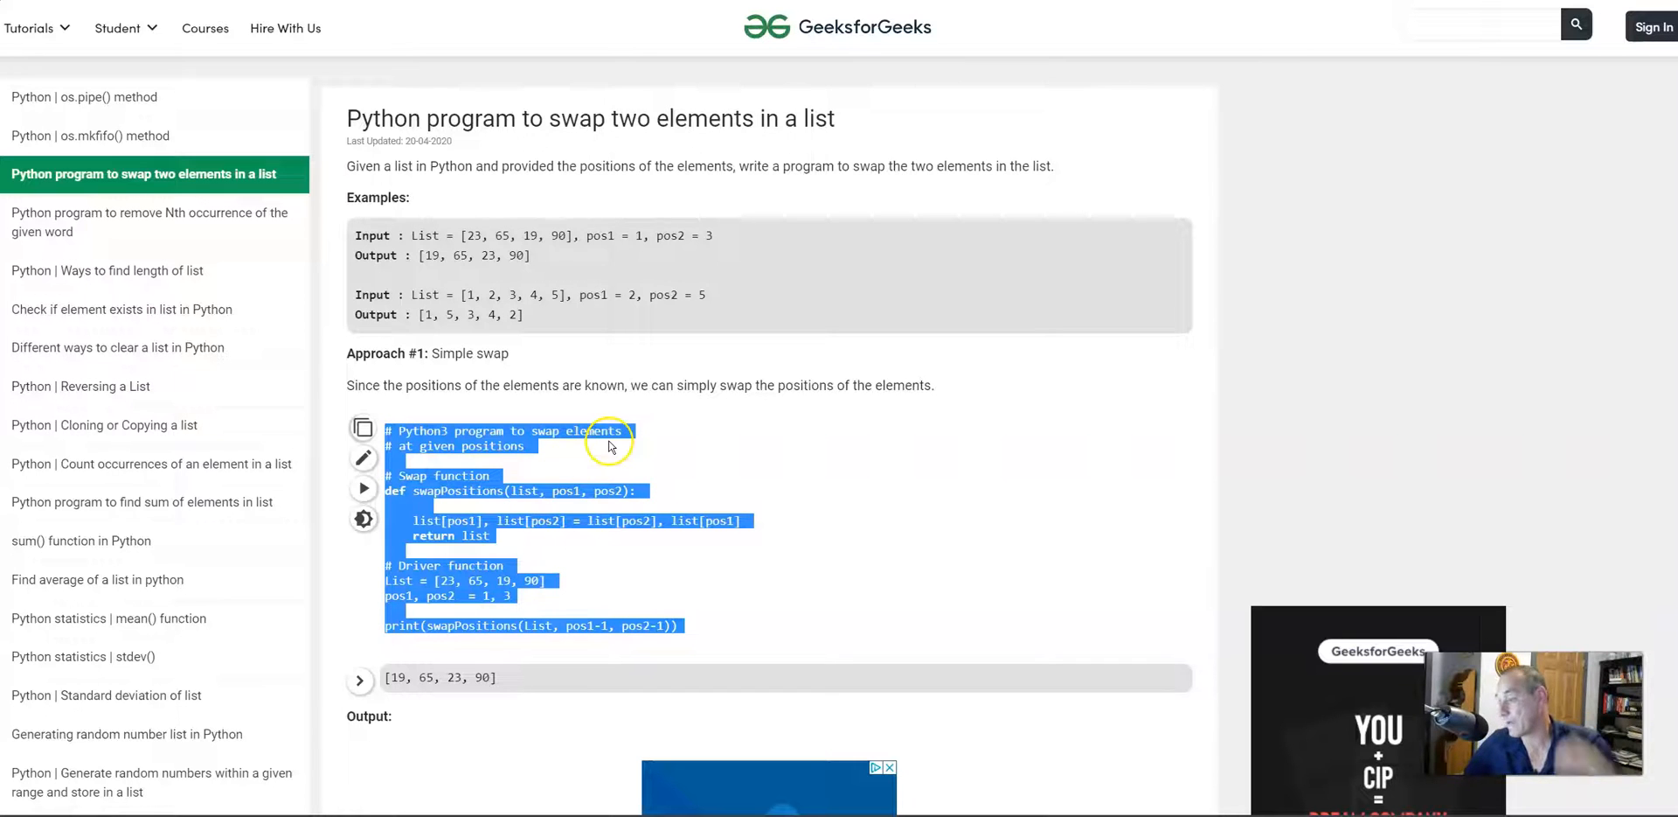
Open the Reversing a List article and select its reversed() Method 1 example code.
{"action": "left_click", "coordinate": [80, 386]}
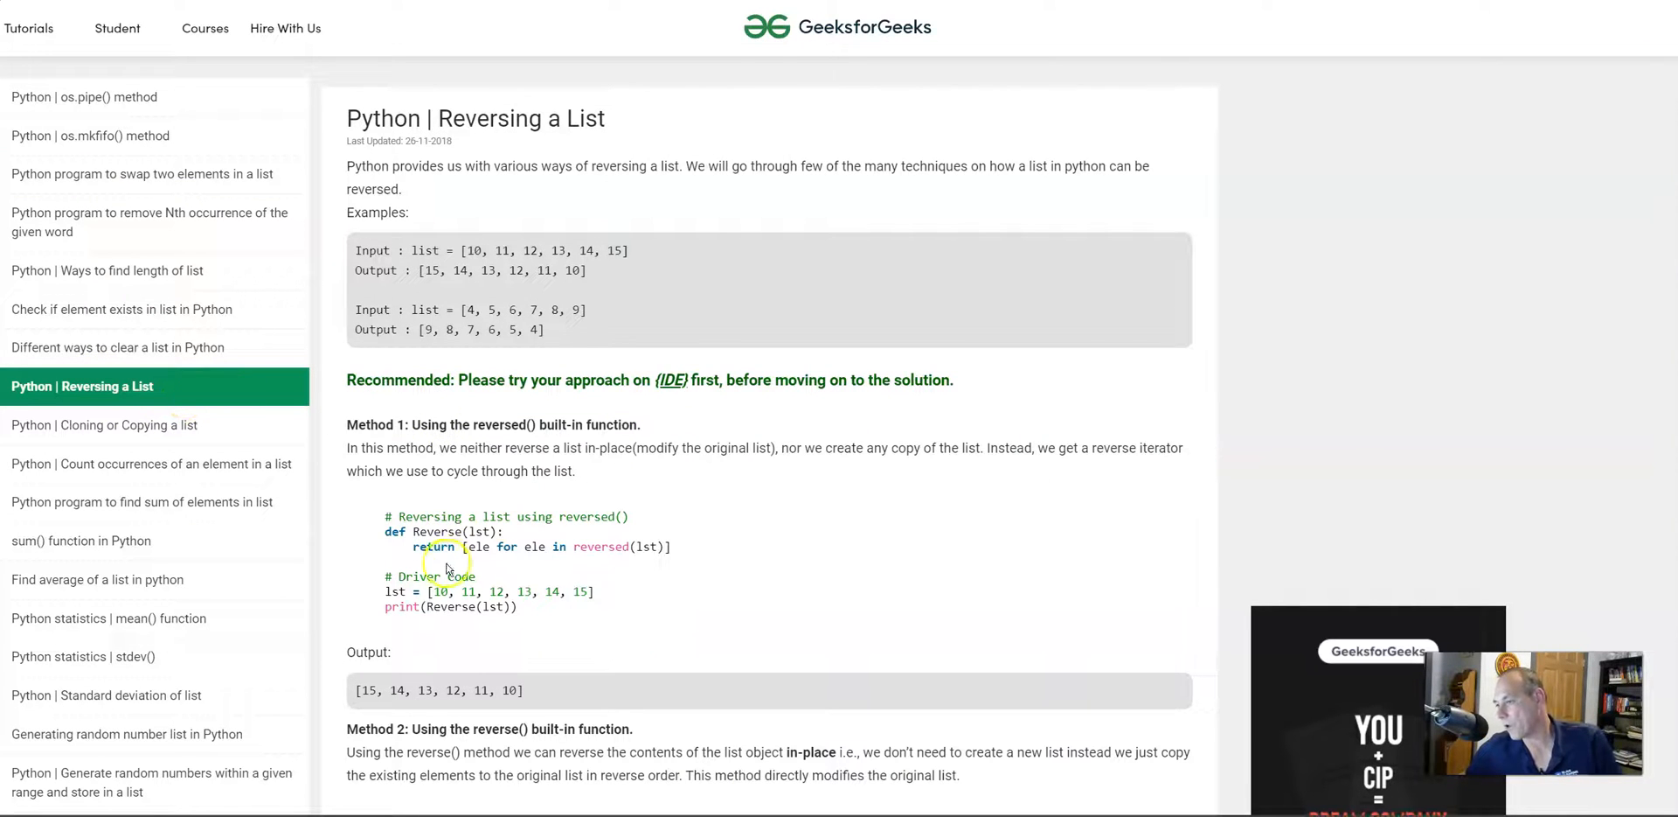
{"action": "left_click_drag", "start_coordinate": [383, 514], "coordinate": [525, 605]}
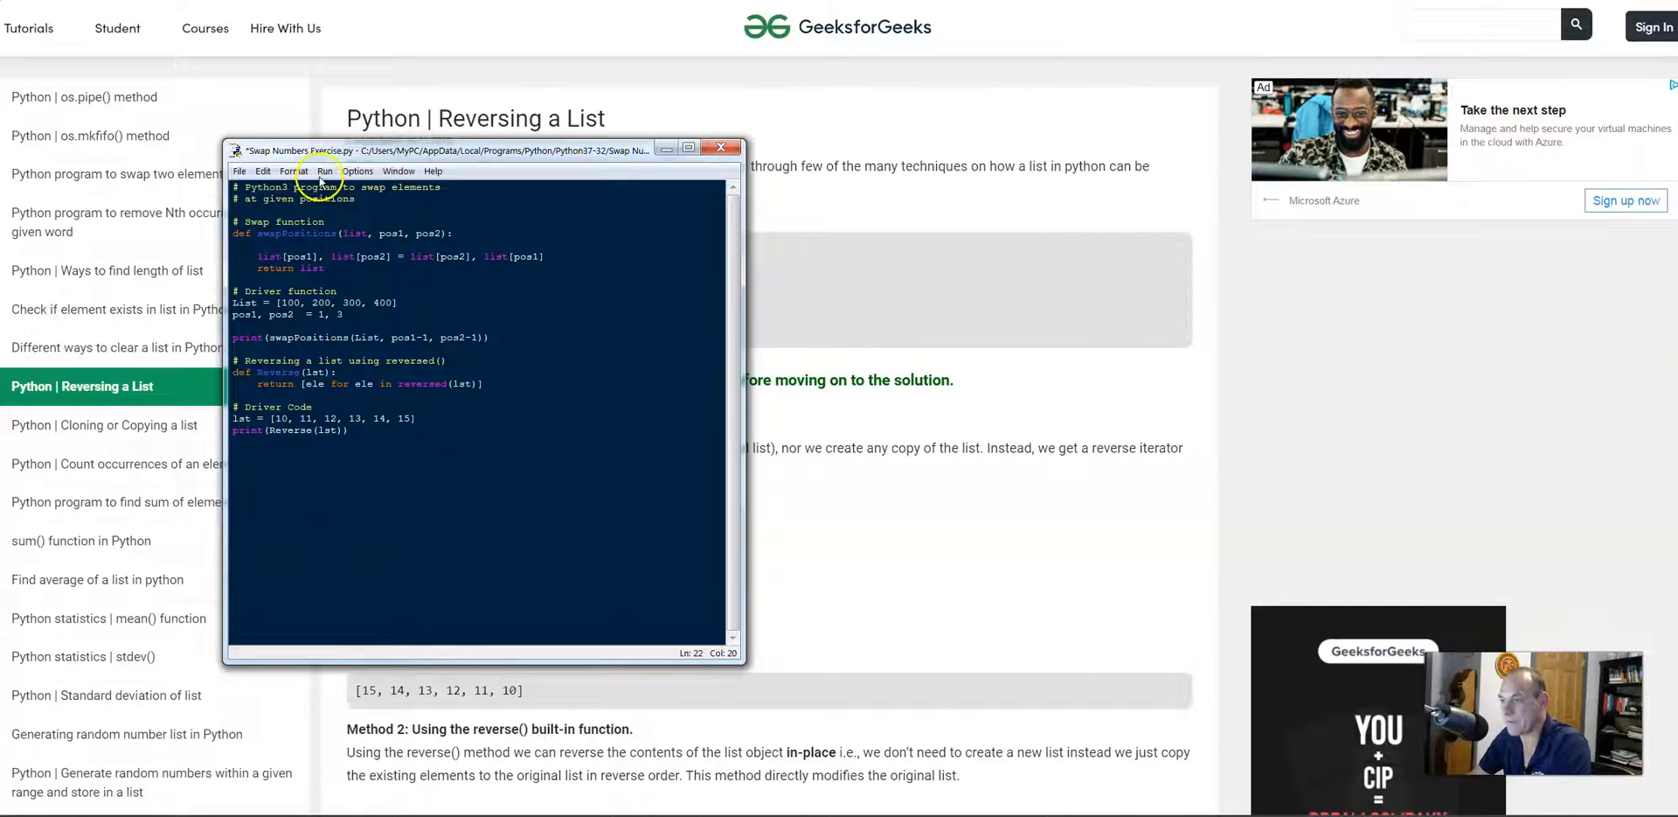
Run the script with the reversed() example, saving first, to print [15, 14, 13, 12, 11, 10].
{"action": "left_click", "coordinate": [326, 172]}
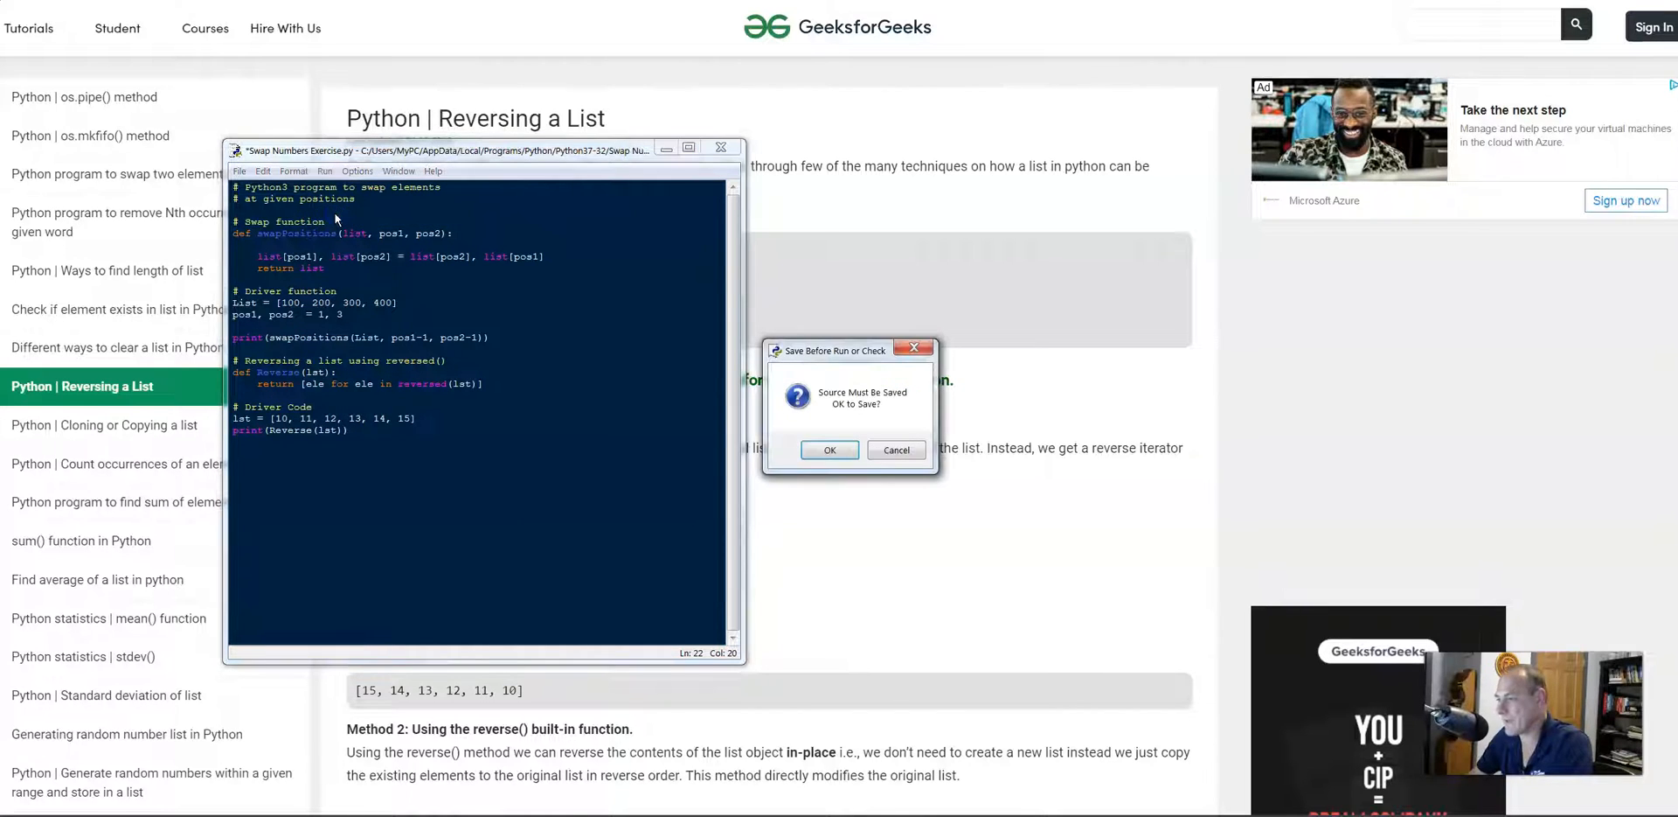
{"action": "left_click", "coordinate": [829, 449]}
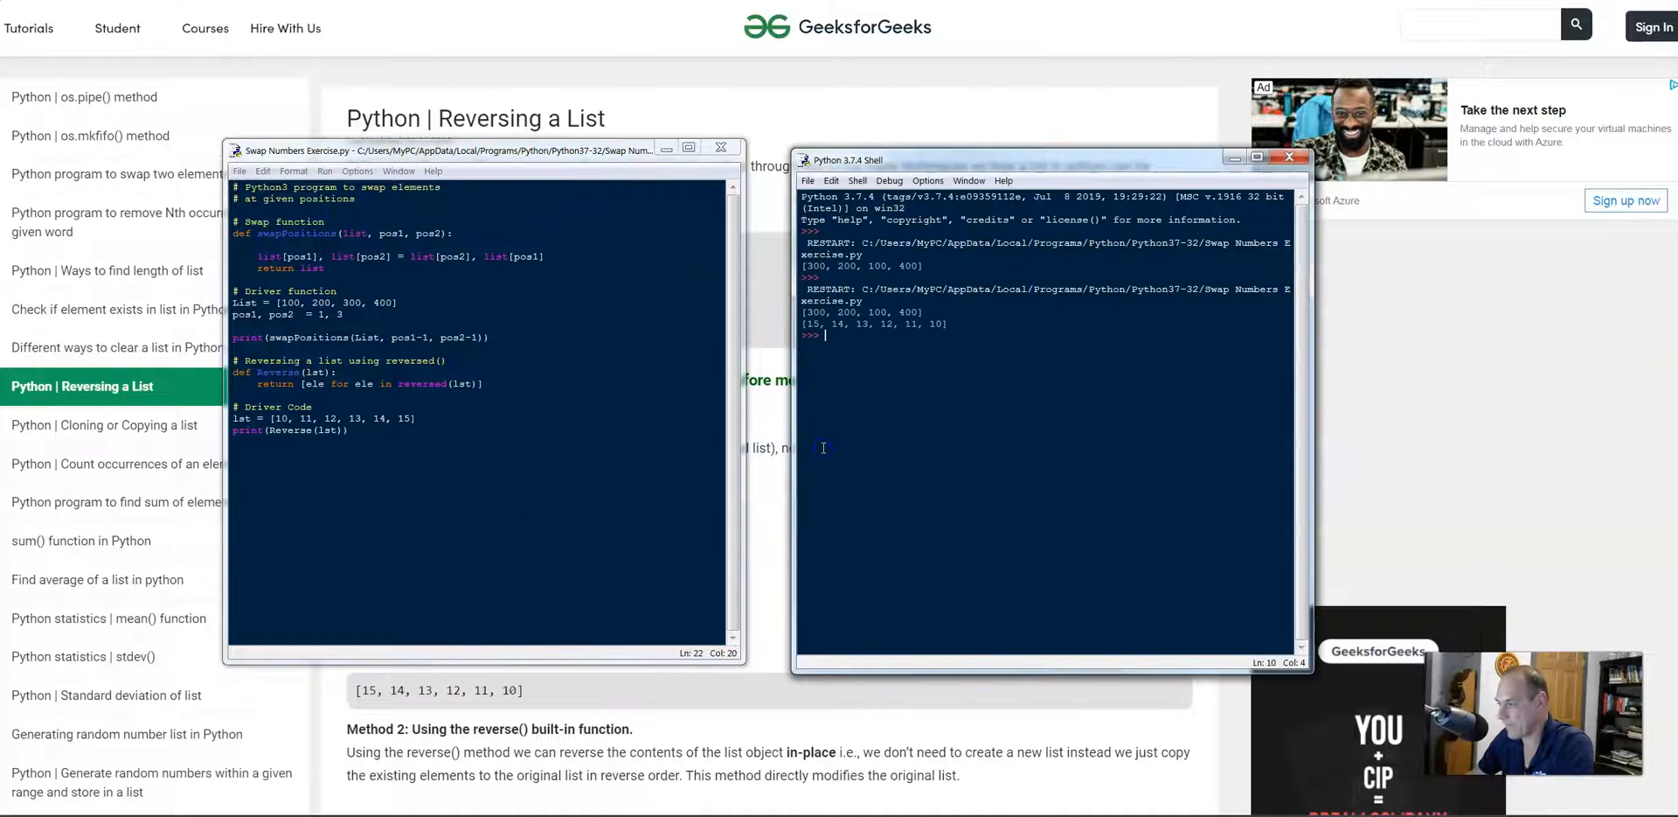
{"action": "mouse_move", "coordinate": [968, 324]}
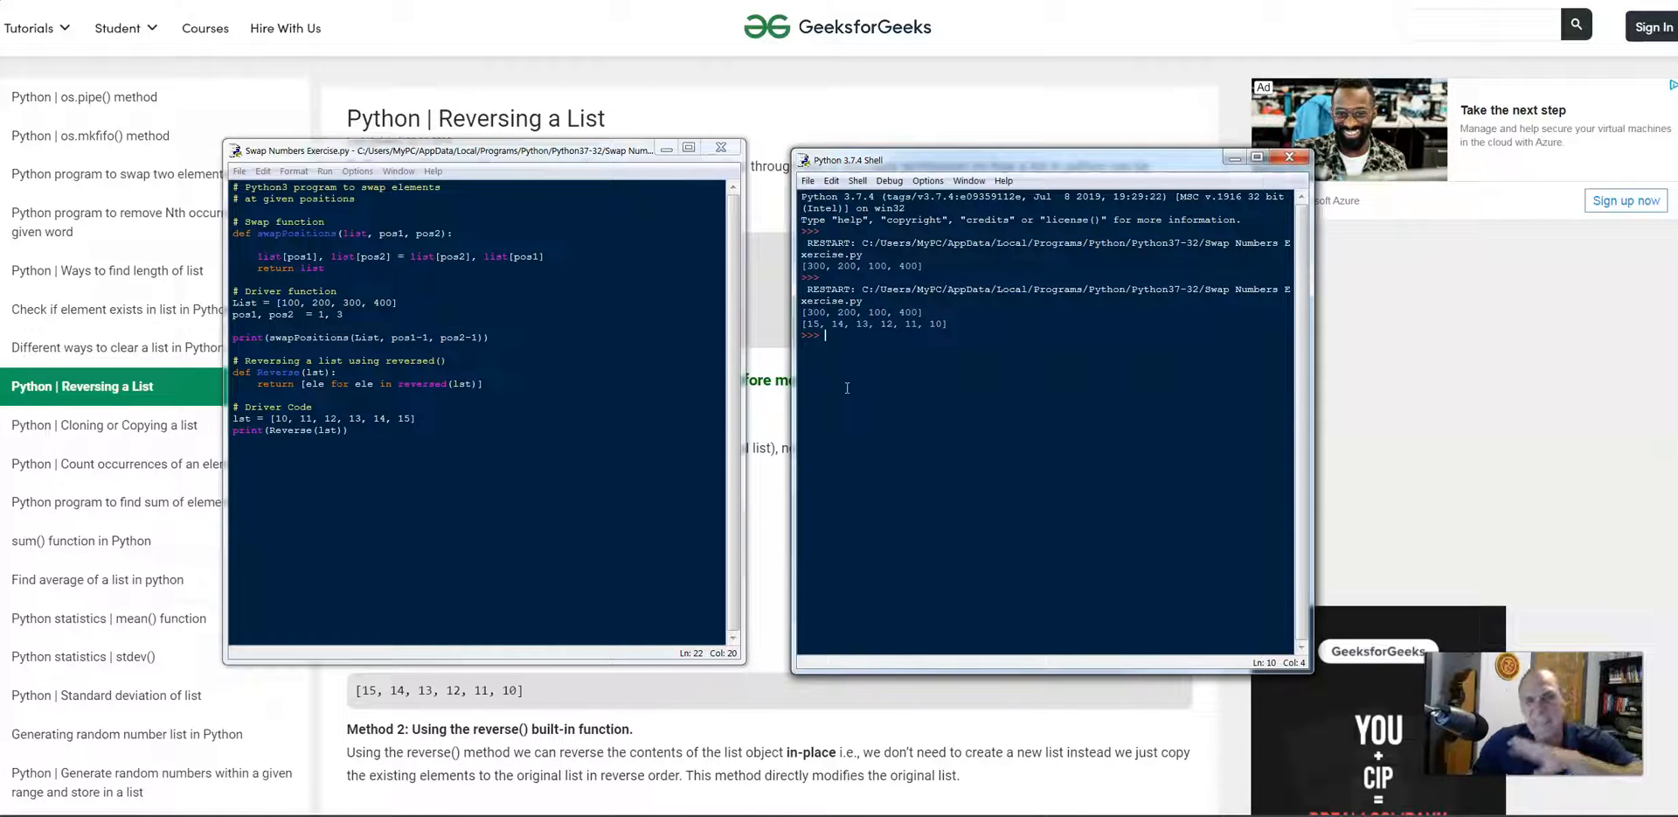
{"action": "mouse_move", "coordinate": [899, 97]}
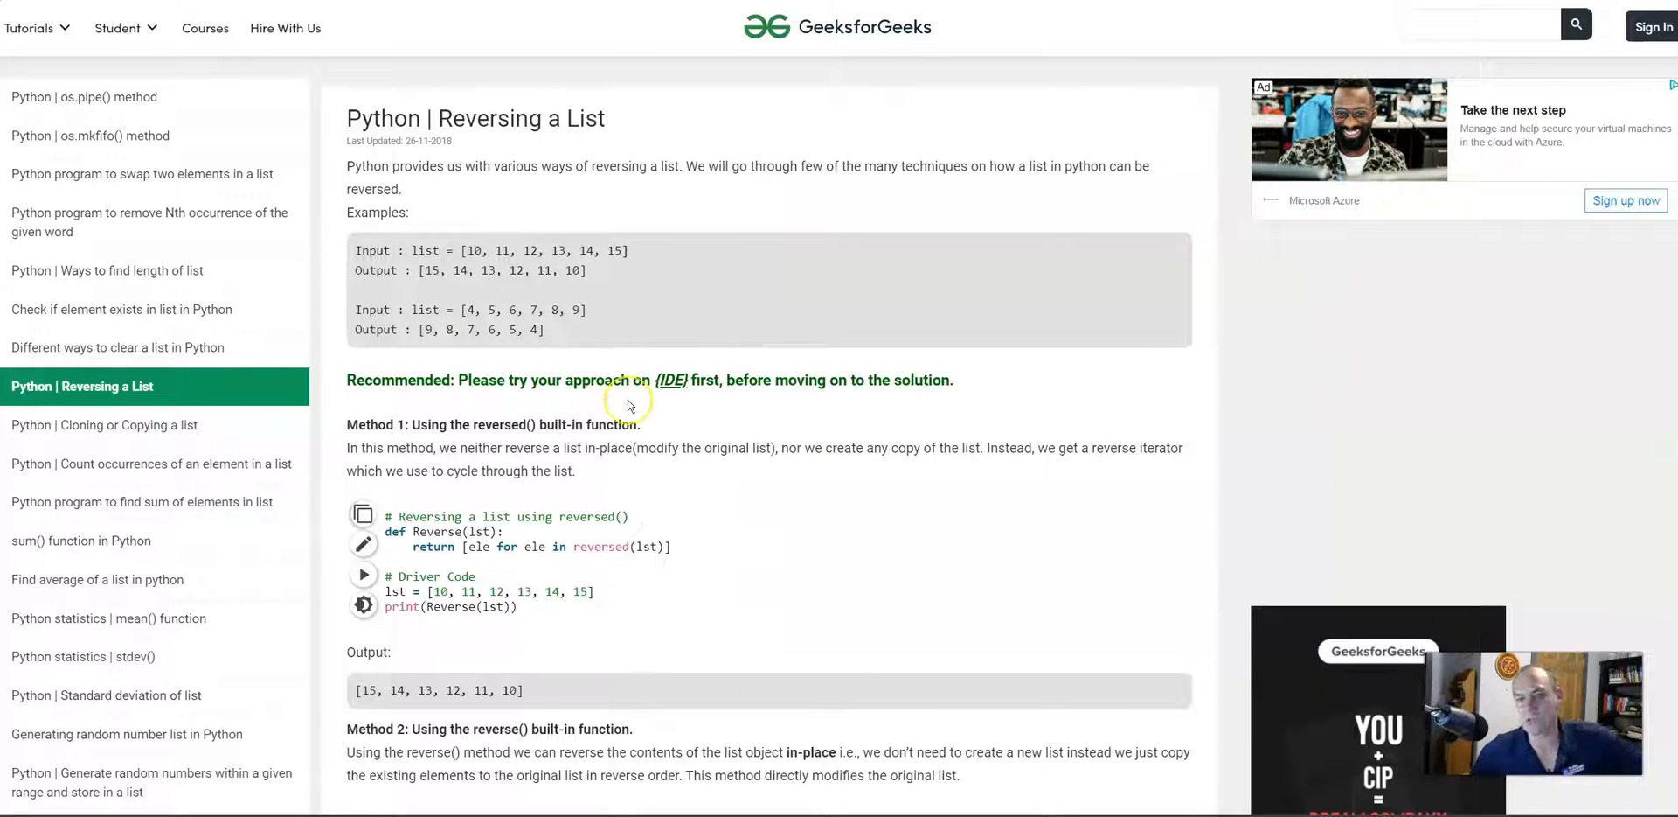
{"action": "mouse_move", "coordinate": [629, 408]}
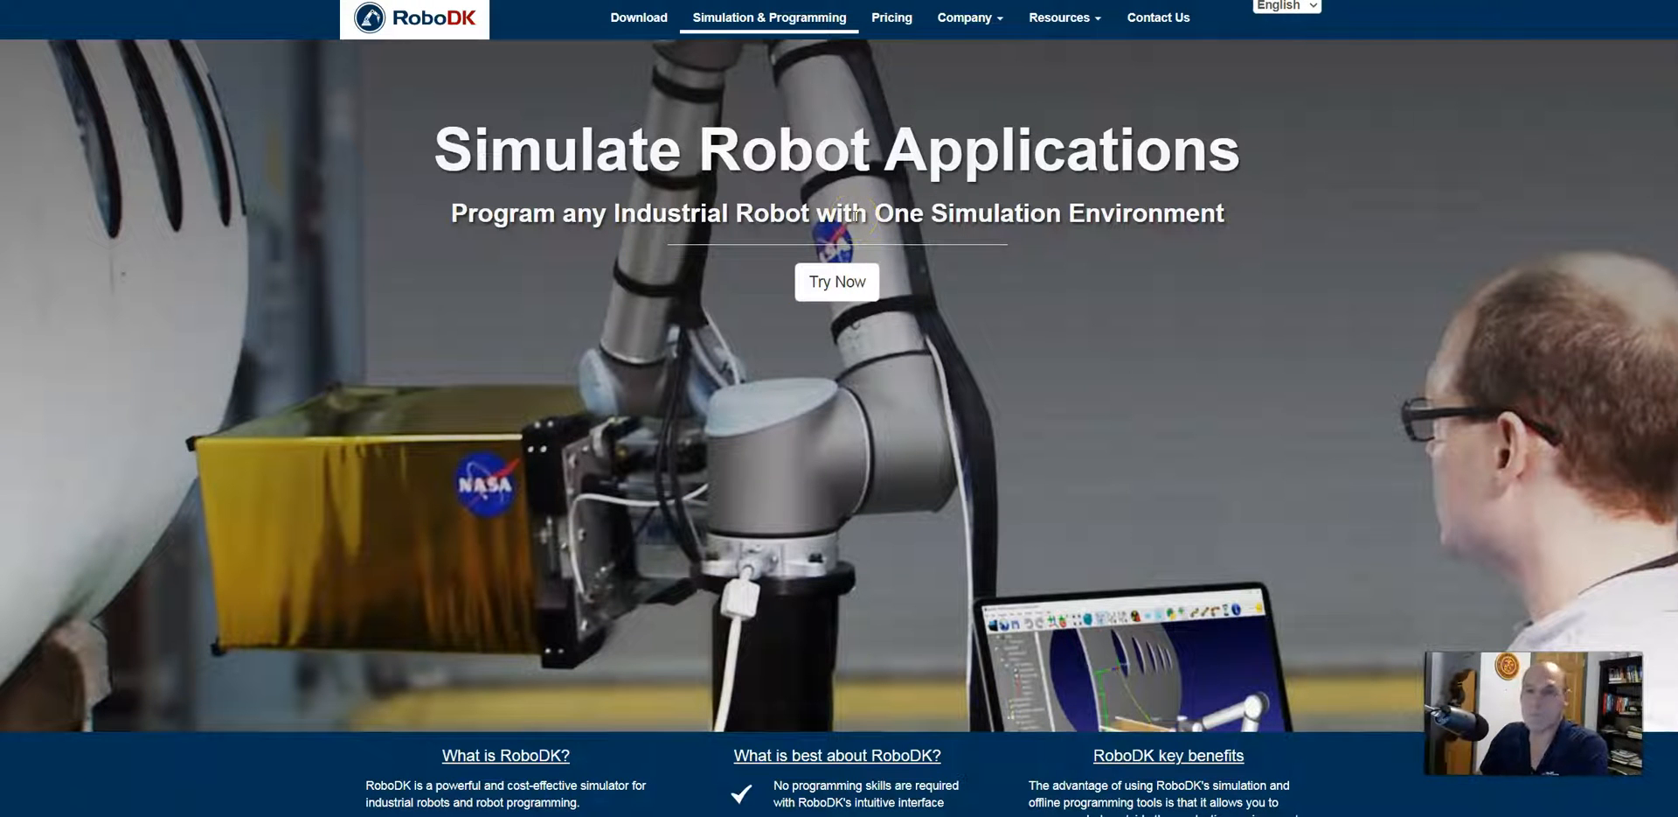
{"action": "mouse_move", "coordinate": [999, 238]}
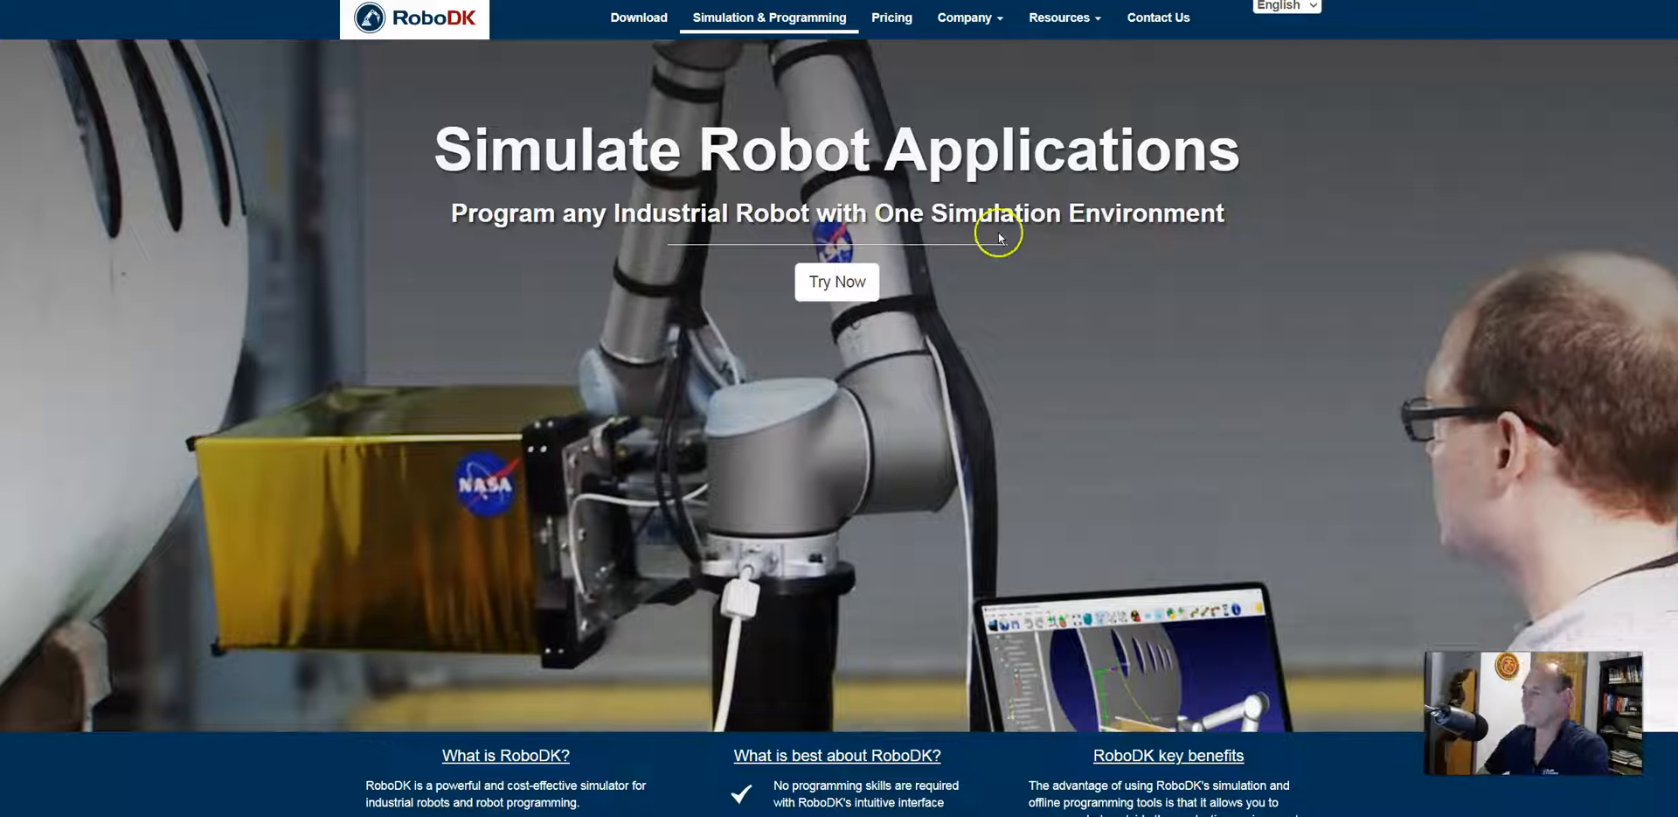
{"action": "mouse_move", "coordinate": [690, 238]}
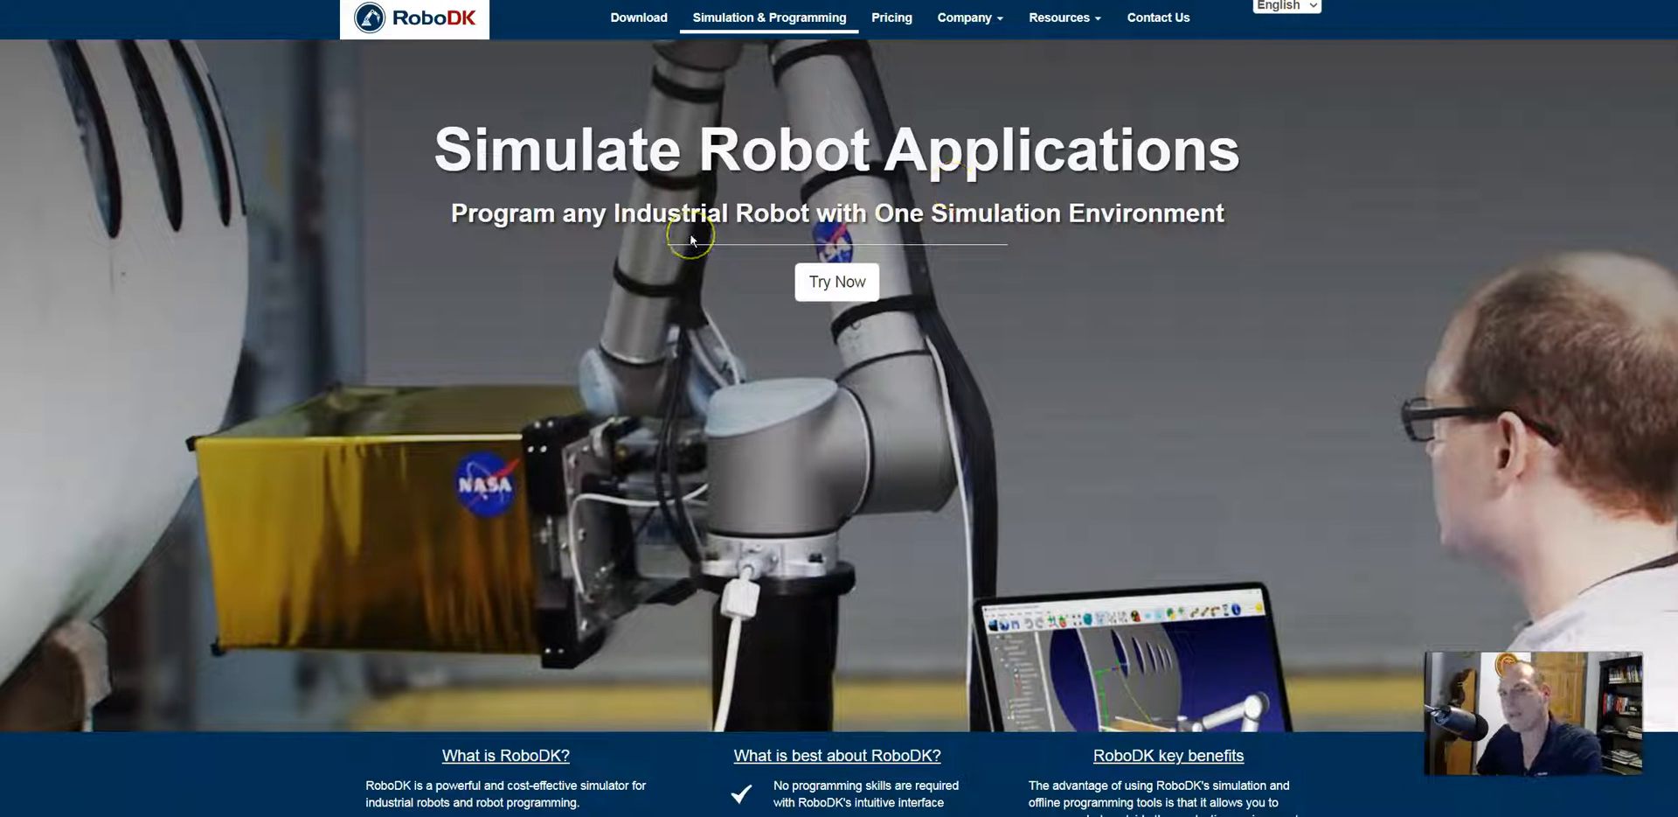
{"action": "mouse_move", "coordinate": [692, 240]}
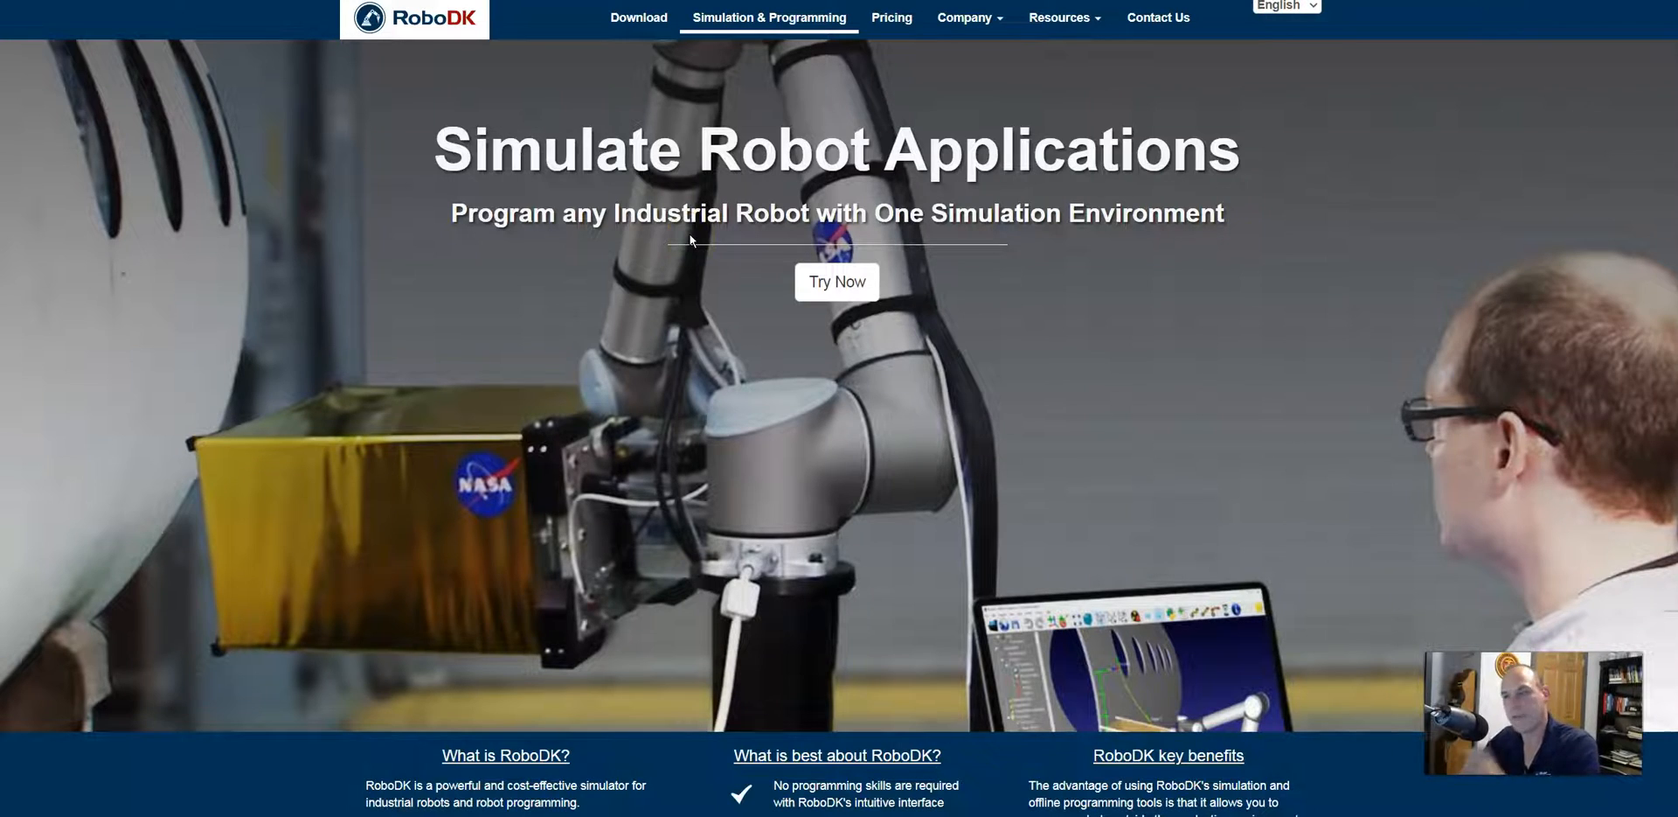
Scroll through the RoboDK homepage features and back up toward the top menu.
{"action": "scroll", "scroll_direction": "down", "scroll_amount": 3}
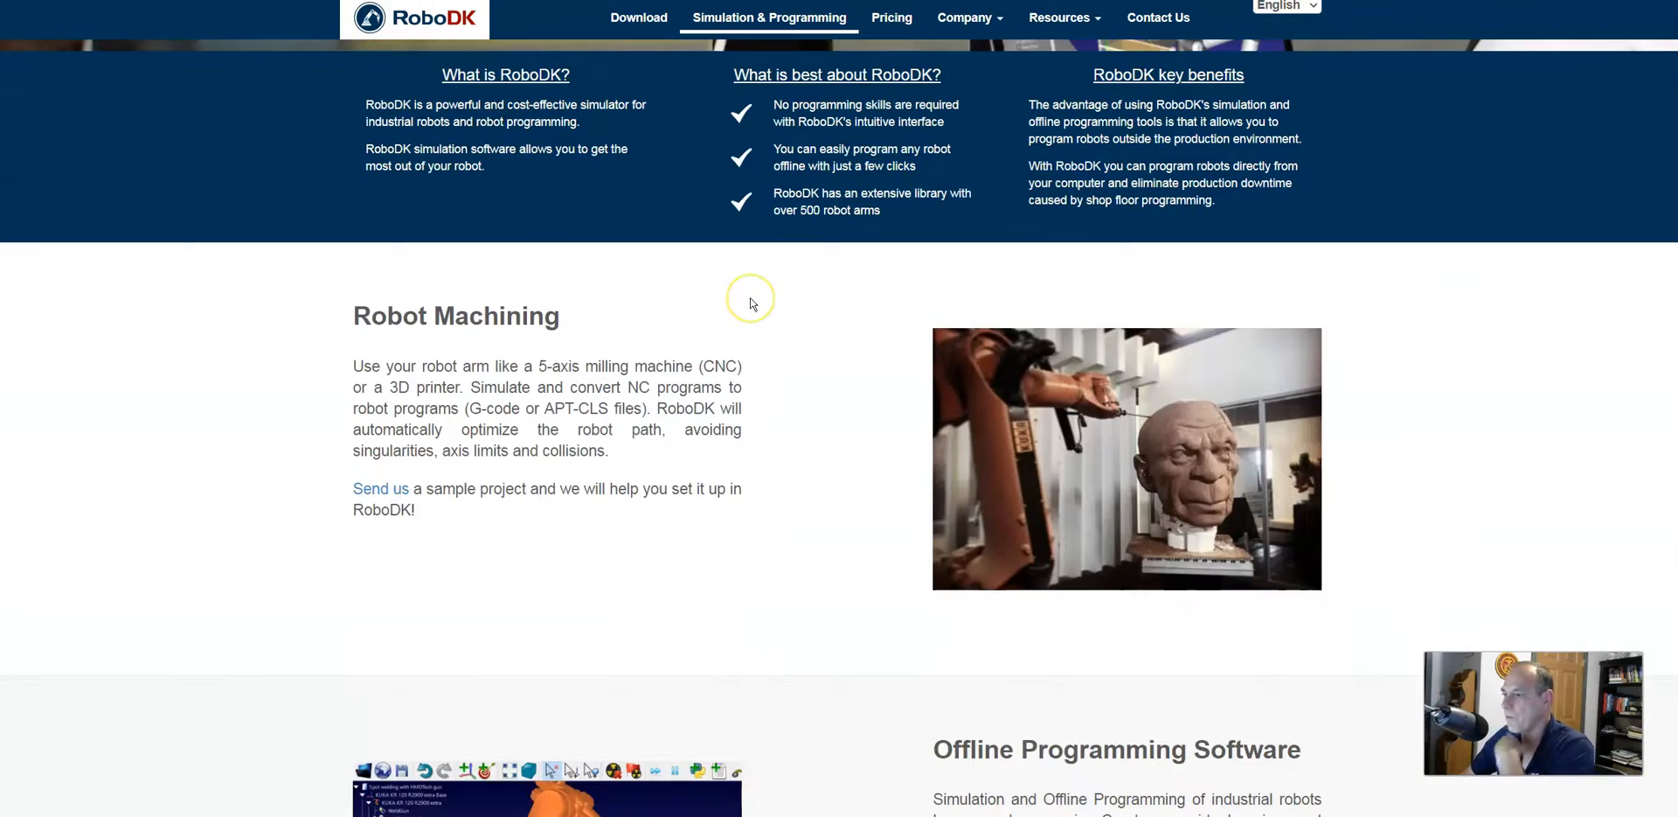
{"action": "scroll", "scroll_direction": "down", "scroll_amount": 3}
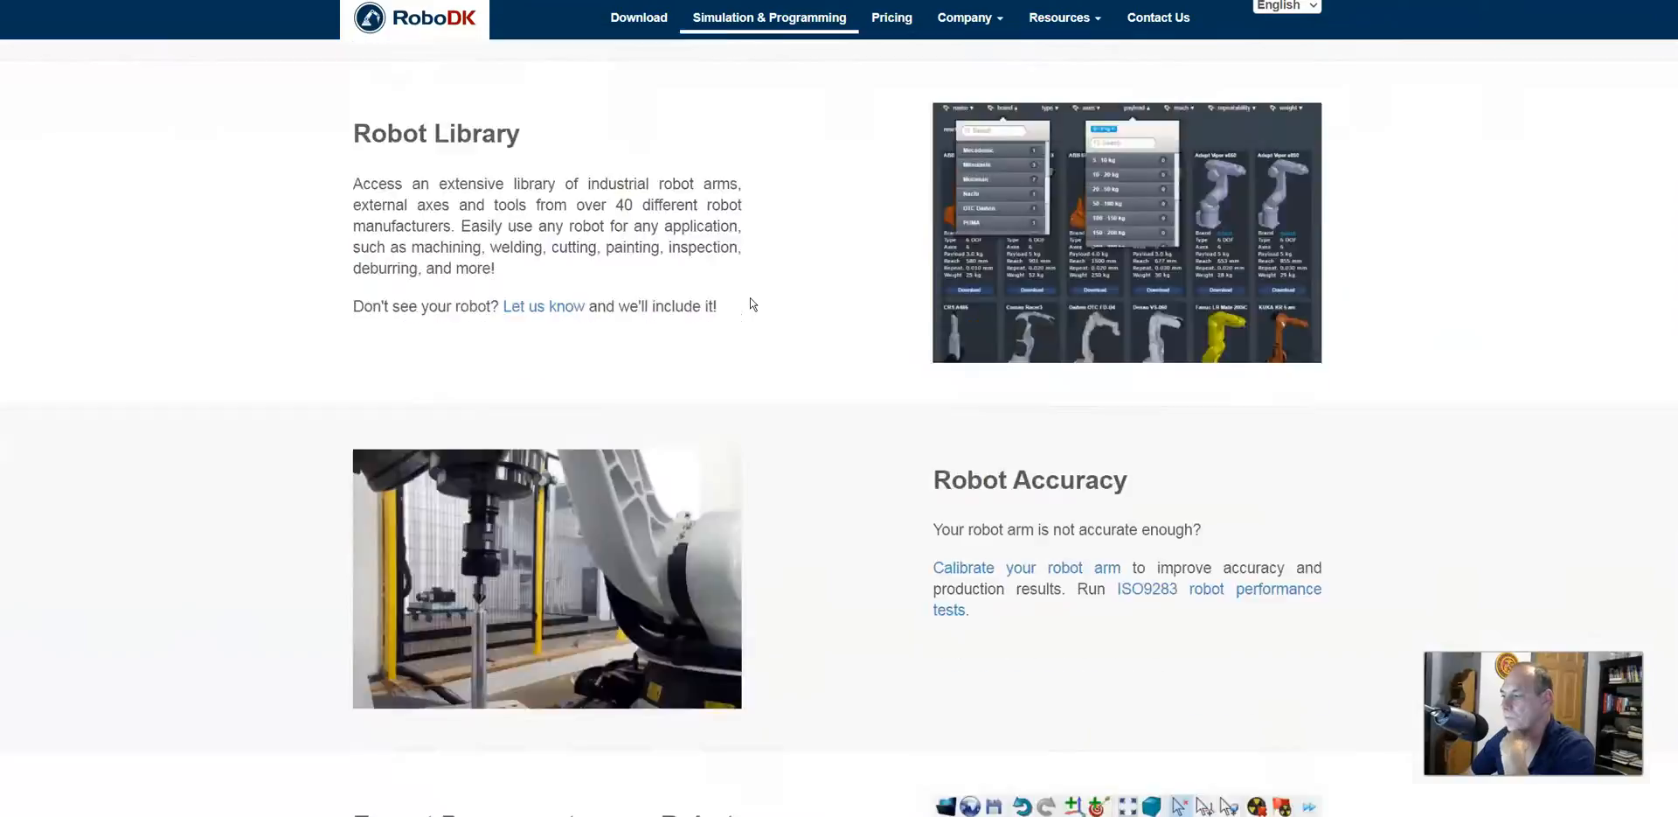
{"action": "scroll", "scroll_direction": "down", "scroll_amount": 3}
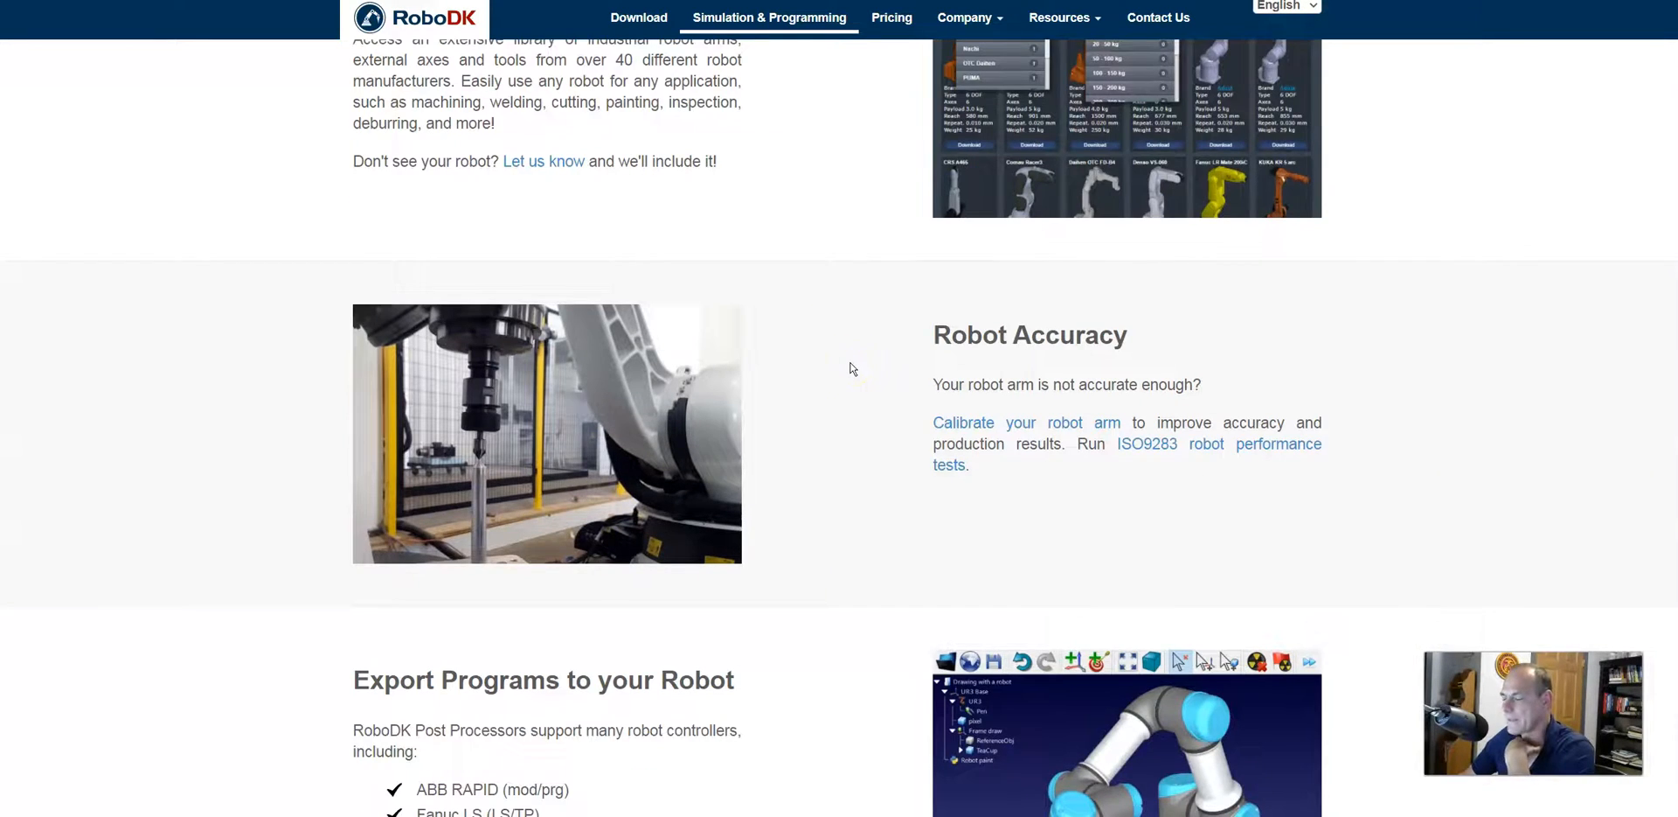
{"action": "scroll", "scroll_direction": "down", "scroll_amount": 3}
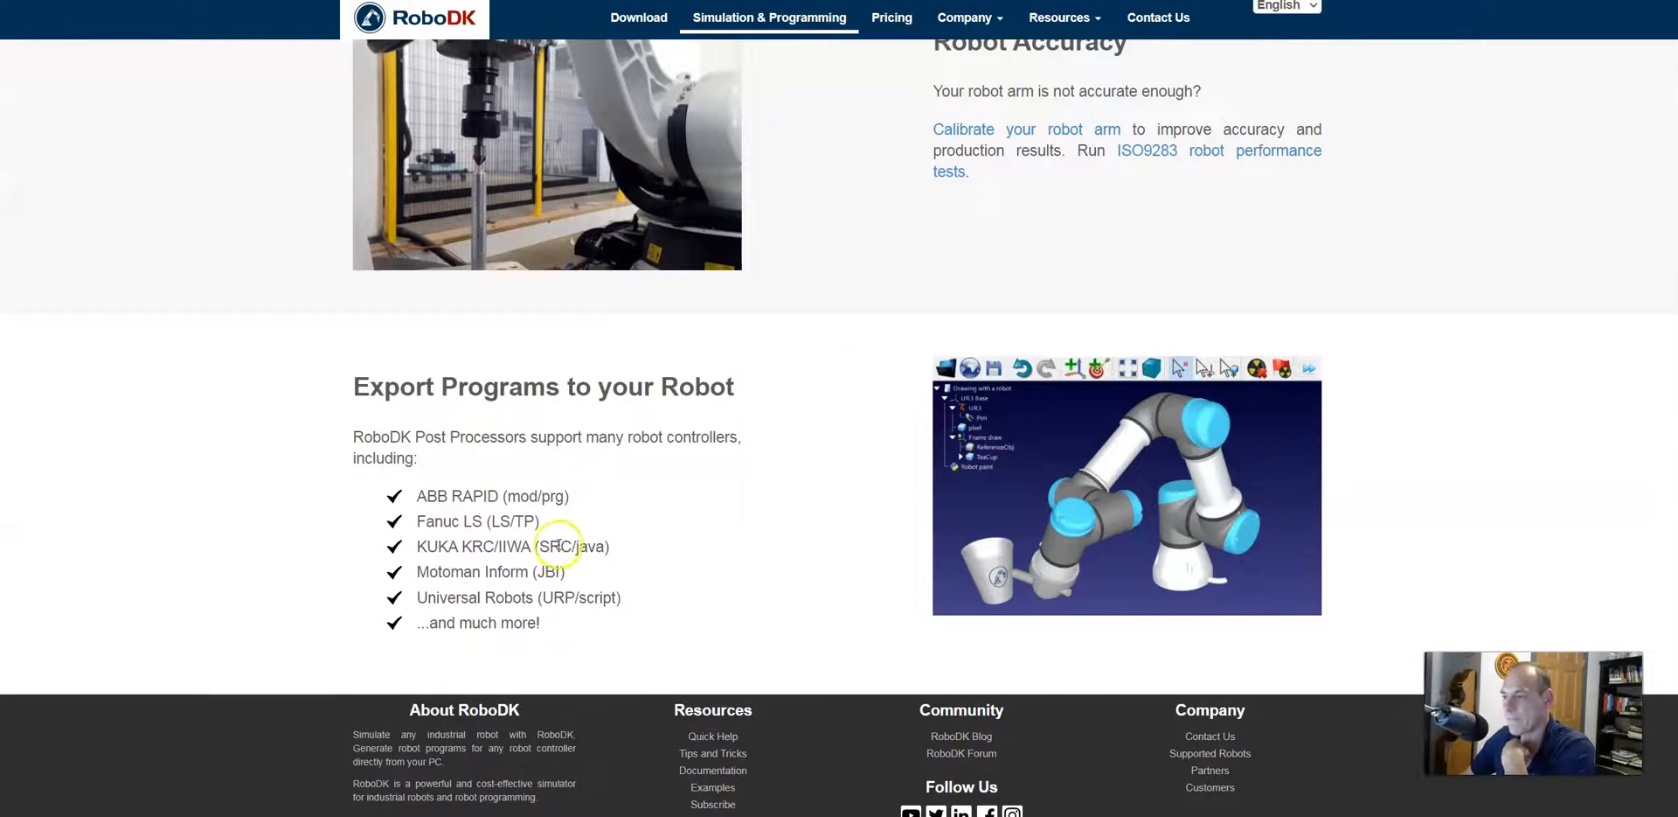
{"action": "mouse_move", "coordinate": [586, 521]}
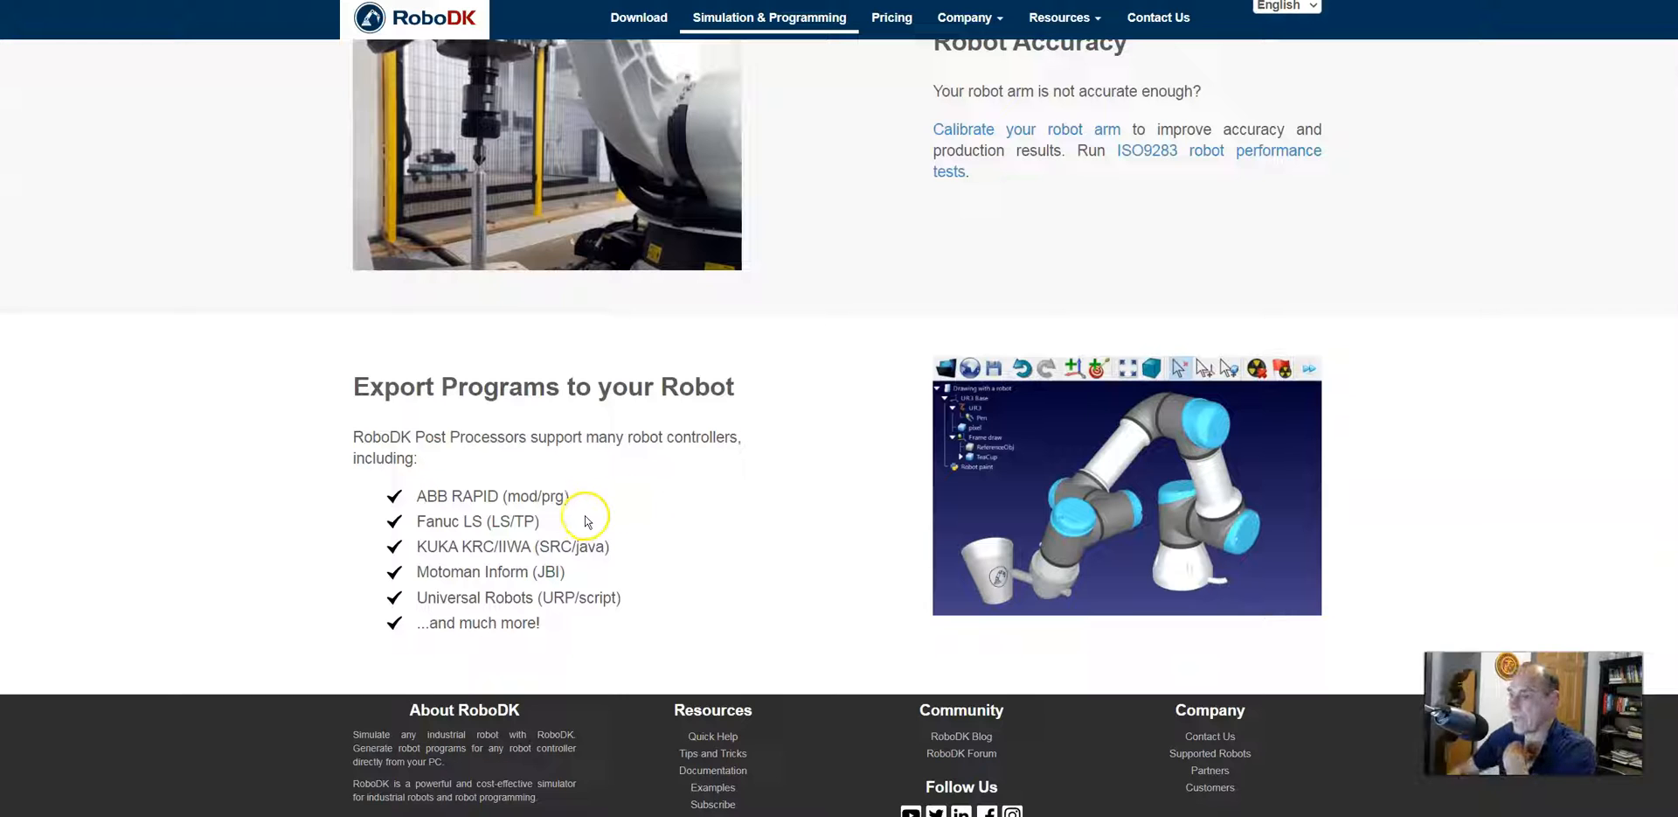
{"action": "mouse_move", "coordinate": [529, 504]}
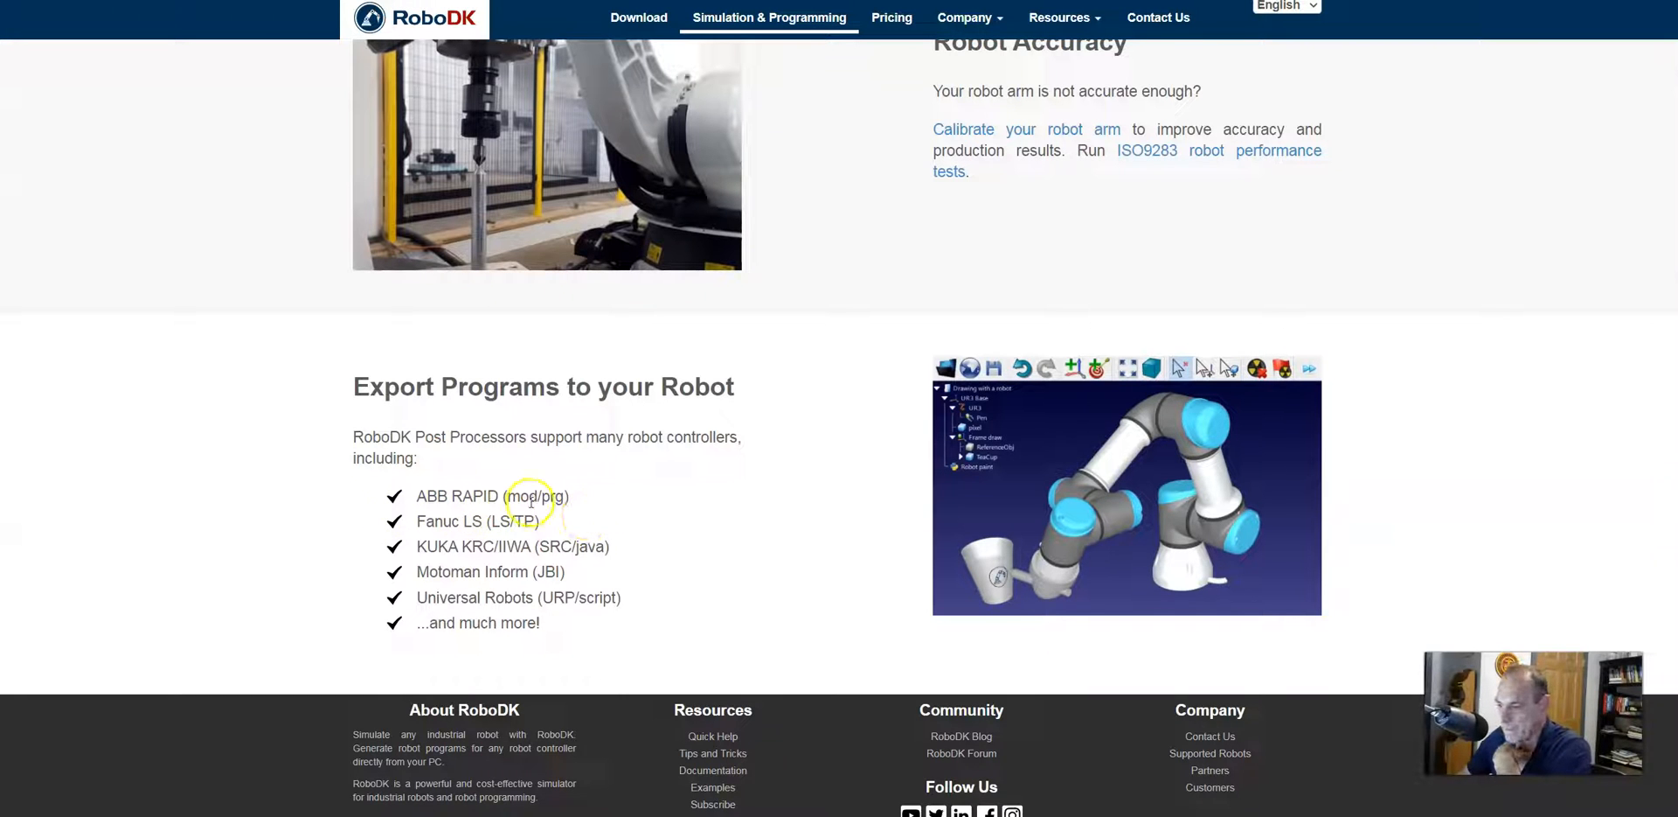
{"action": "mouse_move", "coordinate": [598, 510]}
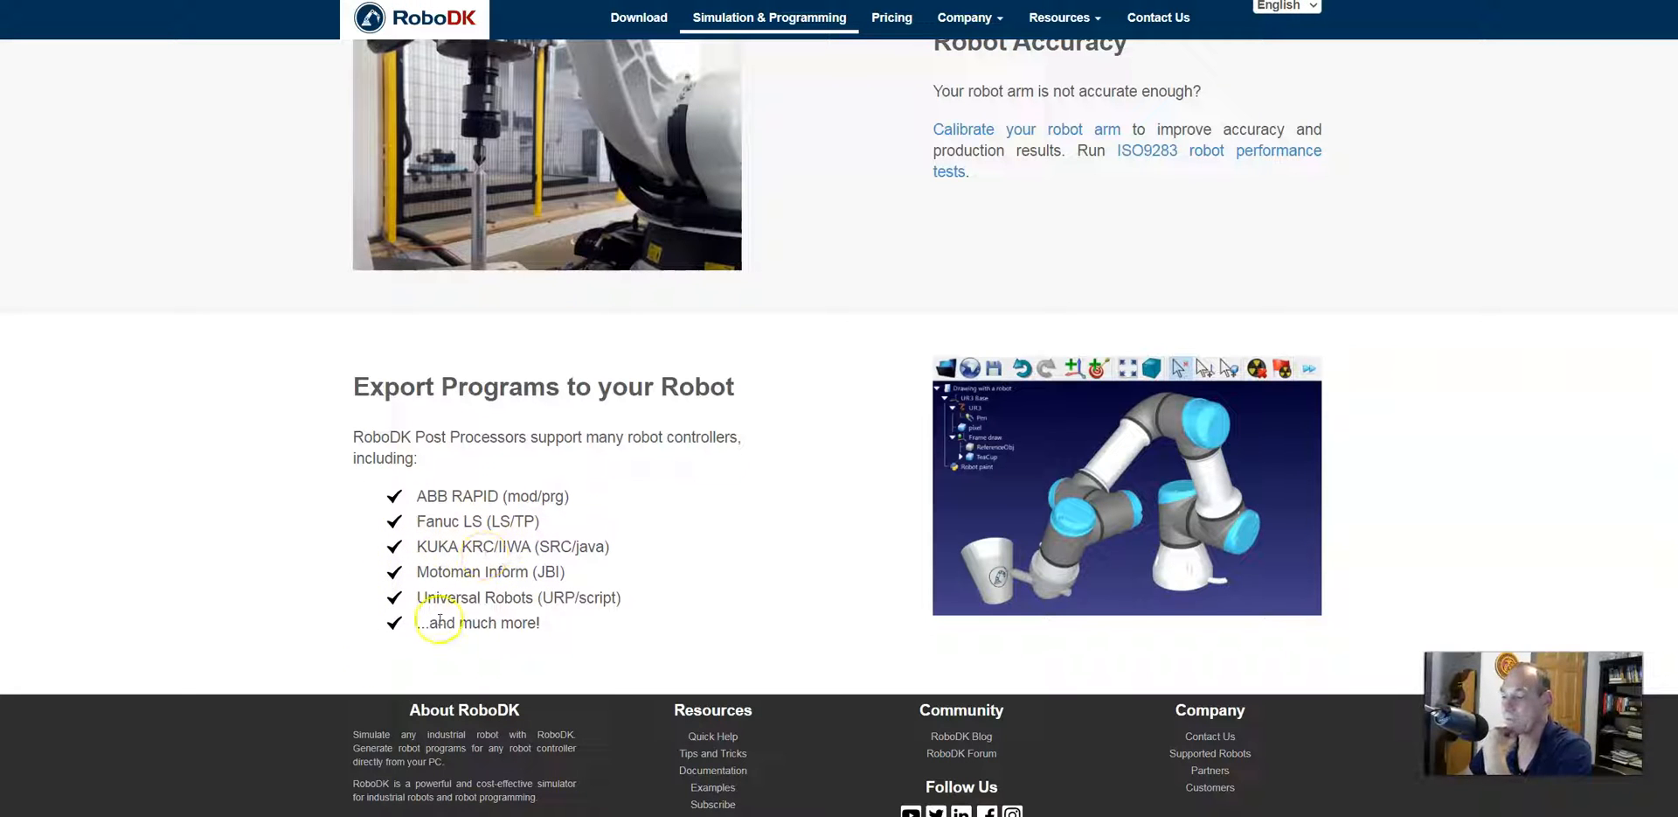
{"action": "mouse_move", "coordinate": [675, 575]}
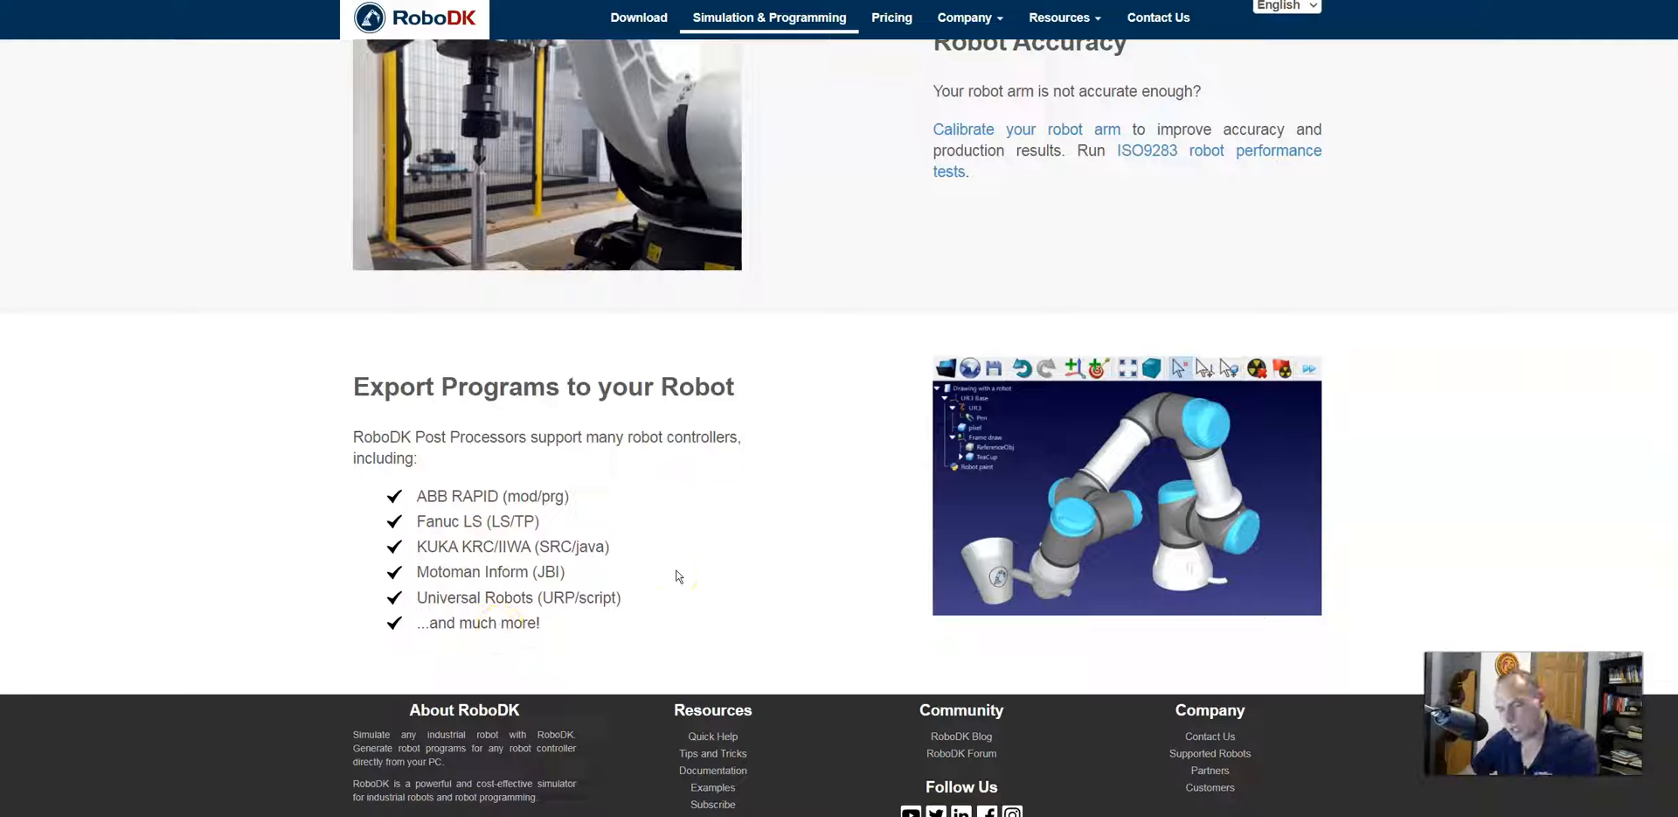
{"action": "scroll", "scroll_direction": "up", "scroll_amount": 3}
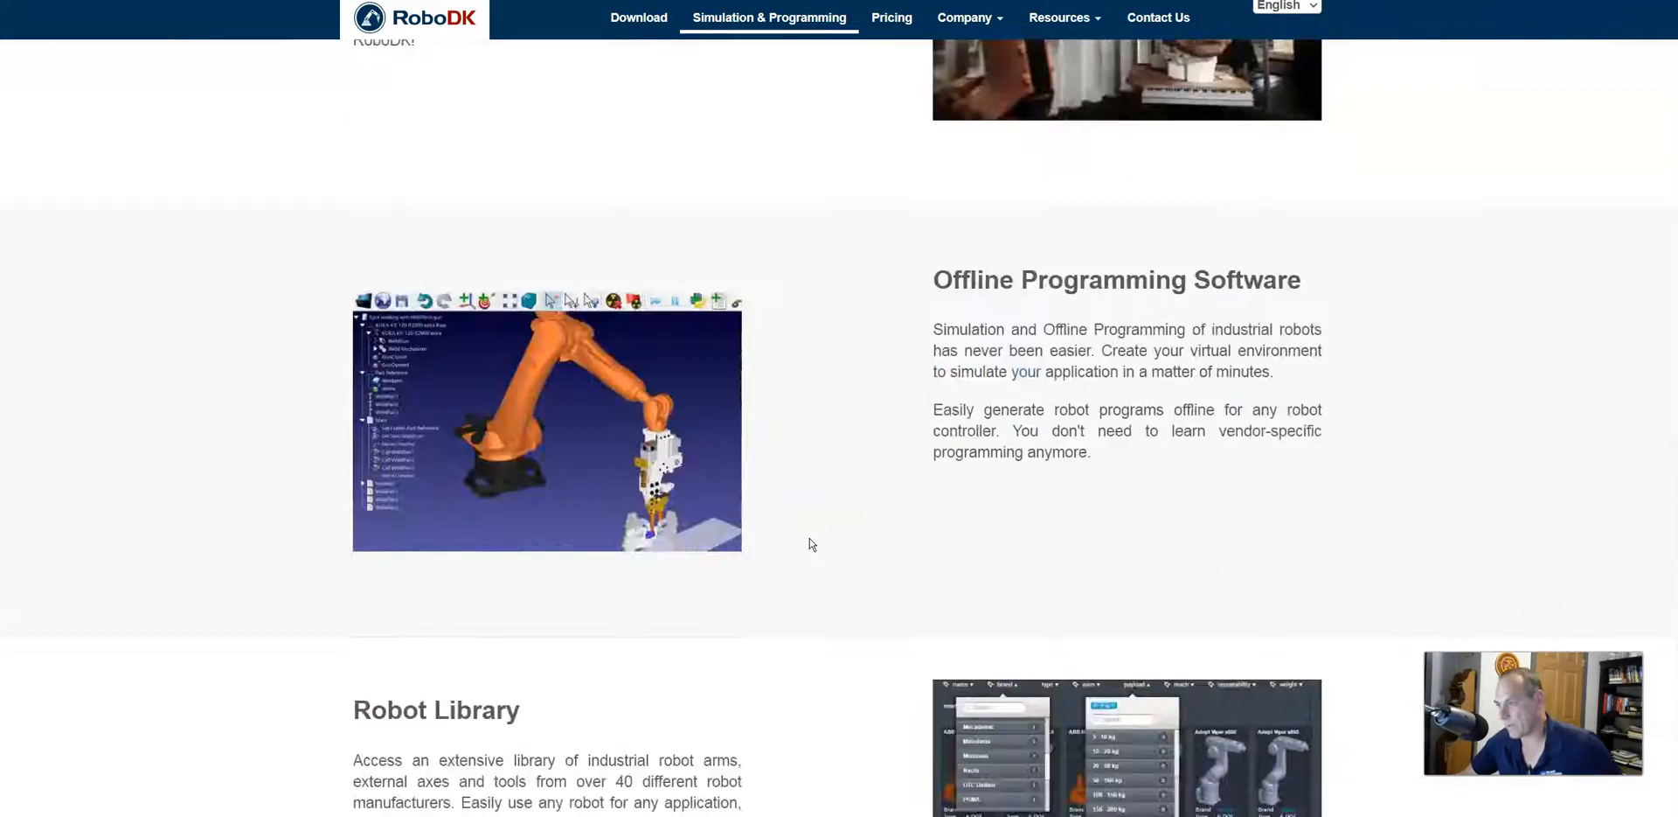
{"action": "scroll", "scroll_direction": "up", "scroll_amount": 3}
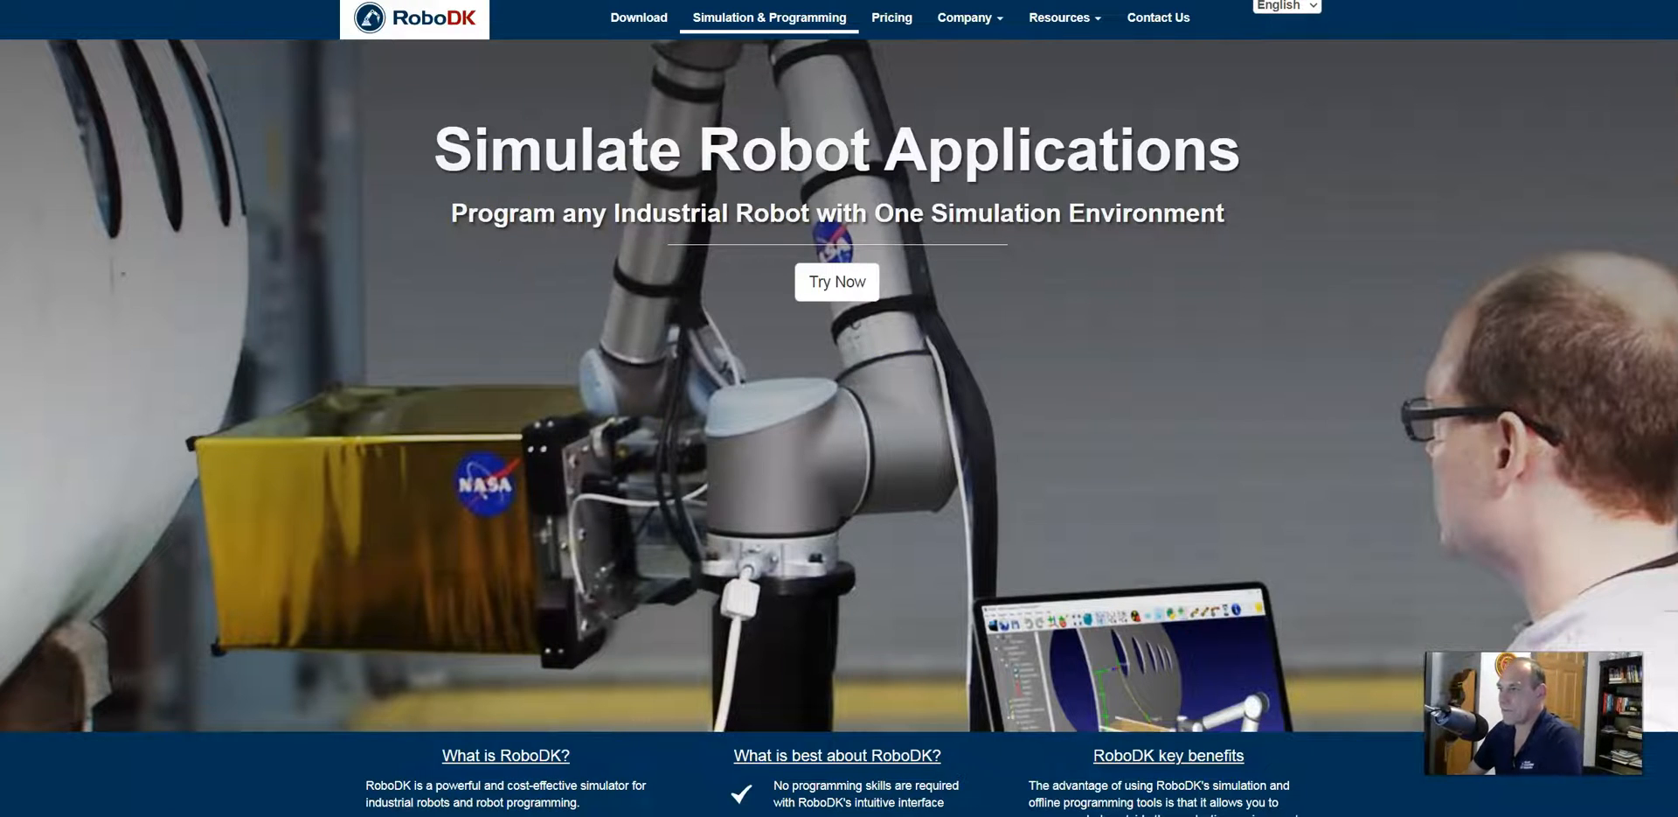
{"action": "scroll", "scroll_direction": "down", "scroll_amount": 3}
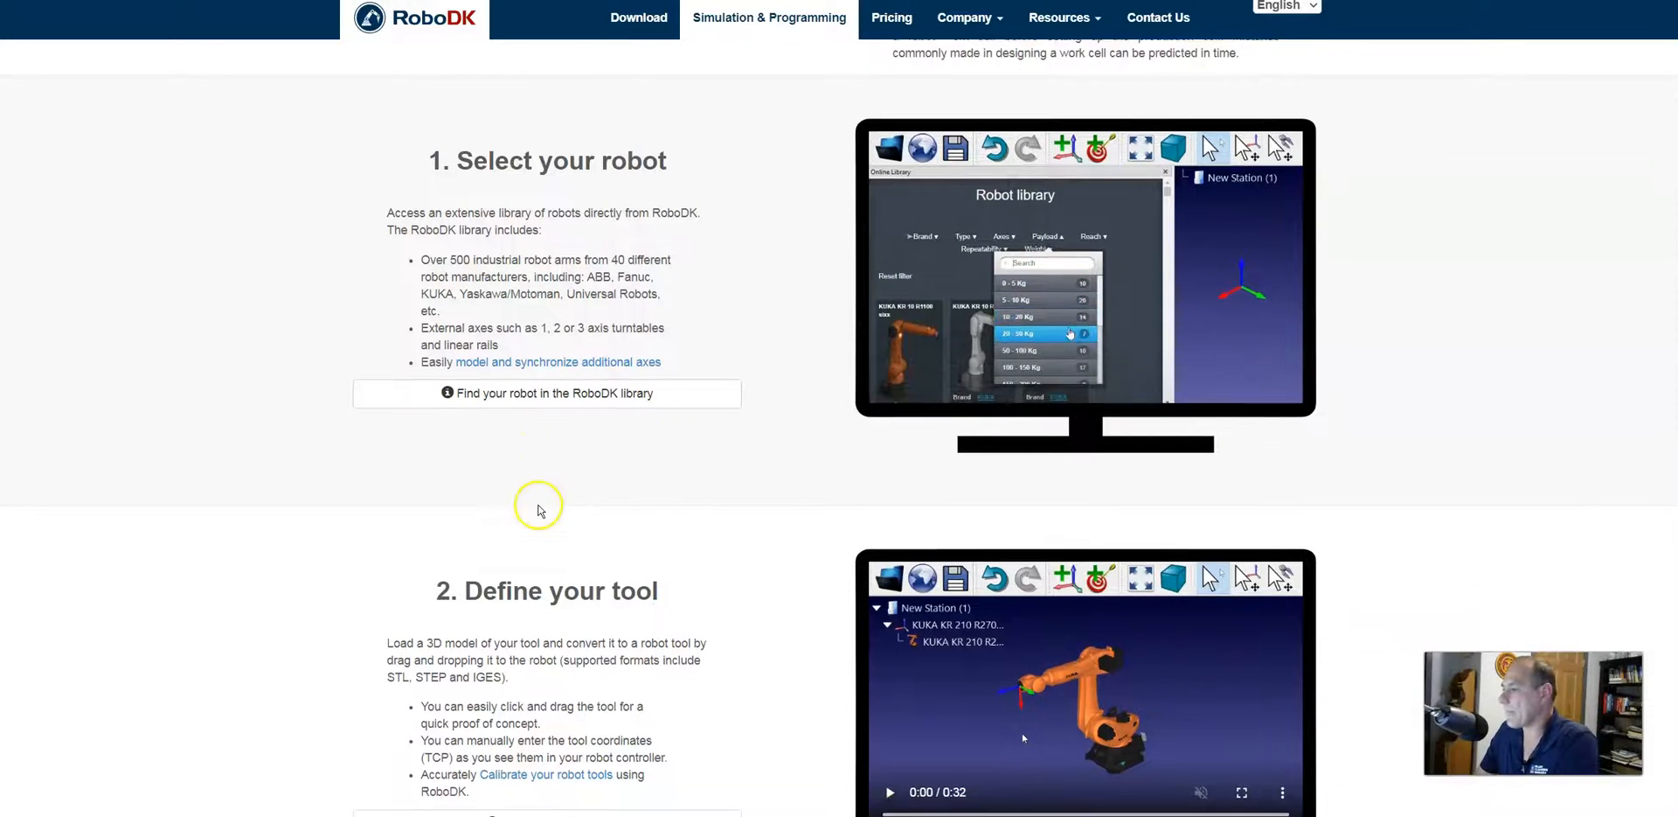
{"action": "scroll", "scroll_direction": "down", "scroll_amount": 3}
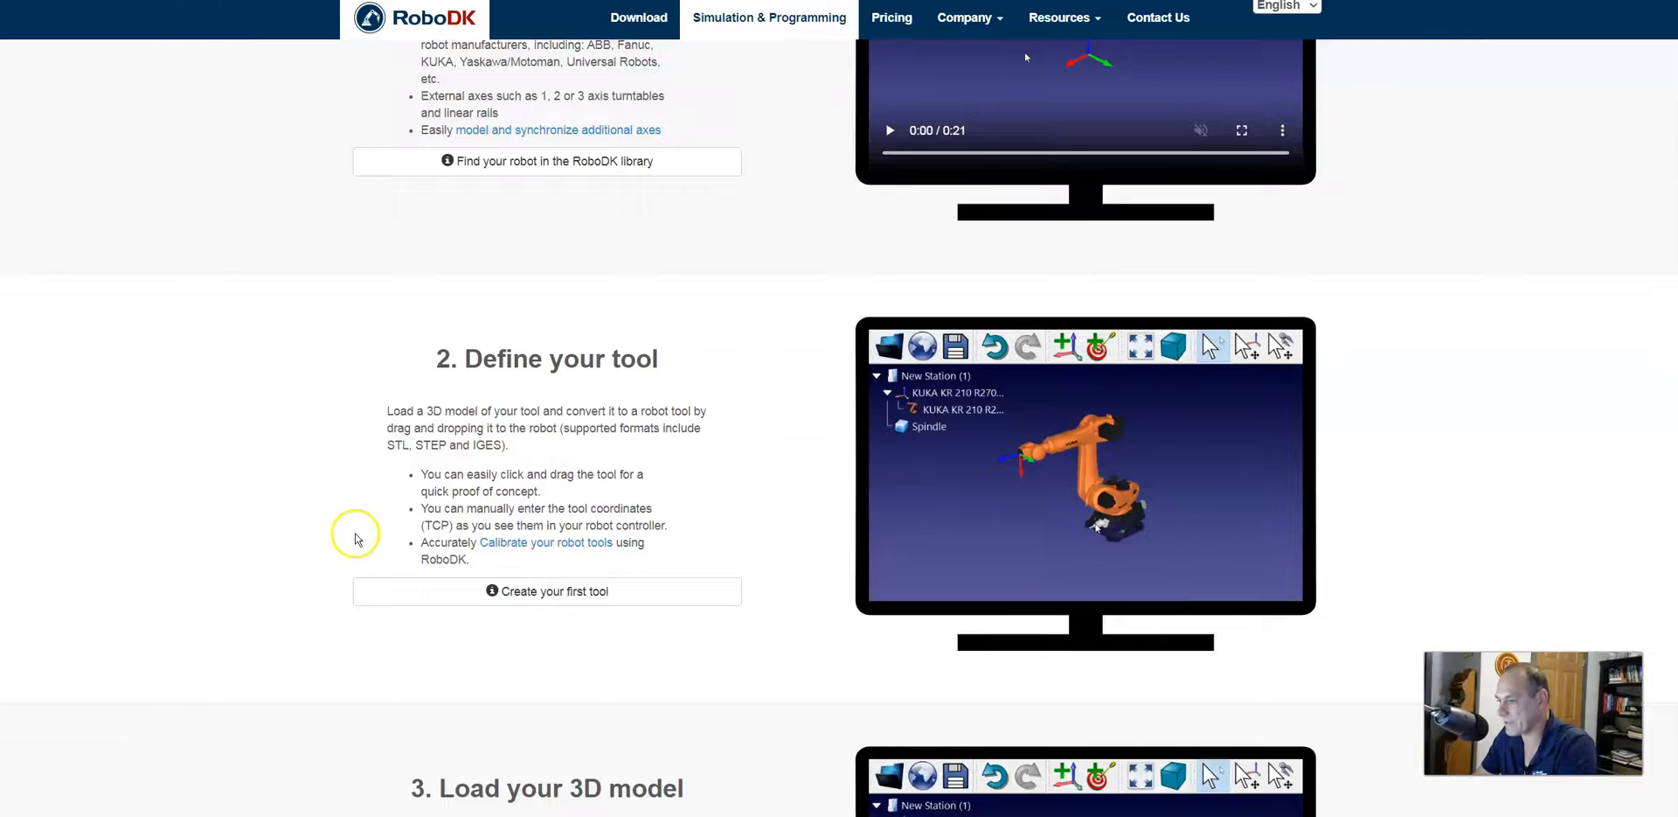
{"action": "scroll", "scroll_direction": "down", "scroll_amount": 3}
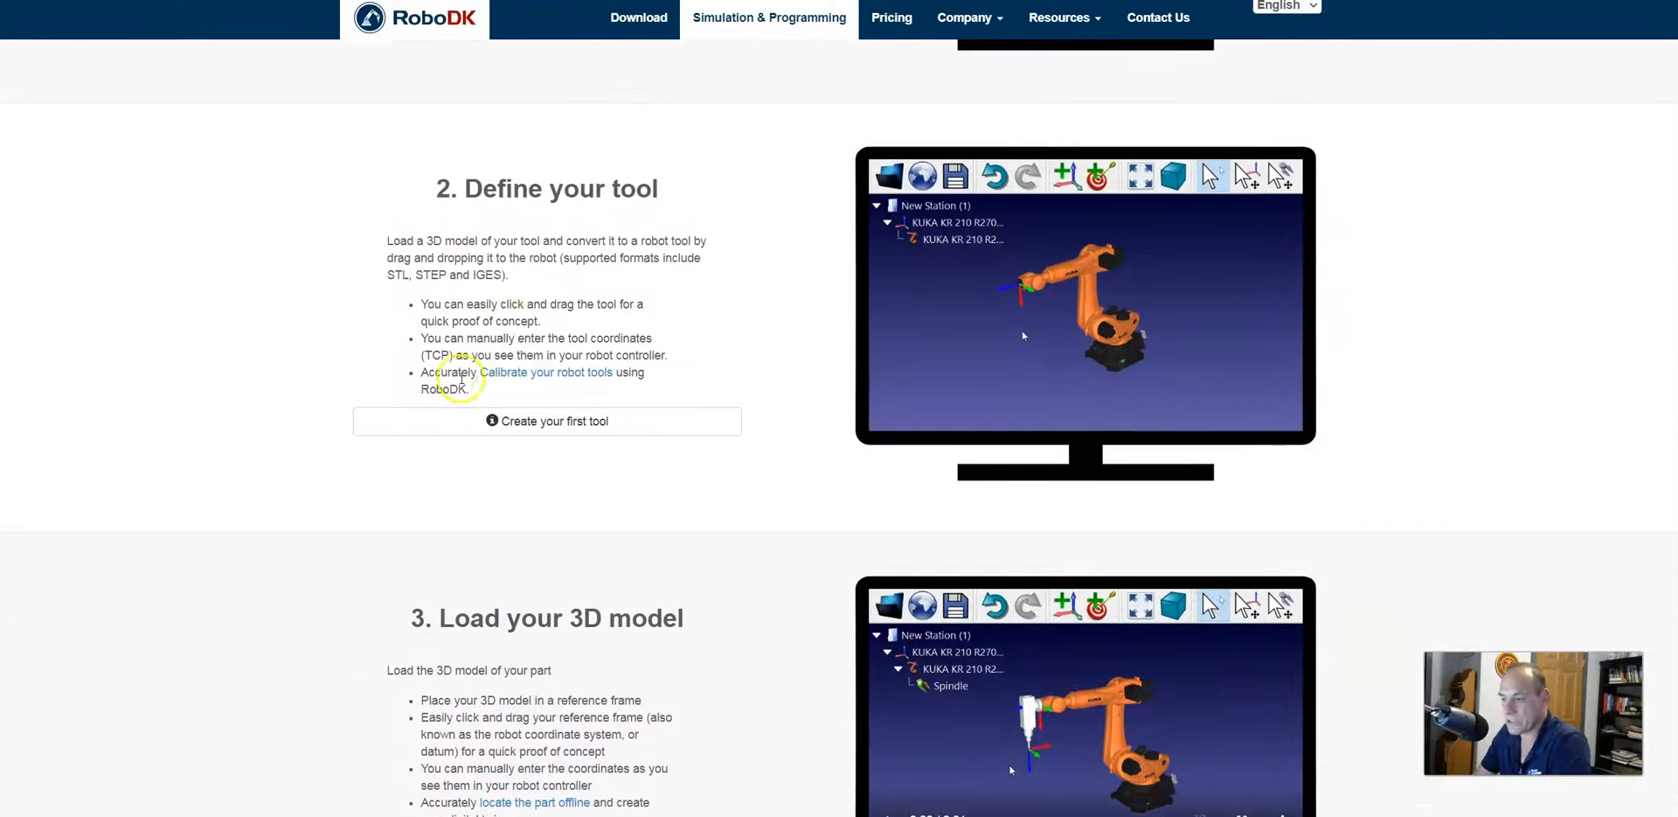
Open Simulation & Programming and browse the five steps to simulate and program a robot.
{"action": "left_click", "coordinate": [888, 177]}
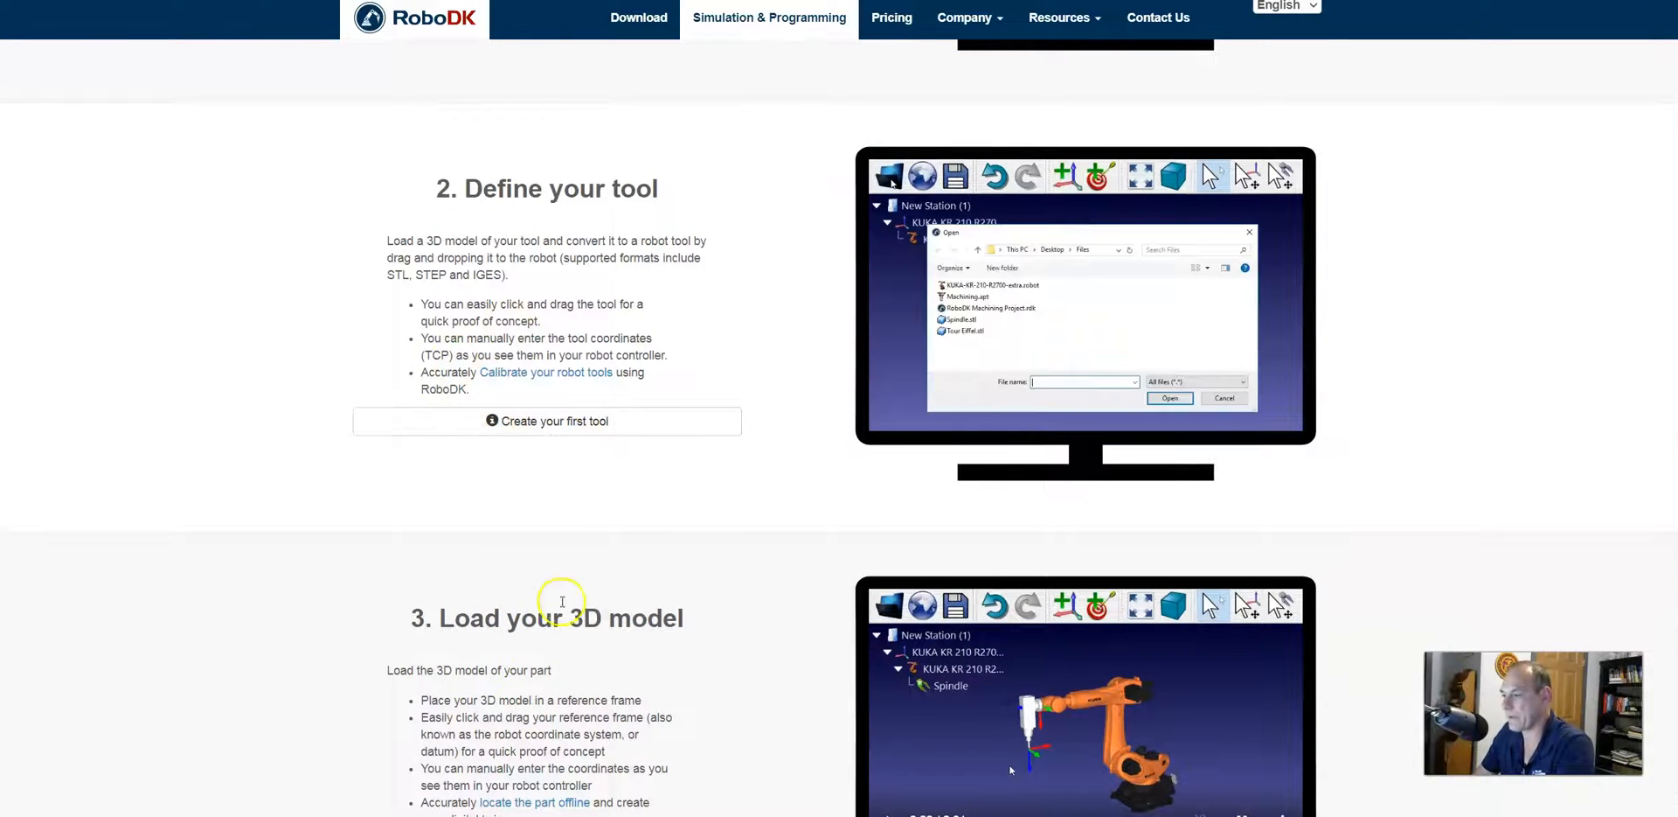
{"action": "scroll", "scroll_direction": "down", "scroll_amount": 3}
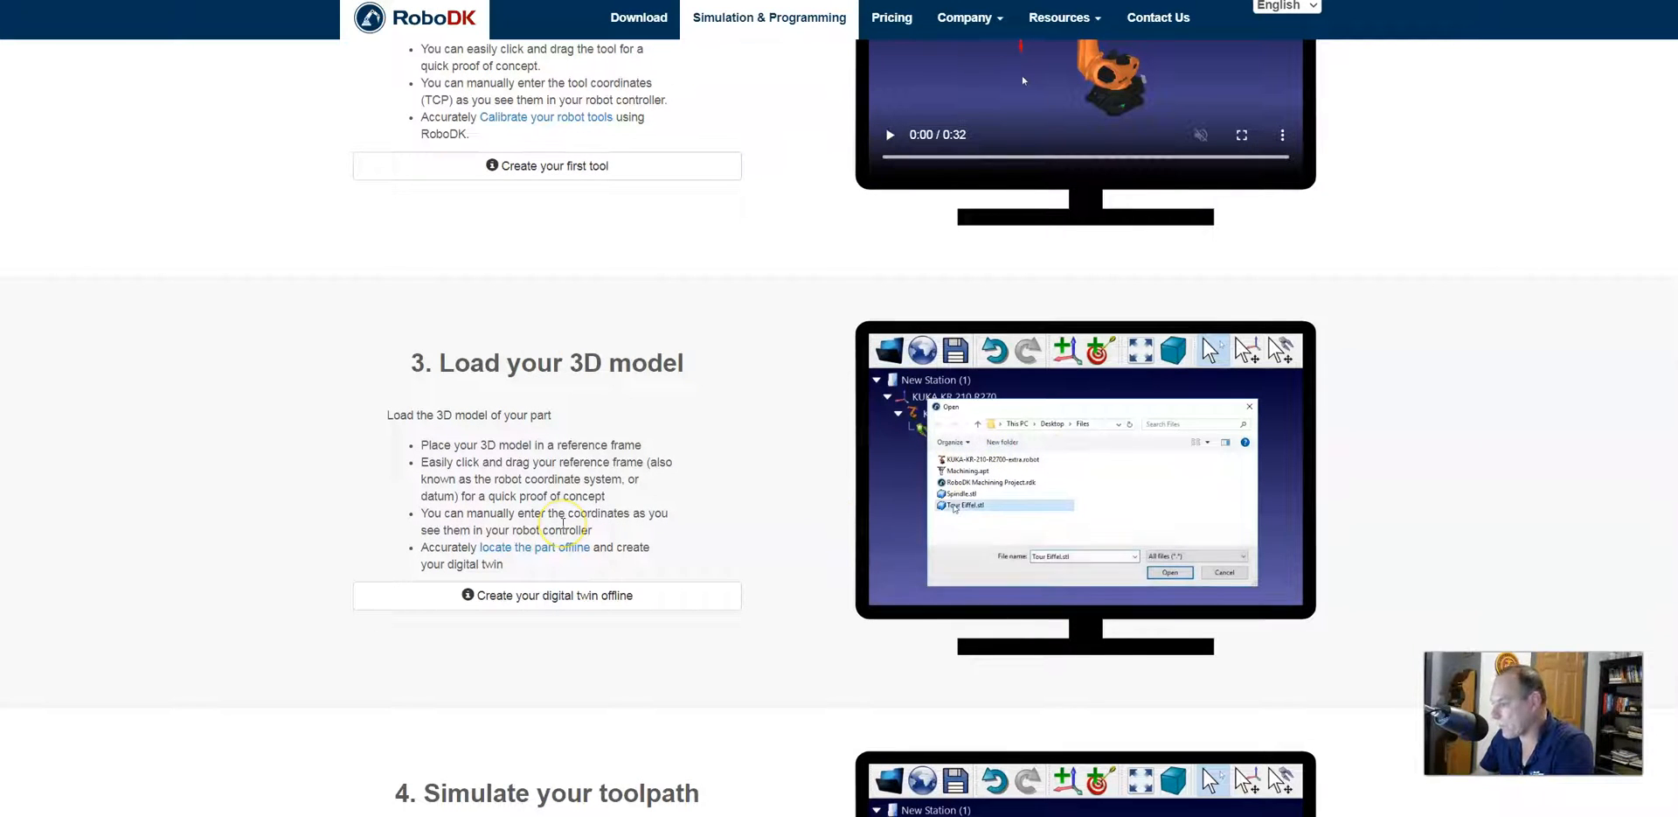
{"action": "scroll", "scroll_direction": "down", "scroll_amount": 3}
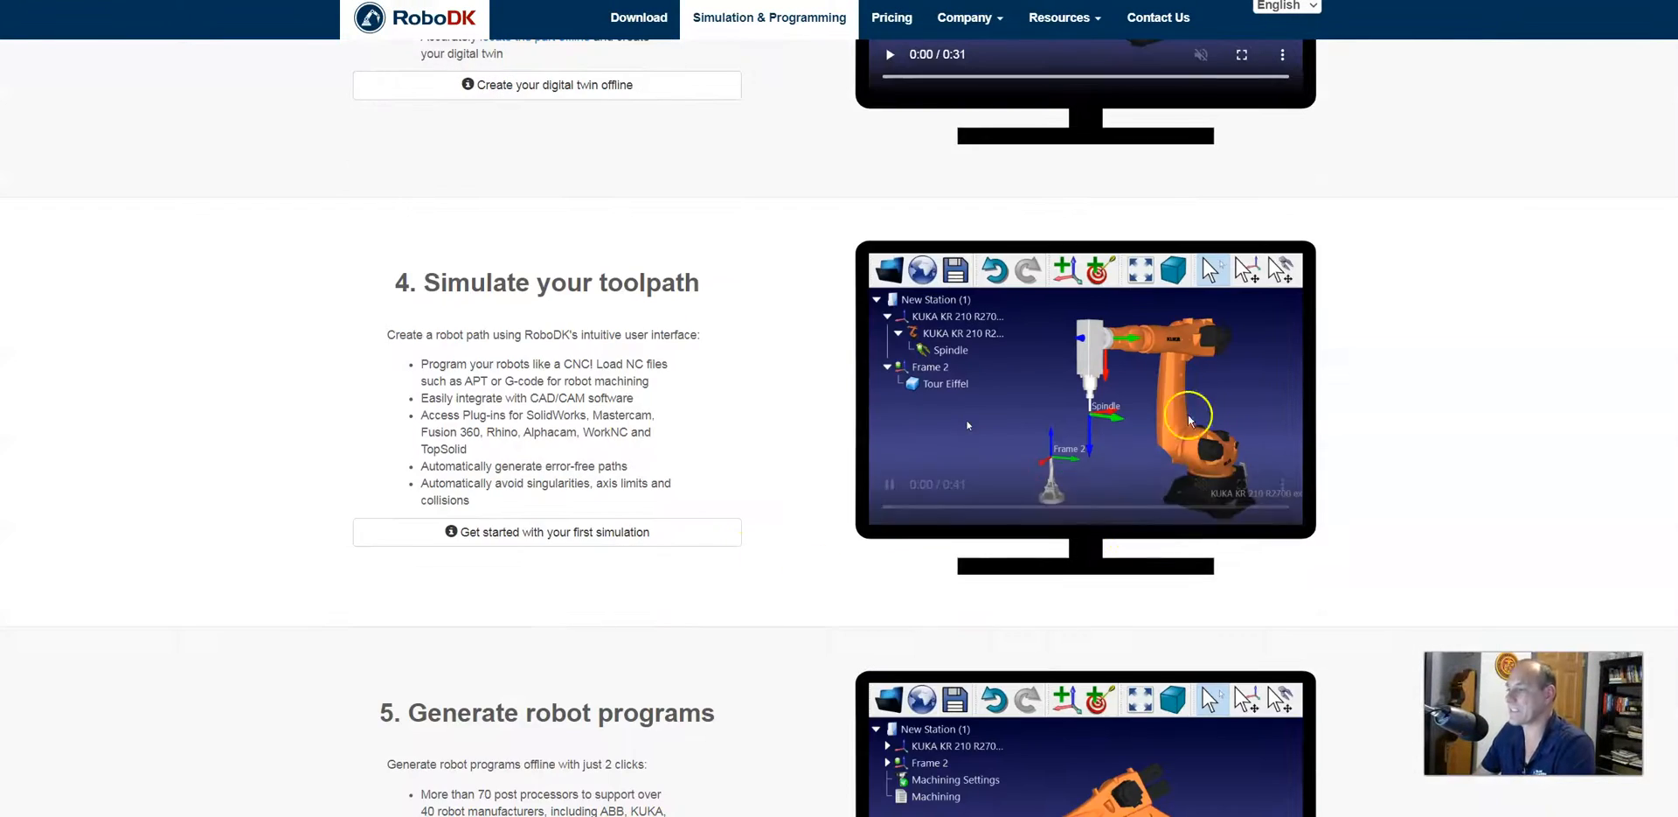
{"action": "scroll", "scroll_direction": "down", "scroll_amount": 3}
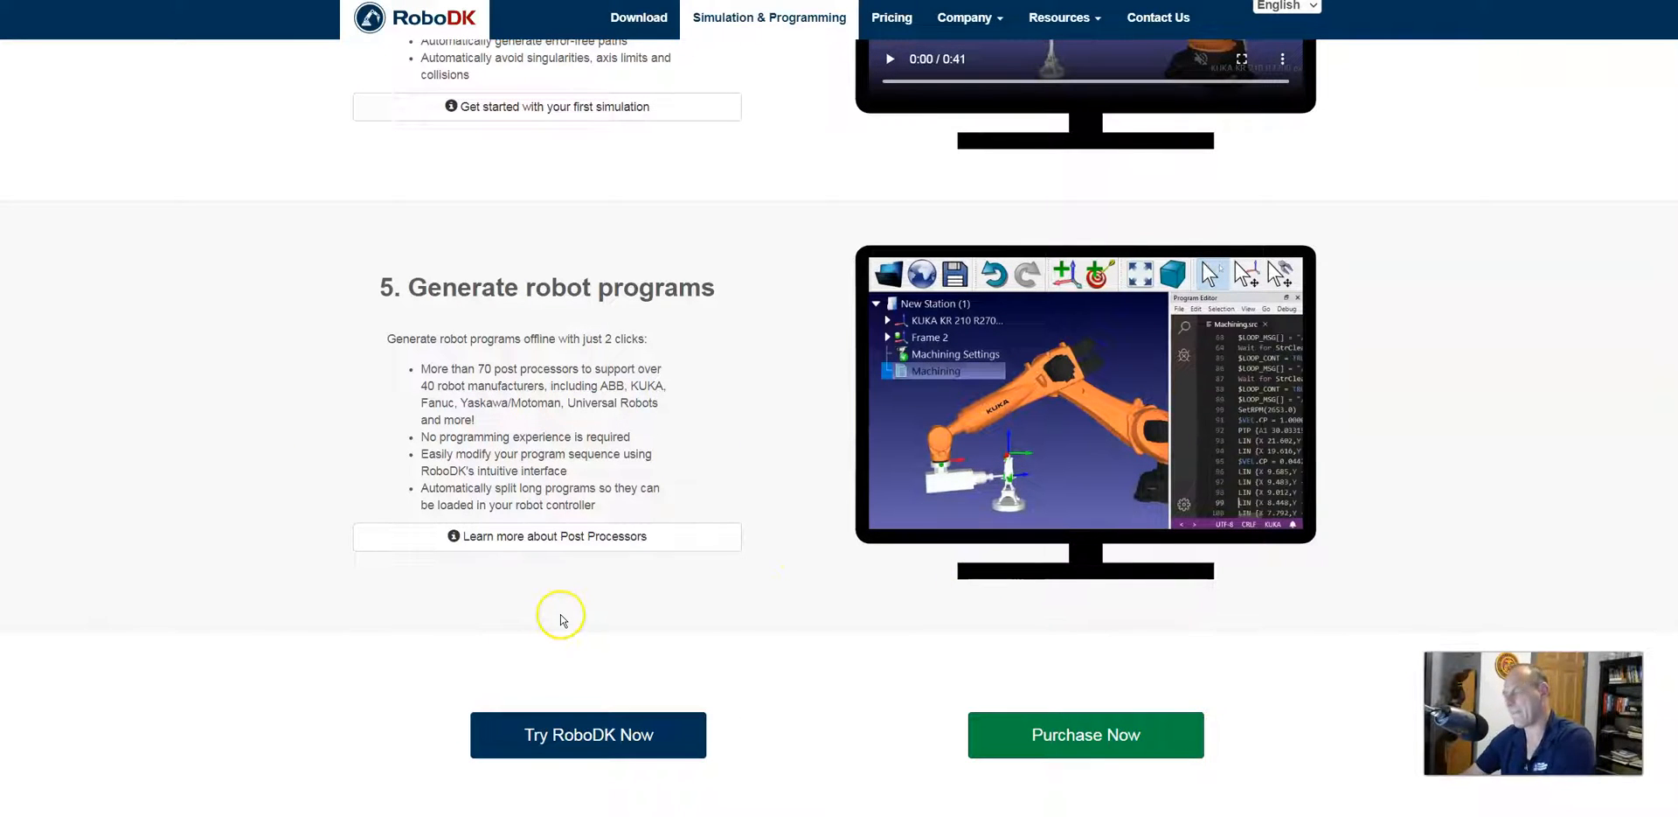
{"action": "mouse_move", "coordinate": [941, 580]}
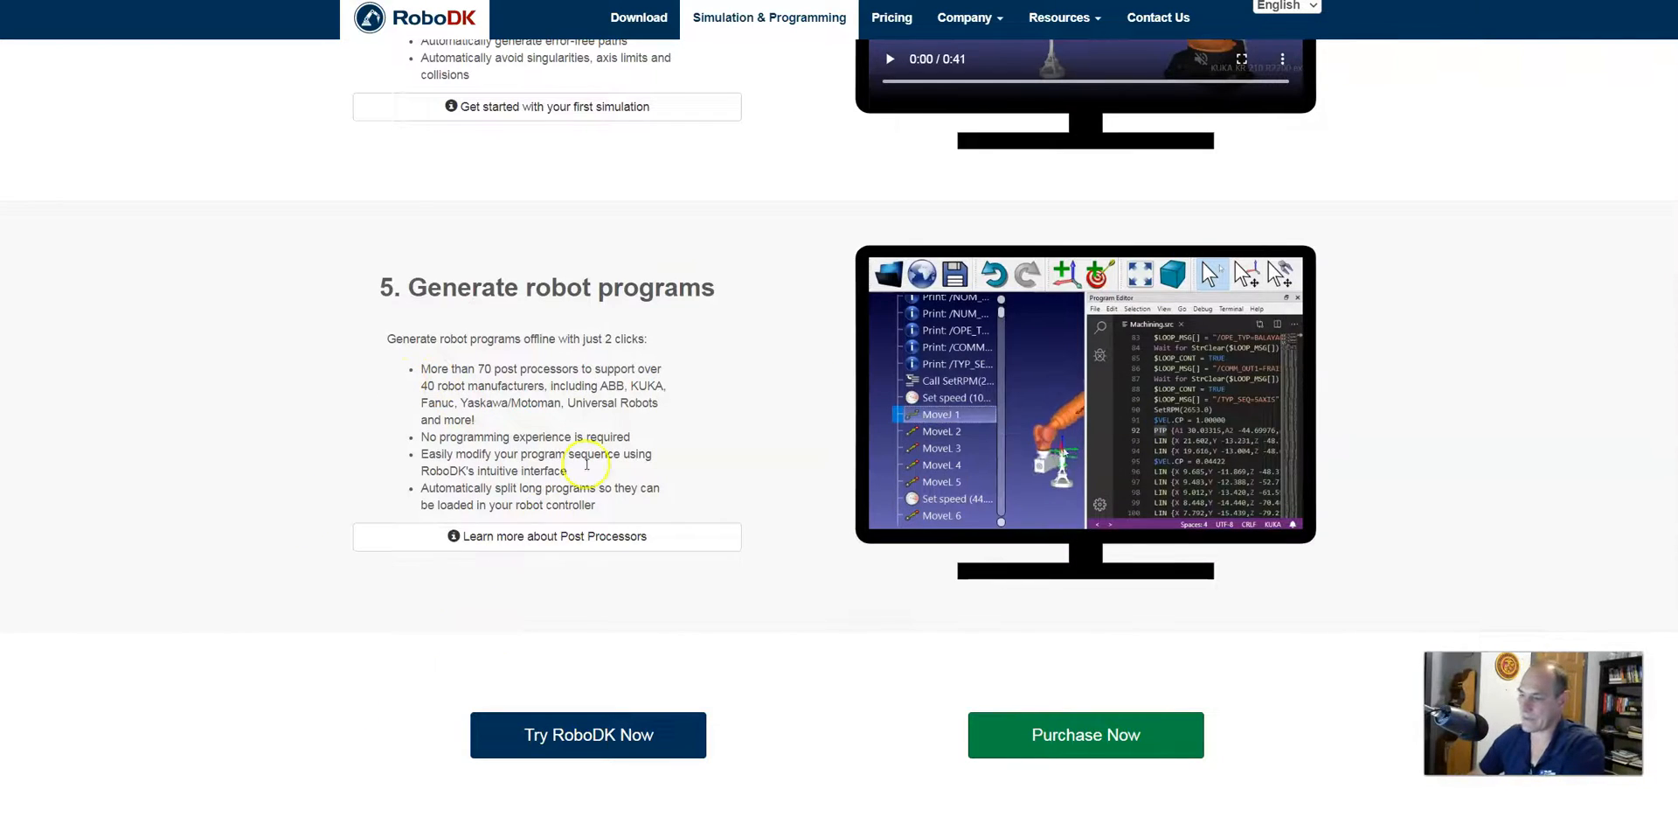
{"action": "scroll", "scroll_direction": "up", "scroll_amount": 3}
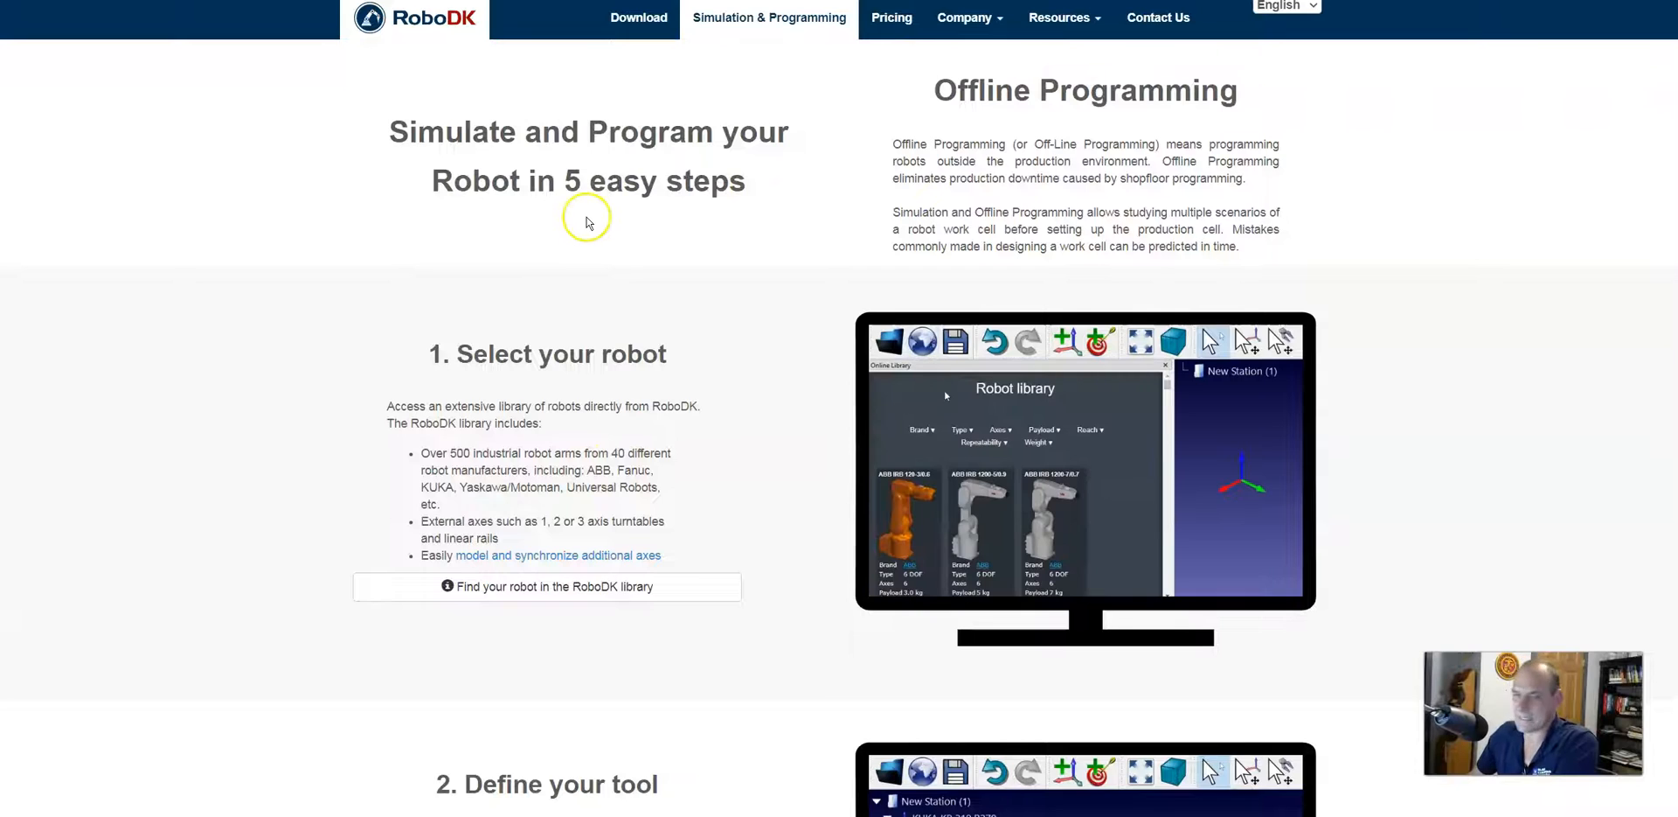
{"action": "left_click", "coordinate": [917, 429]}
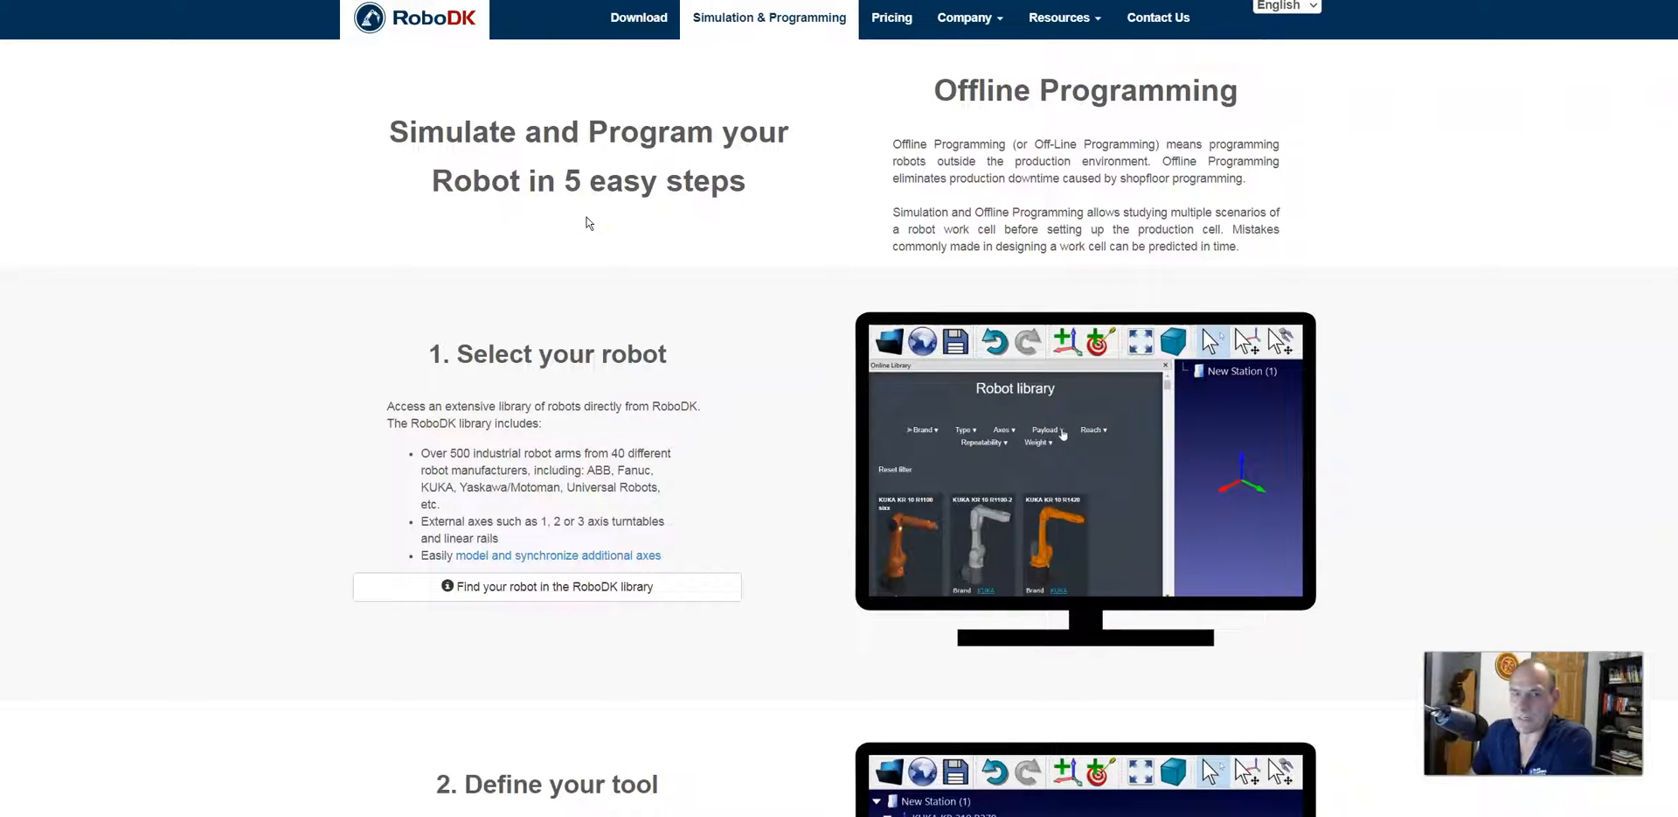
{"action": "left_click", "coordinate": [1048, 429]}
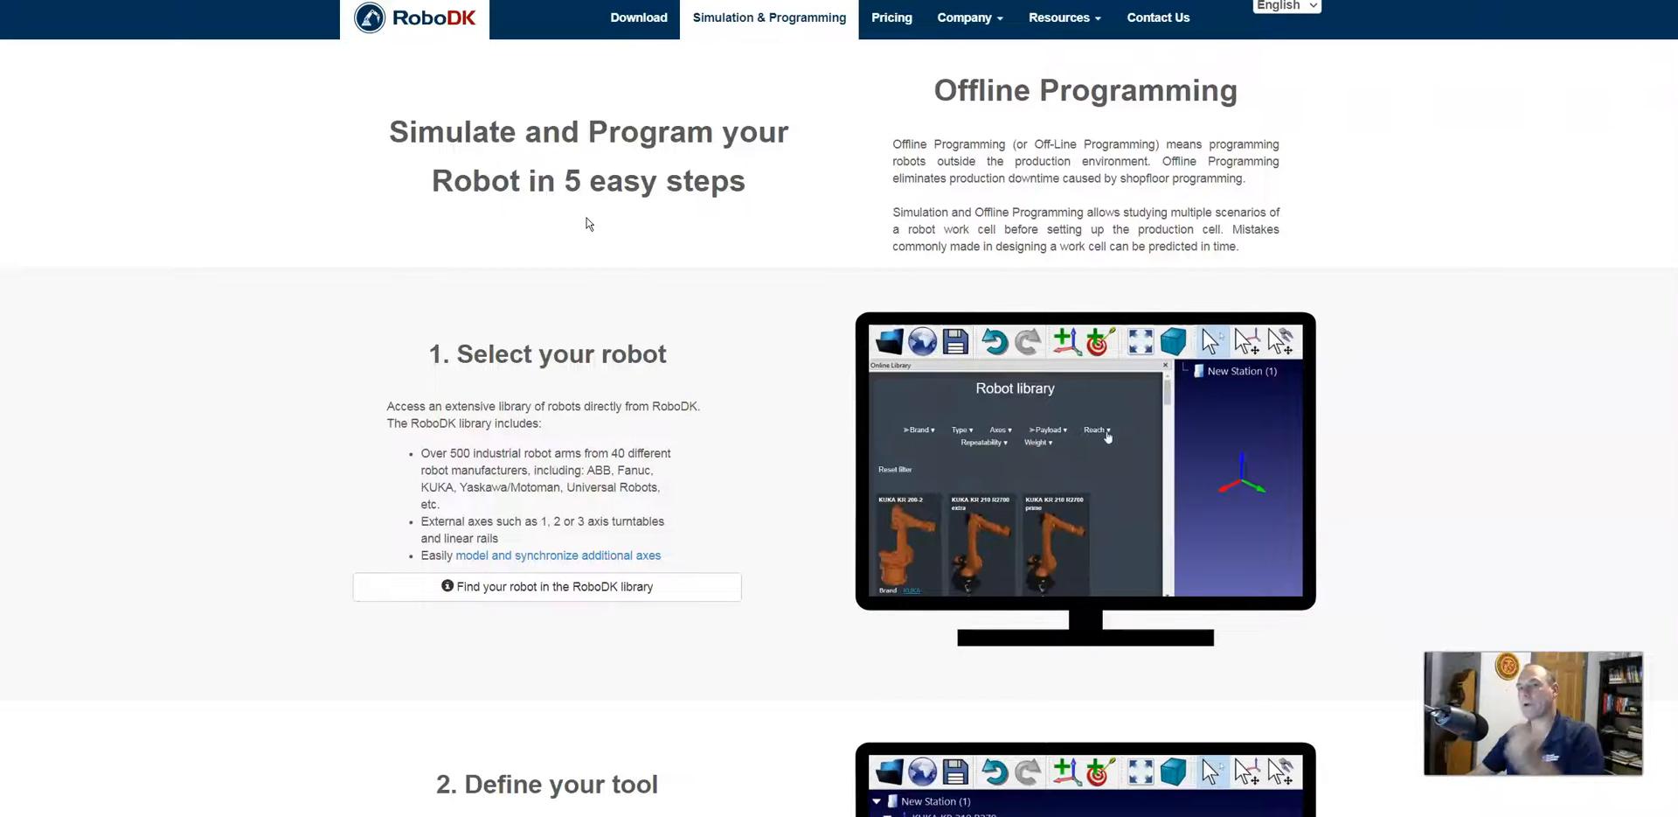
{"action": "mouse_move", "coordinate": [1070, 549]}
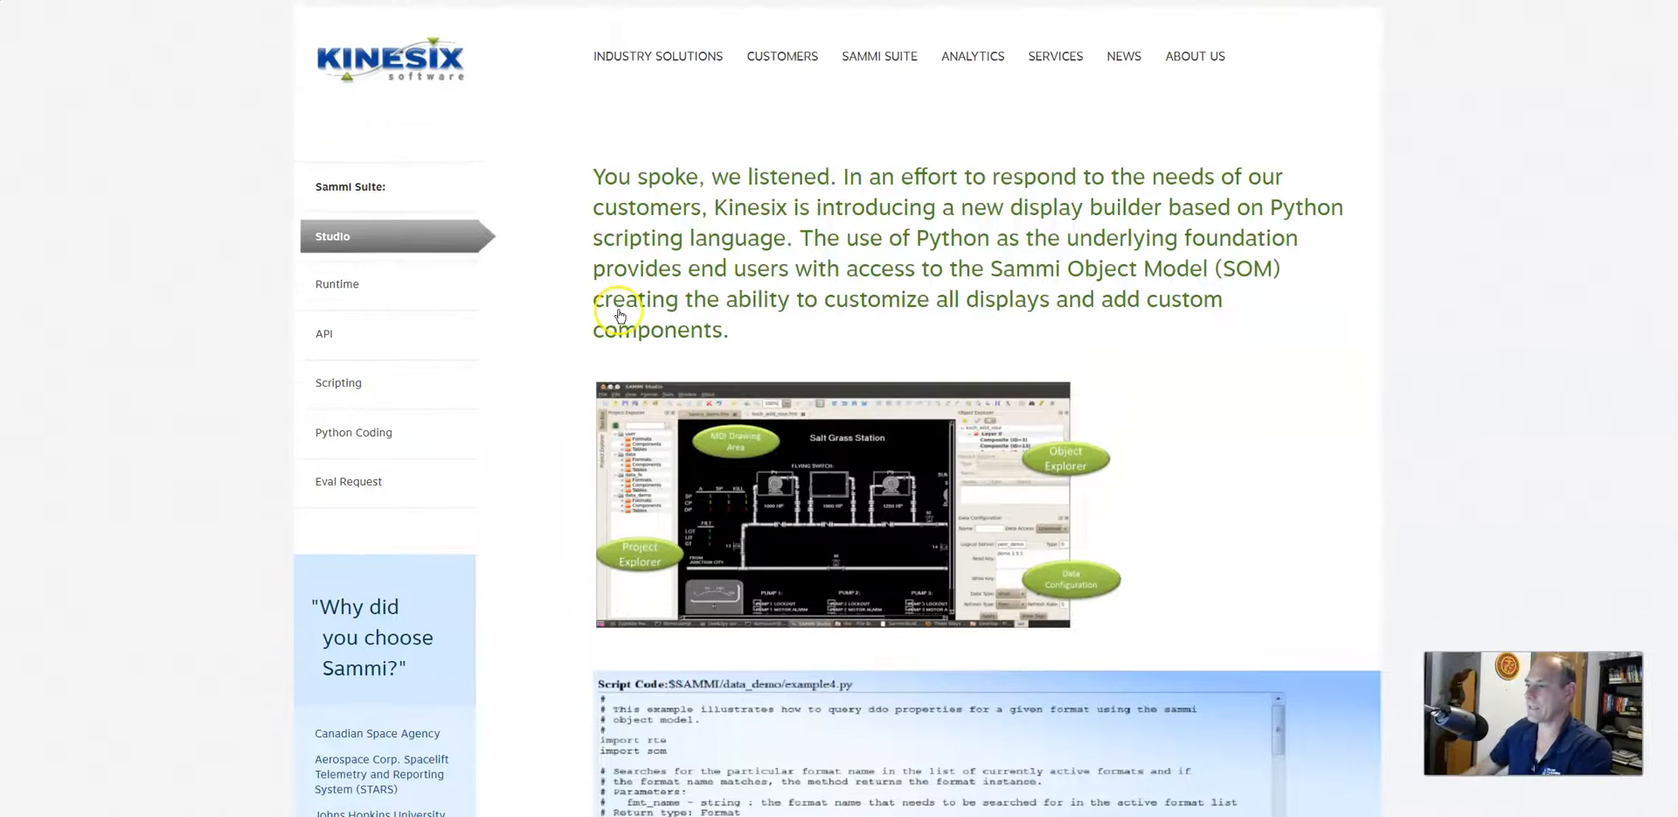
{"action": "mouse_move", "coordinate": [561, 131]}
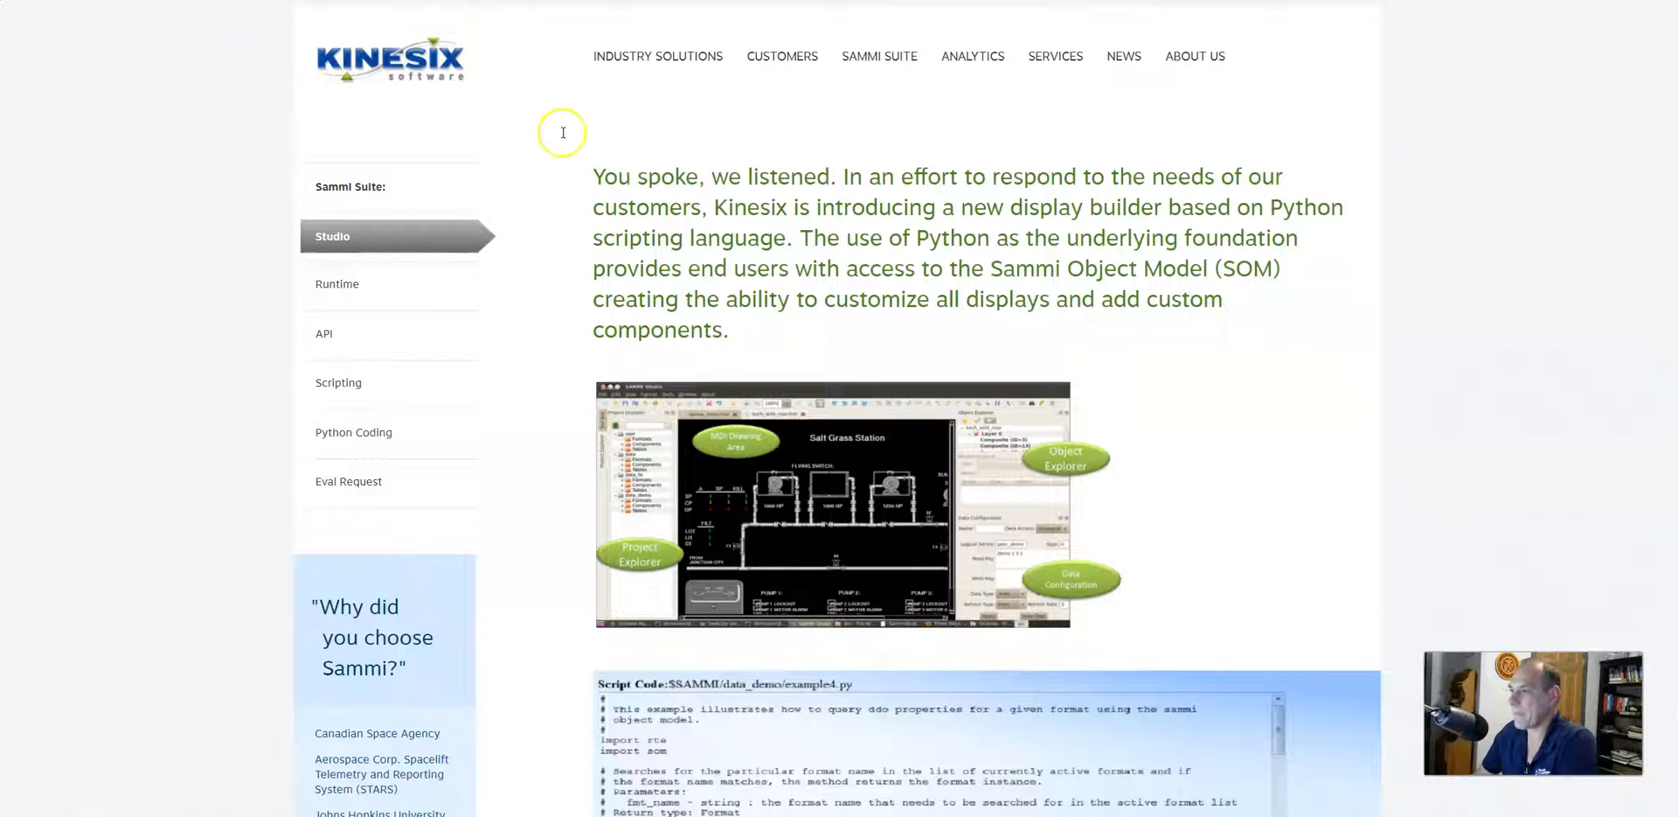
{"action": "mouse_move", "coordinate": [797, 295]}
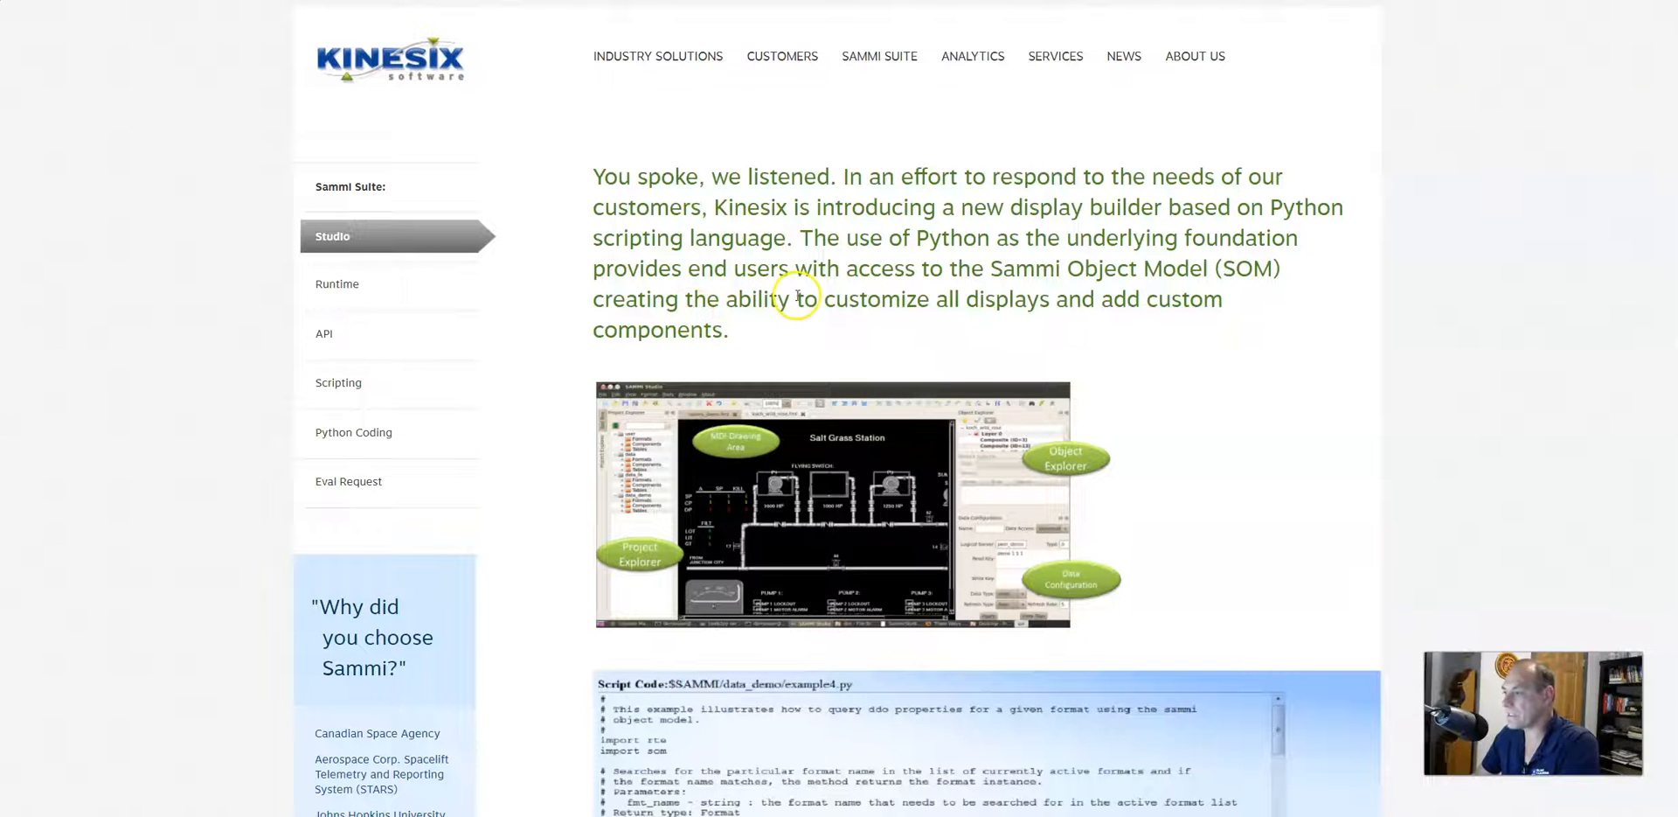
Scroll the SAMMI Studio page down past the Python display builder intro to its features list.
{"action": "scroll", "scroll_direction": "down", "scroll_amount": 3}
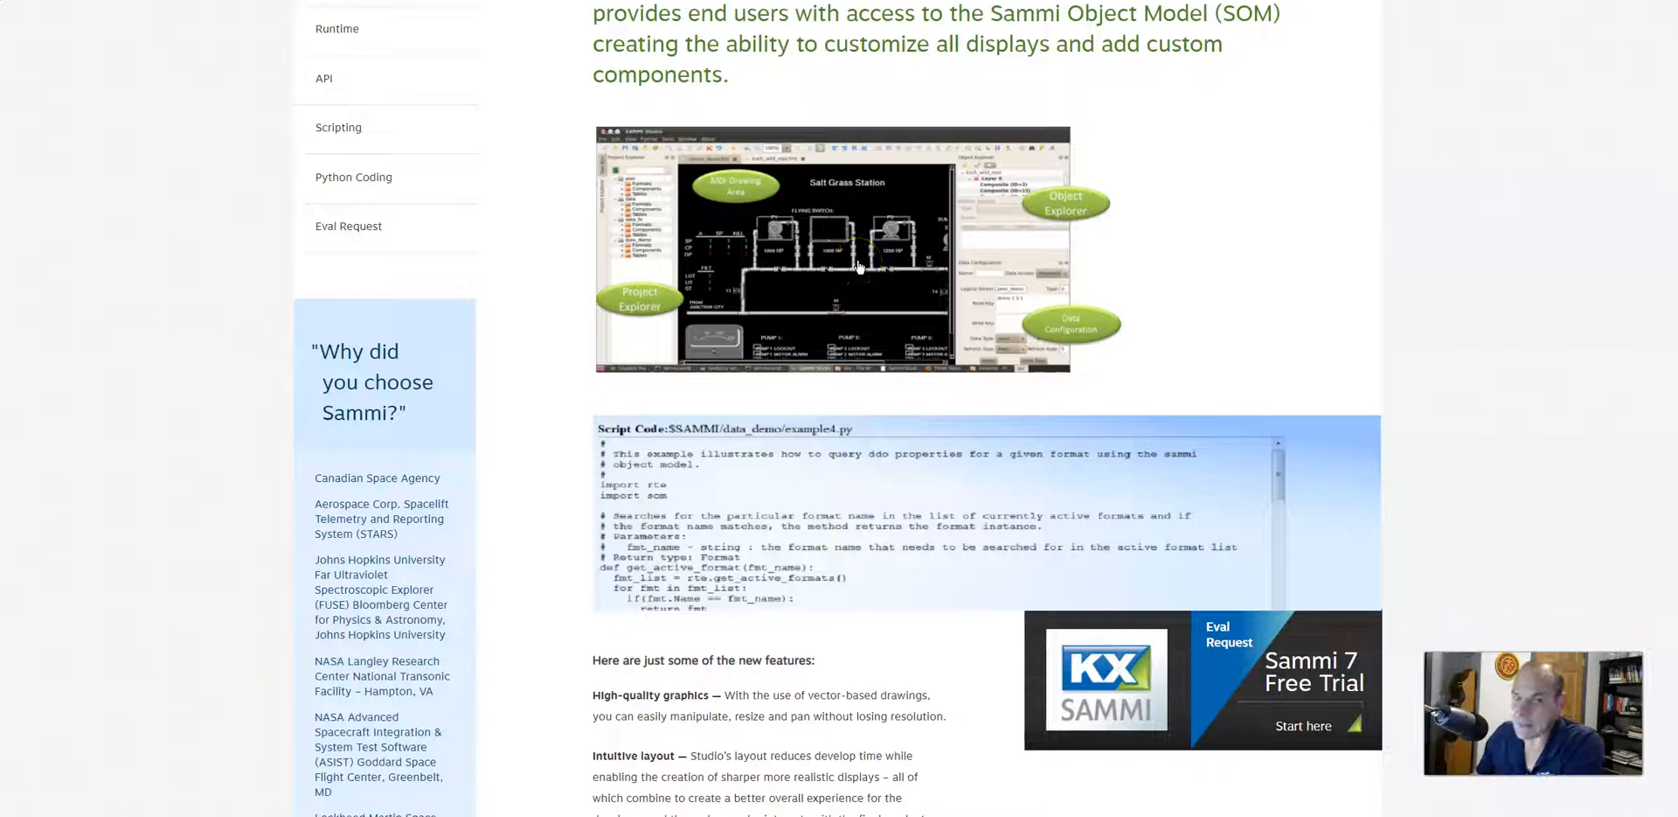
{"action": "mouse_move", "coordinate": [1199, 275]}
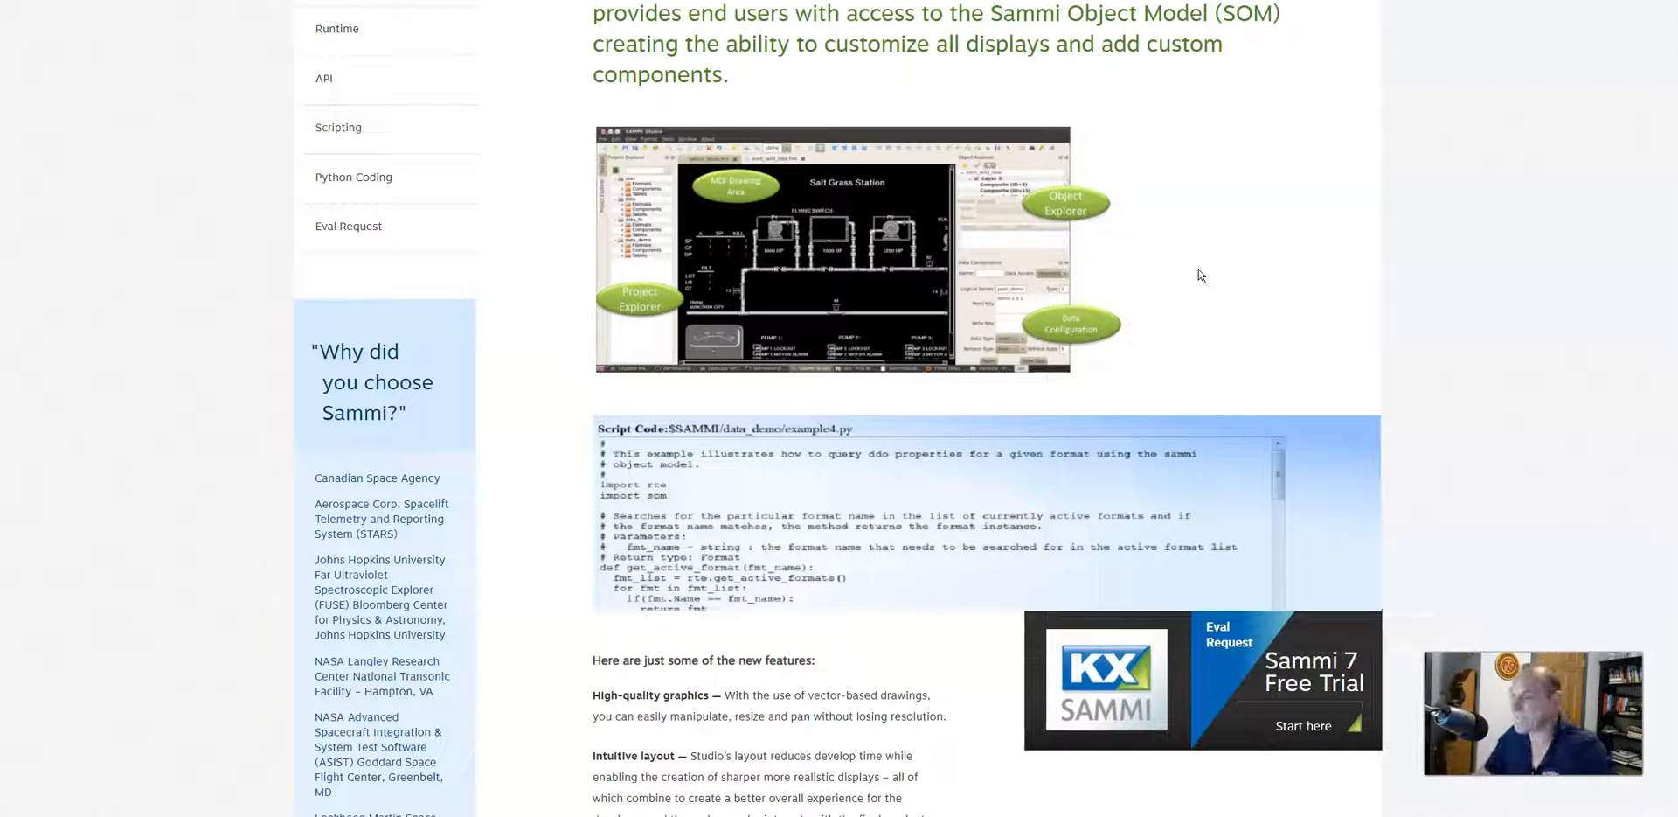
{"action": "mouse_move", "coordinate": [629, 441]}
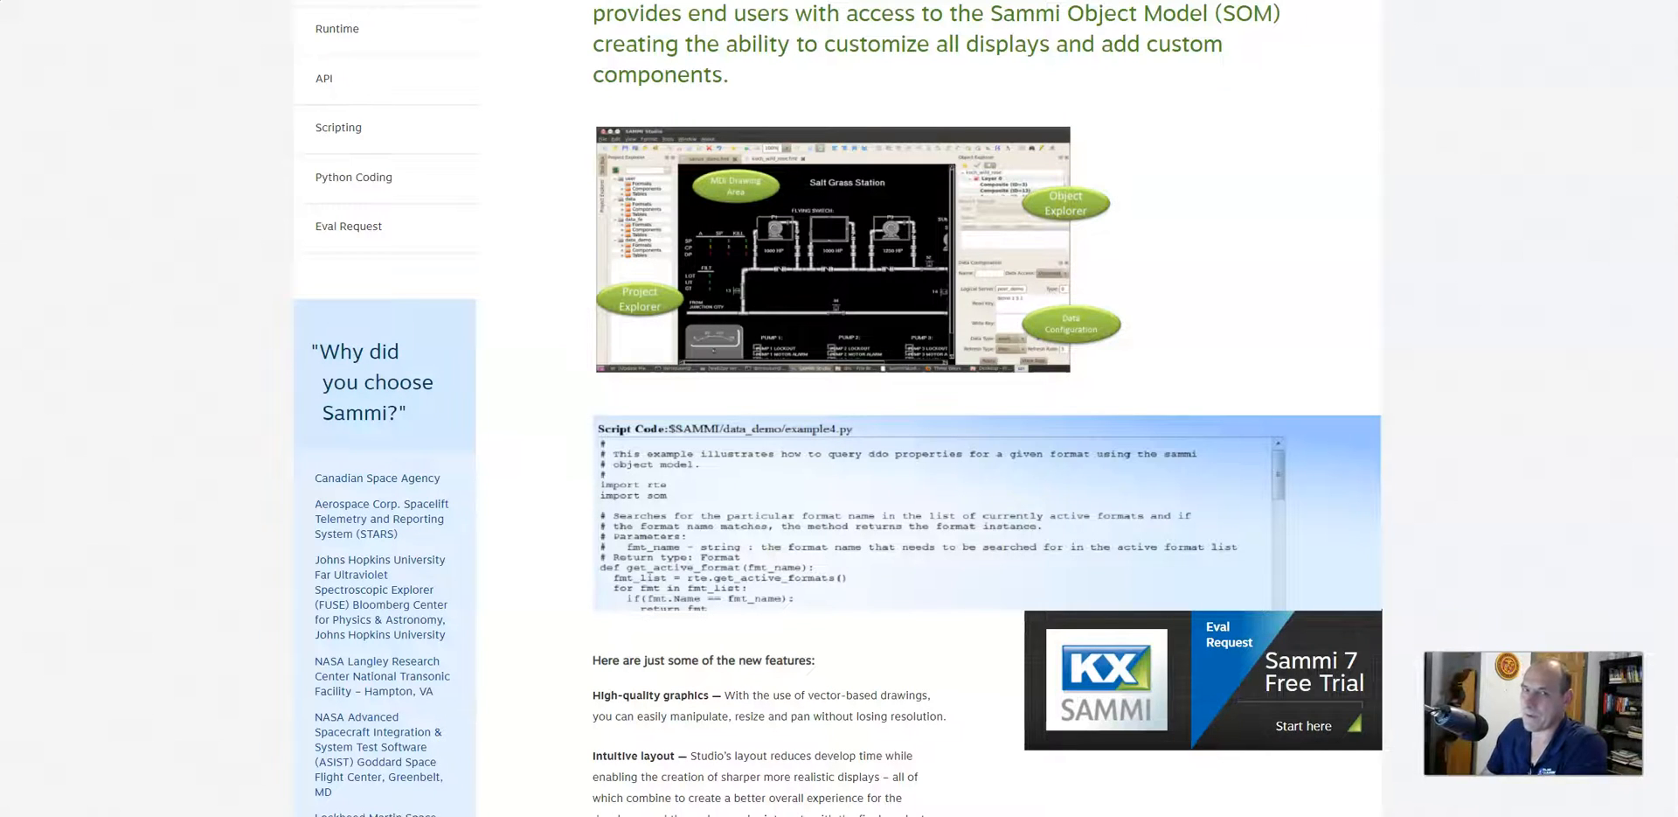
{"action": "scroll", "scroll_direction": "down", "scroll_amount": 3}
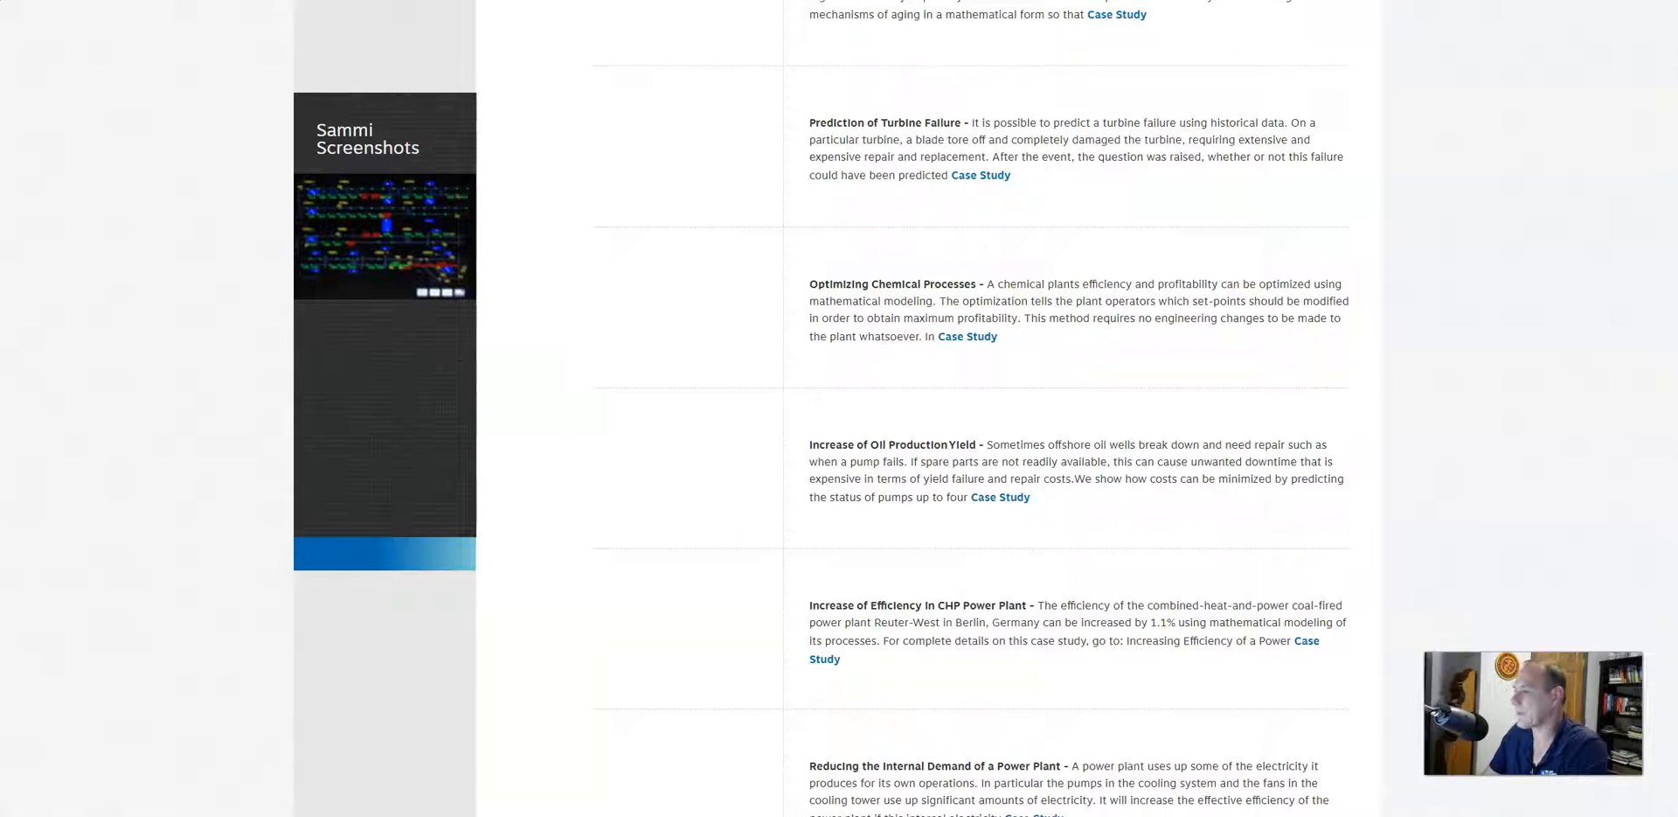
{"action": "scroll", "scroll_direction": "up", "scroll_amount": 3}
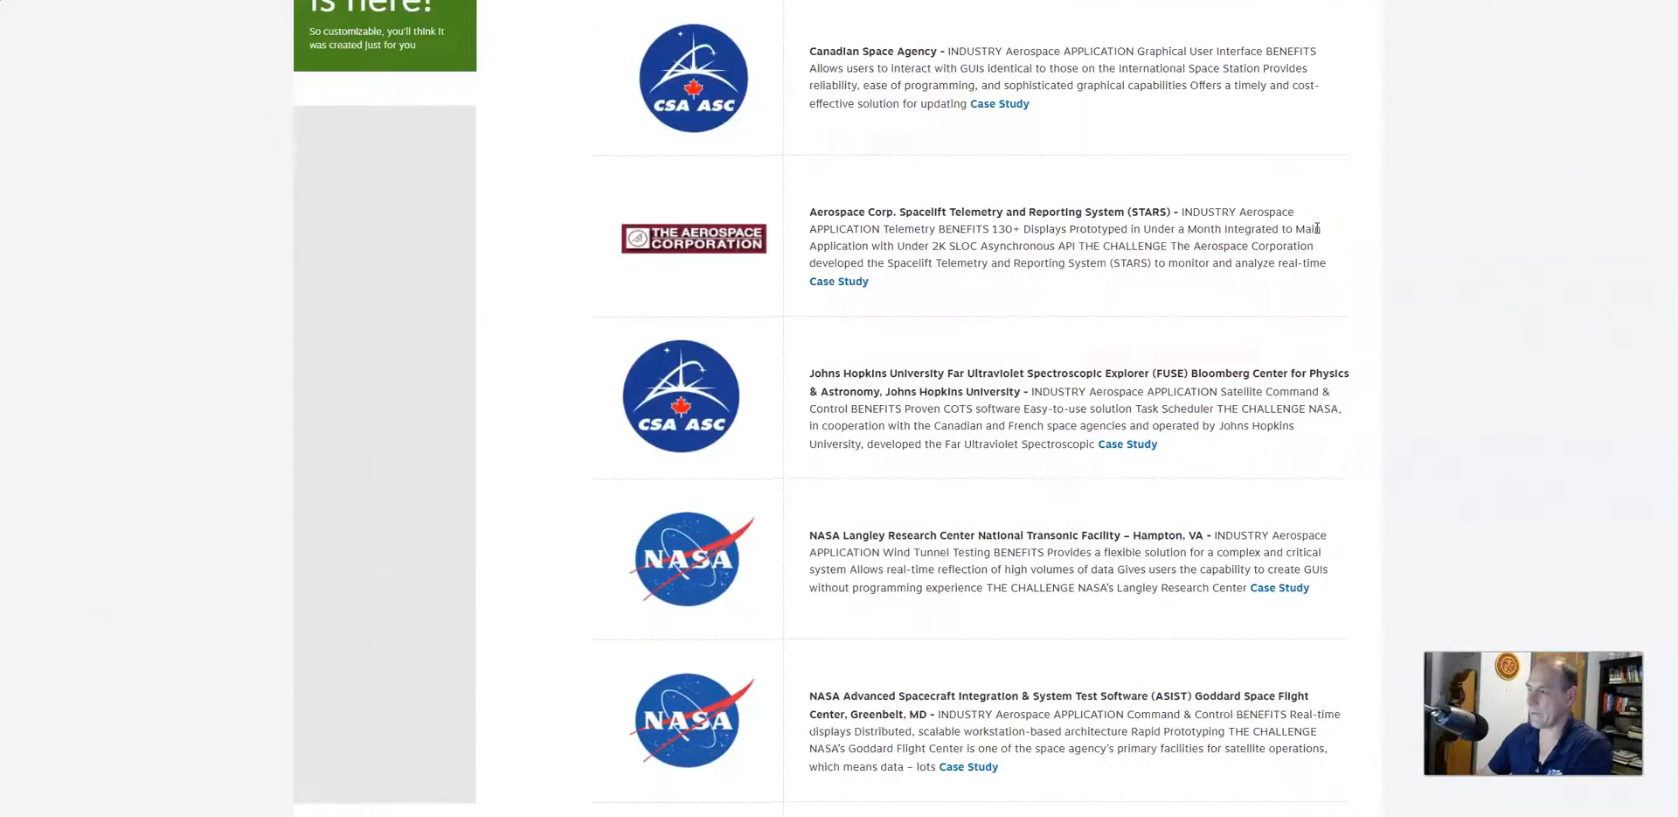
{"action": "scroll", "scroll_direction": "up", "scroll_amount": 3}
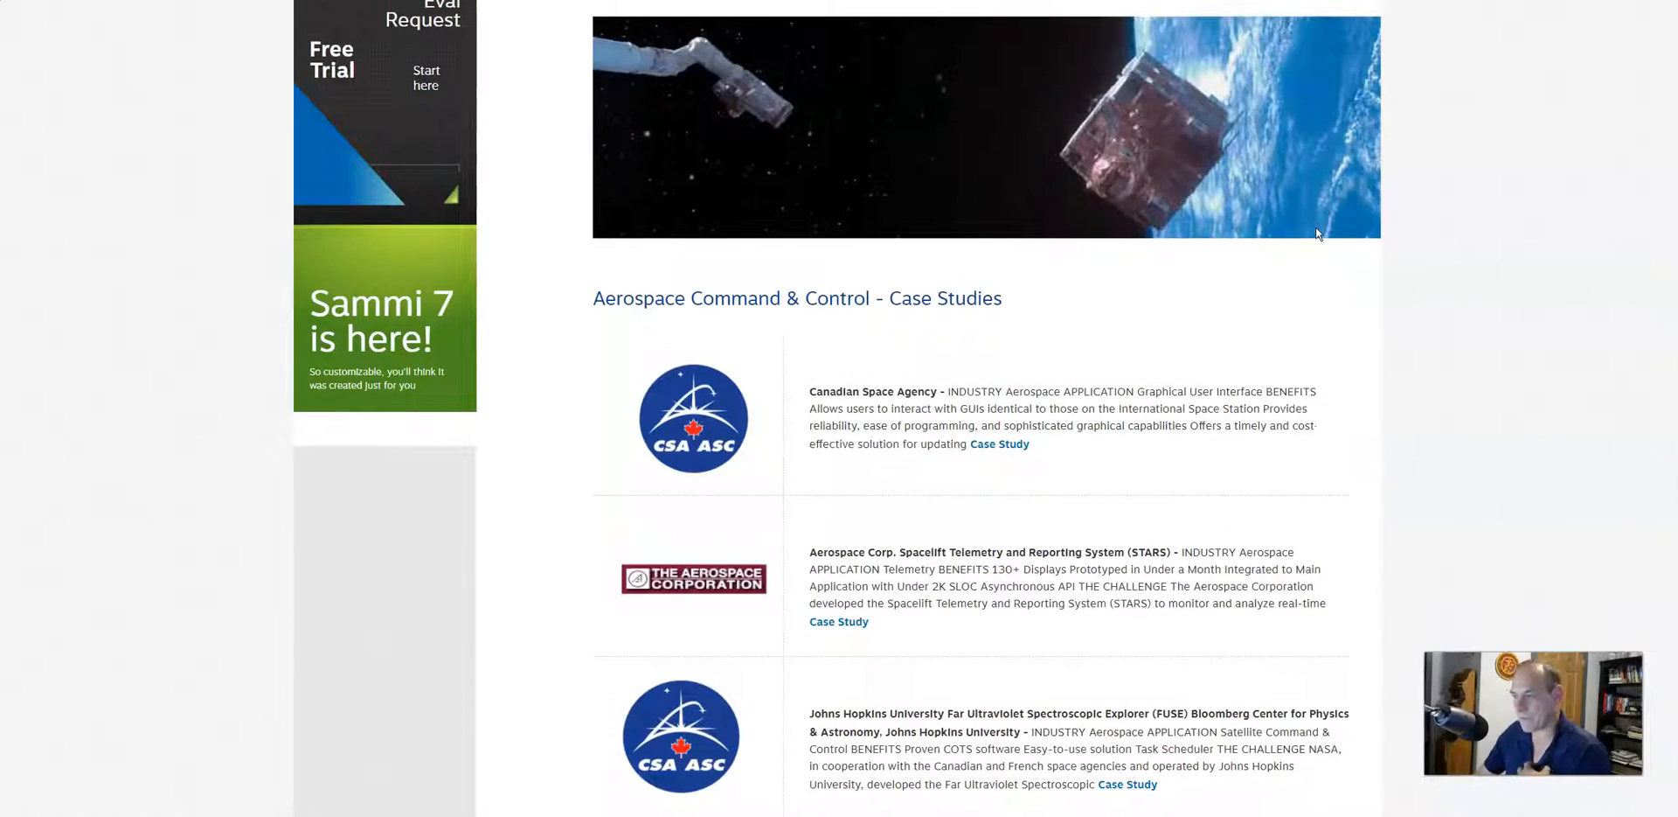
{"action": "scroll", "scroll_direction": "down", "scroll_amount": 3}
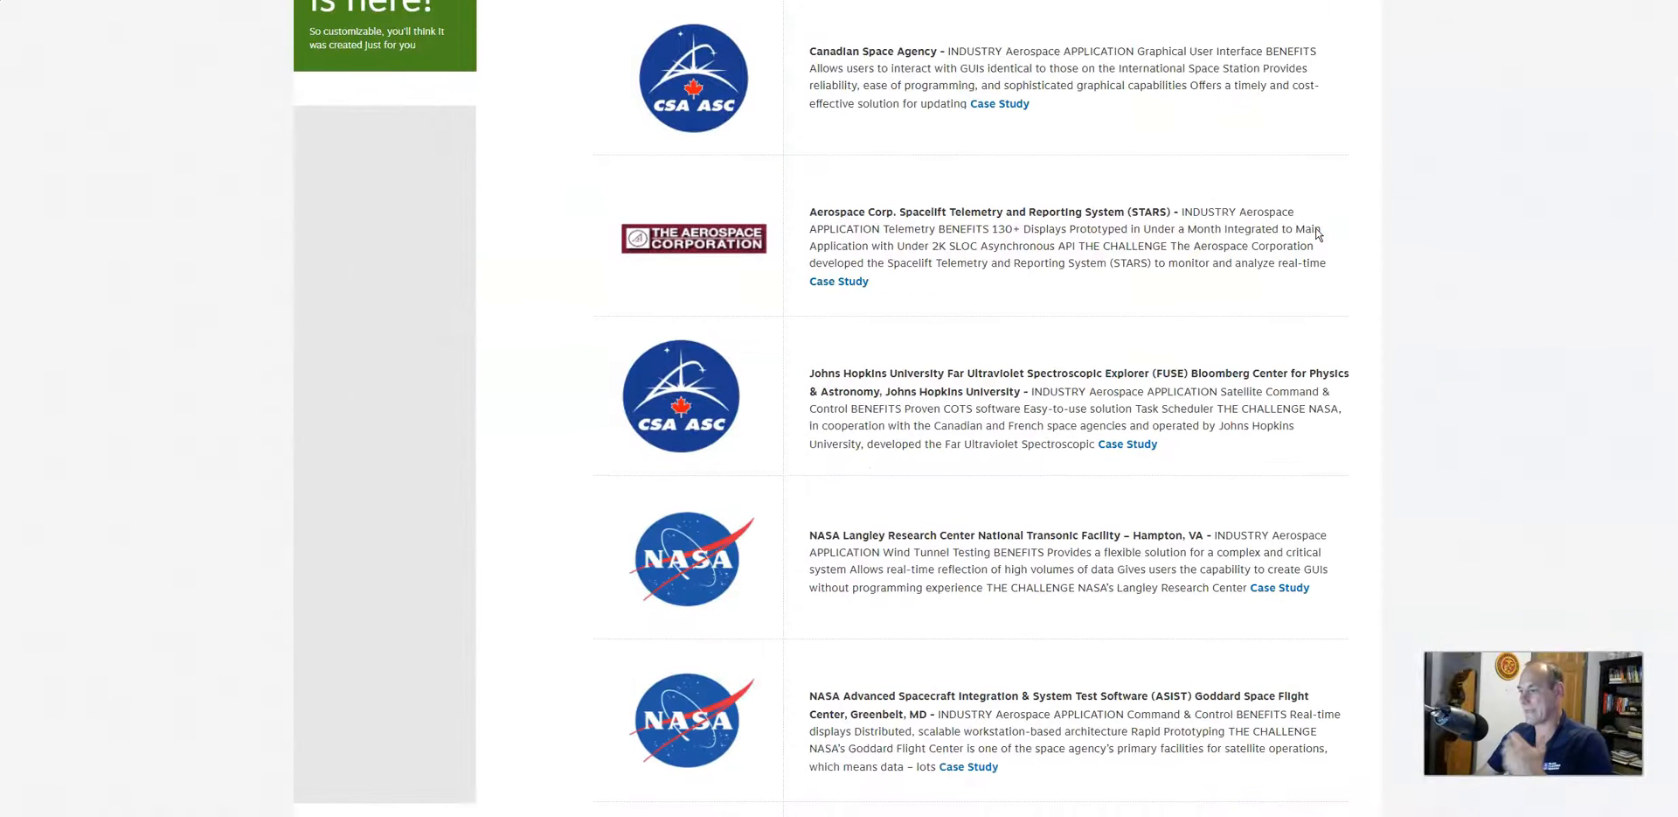
{"action": "scroll", "scroll_direction": "down", "scroll_amount": 3}
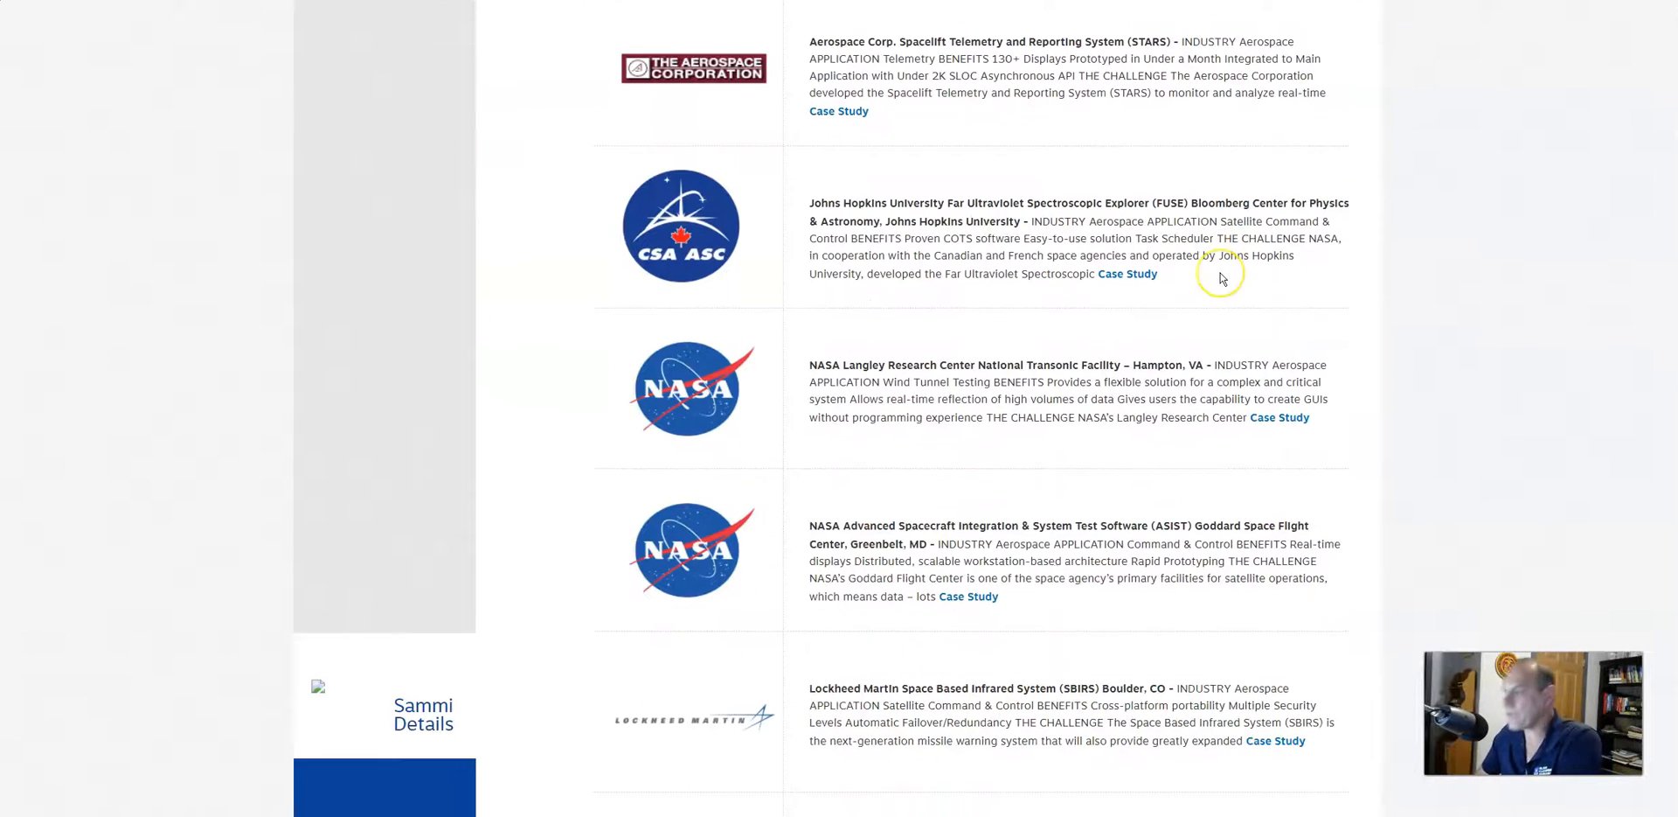
{"action": "mouse_move", "coordinate": [907, 238]}
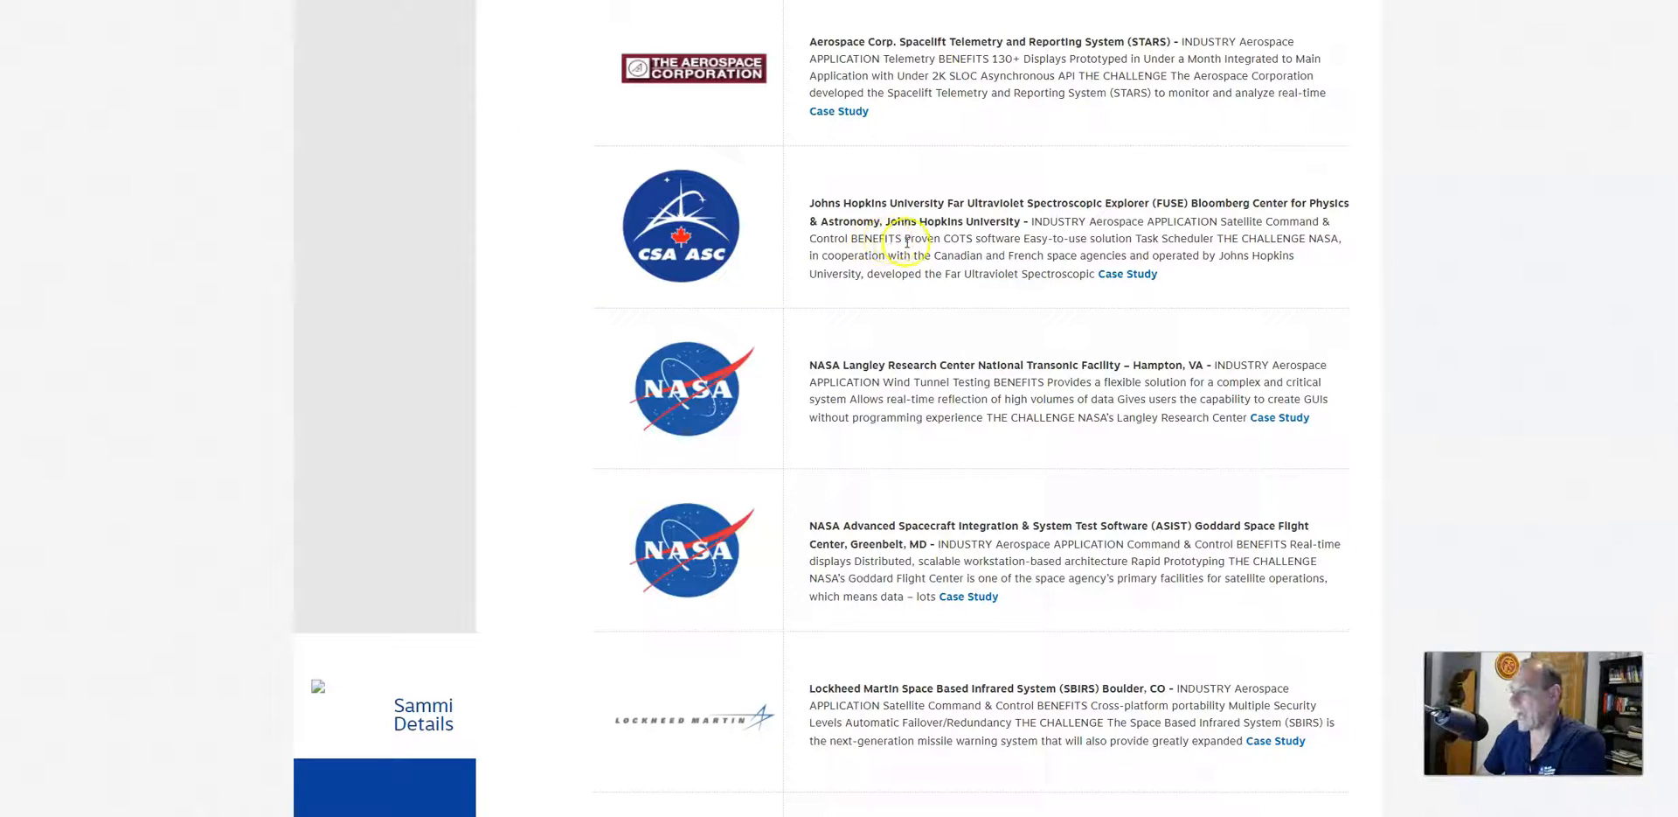
{"action": "mouse_move", "coordinate": [945, 308]}
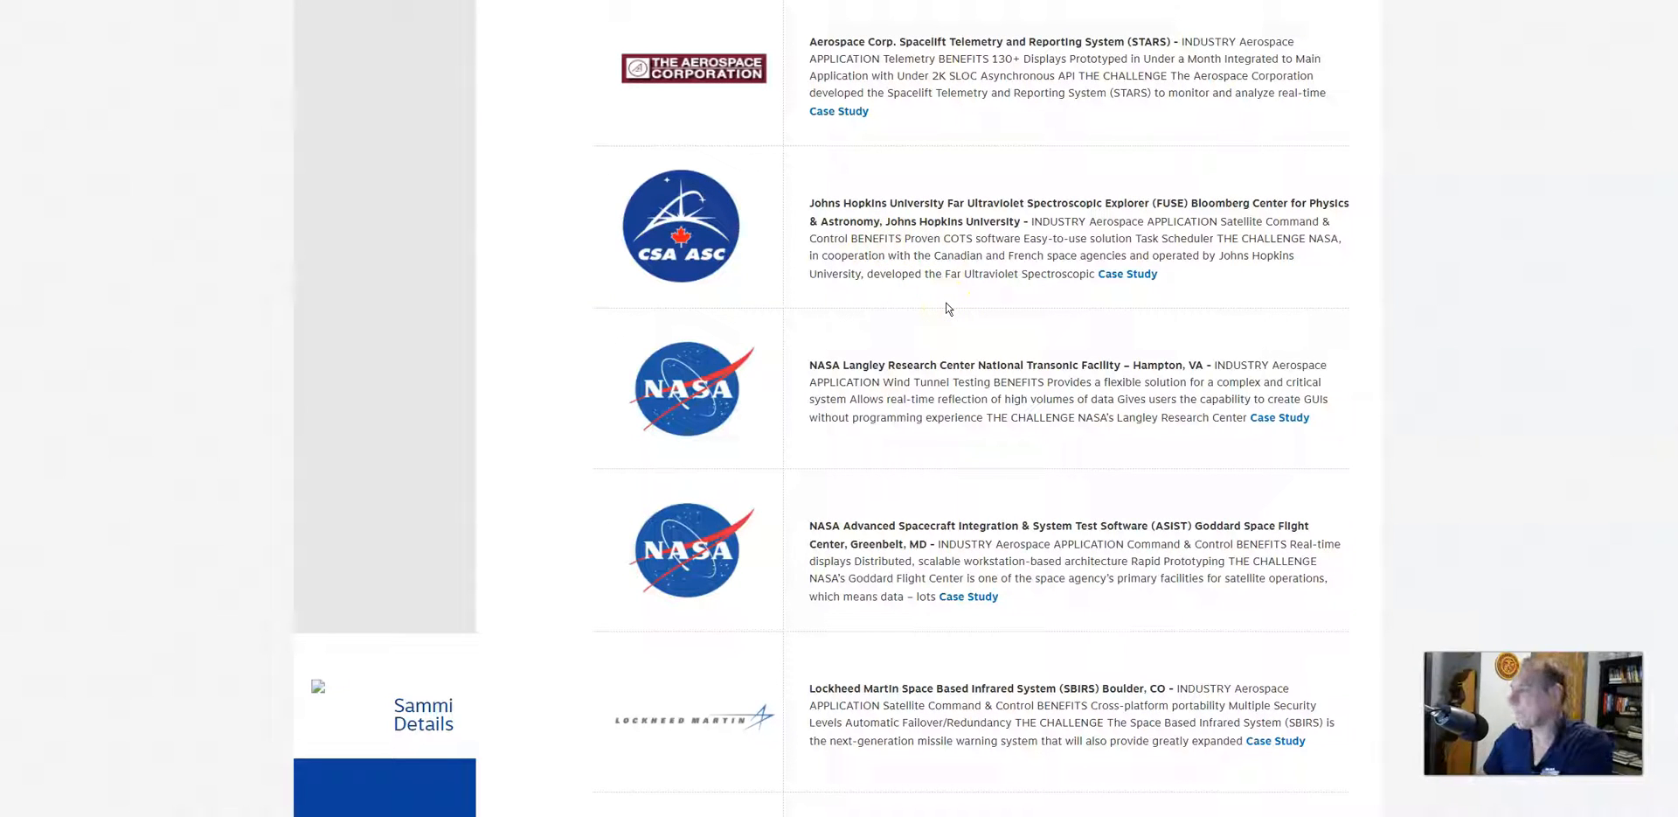
{"action": "scroll", "scroll_direction": "down", "scroll_amount": 3}
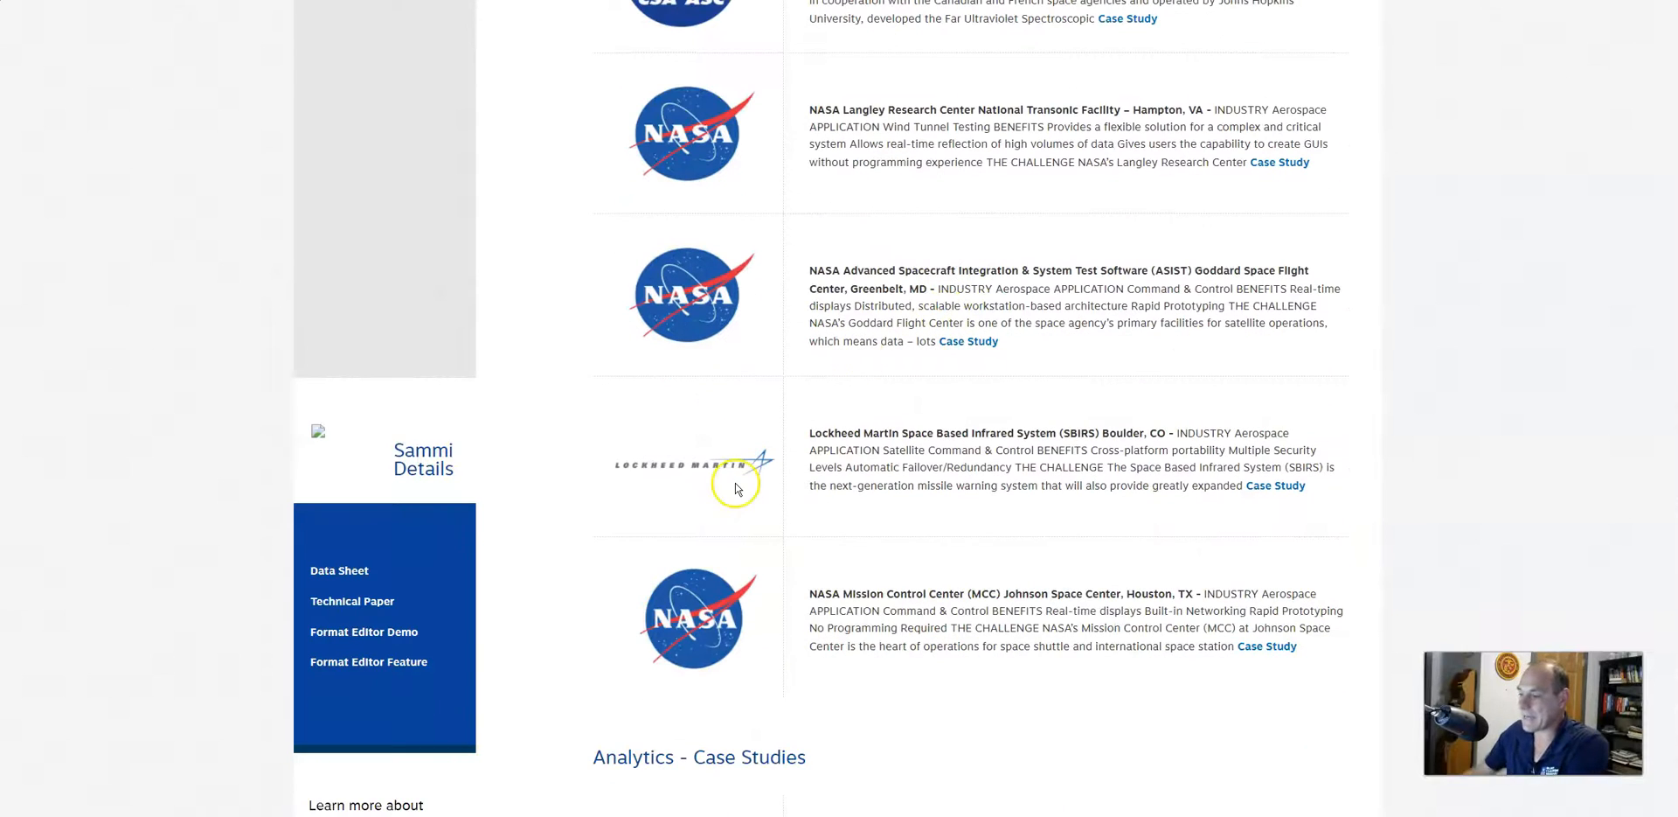
{"action": "scroll", "scroll_direction": "up", "scroll_amount": 3}
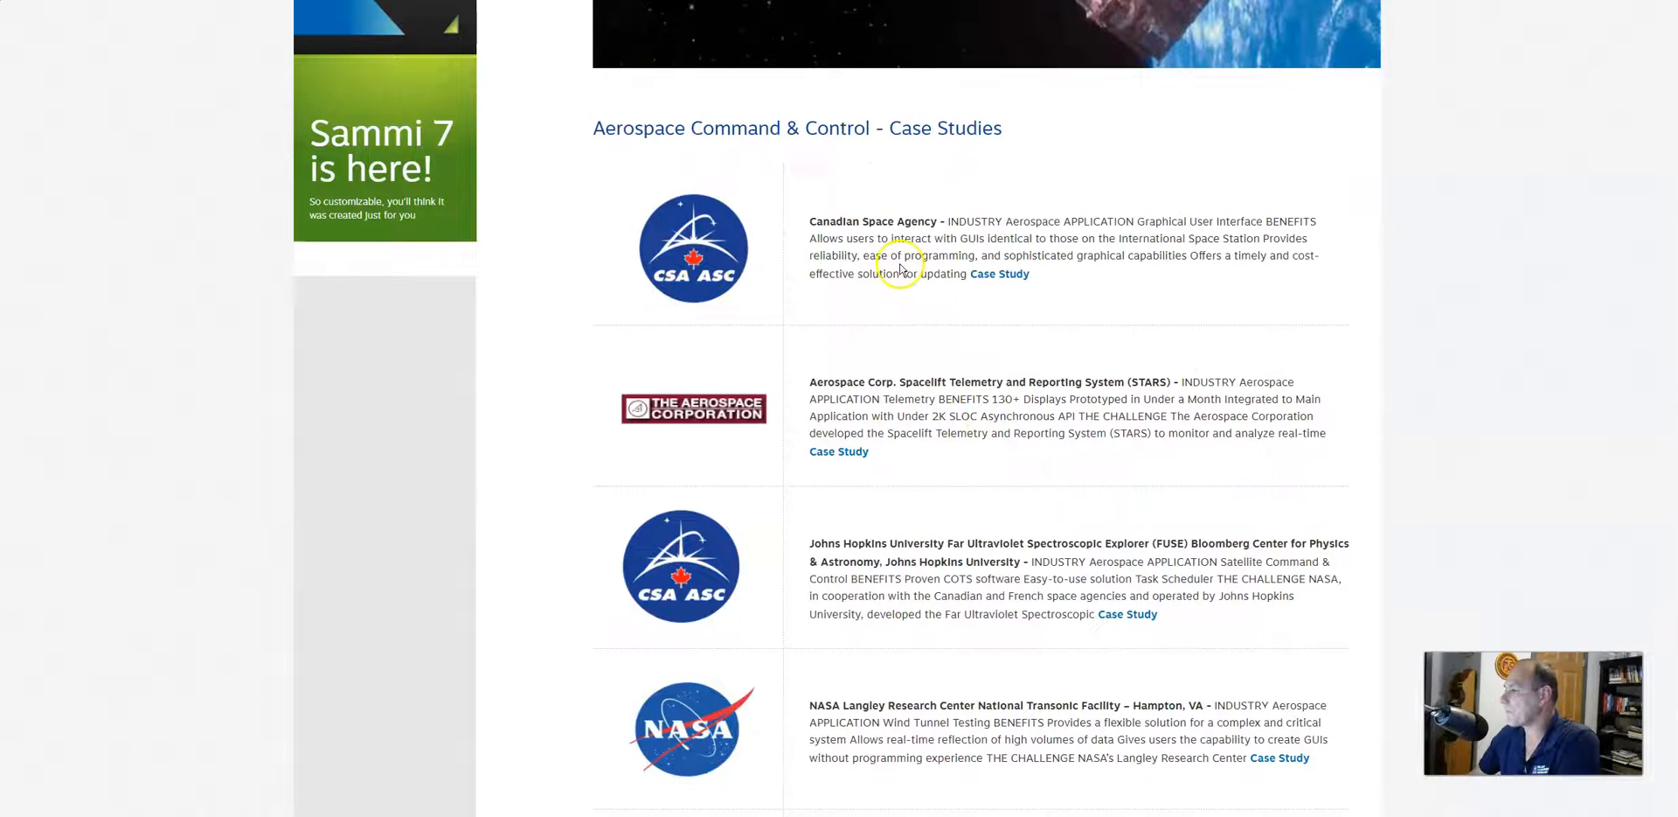
{"action": "mouse_move", "coordinate": [947, 403]}
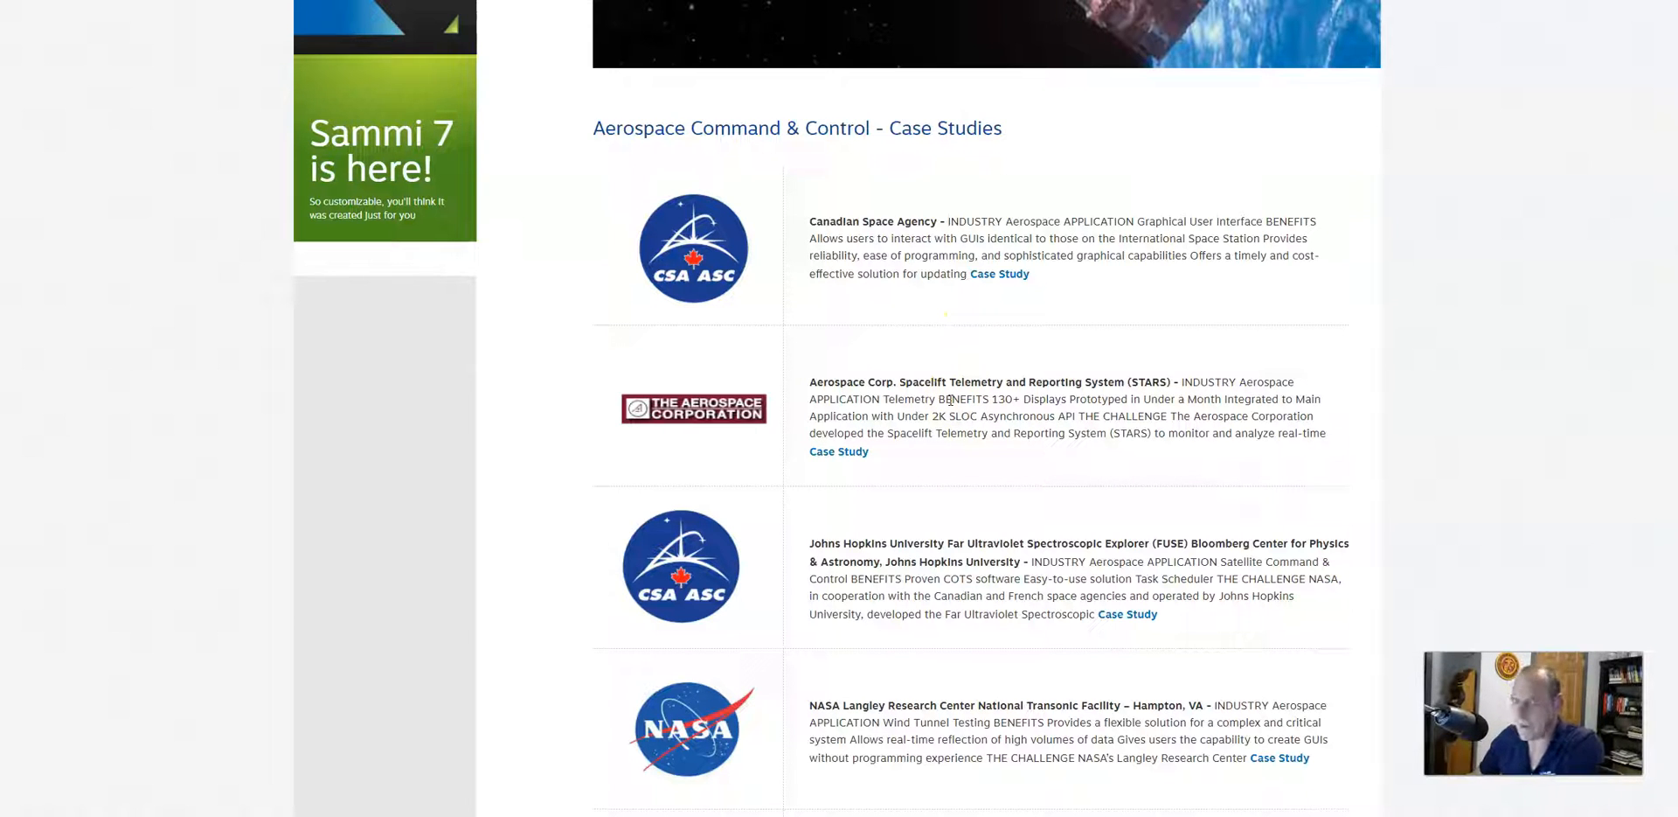
{"action": "scroll", "scroll_direction": "up", "scroll_amount": 3}
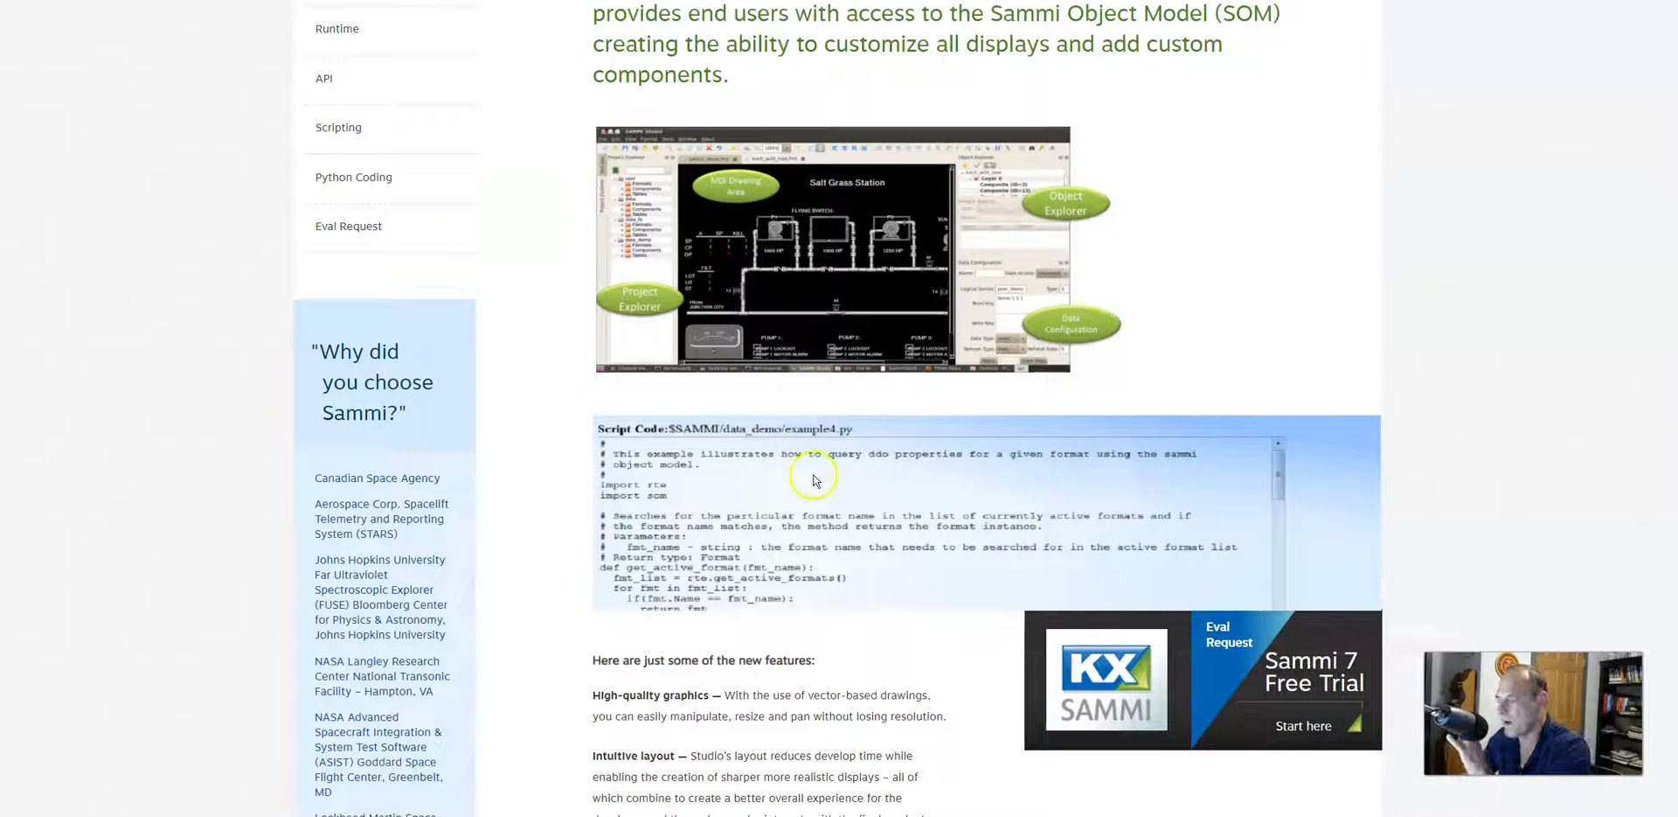
Scroll back to the top of the SAMMI Studio page showing the Python display builder introduction.
{"action": "scroll", "scroll_direction": "up", "scroll_amount": 3}
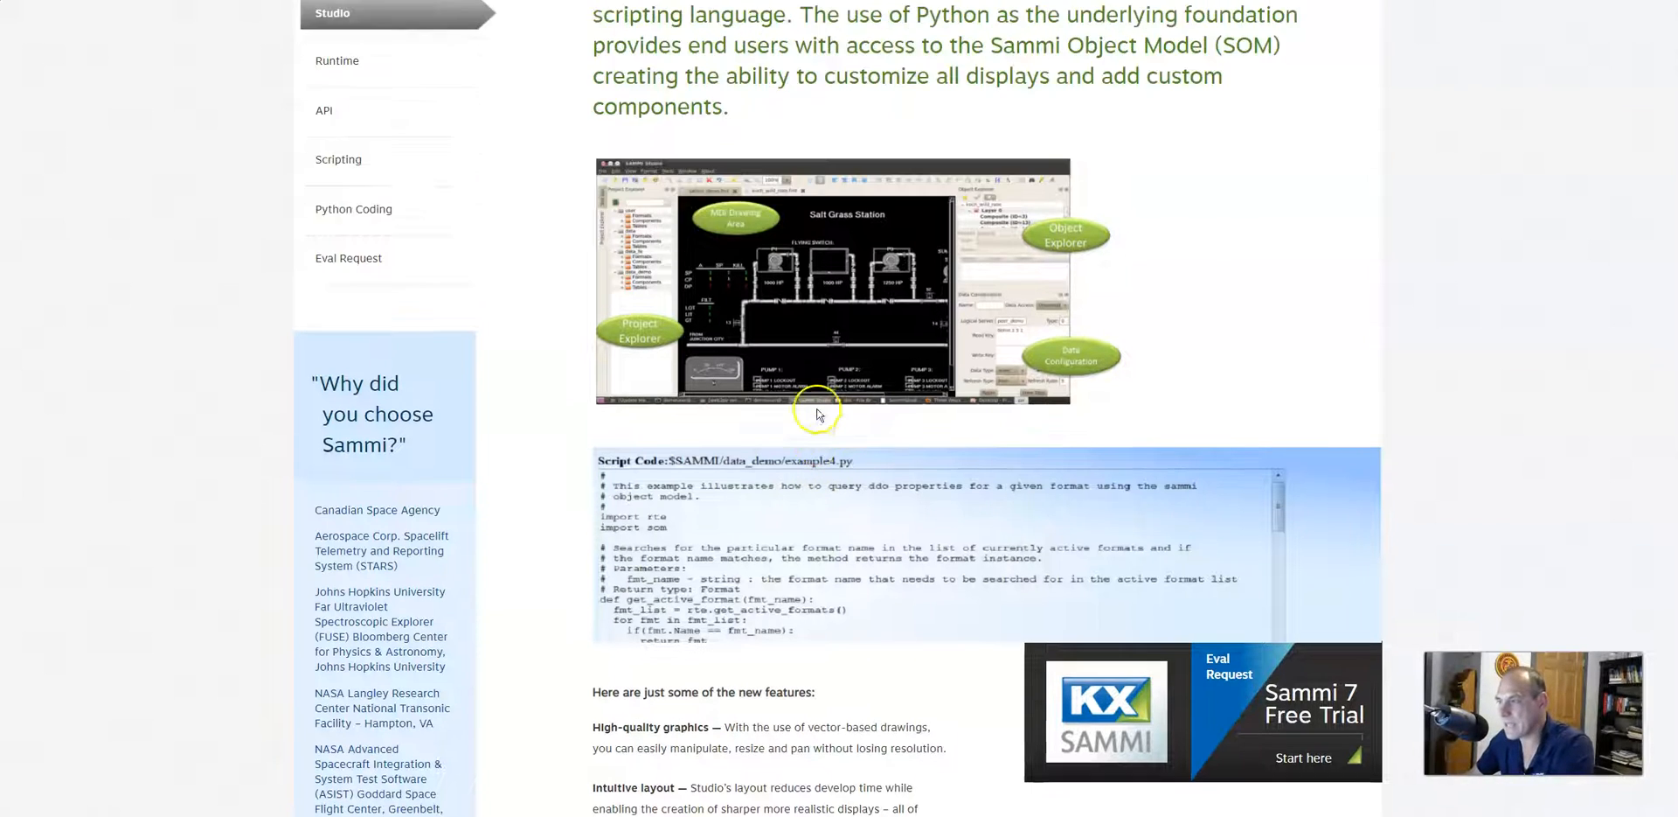
{"action": "scroll", "scroll_direction": "up", "scroll_amount": 3}
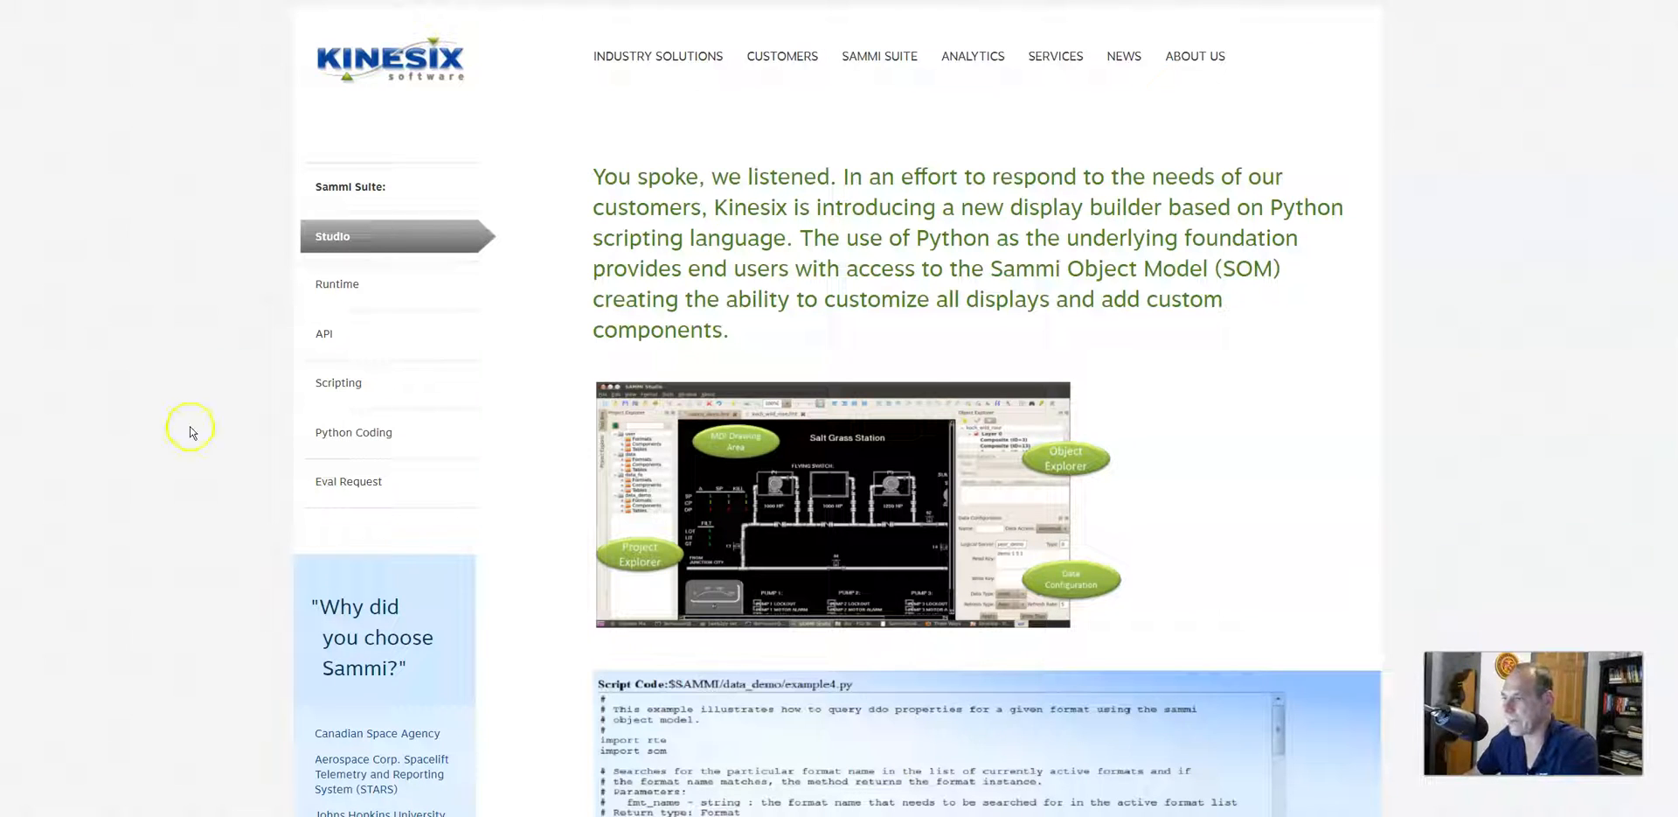
{"action": "mouse_move", "coordinate": [797, 500]}
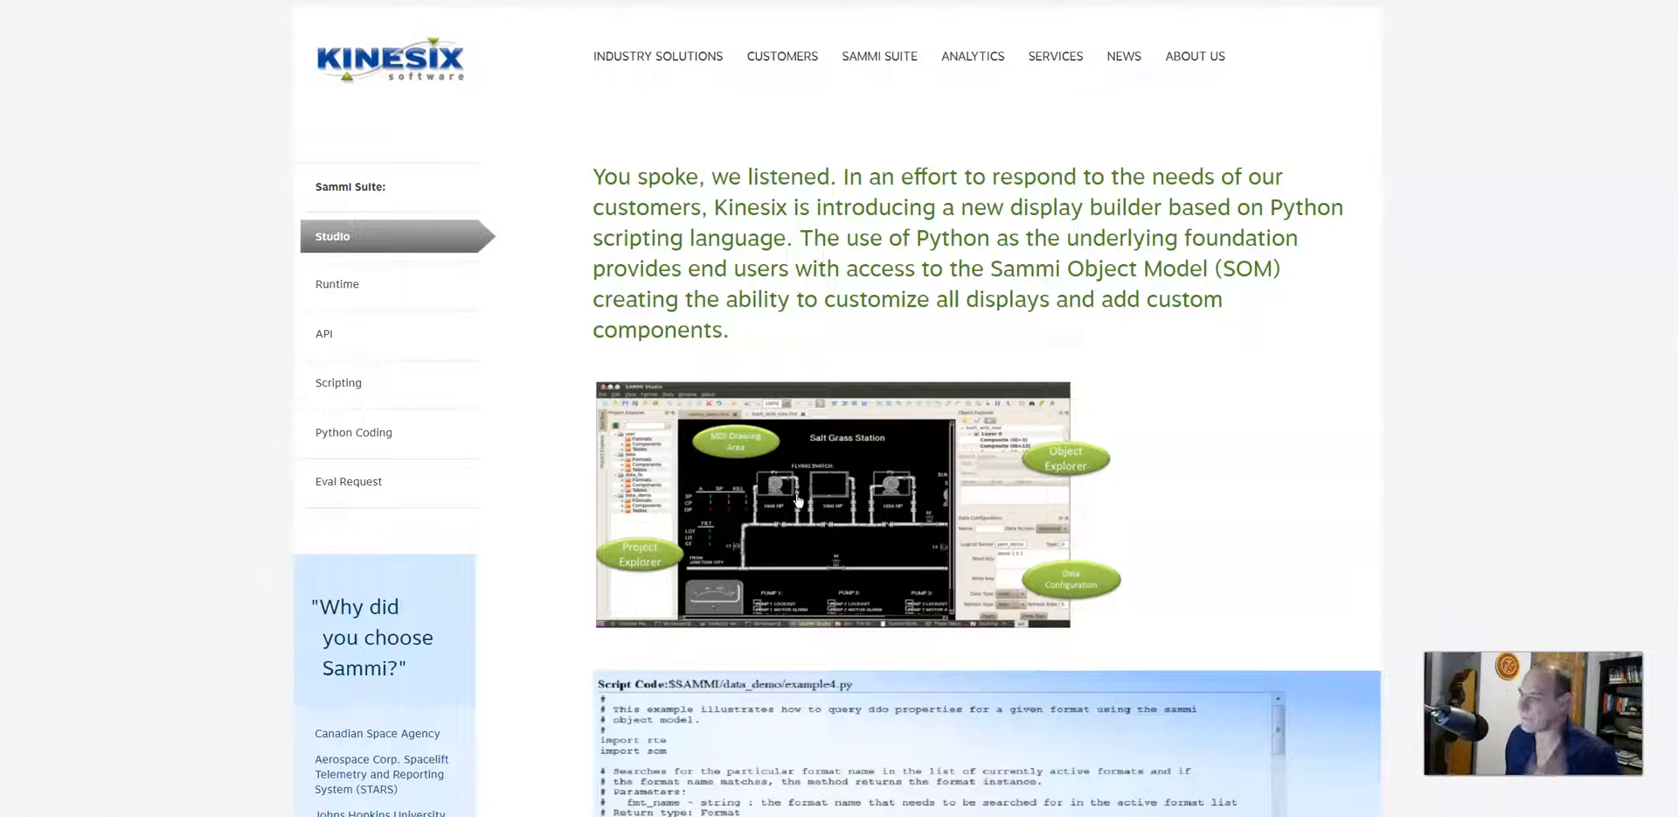
{"action": "mouse_move", "coordinate": [564, 21]}
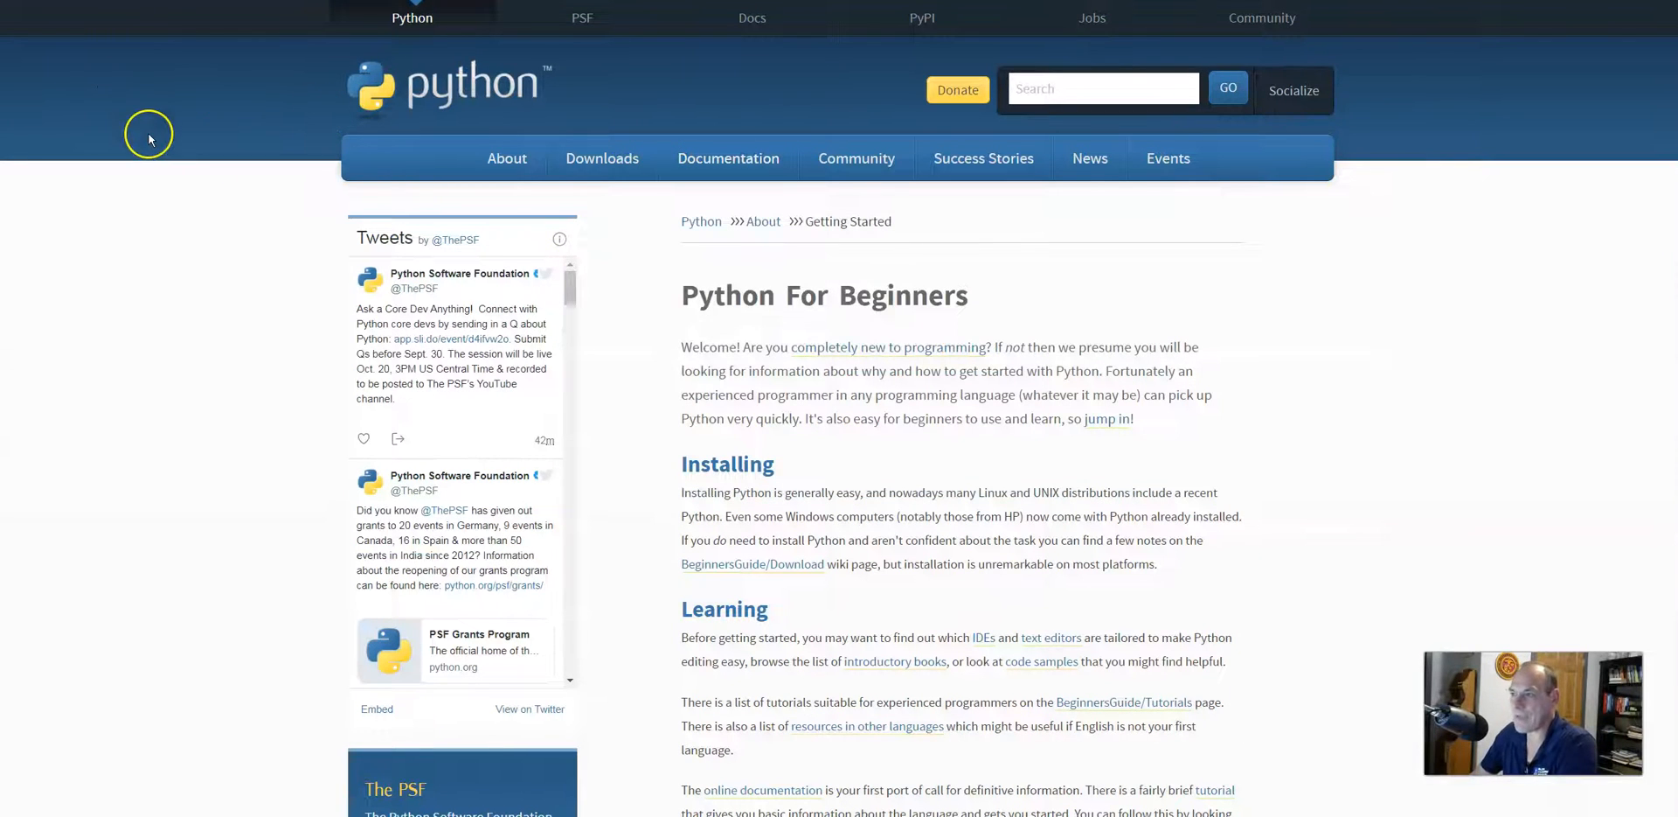
{"action": "mouse_move", "coordinate": [805, 363]}
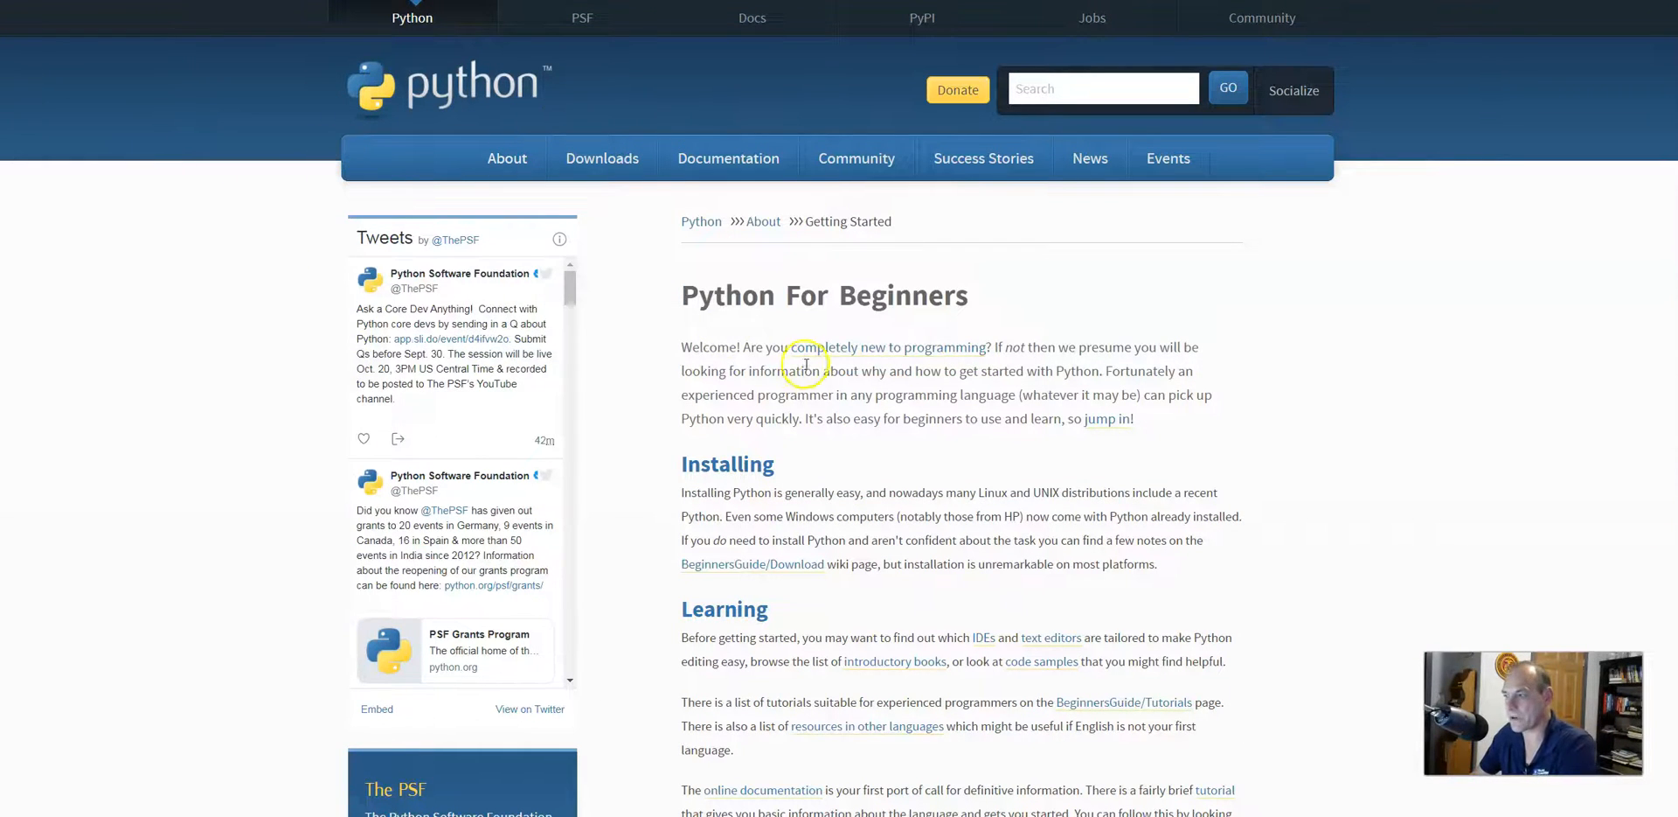
Scroll the python.org Python For Beginners page down to its Frequently Asked Questions section.
{"action": "scroll", "scroll_direction": "down", "scroll_amount": 3}
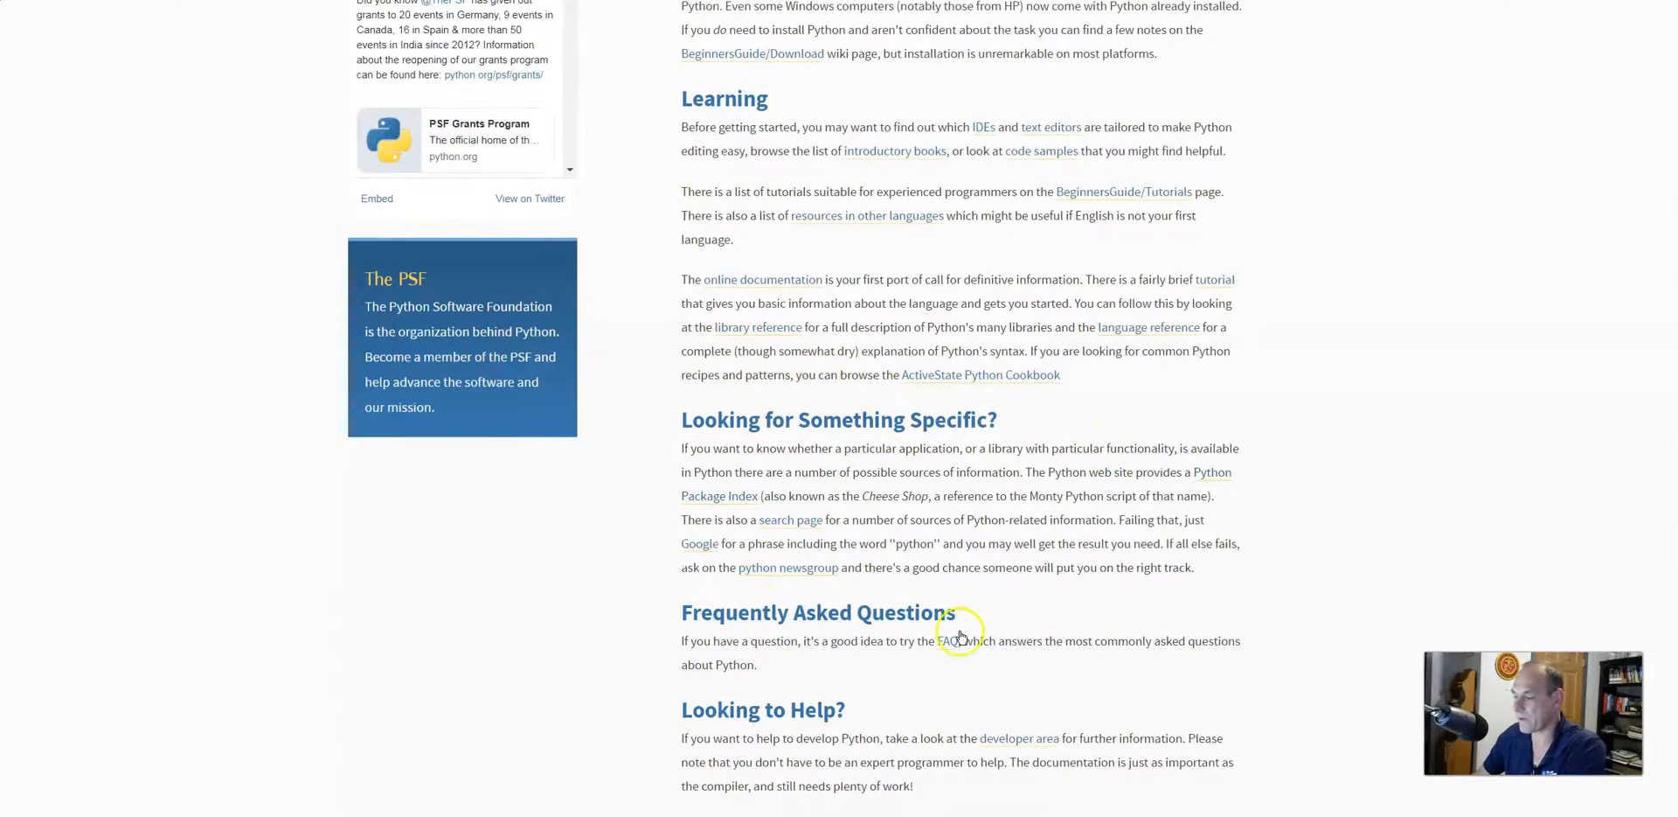
{"action": "scroll", "scroll_direction": "down", "scroll_amount": 3}
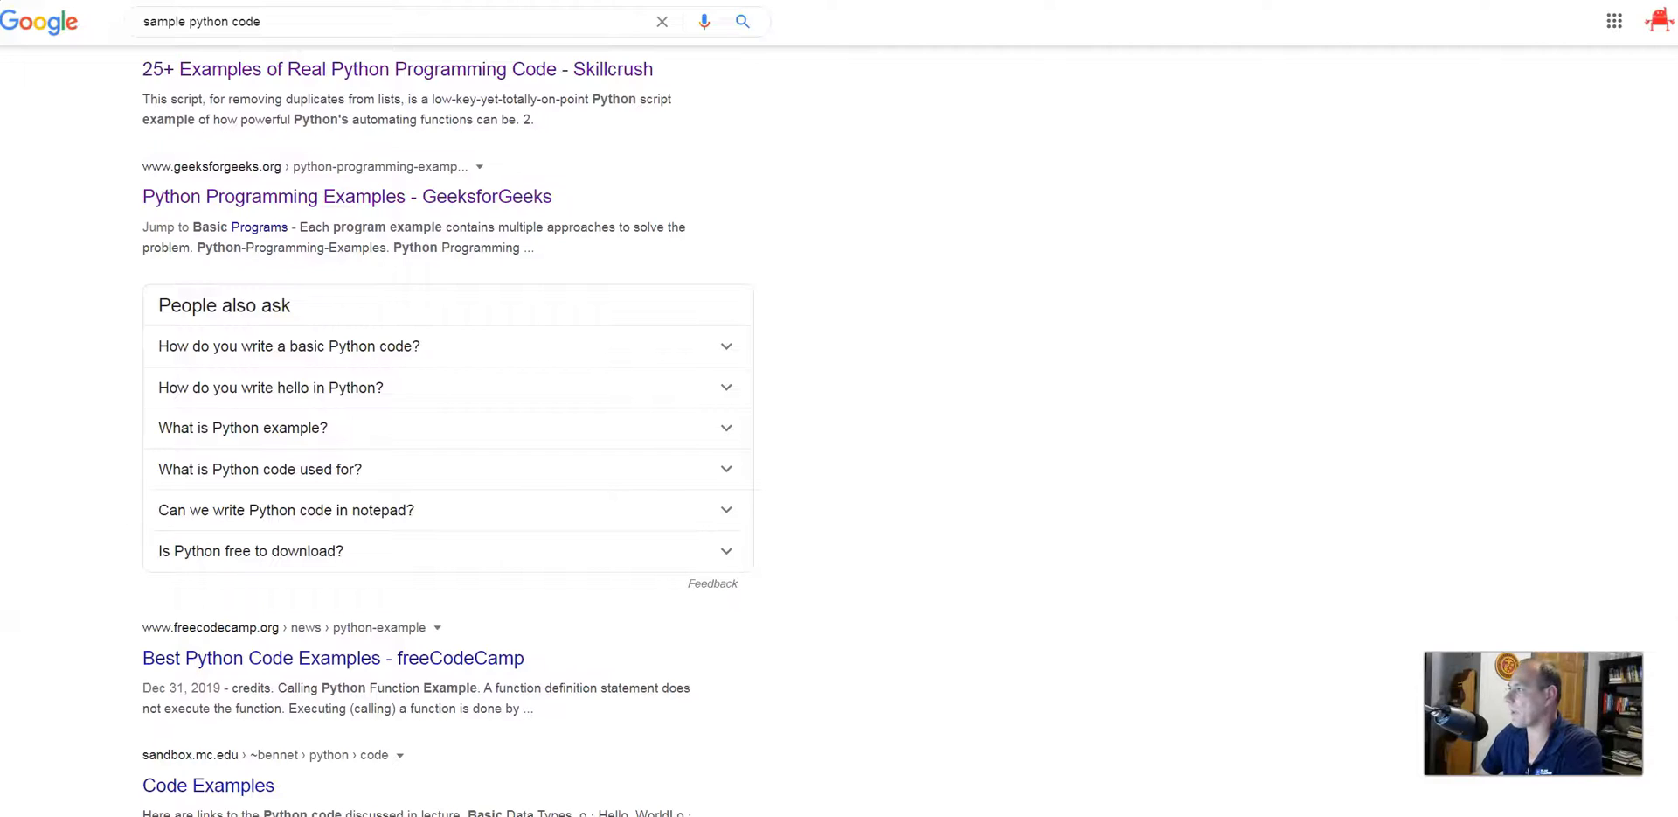
Open the Skillcrush '25+ Examples of Real Python Programming Code' article and read examples 1 to 4.
{"action": "left_click", "coordinate": [397, 68]}
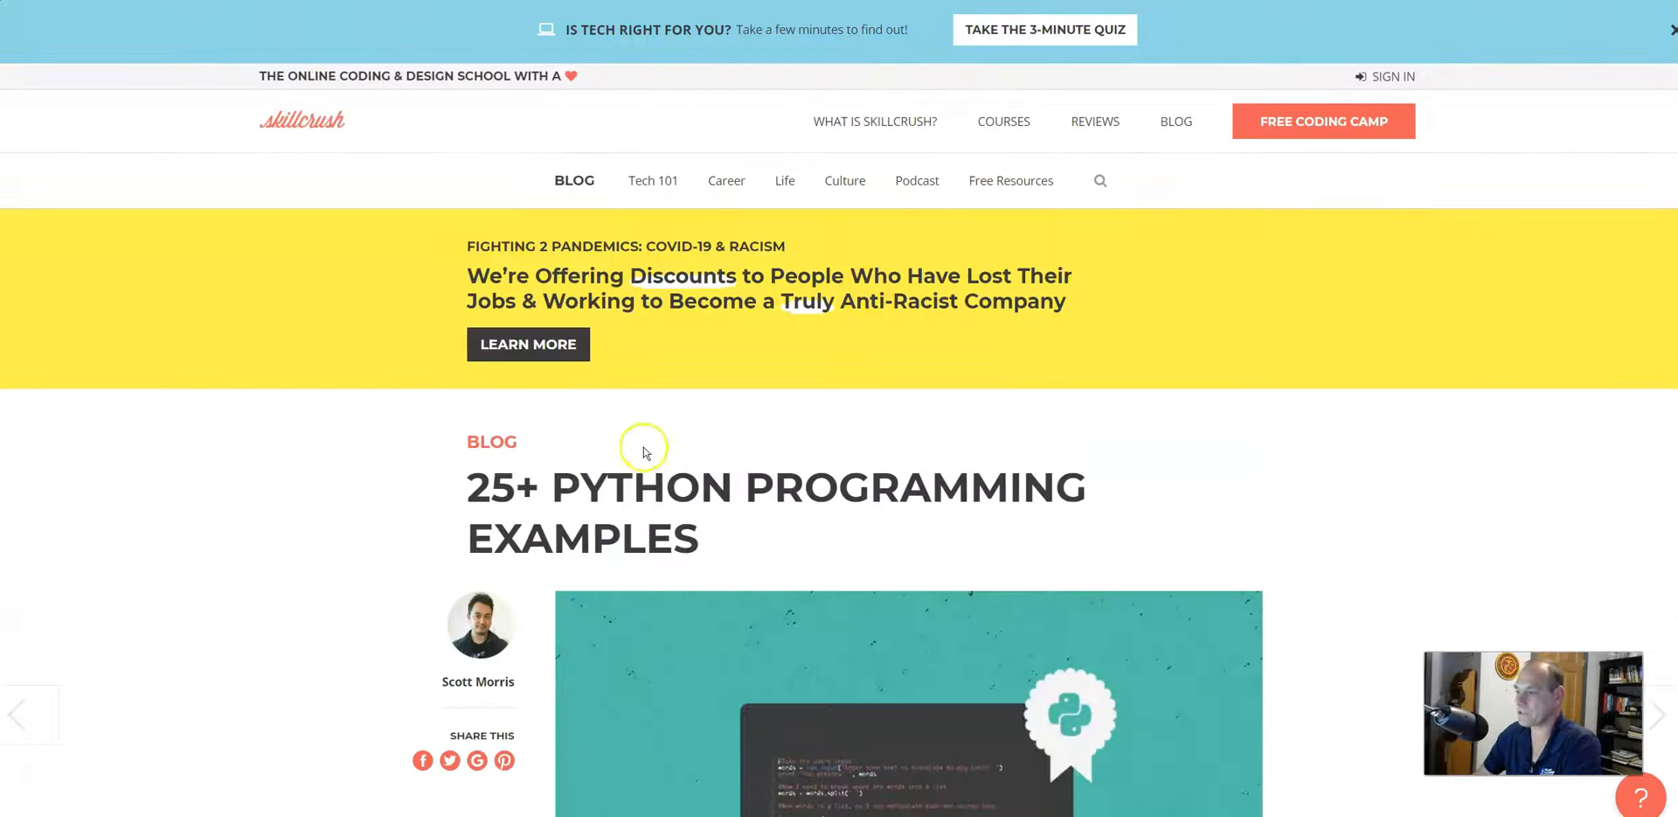
{"action": "mouse_move", "coordinate": [271, 345]}
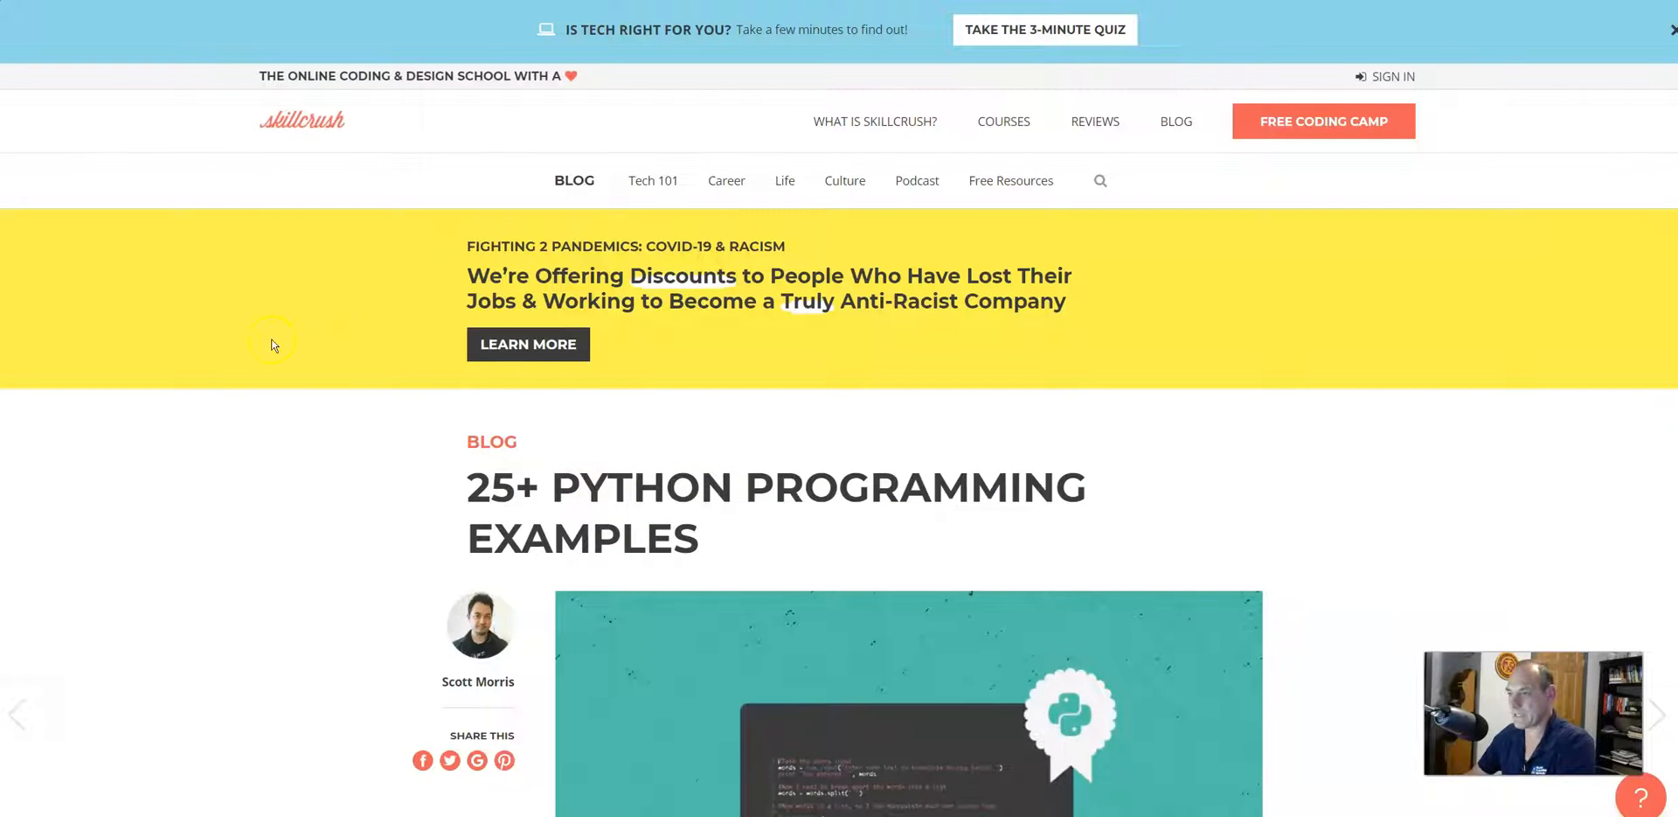
{"action": "scroll", "scroll_direction": "down", "scroll_amount": 3}
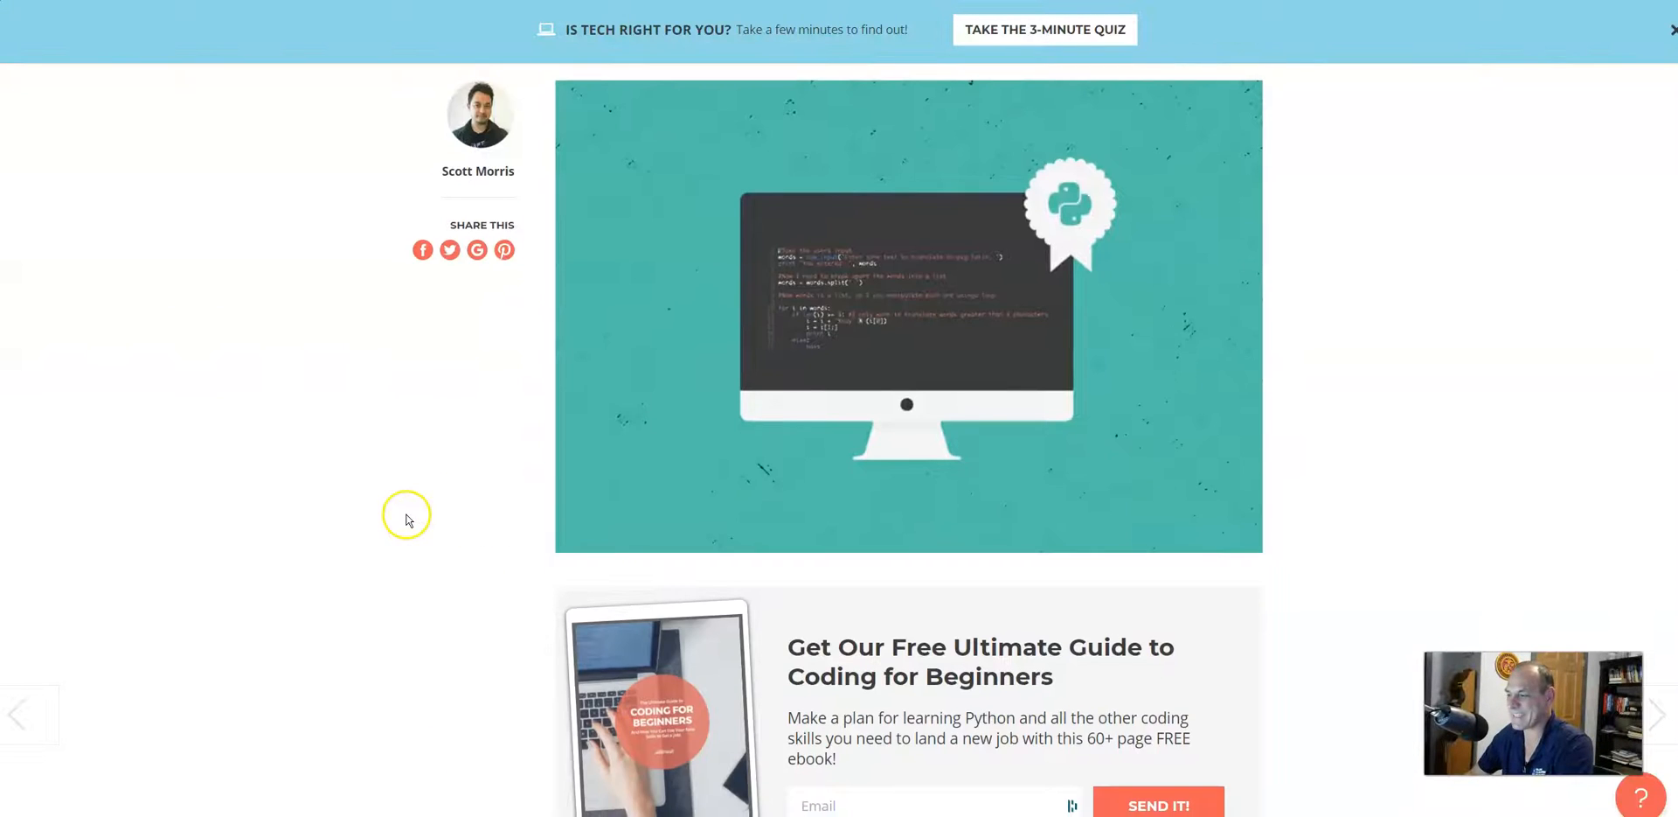
{"action": "scroll", "scroll_direction": "down", "scroll_amount": 3}
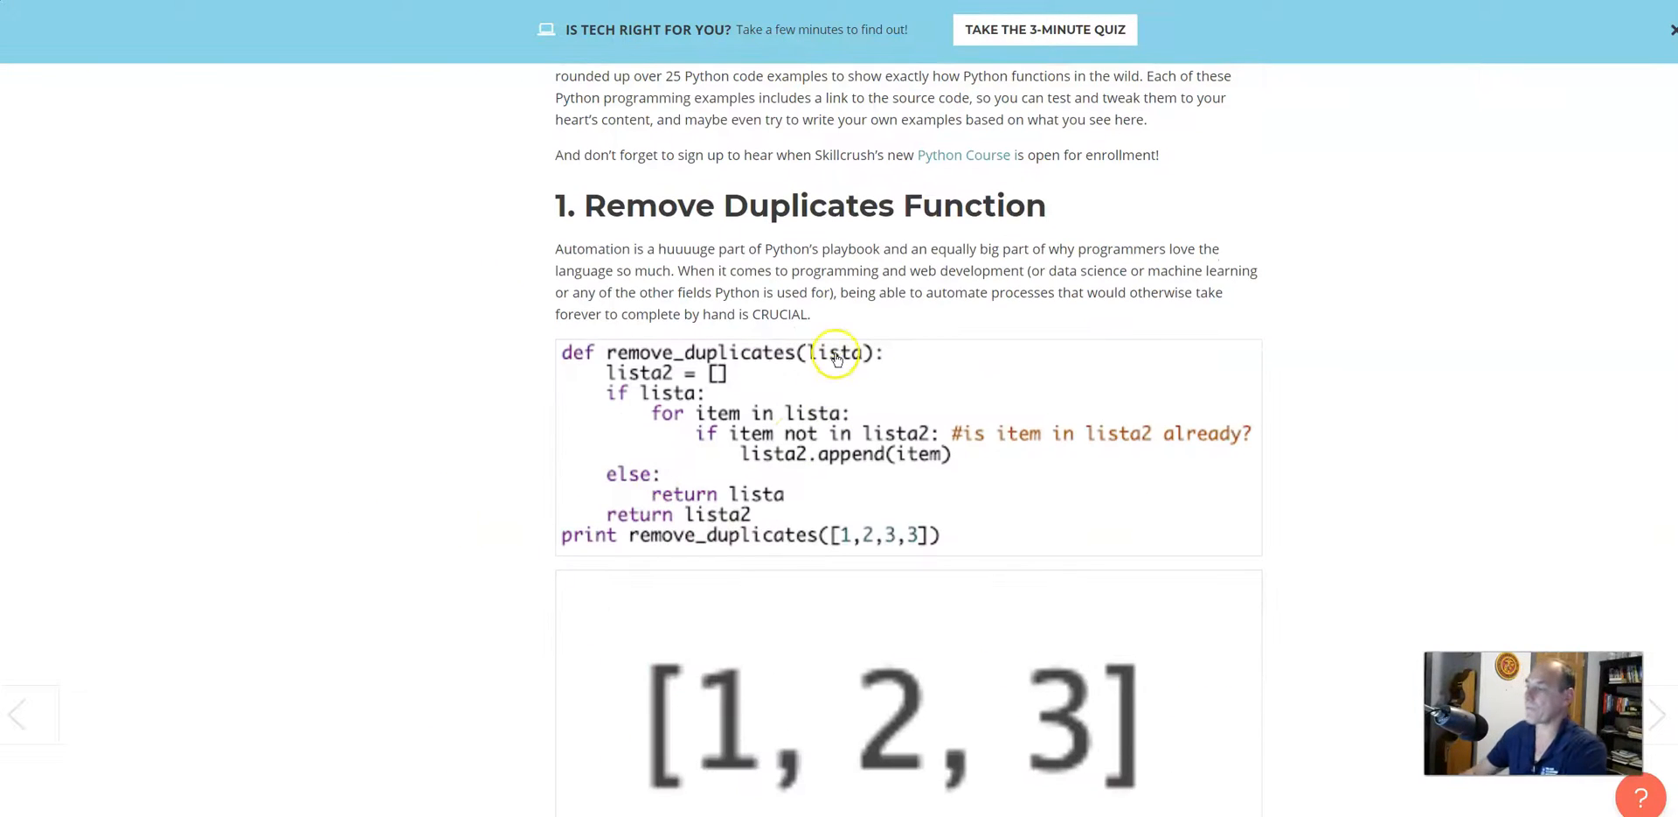
{"action": "scroll", "scroll_direction": "down", "scroll_amount": 3}
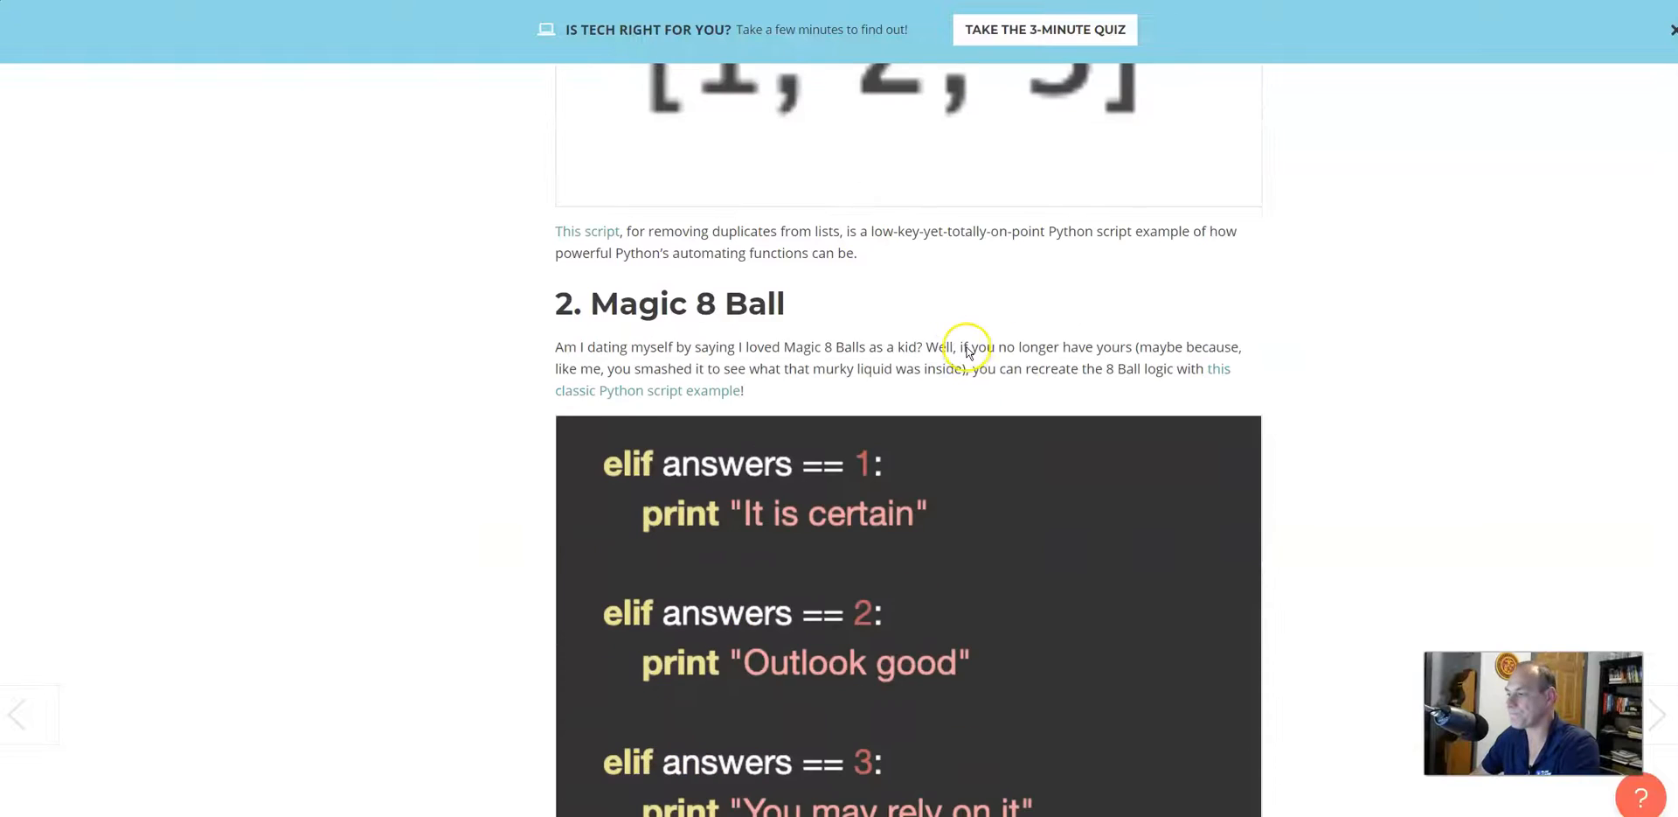
{"action": "scroll", "scroll_direction": "down", "scroll_amount": 3}
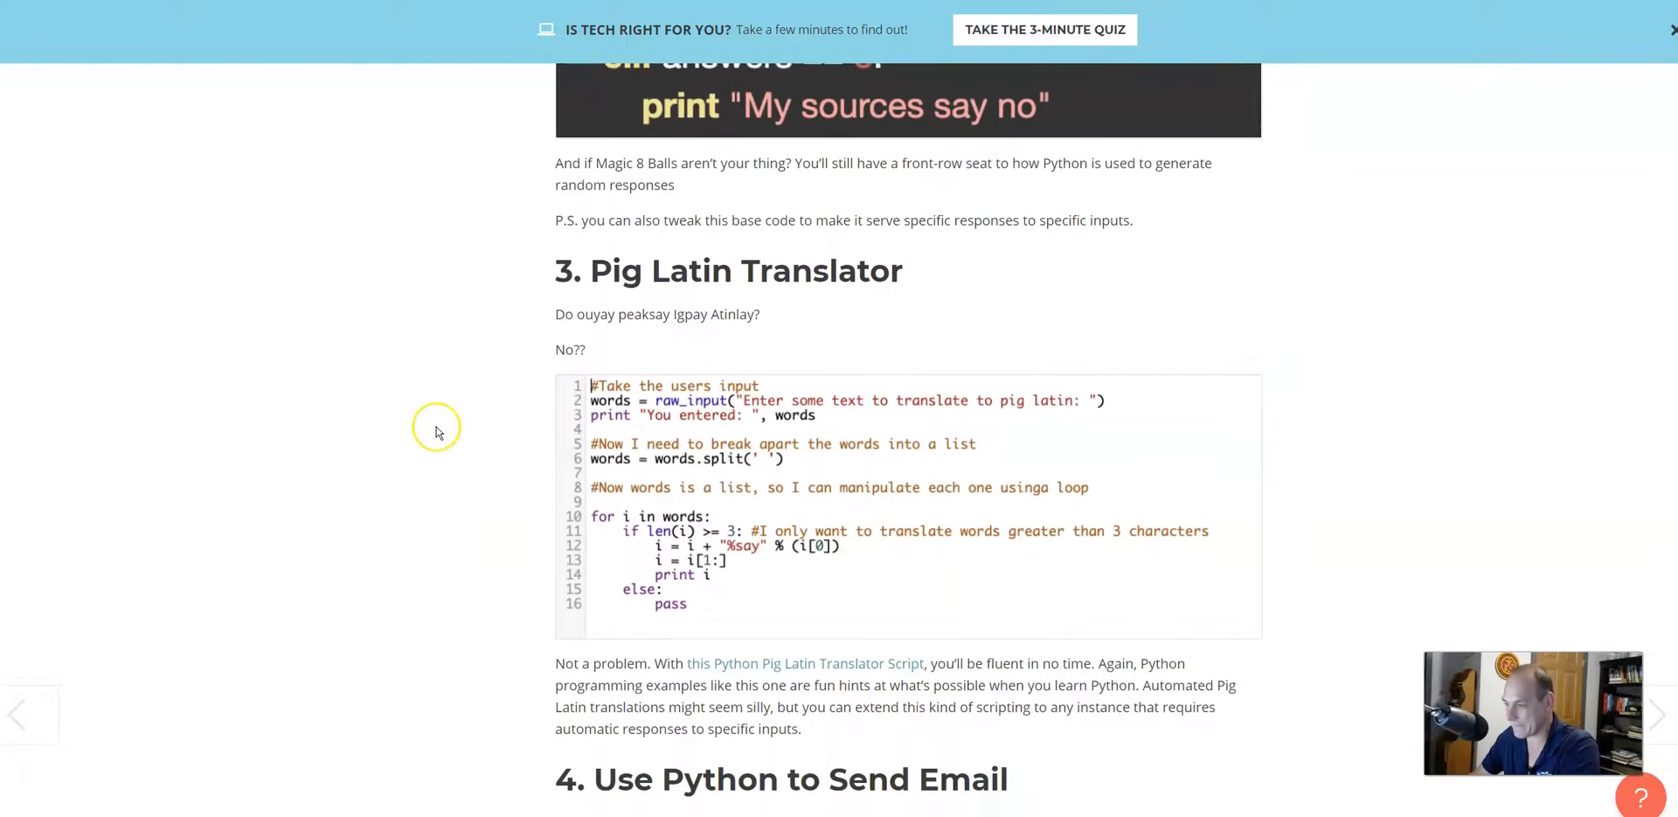
{"action": "scroll", "scroll_direction": "down", "scroll_amount": 3}
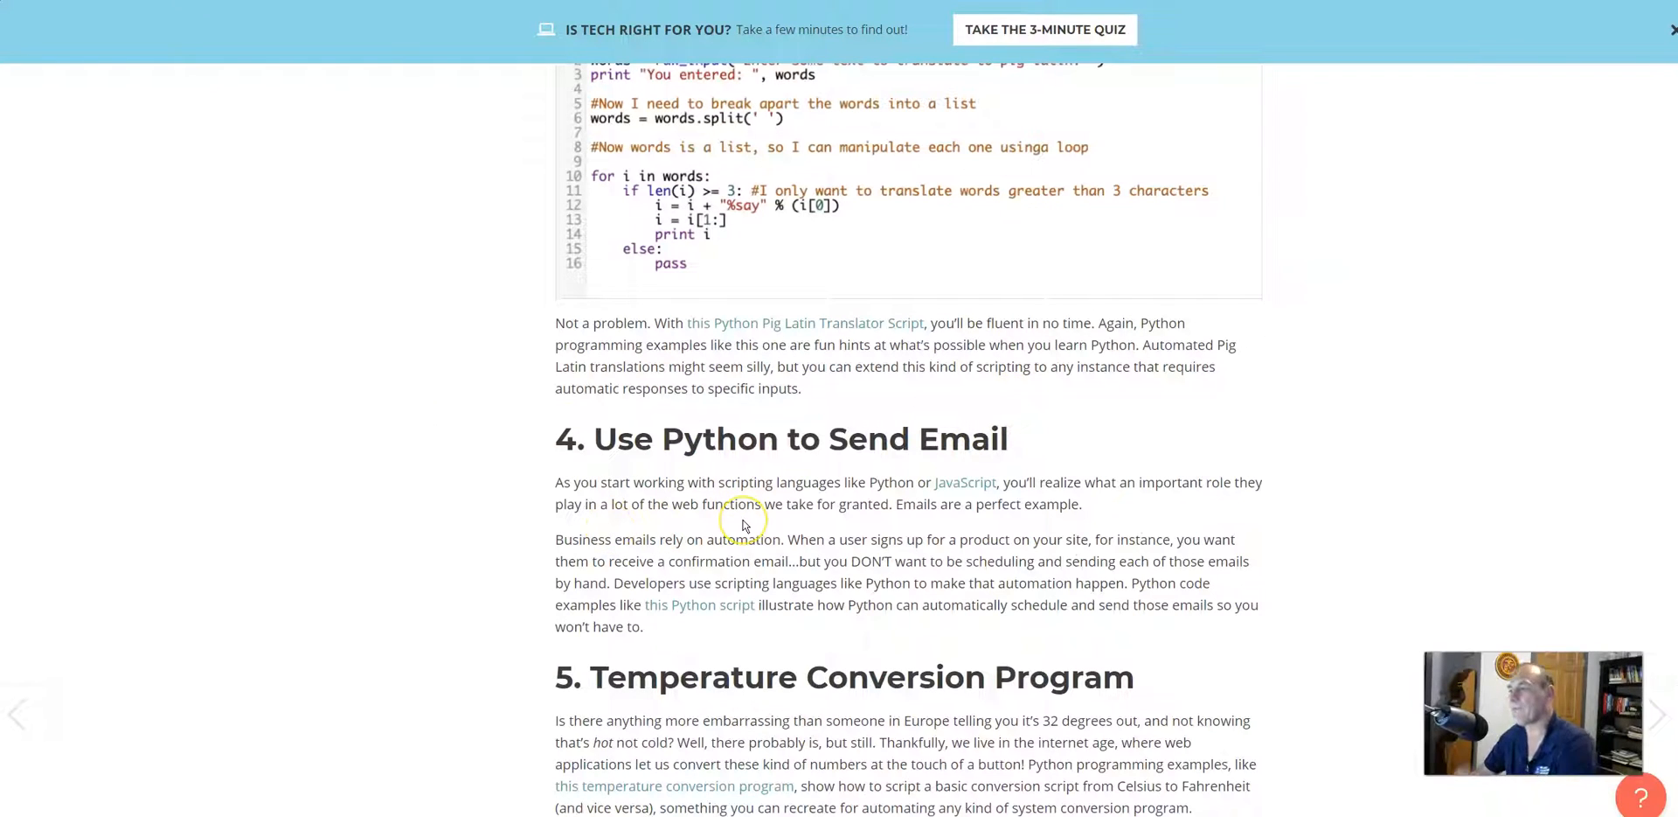
{"action": "mouse_move", "coordinate": [509, 553]}
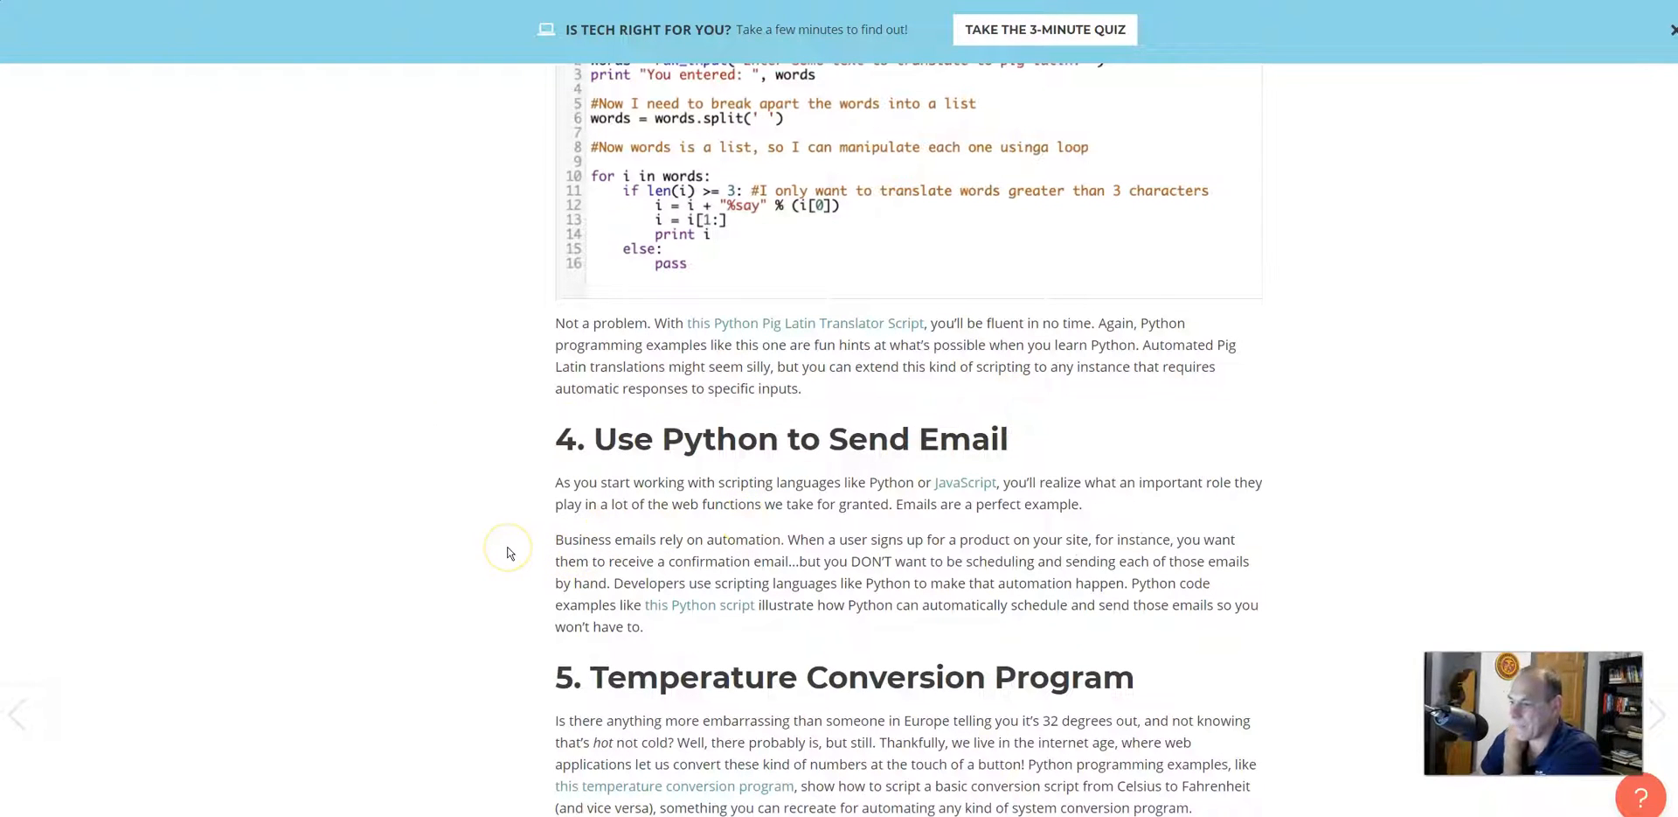
{"action": "mouse_move", "coordinate": [509, 552]}
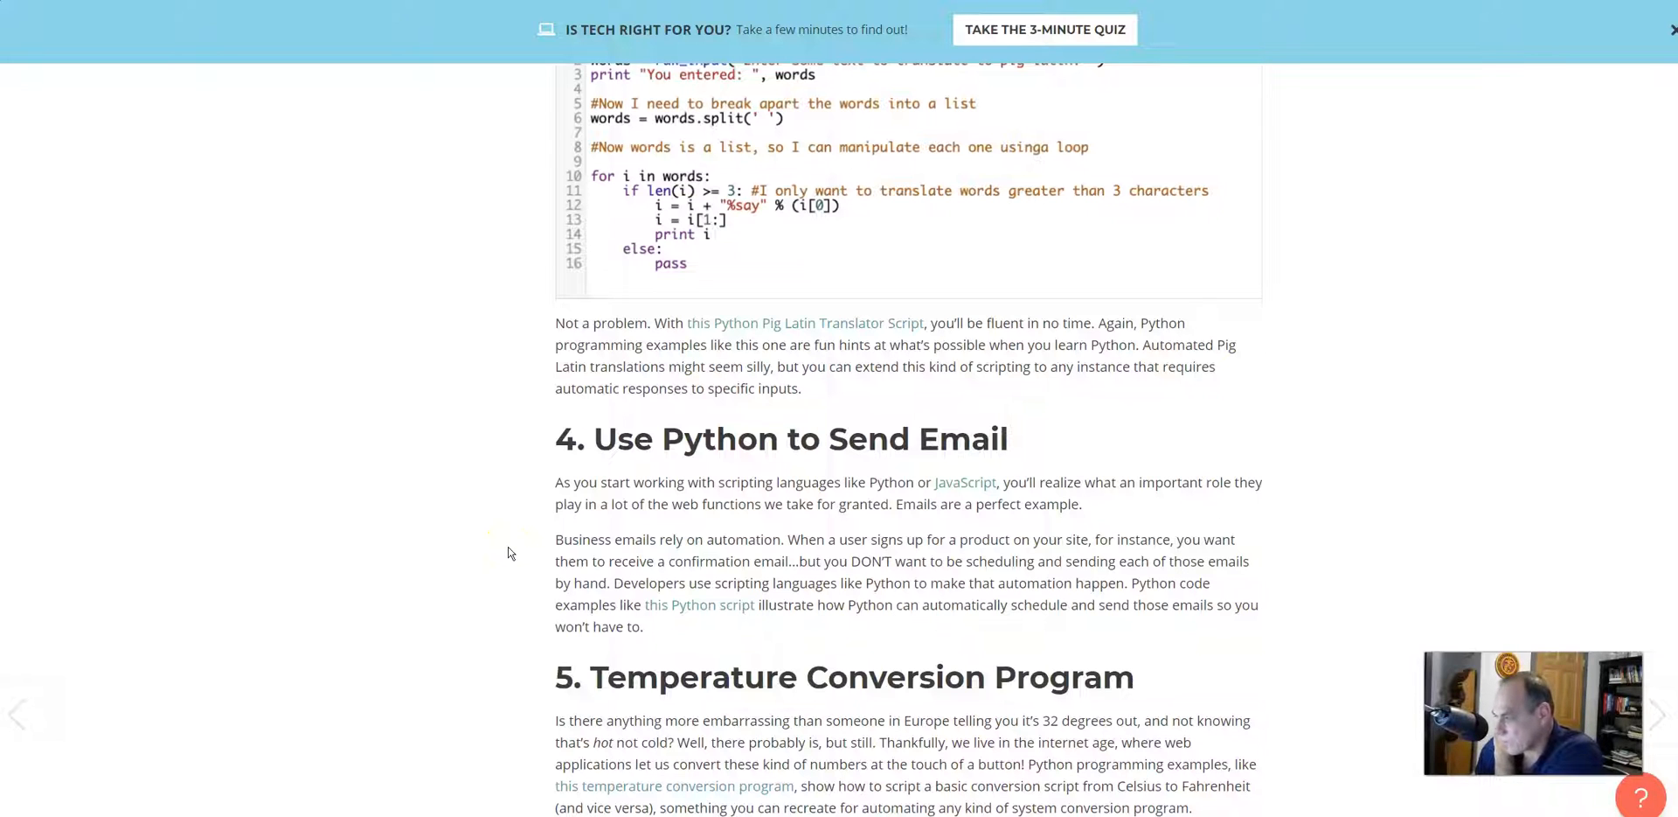
{"action": "mouse_move", "coordinate": [429, 547]}
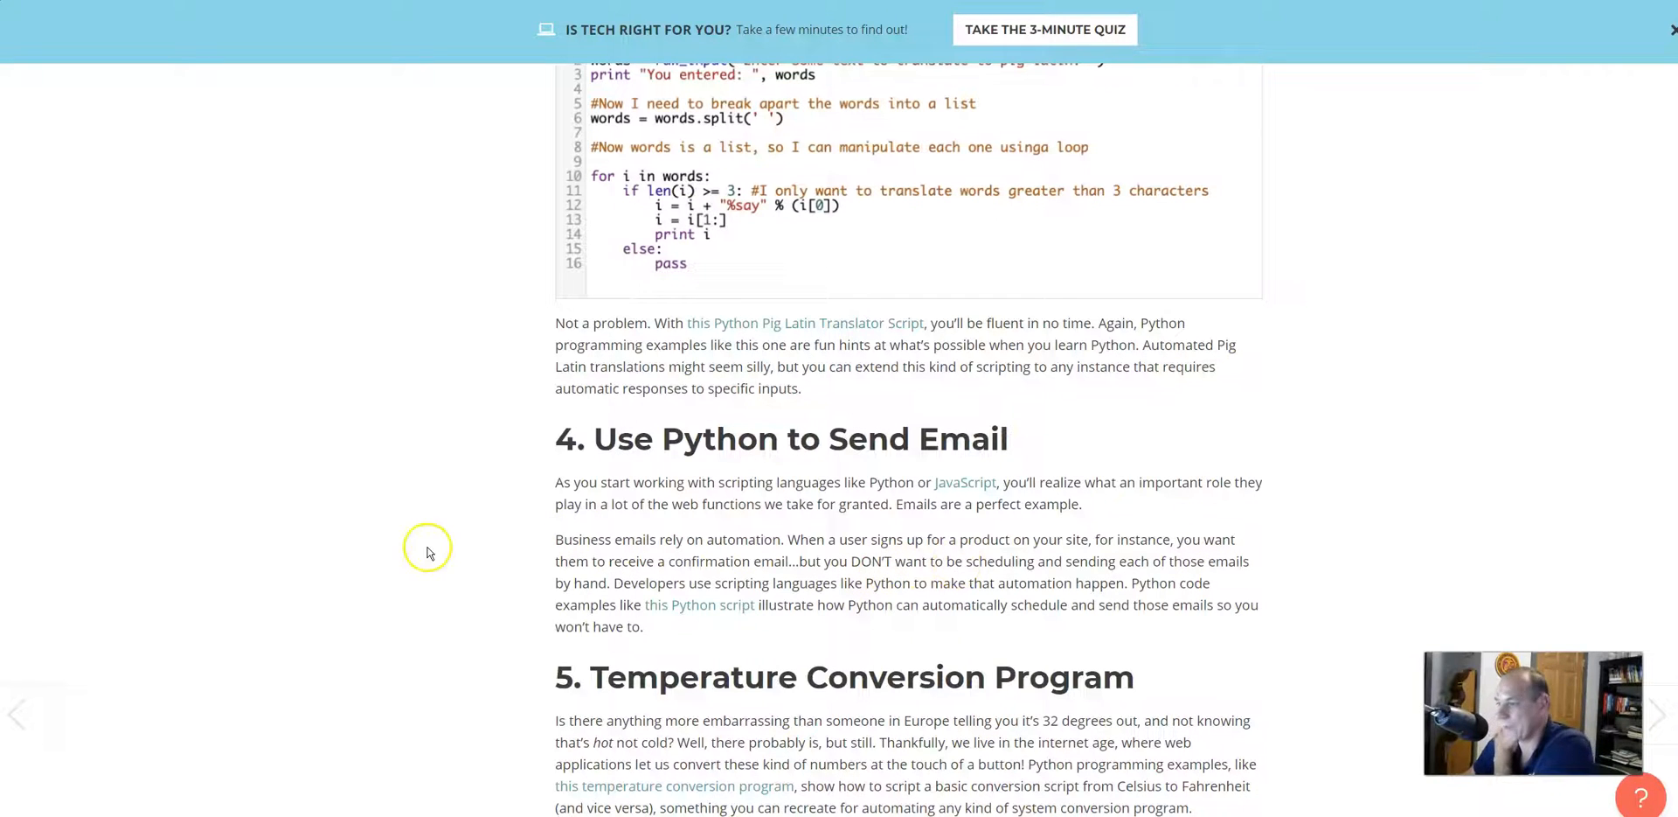
{"action": "mouse_move", "coordinate": [480, 542]}
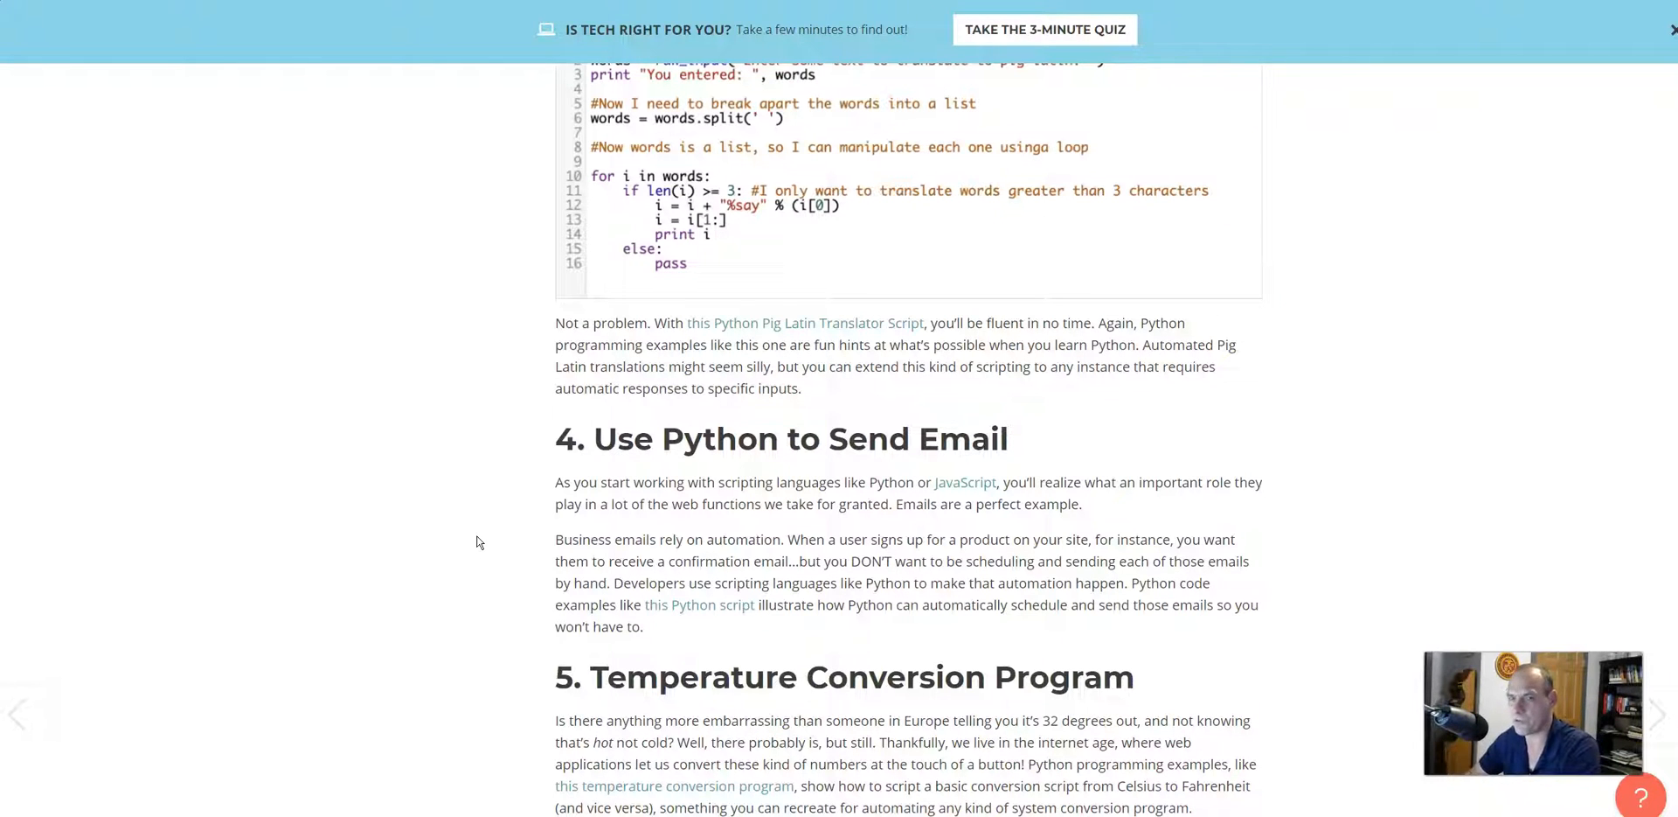
{"action": "mouse_move", "coordinate": [984, 642]}
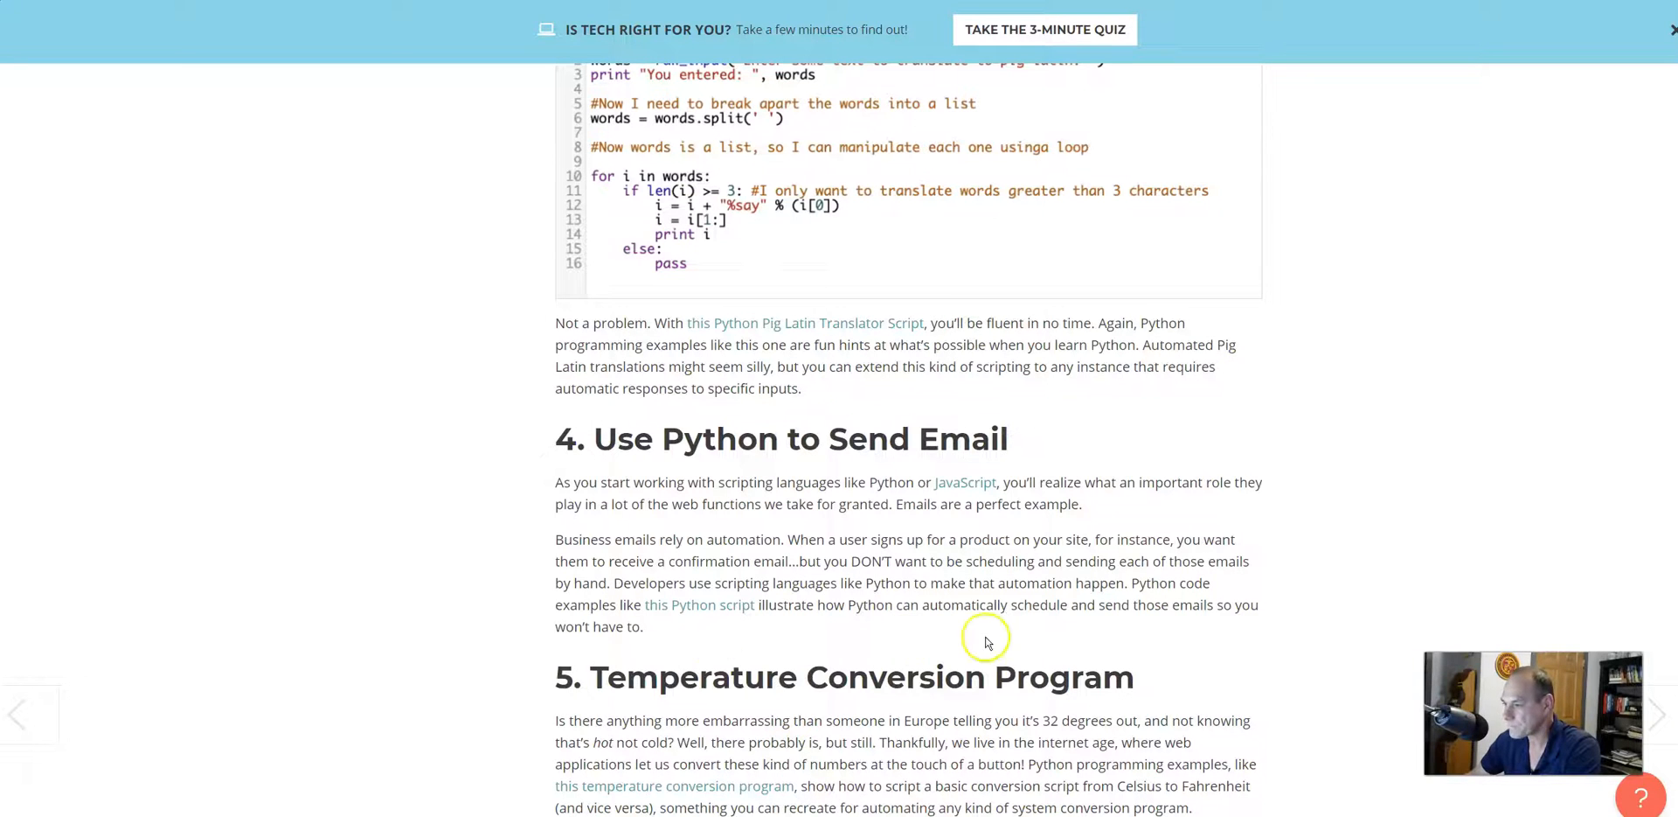
Read down through the remaining numbered Python script examples to example 26.
{"action": "scroll", "scroll_direction": "down", "scroll_amount": 3}
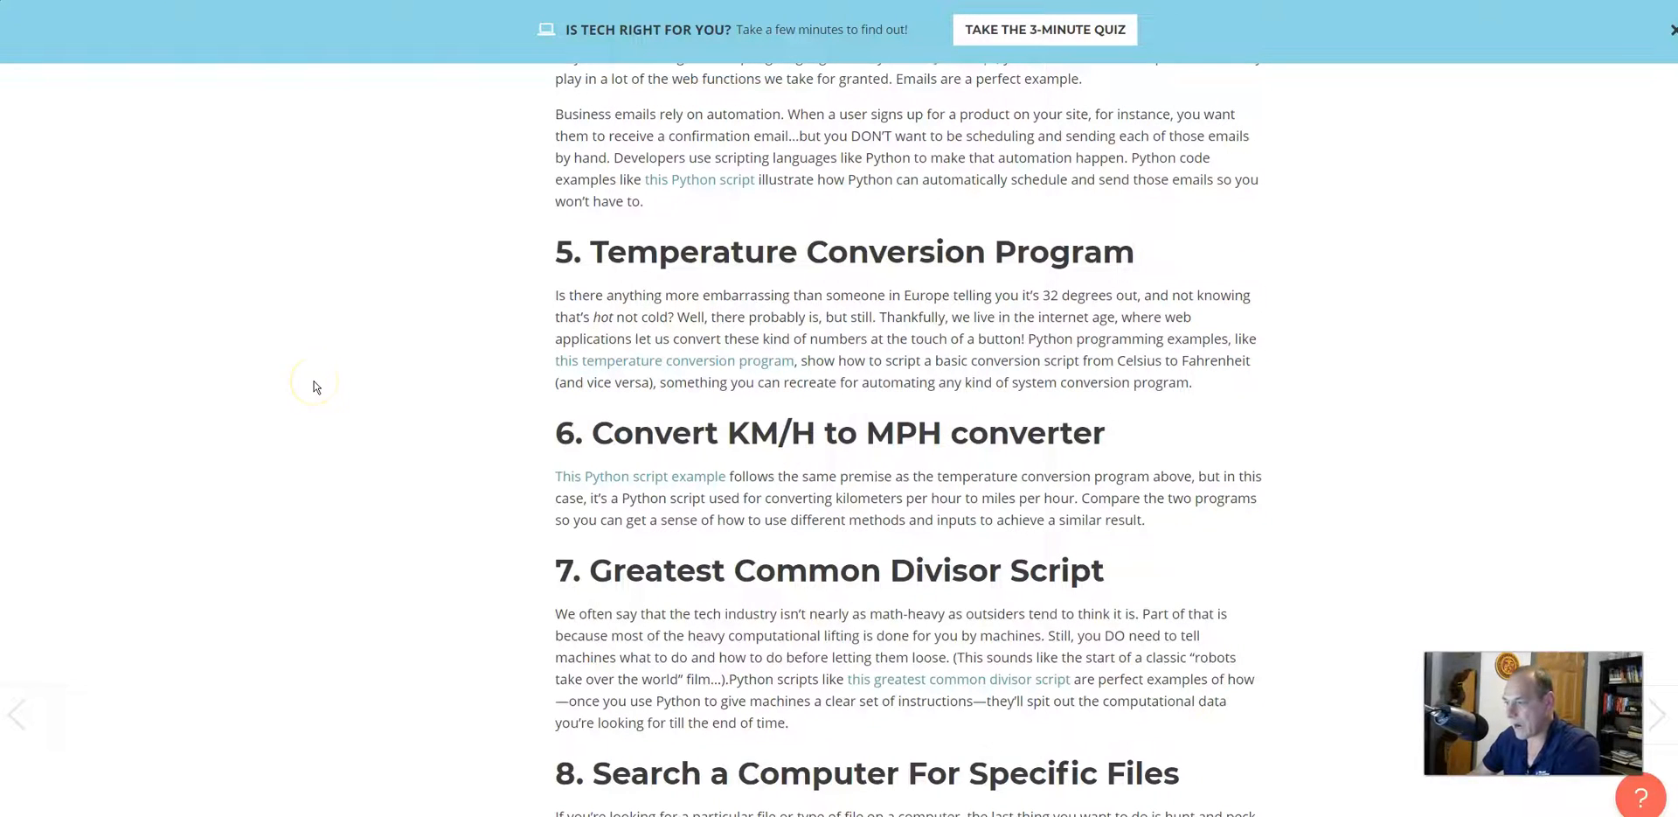
{"action": "scroll", "scroll_direction": "down", "scroll_amount": 3}
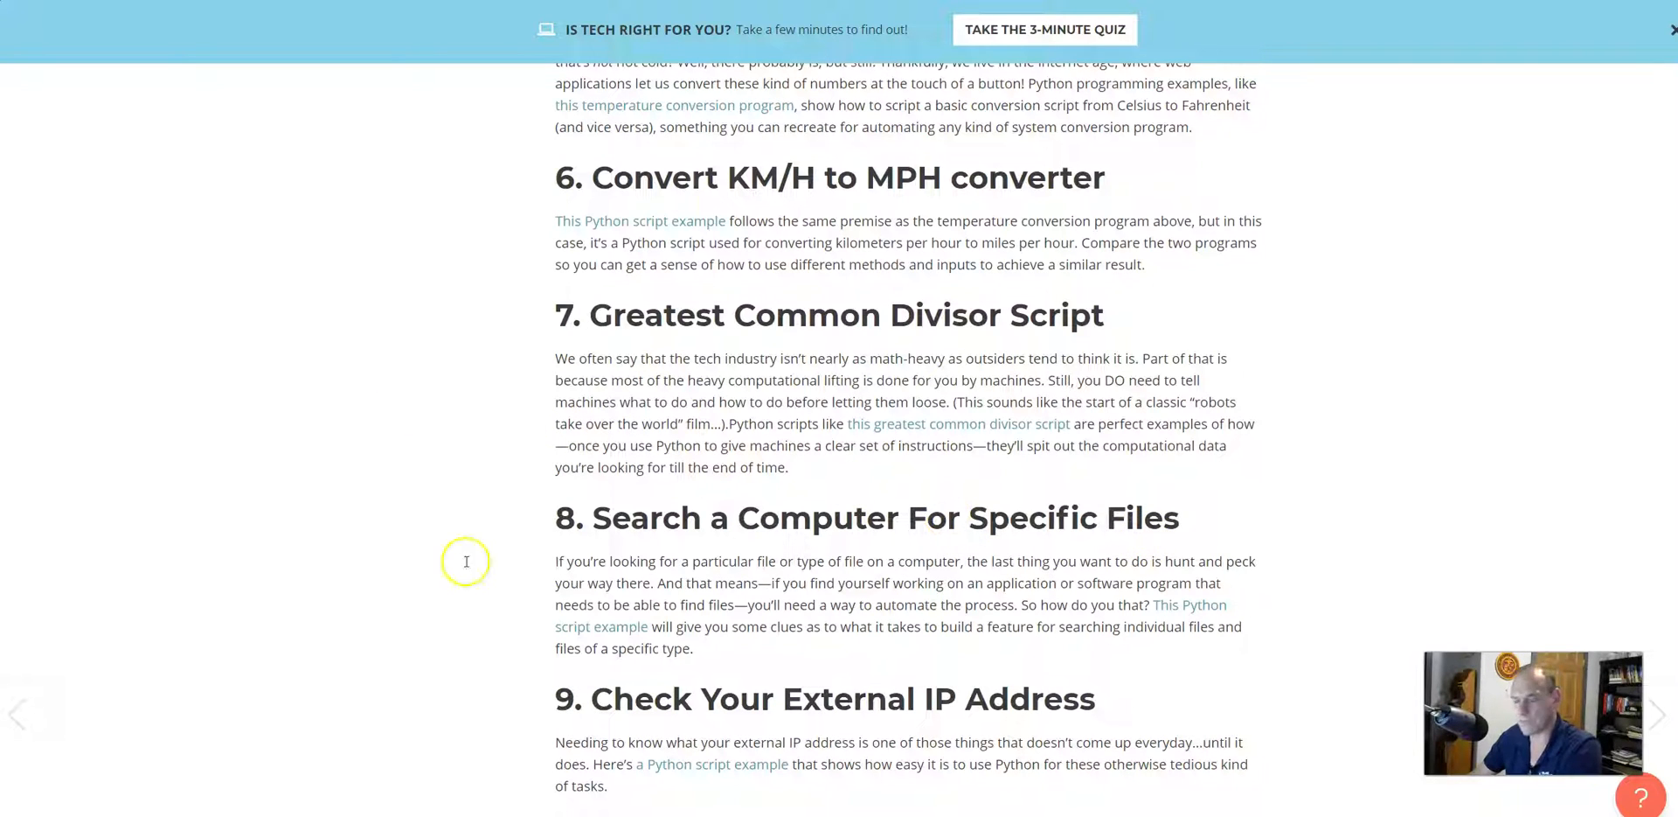
{"action": "scroll", "scroll_direction": "down", "scroll_amount": 3}
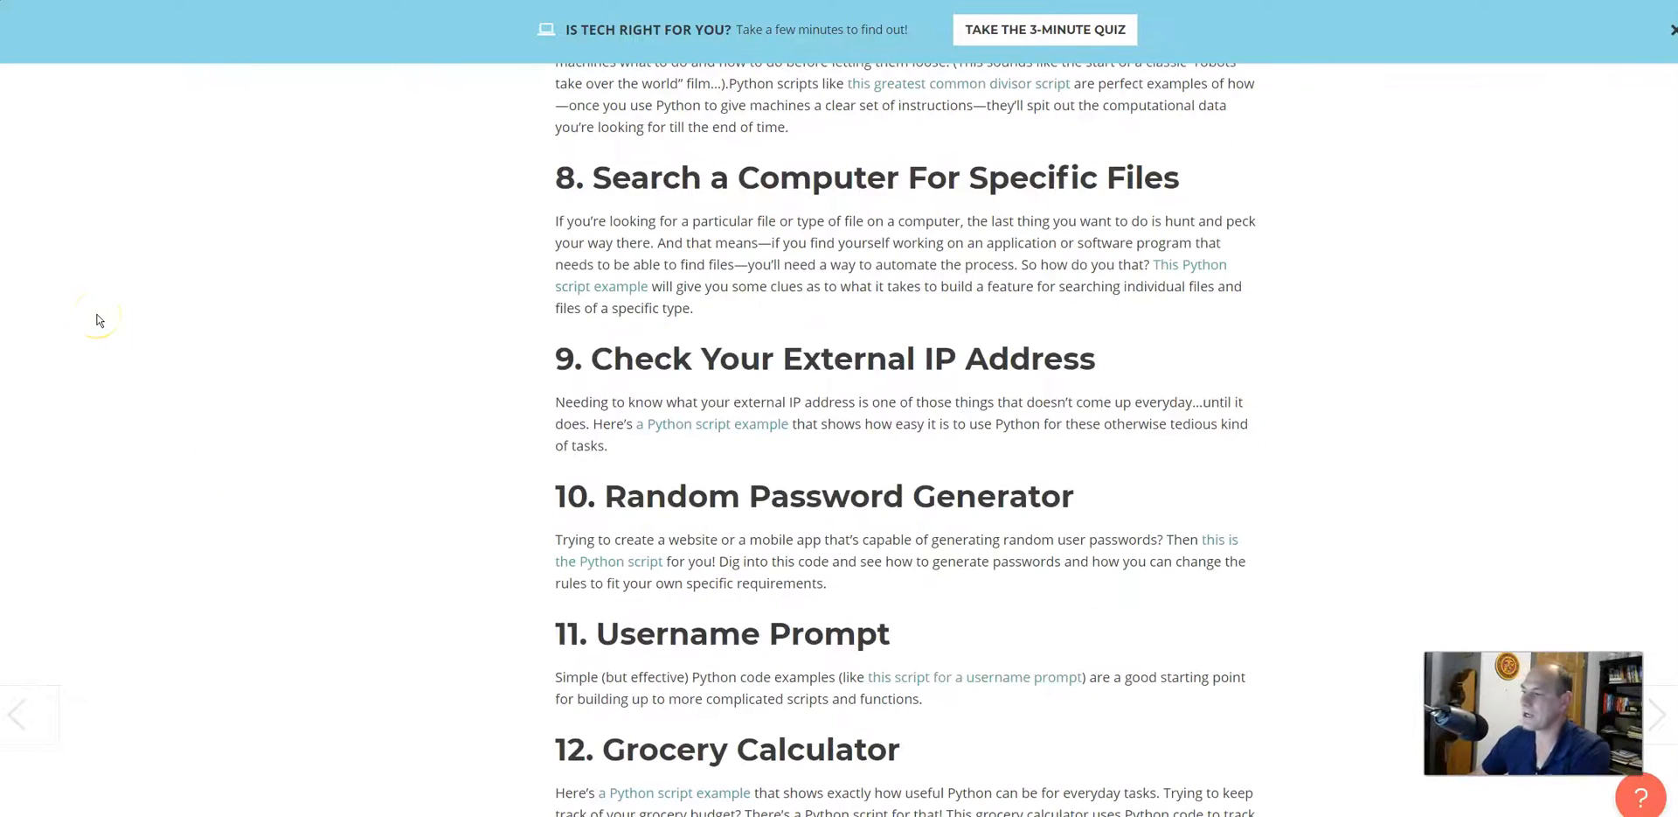
{"action": "scroll", "scroll_direction": "down", "scroll_amount": 3}
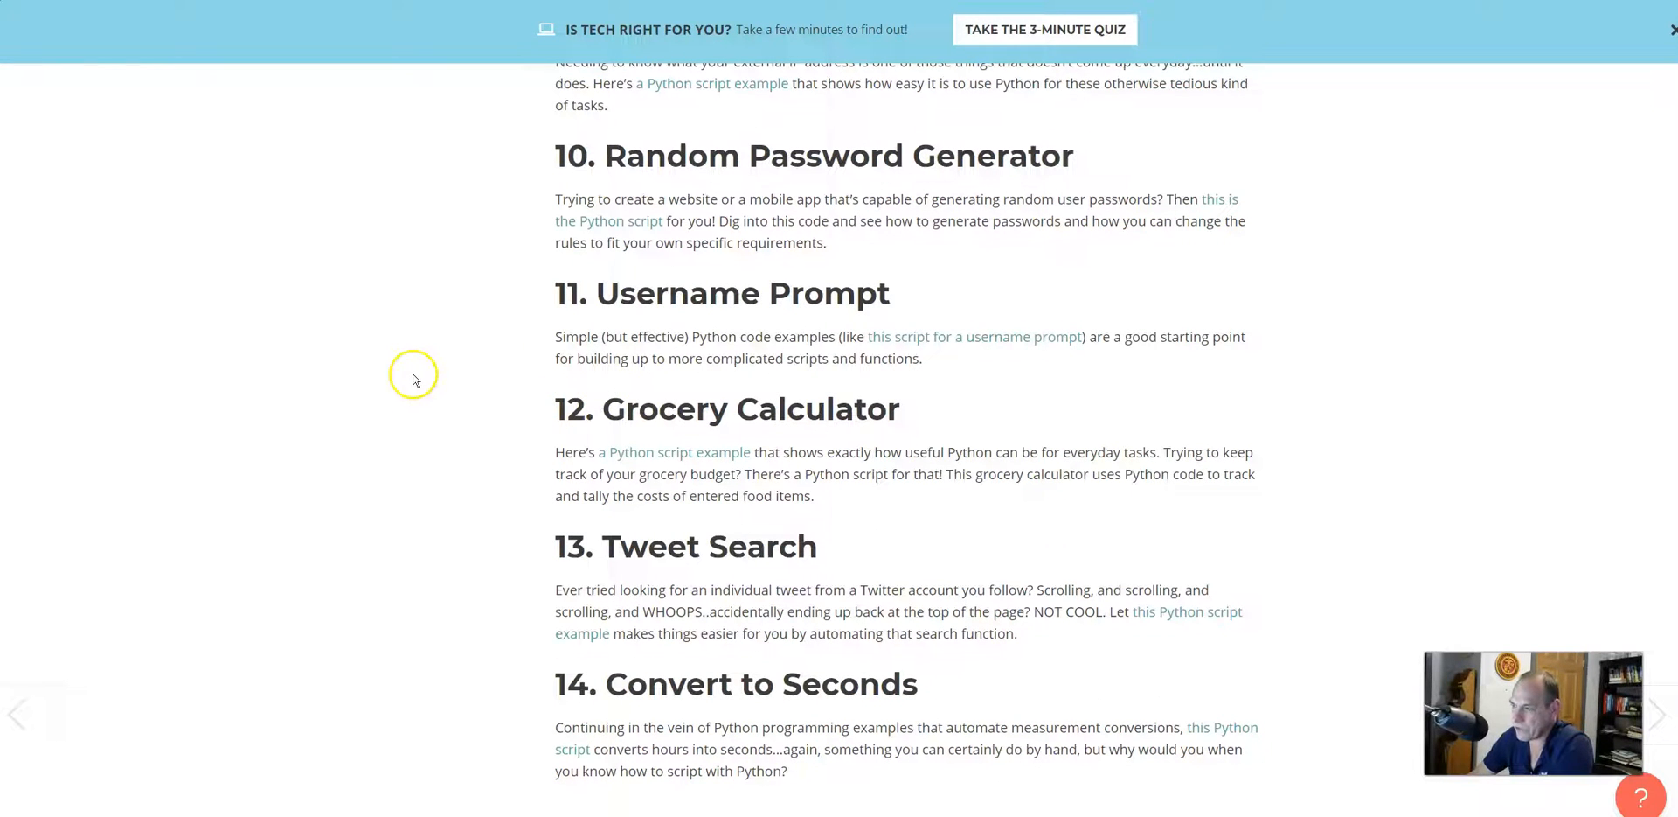
{"action": "scroll", "scroll_direction": "down", "scroll_amount": 3}
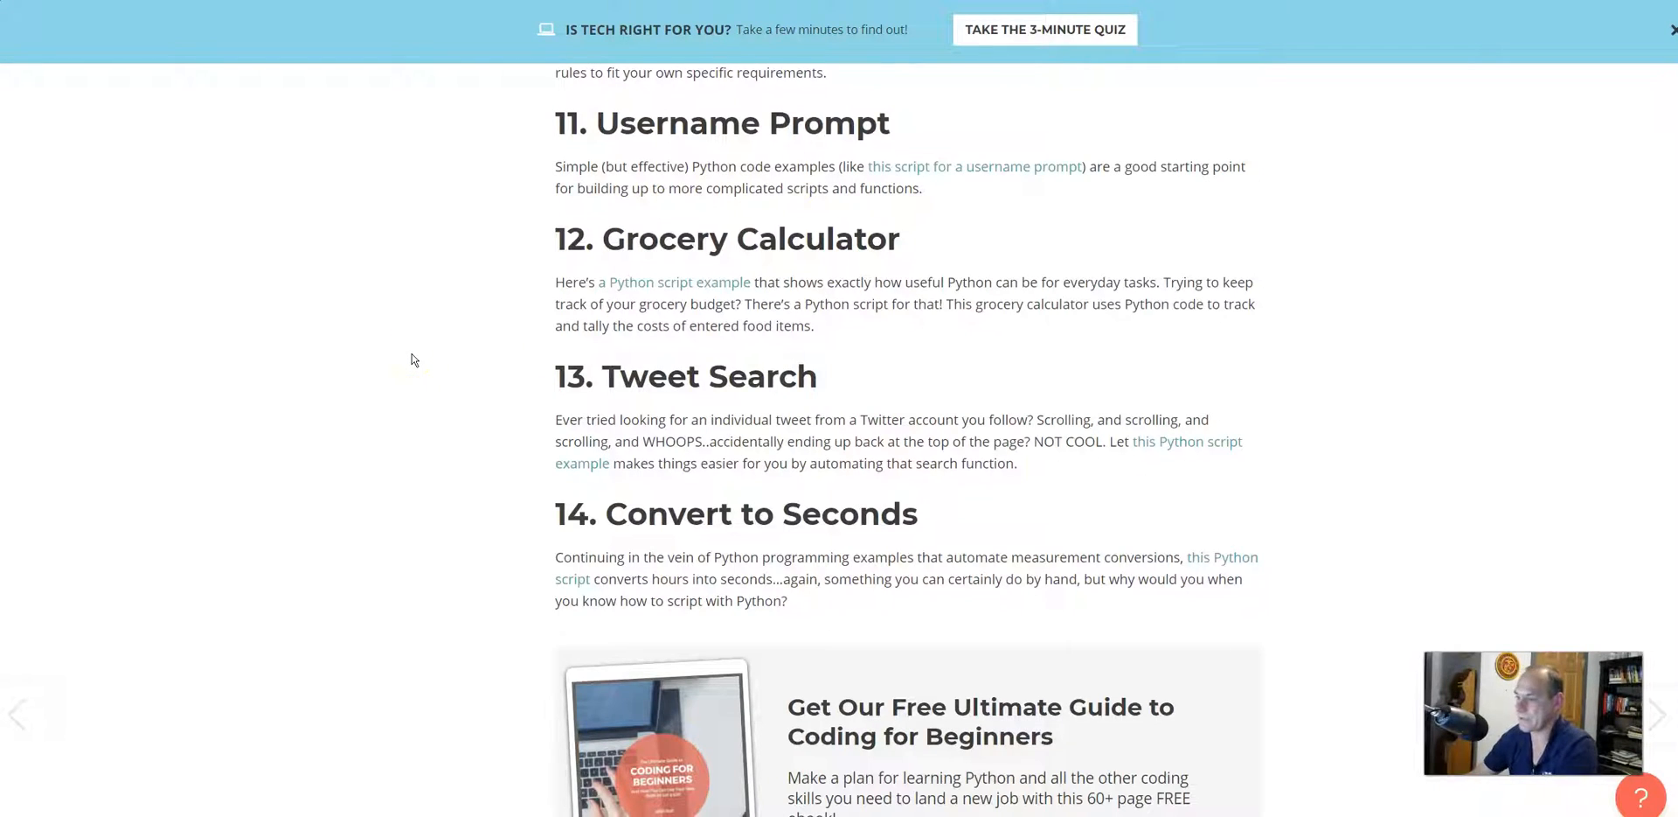
{"action": "scroll", "scroll_direction": "down", "scroll_amount": 3}
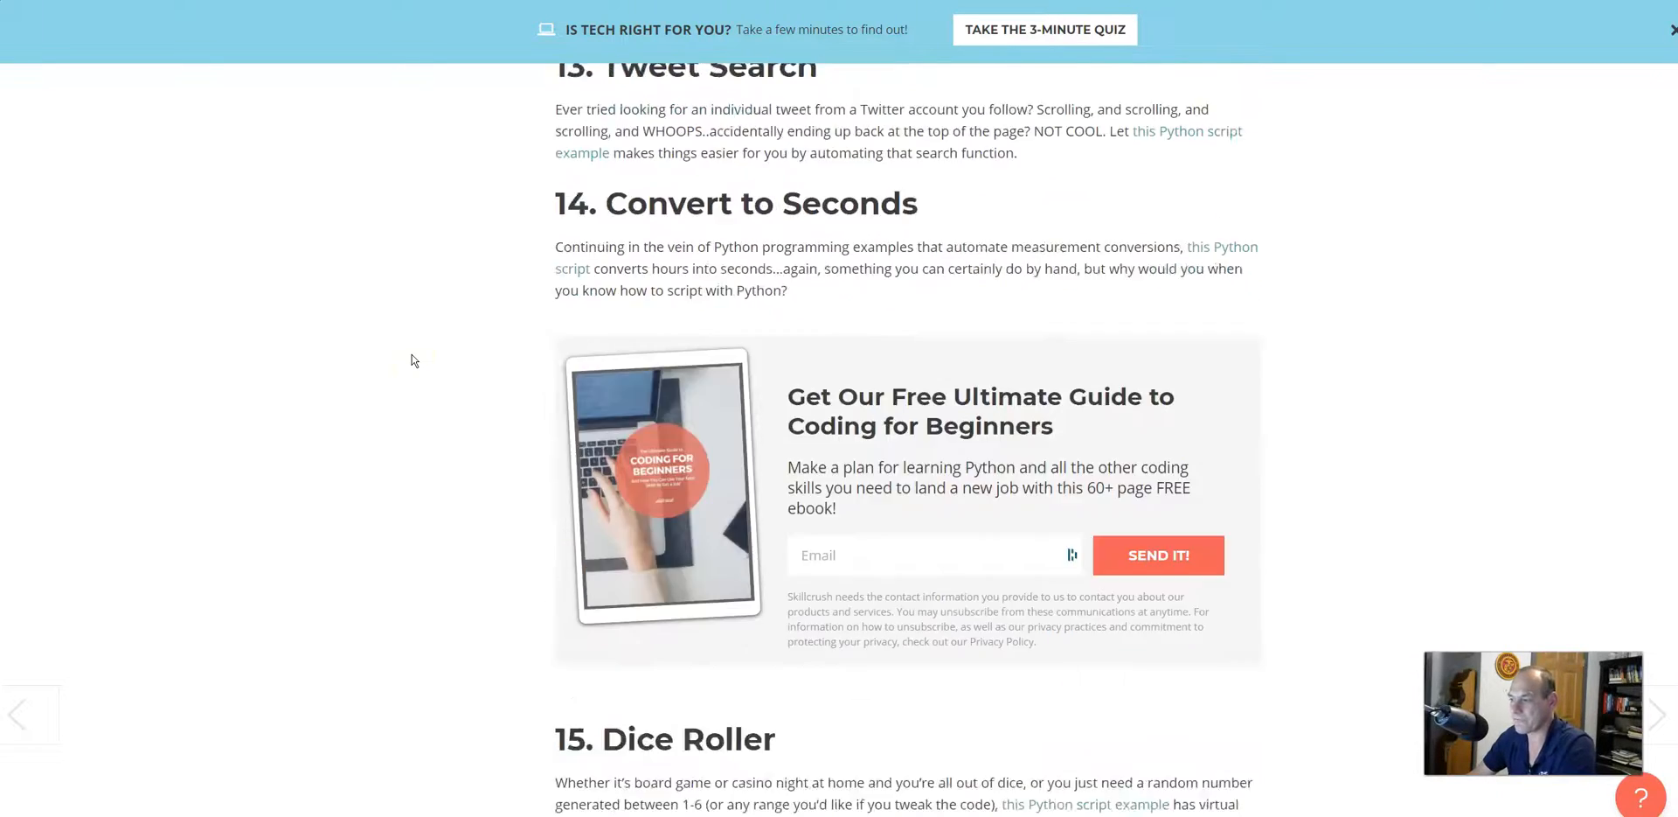
{"action": "scroll", "scroll_direction": "down", "scroll_amount": 3}
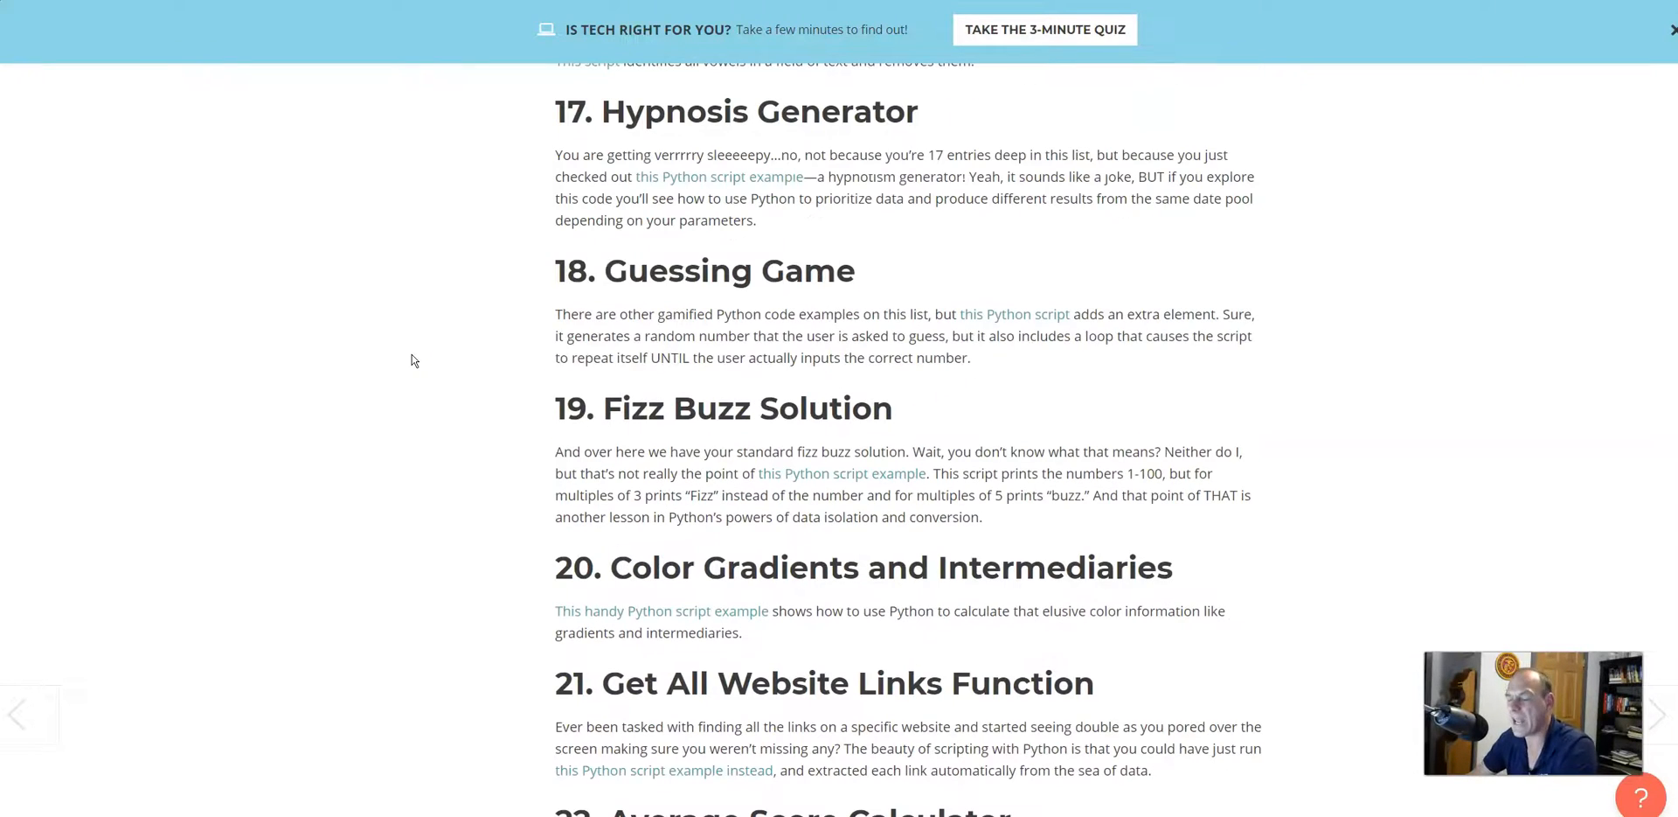
{"action": "scroll", "scroll_direction": "down", "scroll_amount": 3}
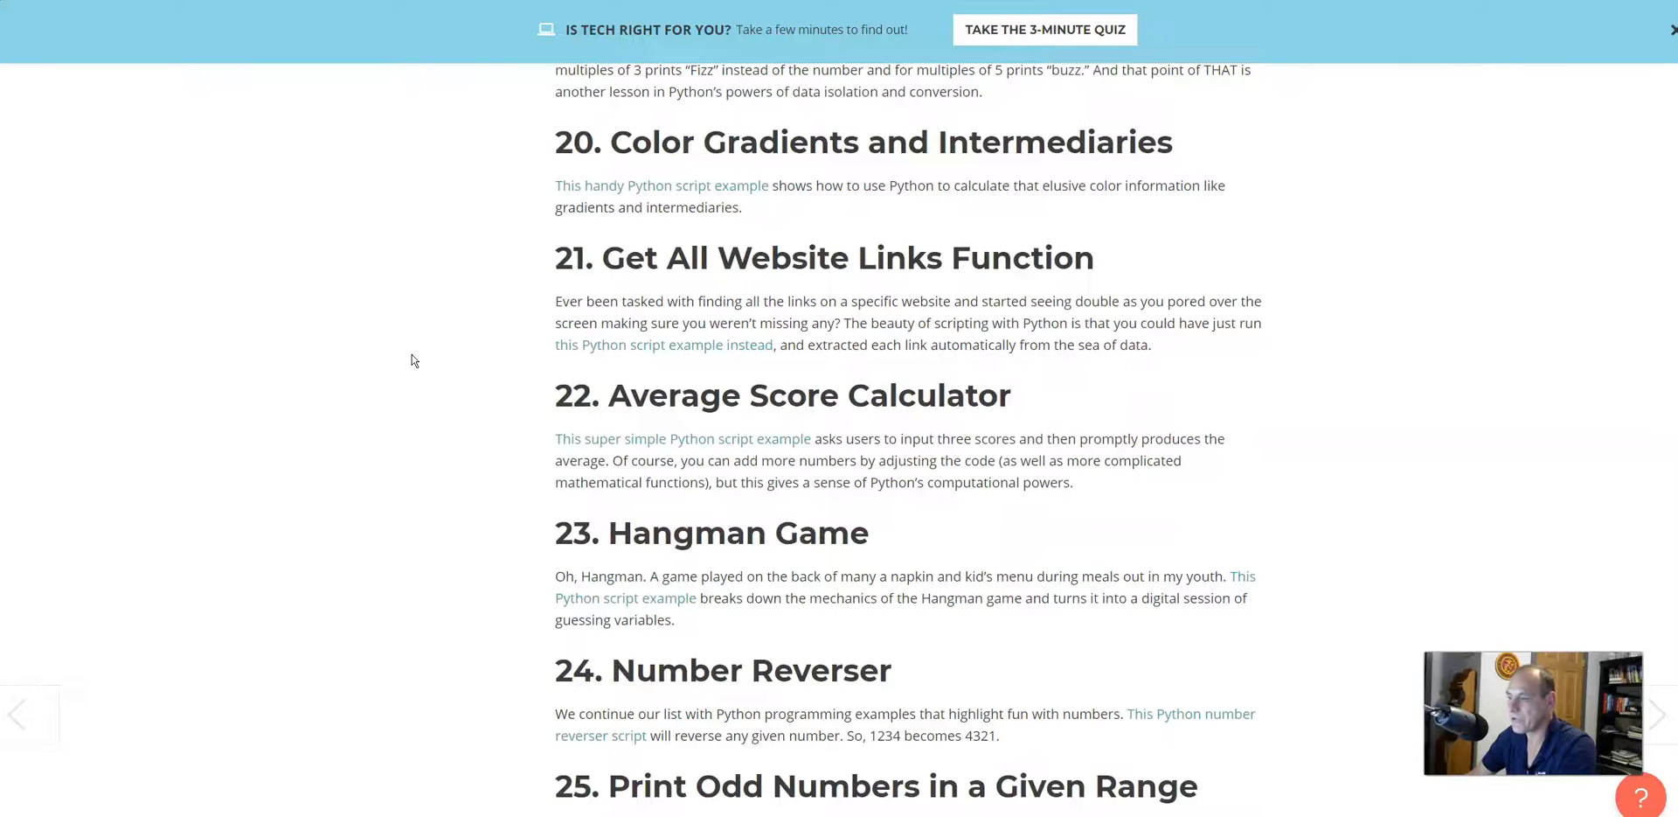
{"action": "scroll", "scroll_direction": "down", "scroll_amount": 3}
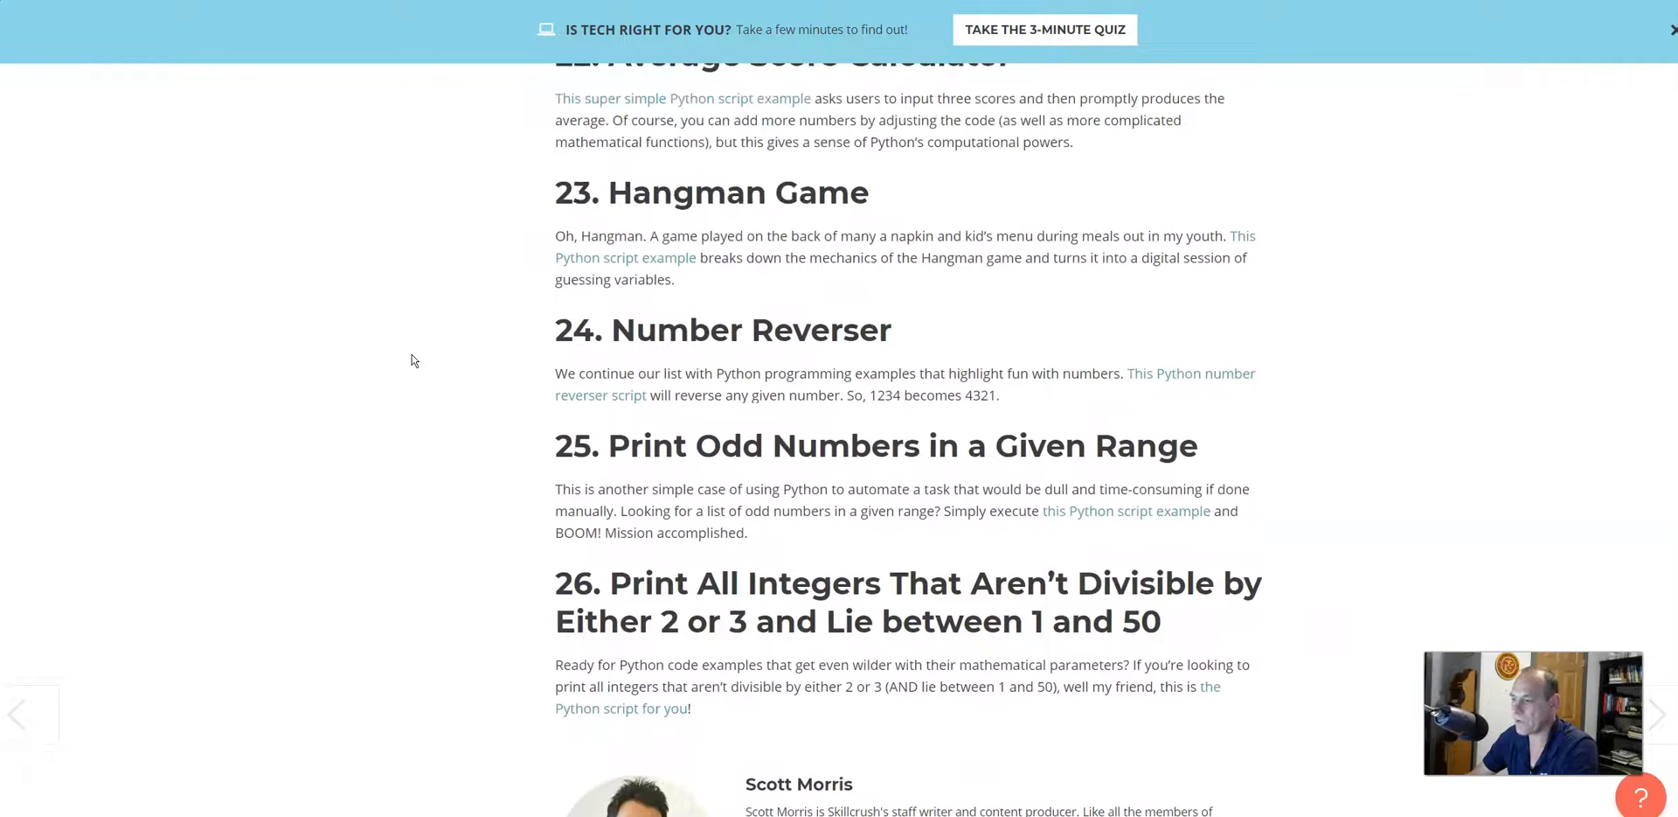
{"action": "scroll", "scroll_direction": "down", "scroll_amount": 3}
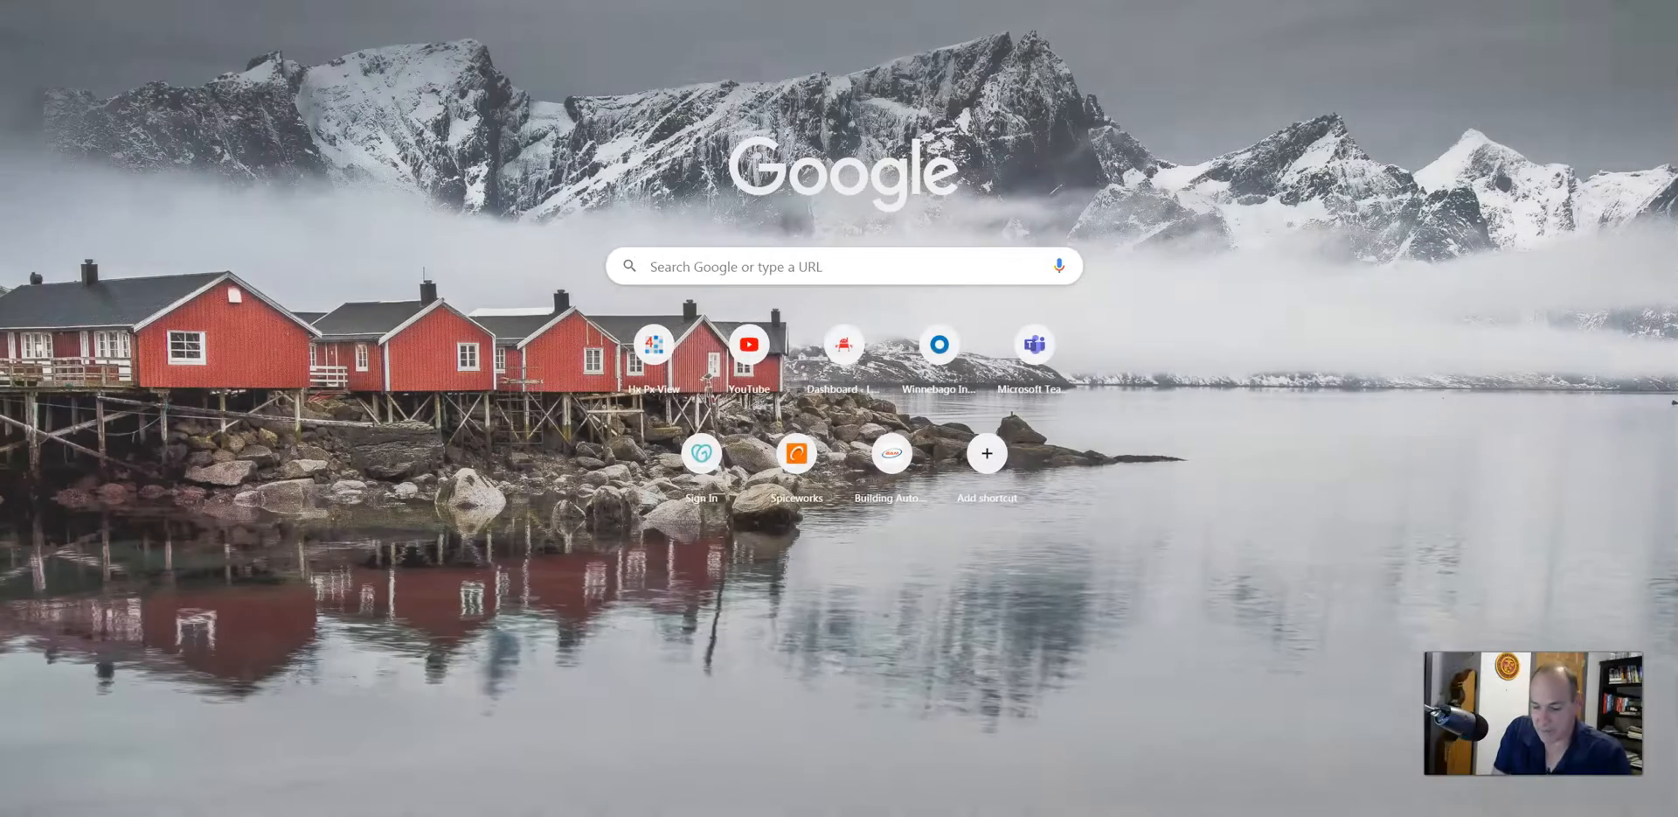
Search Google for 'python jobs' and browse the job listings and job board results.
{"action": "type", "text": "puy"}
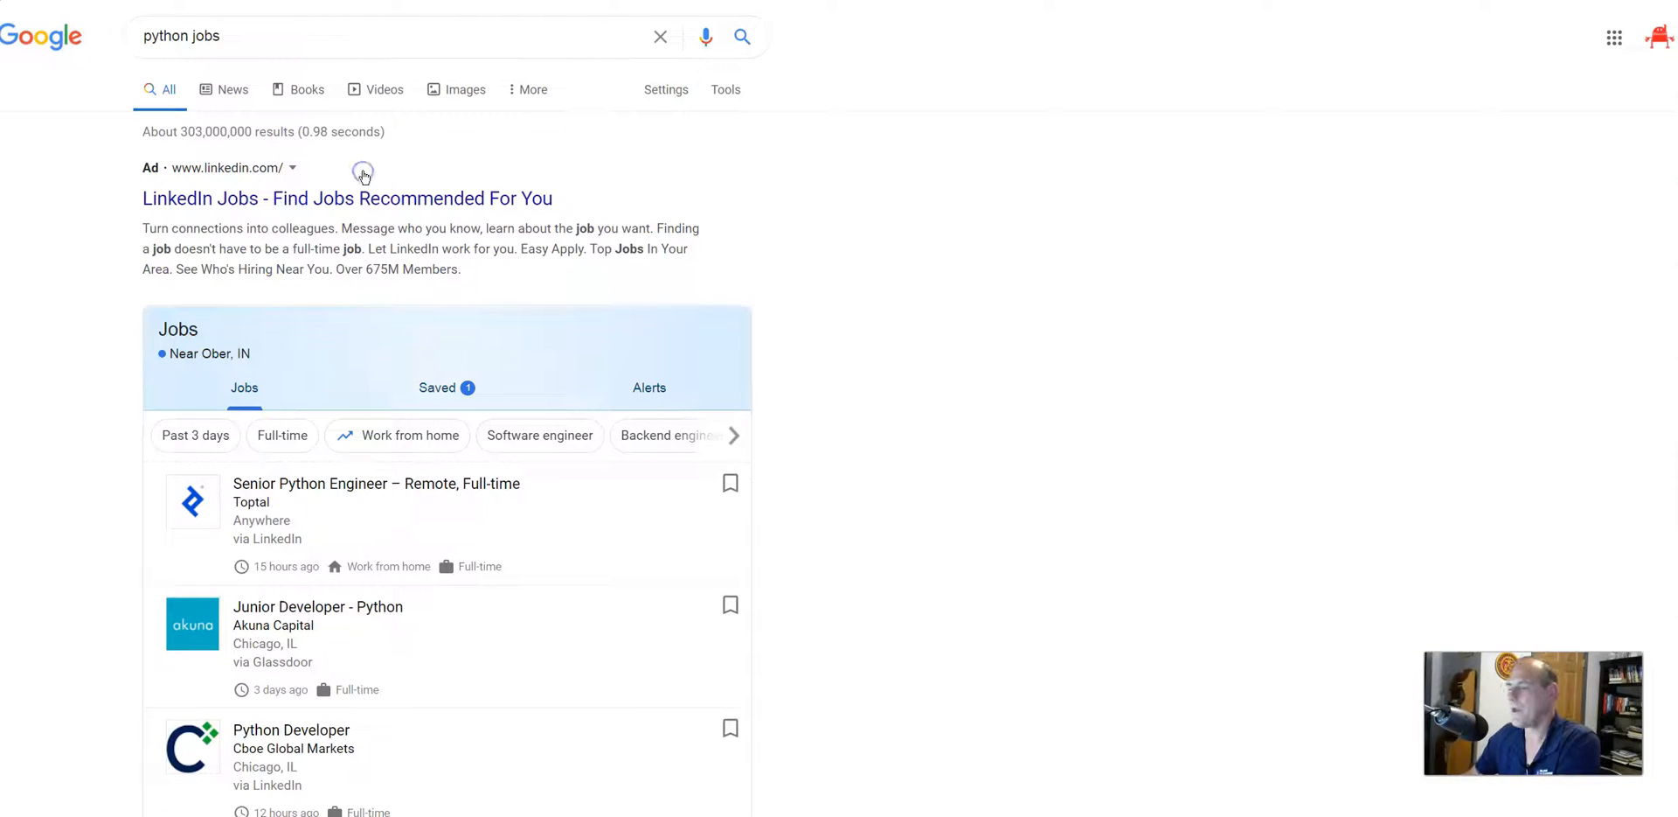
{"action": "mouse_move", "coordinate": [568, 287]}
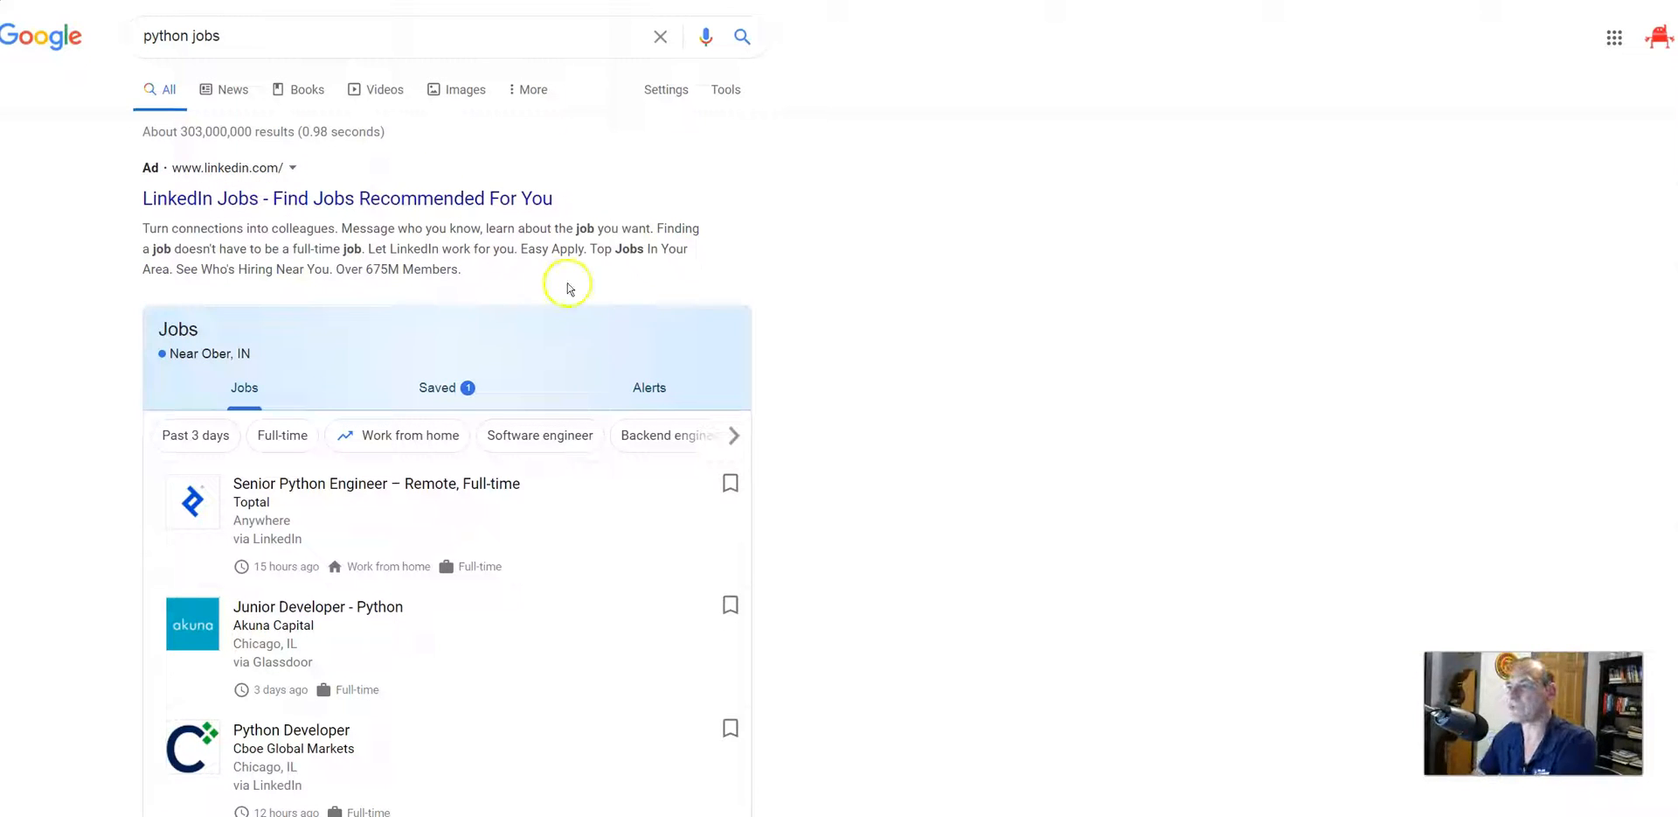
{"action": "mouse_move", "coordinate": [857, 352]}
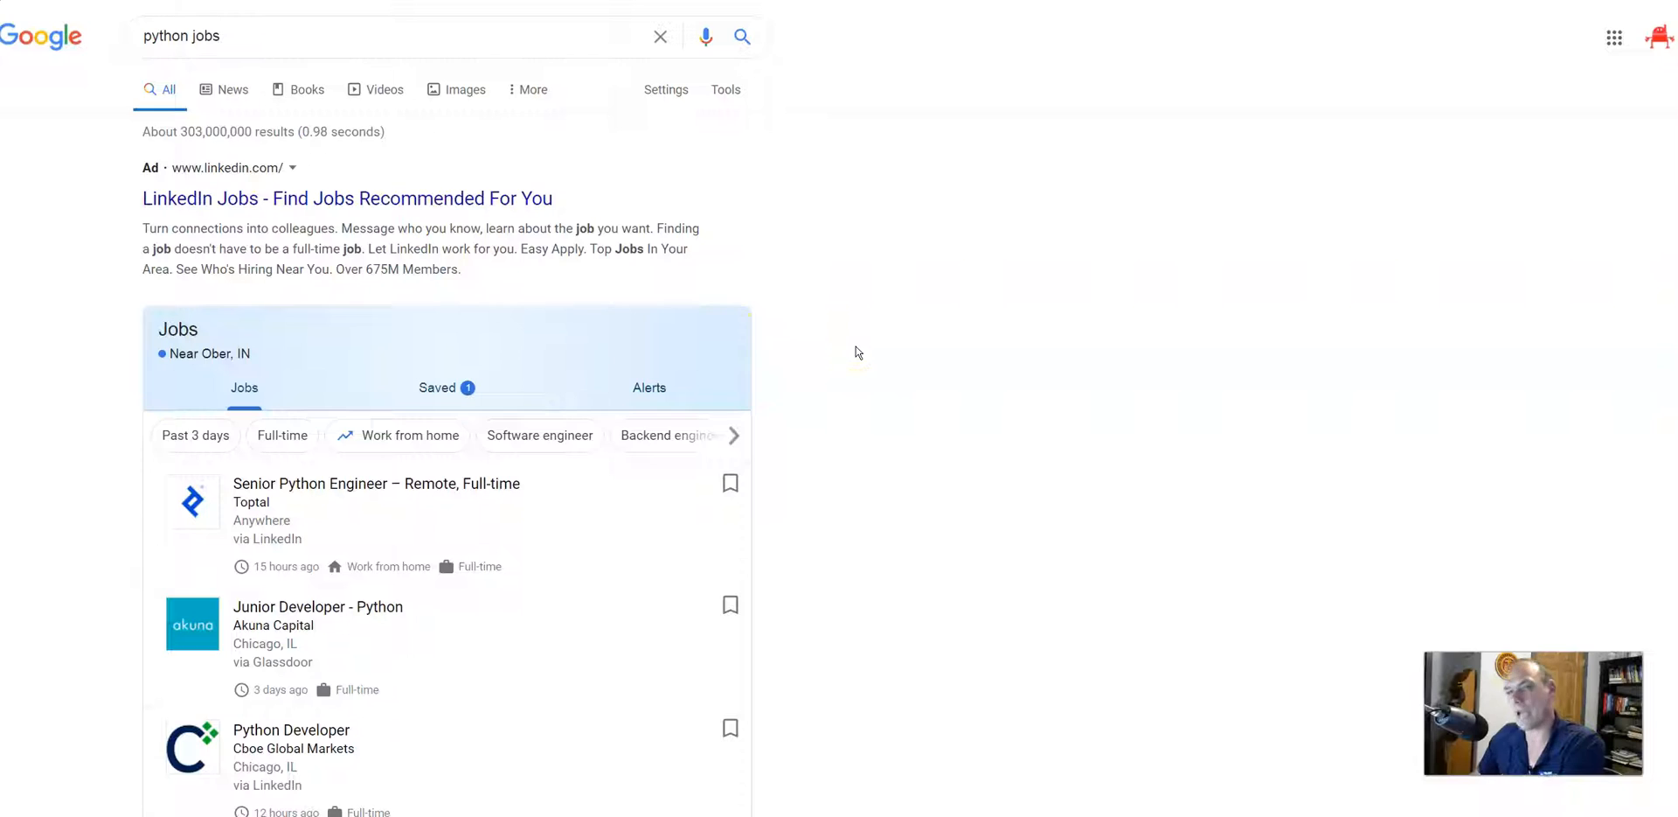
{"action": "scroll", "scroll_direction": "down", "scroll_amount": 3}
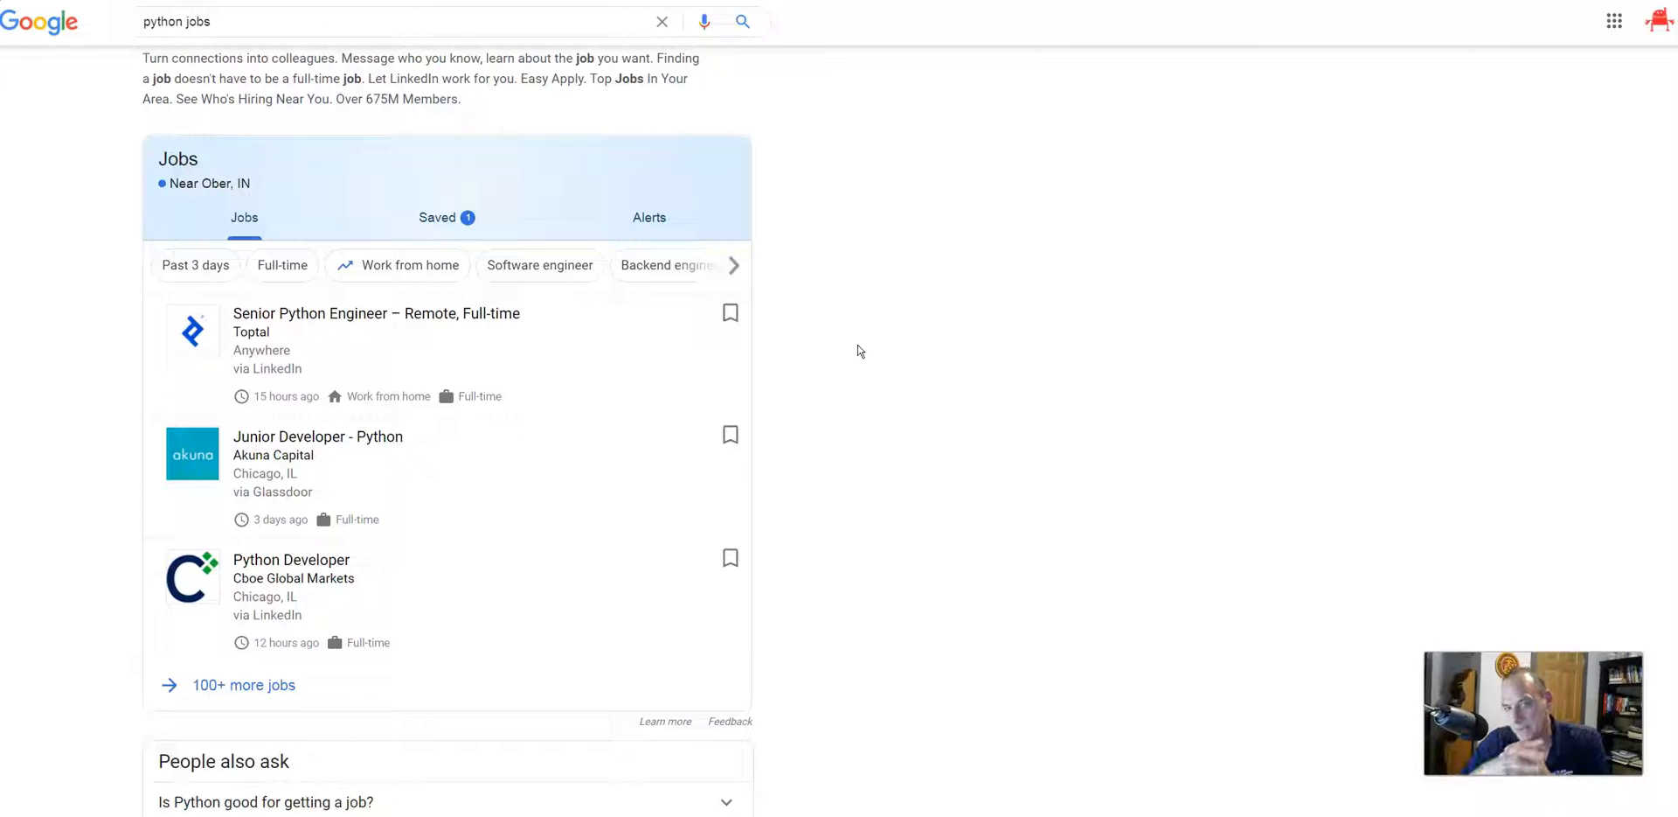
{"action": "scroll", "scroll_direction": "down", "scroll_amount": 3}
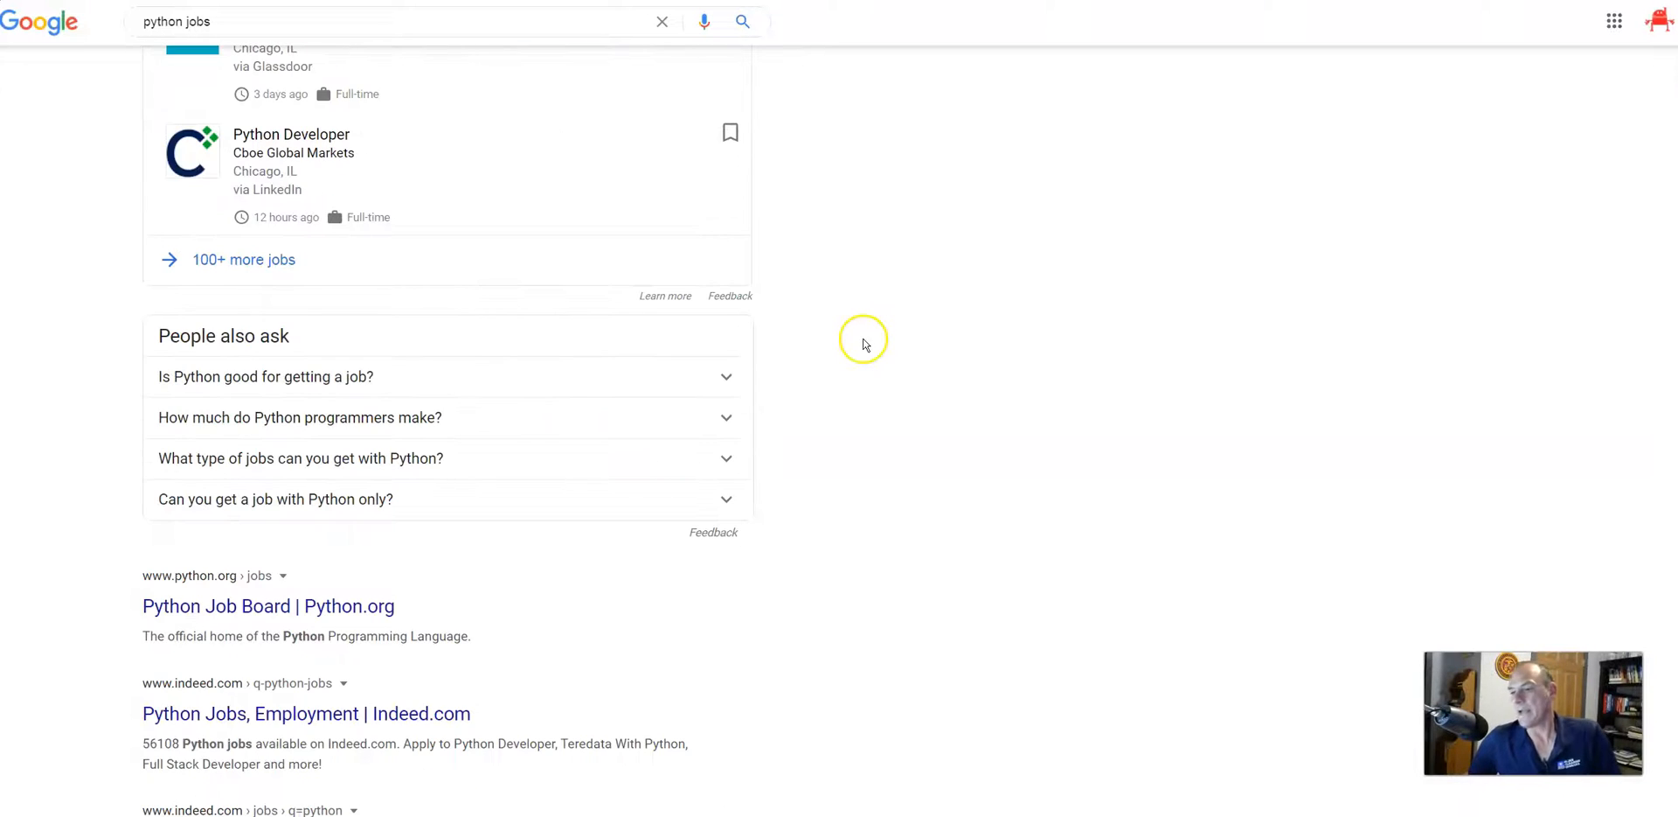
{"action": "mouse_move", "coordinate": [275, 535]}
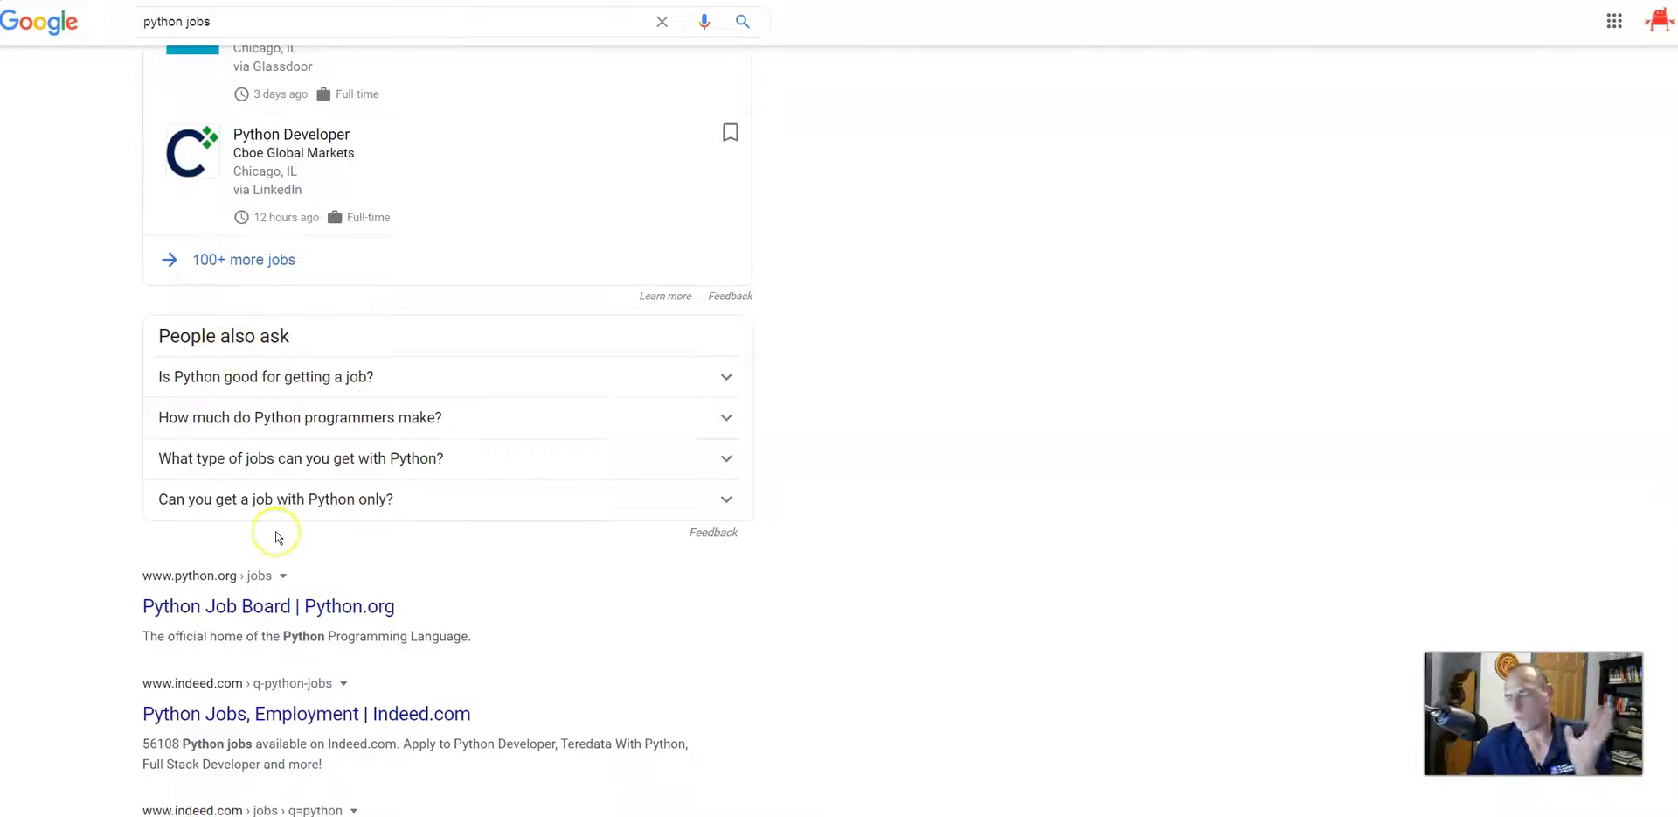
{"action": "mouse_move", "coordinate": [278, 536]}
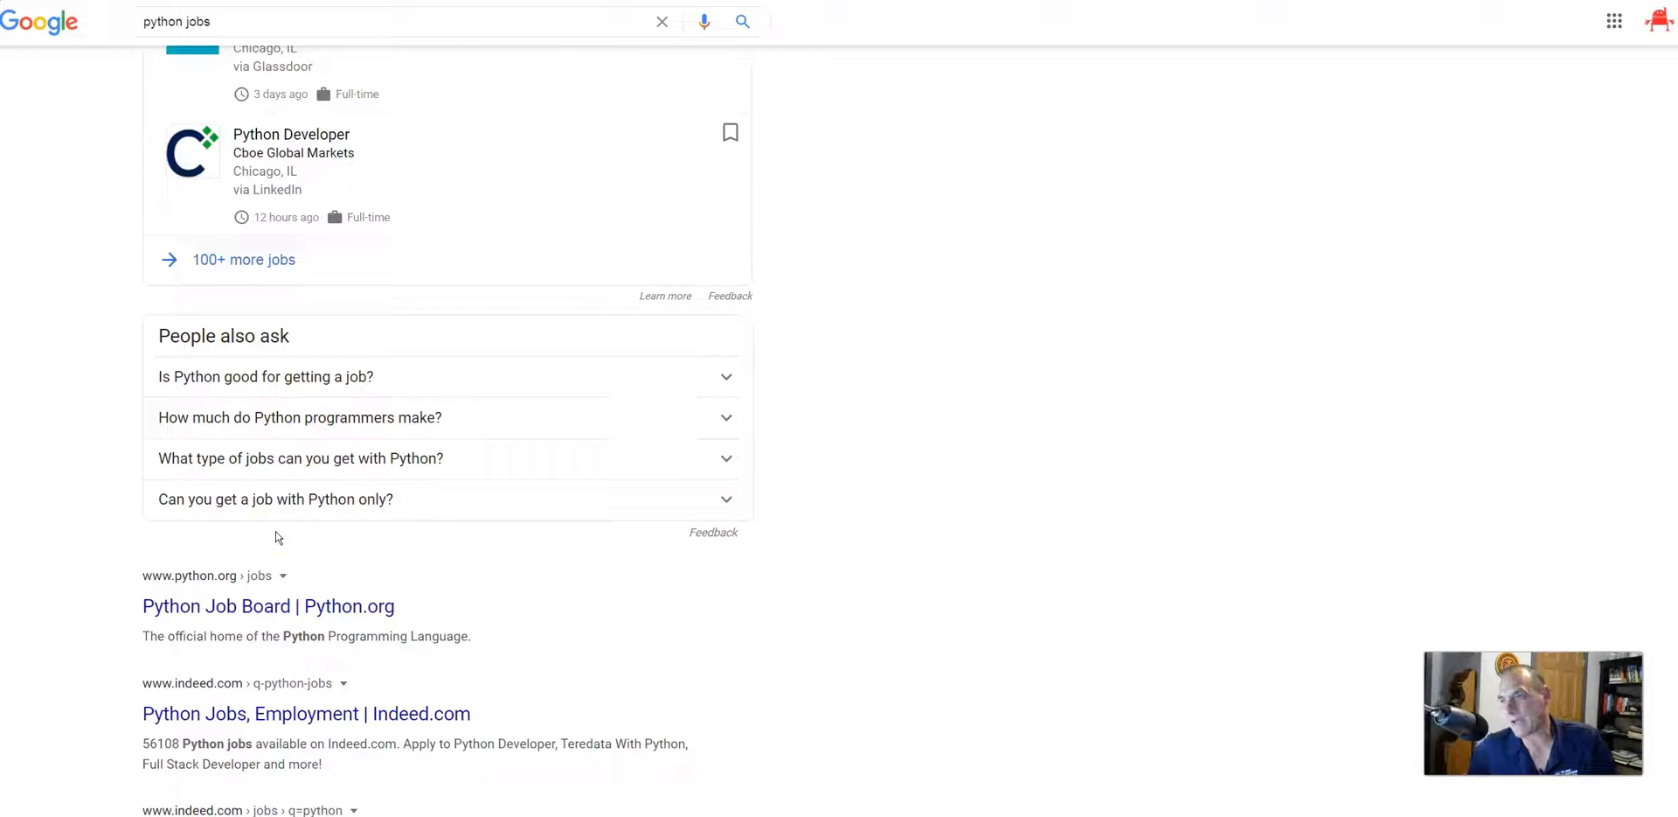
{"action": "mouse_move", "coordinate": [434, 542]}
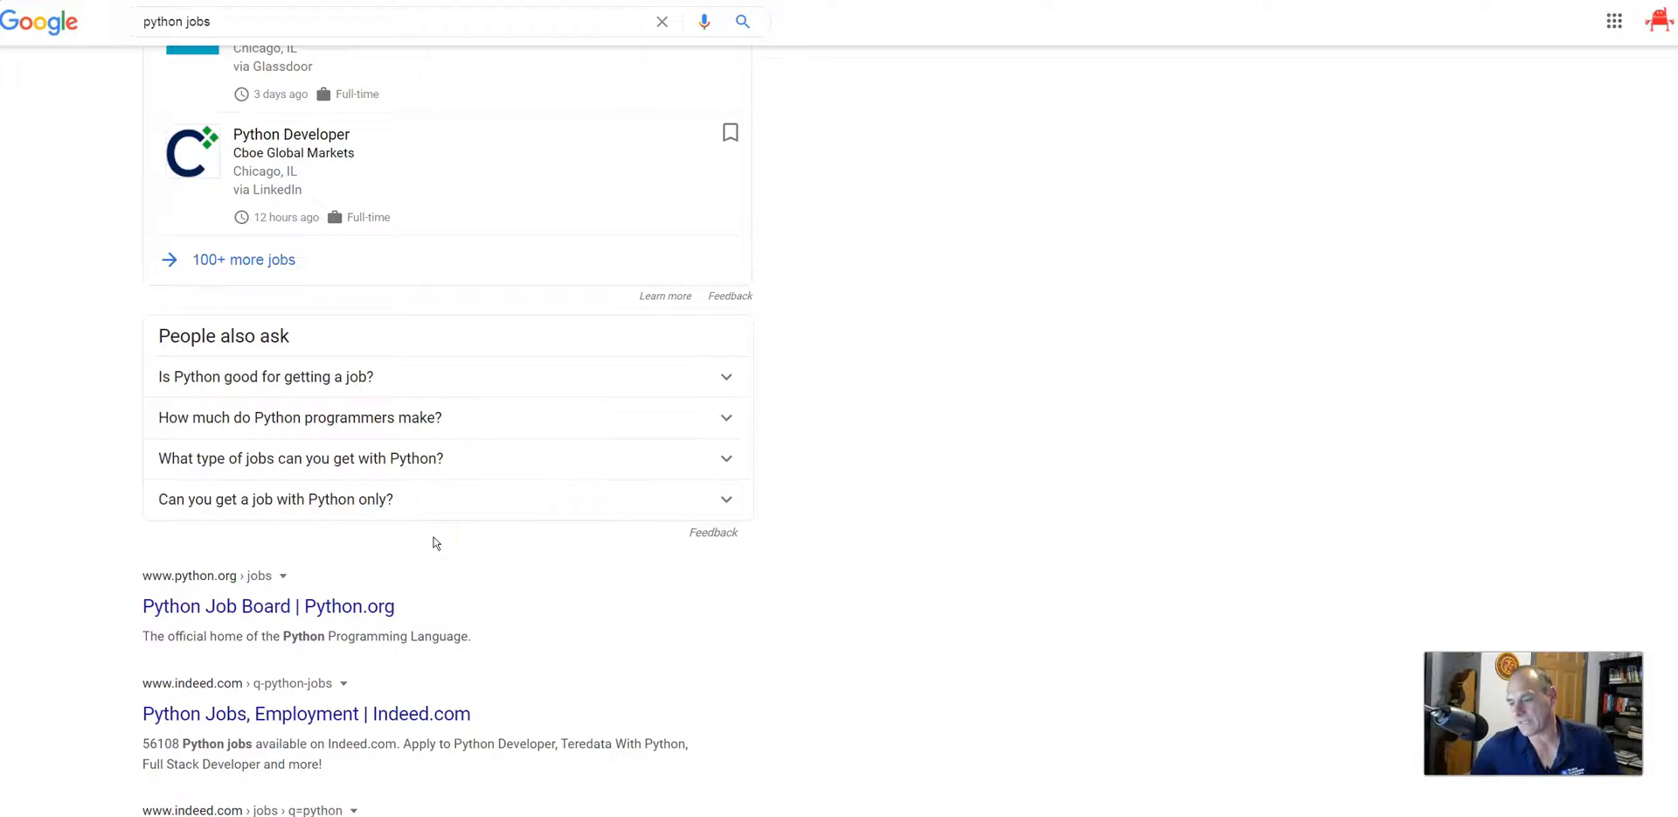
{"action": "scroll", "scroll_direction": "up", "scroll_amount": 3}
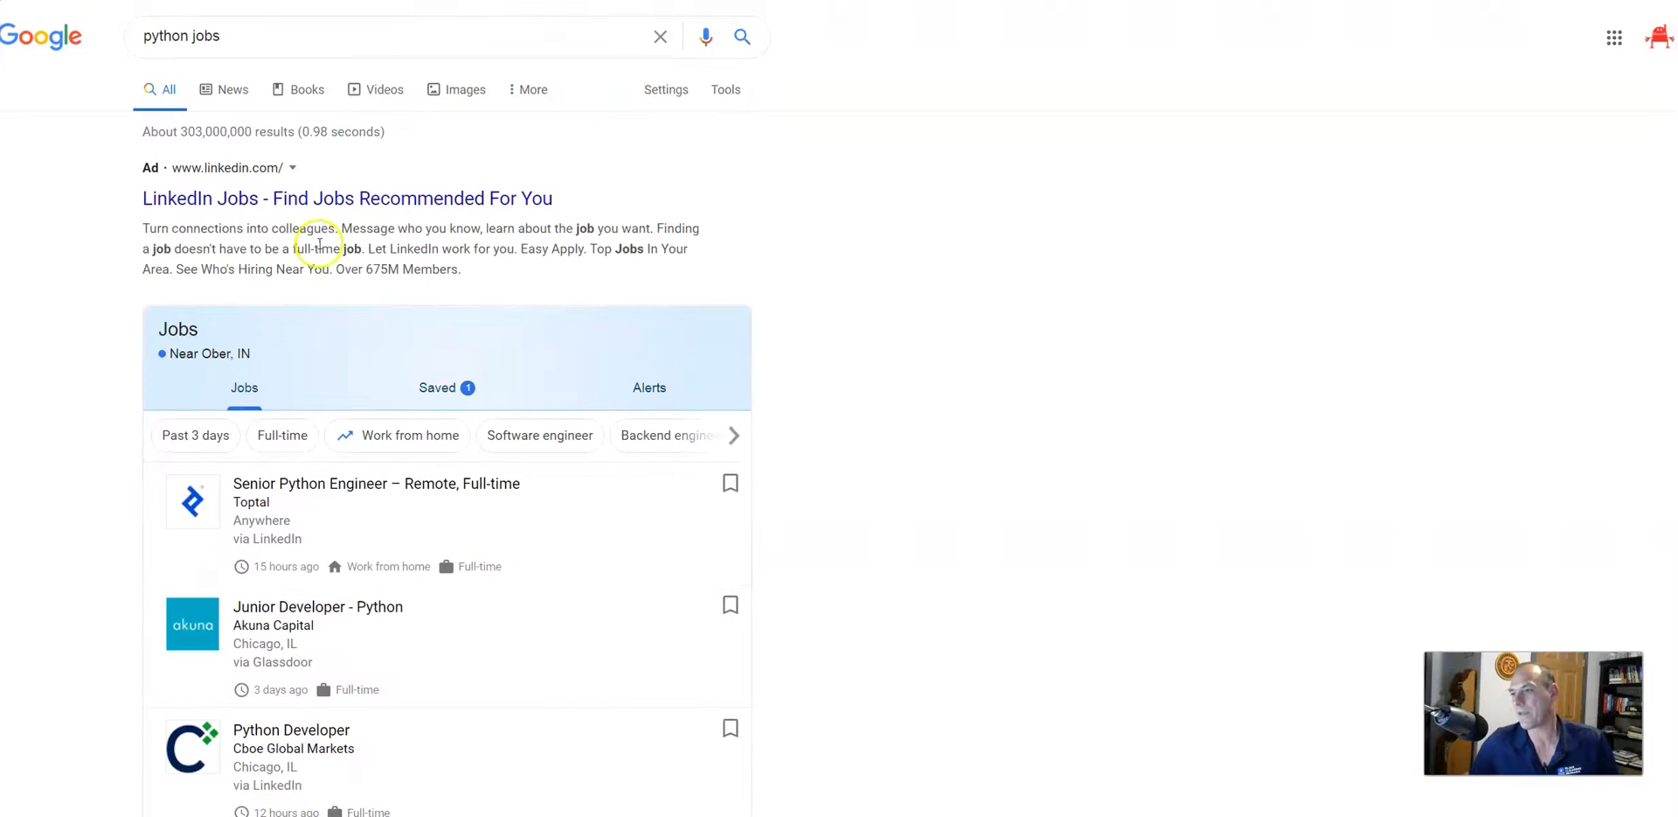
Replace the query with 'top programming languages 2020' via the autocomplete suggestion and search it.
{"action": "triple_click", "coordinate": [180, 35]}
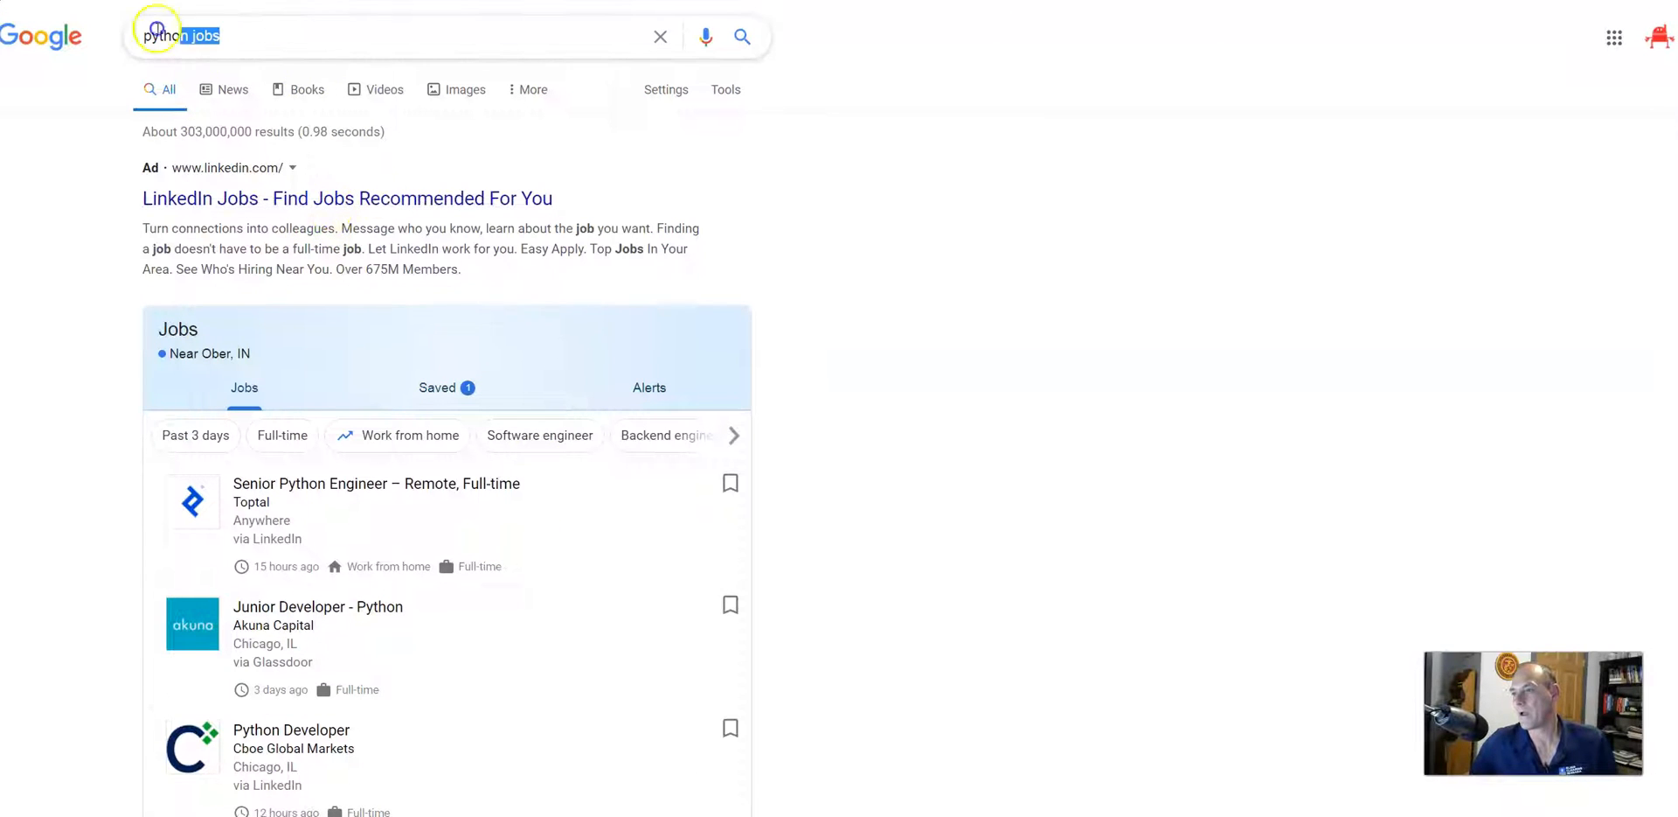
{"action": "type", "text": "top"}
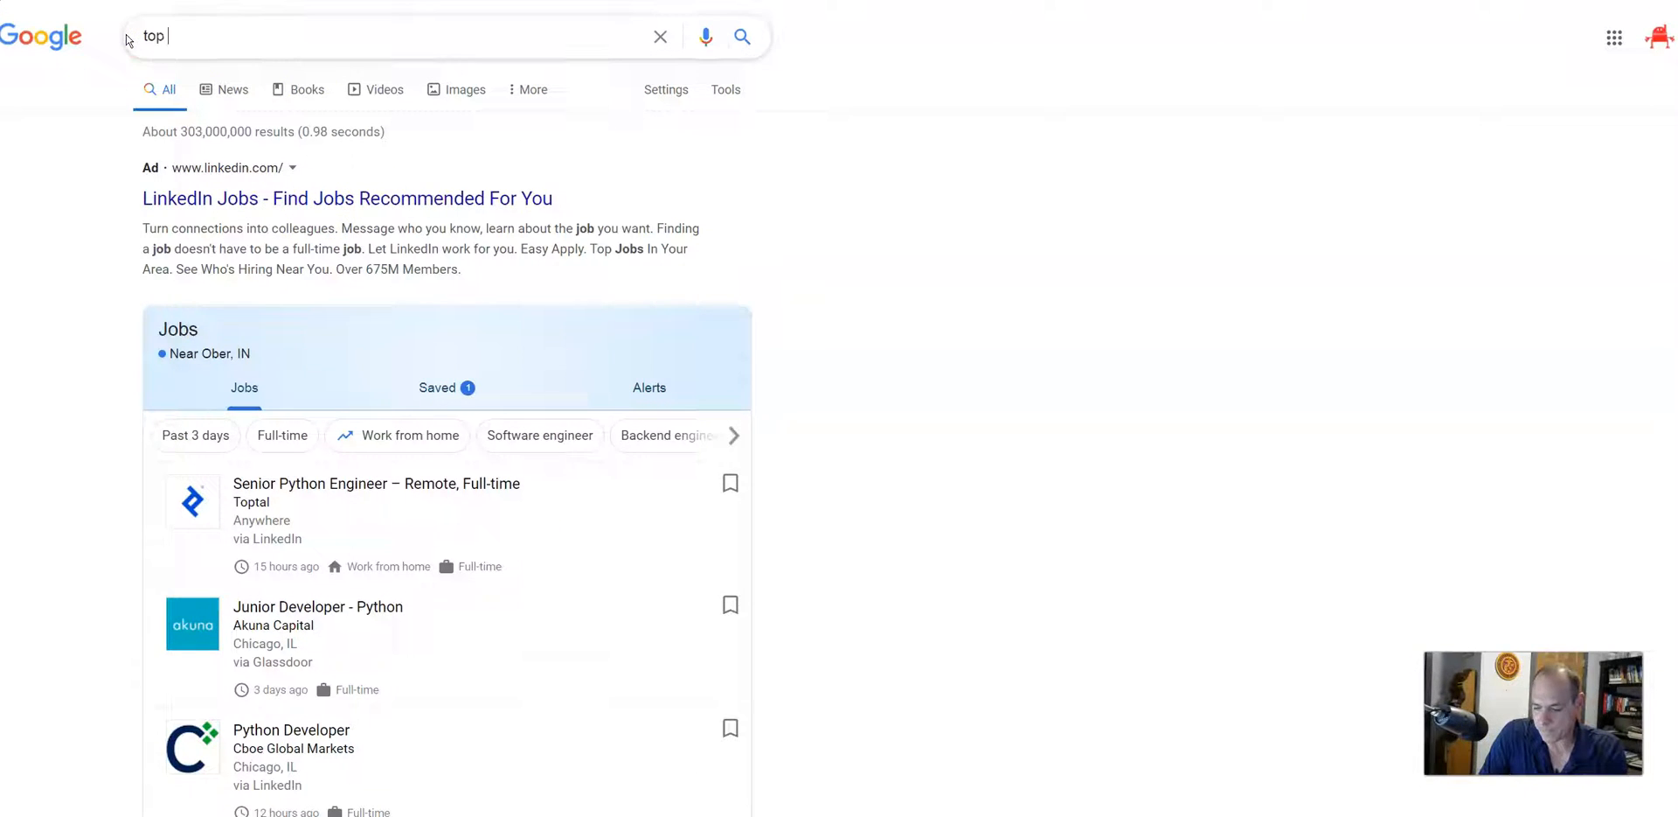
{"action": "type", "text": "prog"}
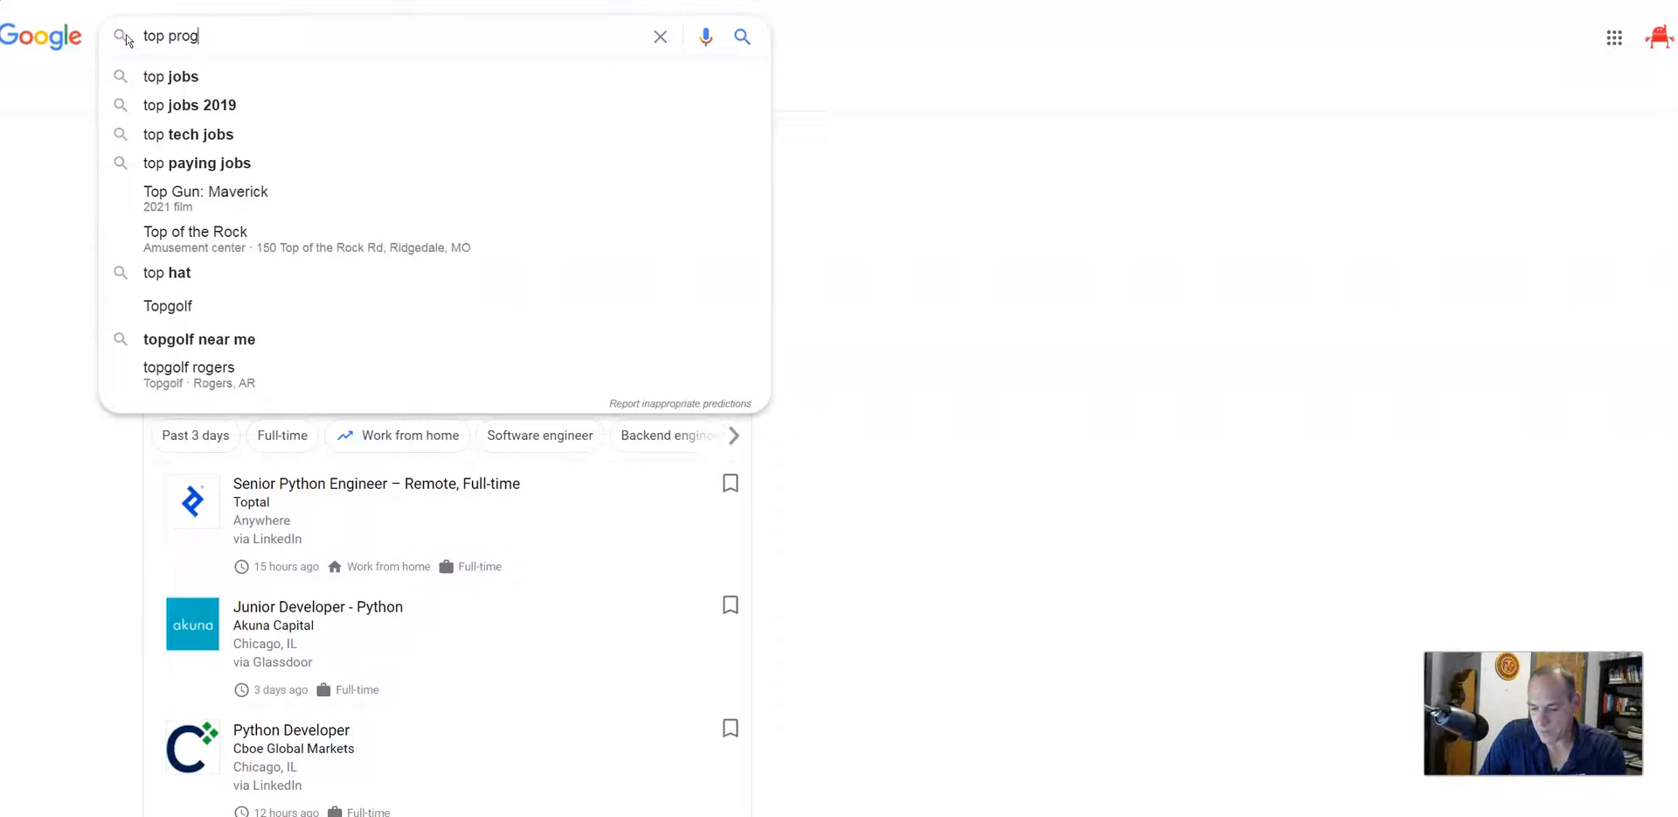
{"action": "type", "text": "rmaming langhuages"}
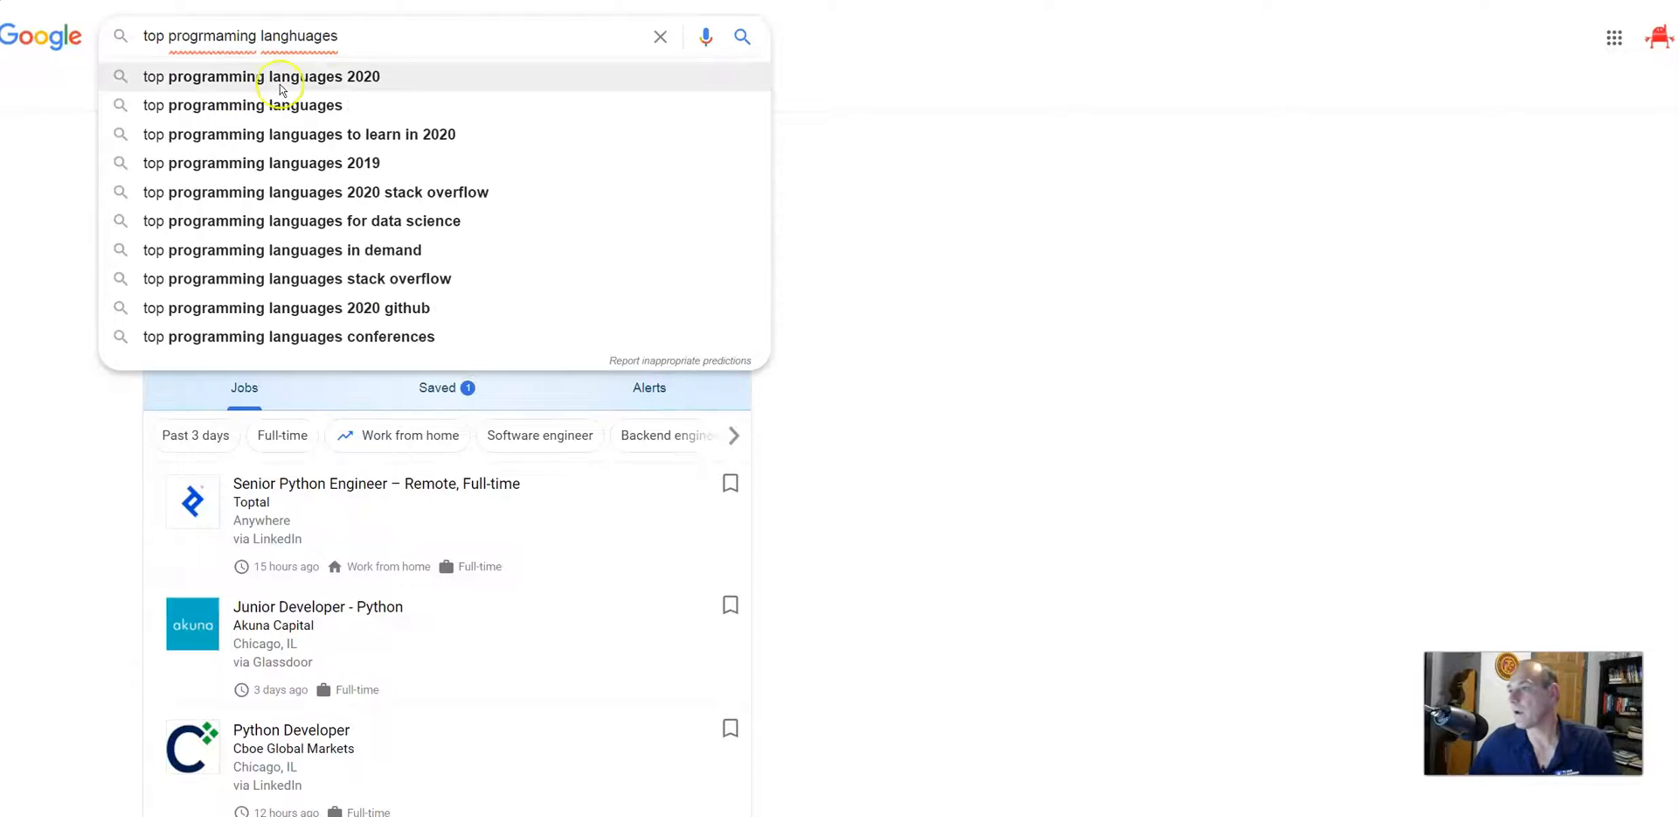
{"action": "left_click", "coordinate": [264, 75]}
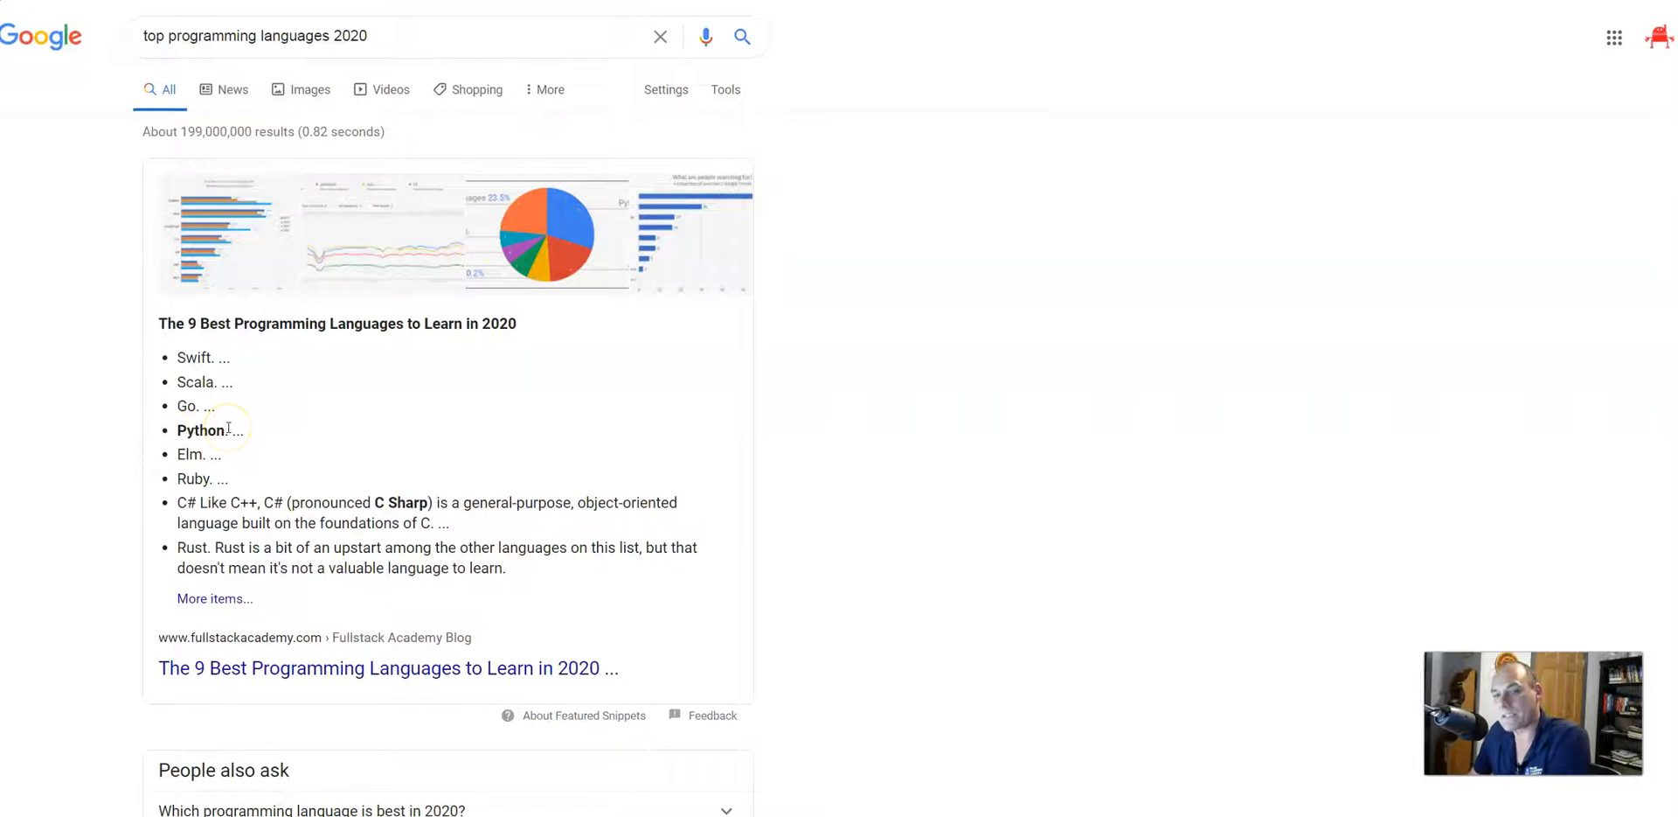
{"action": "mouse_move", "coordinate": [243, 457]}
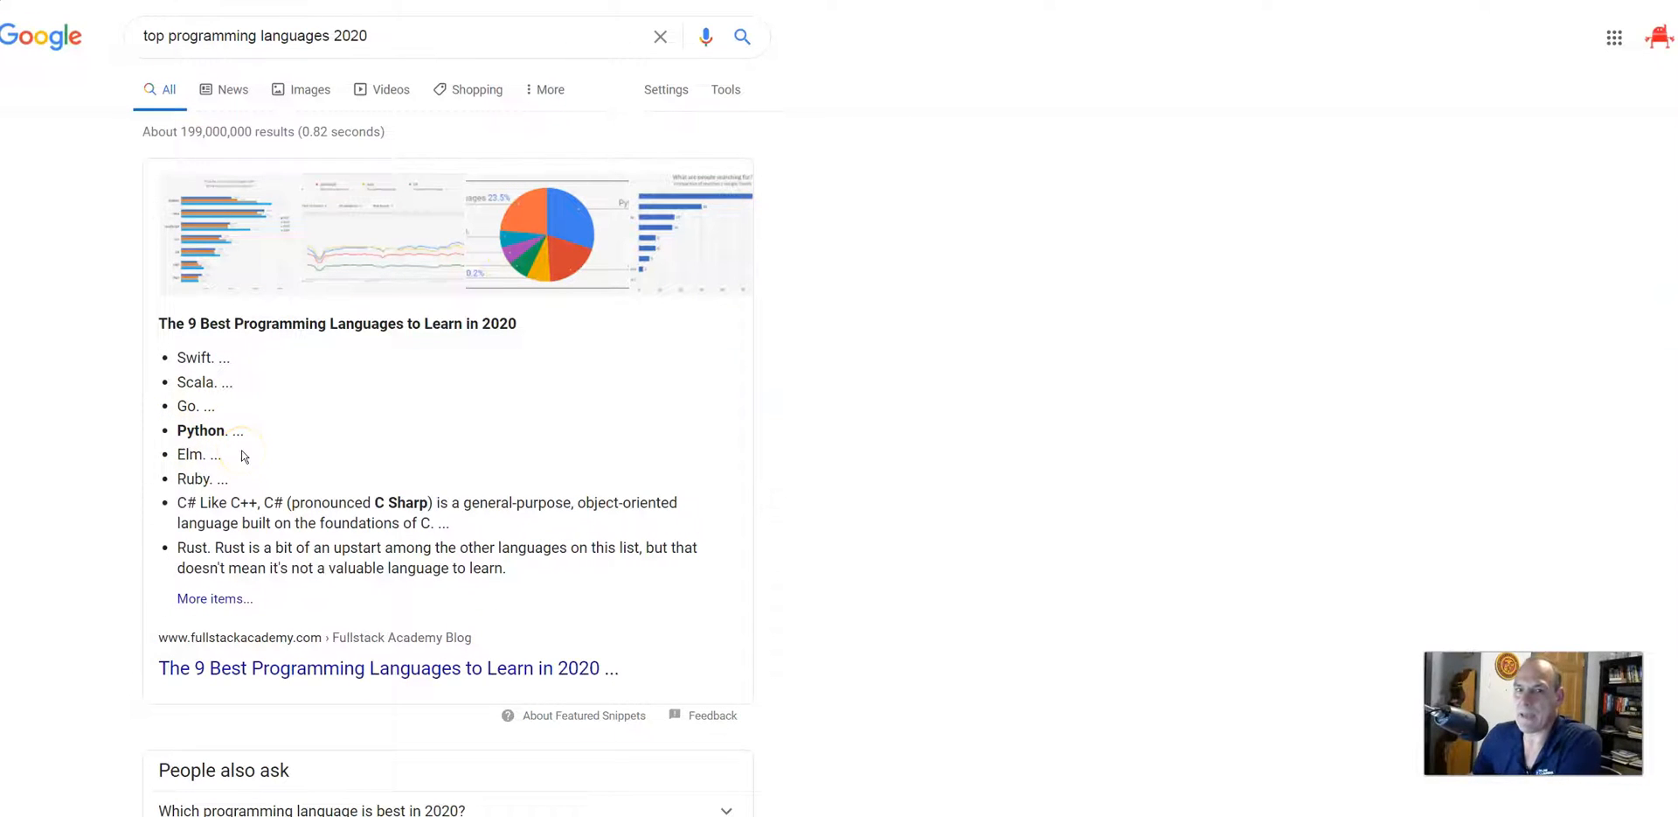
{"action": "mouse_move", "coordinate": [934, 528]}
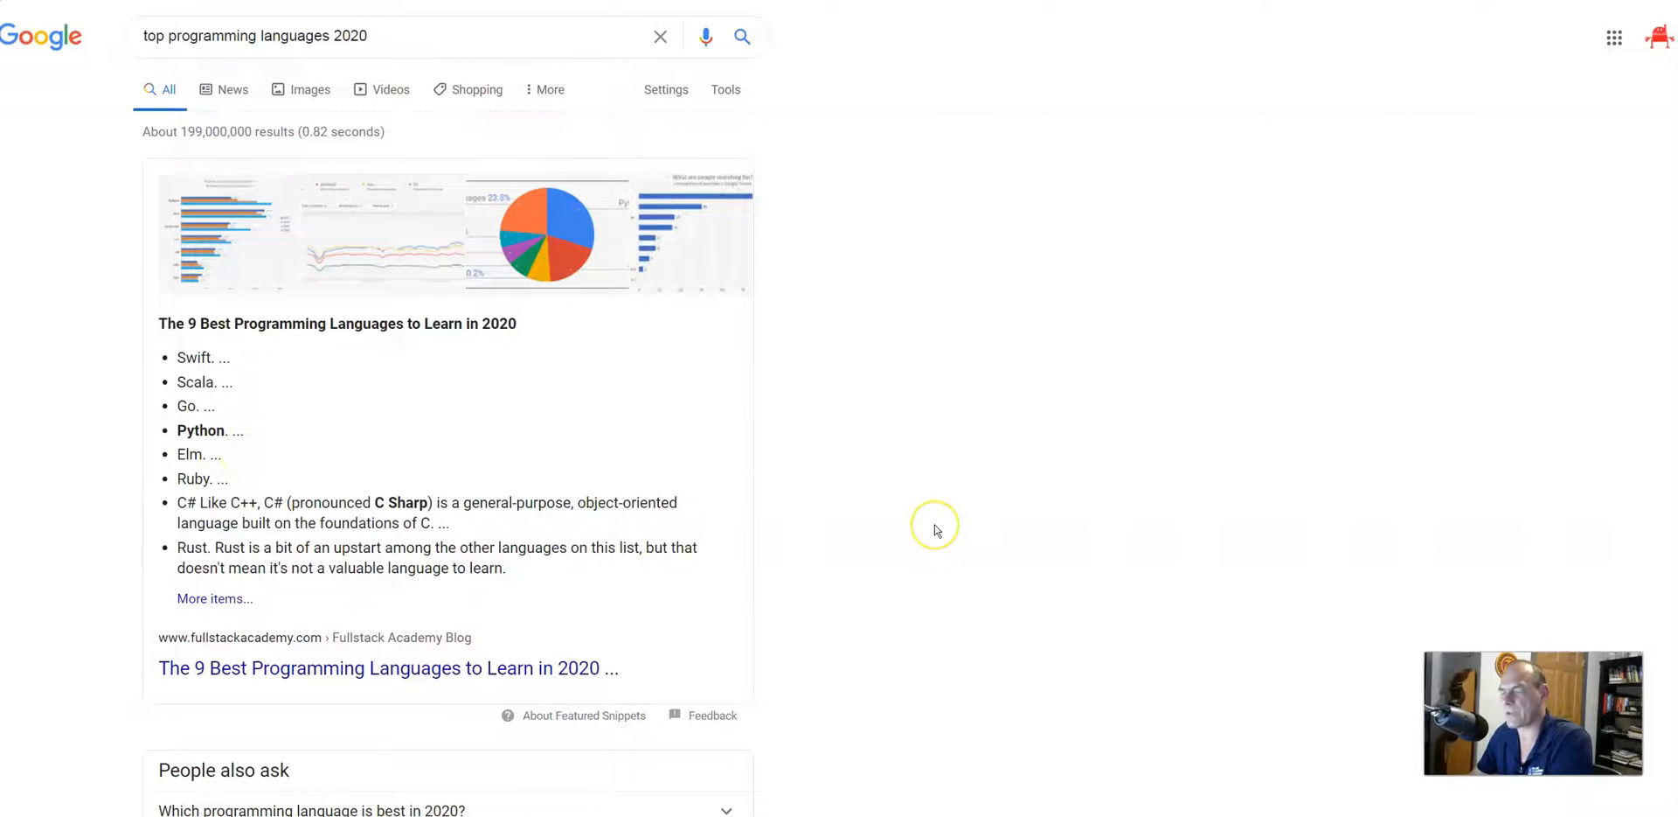
{"action": "mouse_move", "coordinate": [933, 527]}
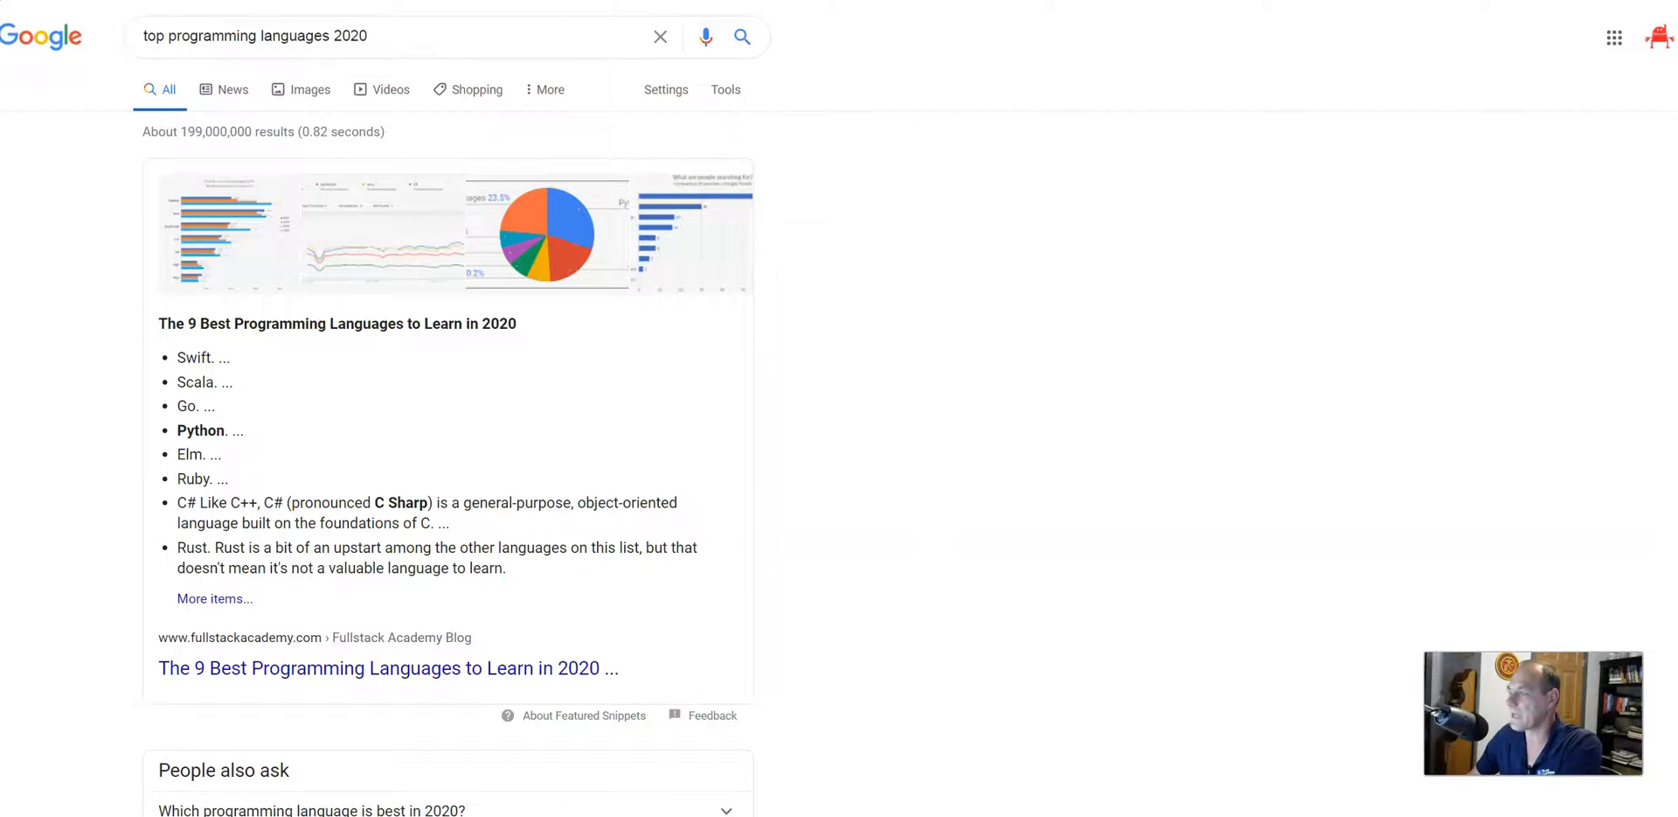
Switch to python.org's Python For Beginners page and scroll back to its welcome introduction.
{"action": "left_click", "coordinate": [387, 666]}
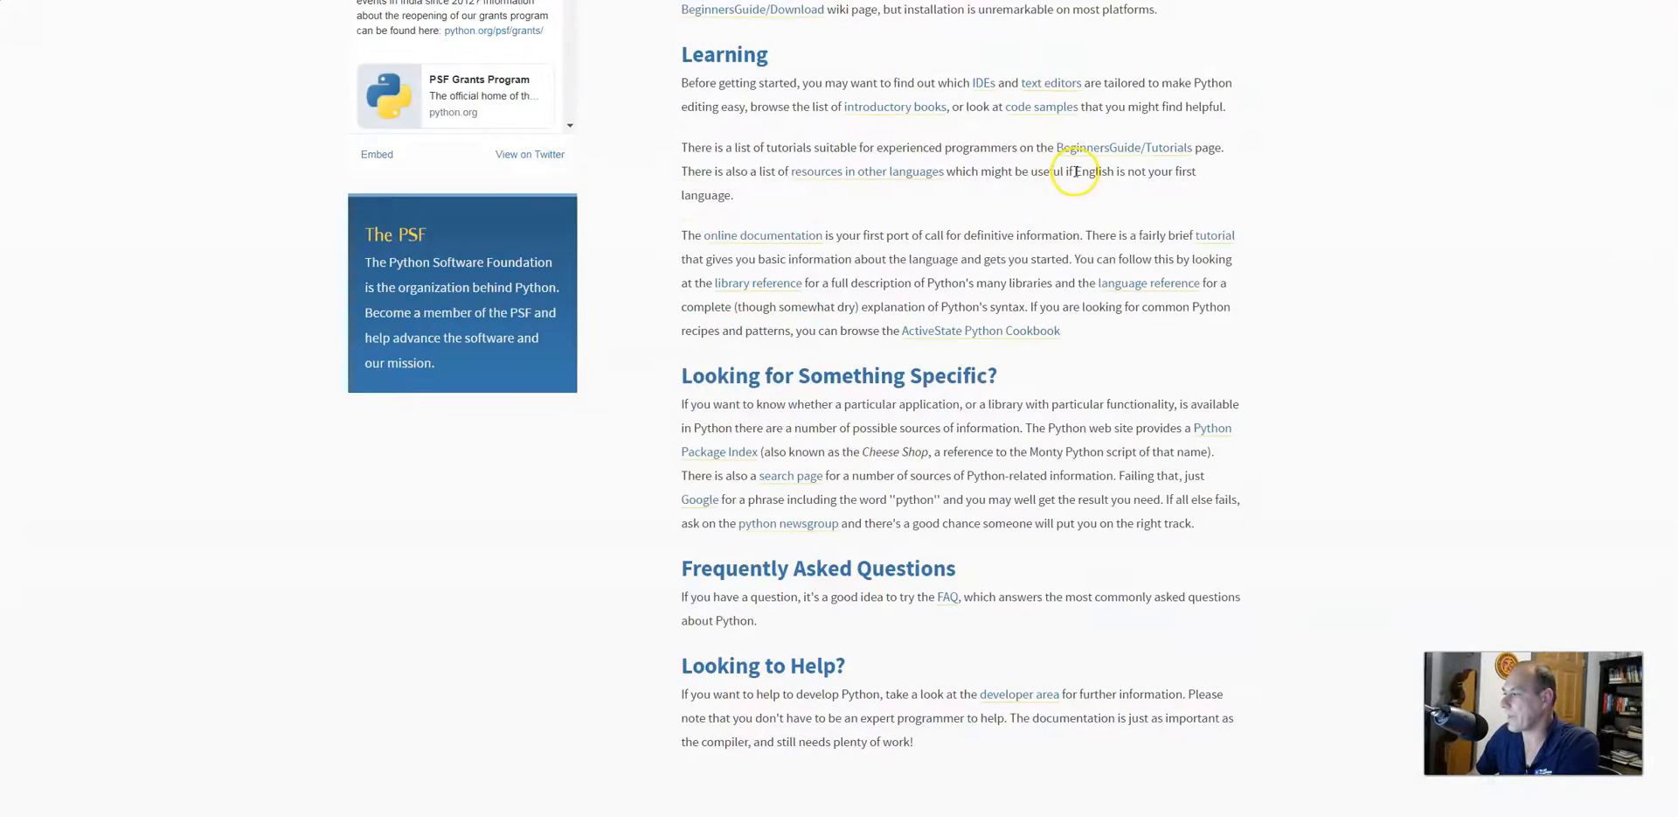
{"action": "scroll", "scroll_direction": "up", "scroll_amount": 3}
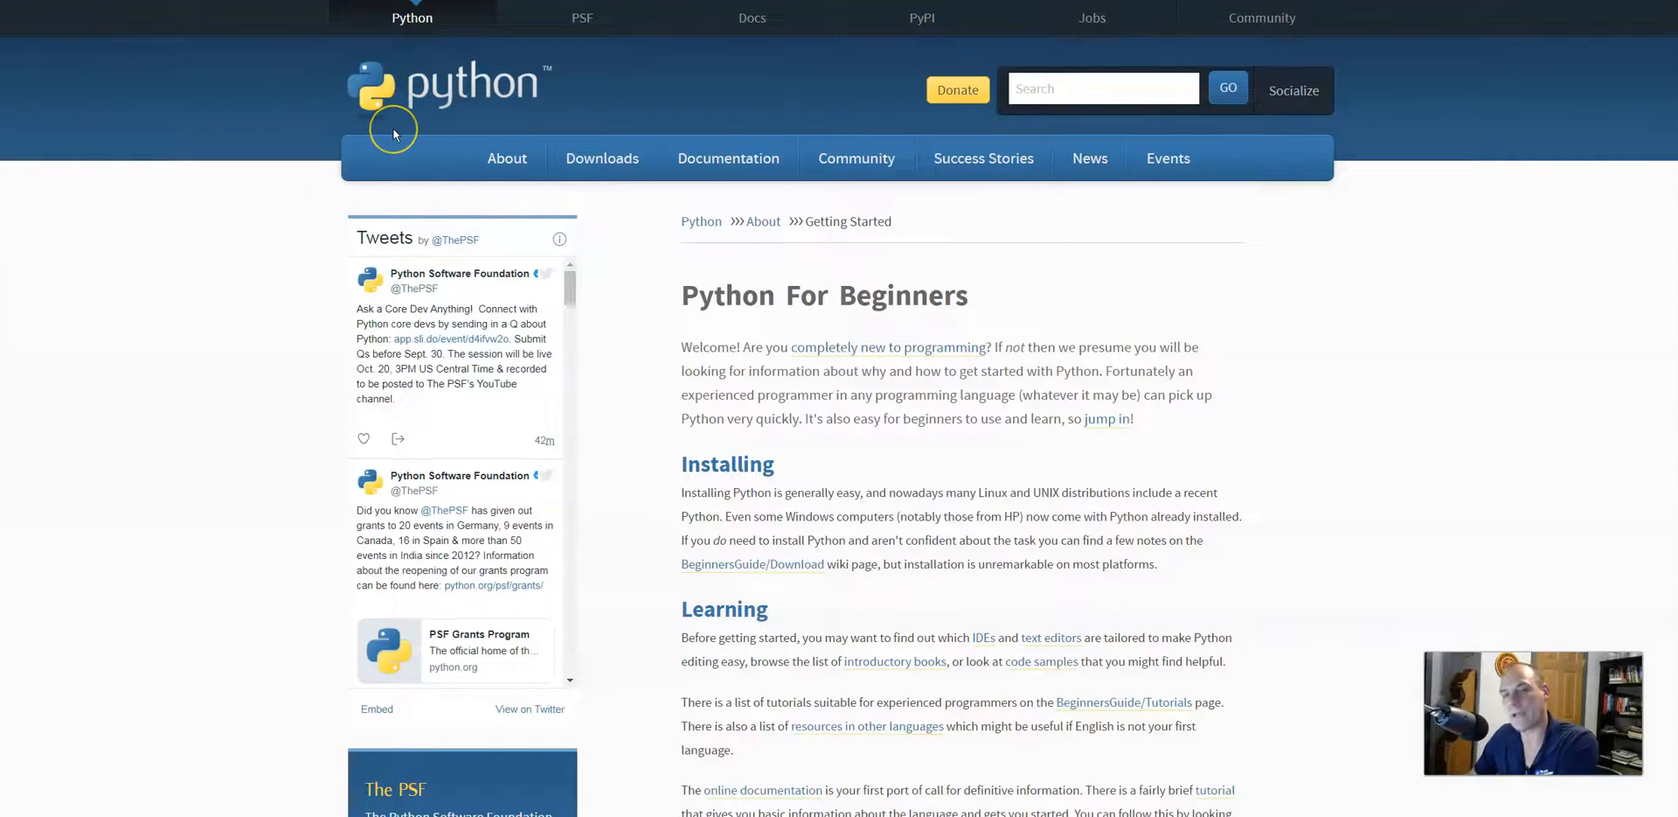
{"action": "mouse_move", "coordinate": [393, 127]}
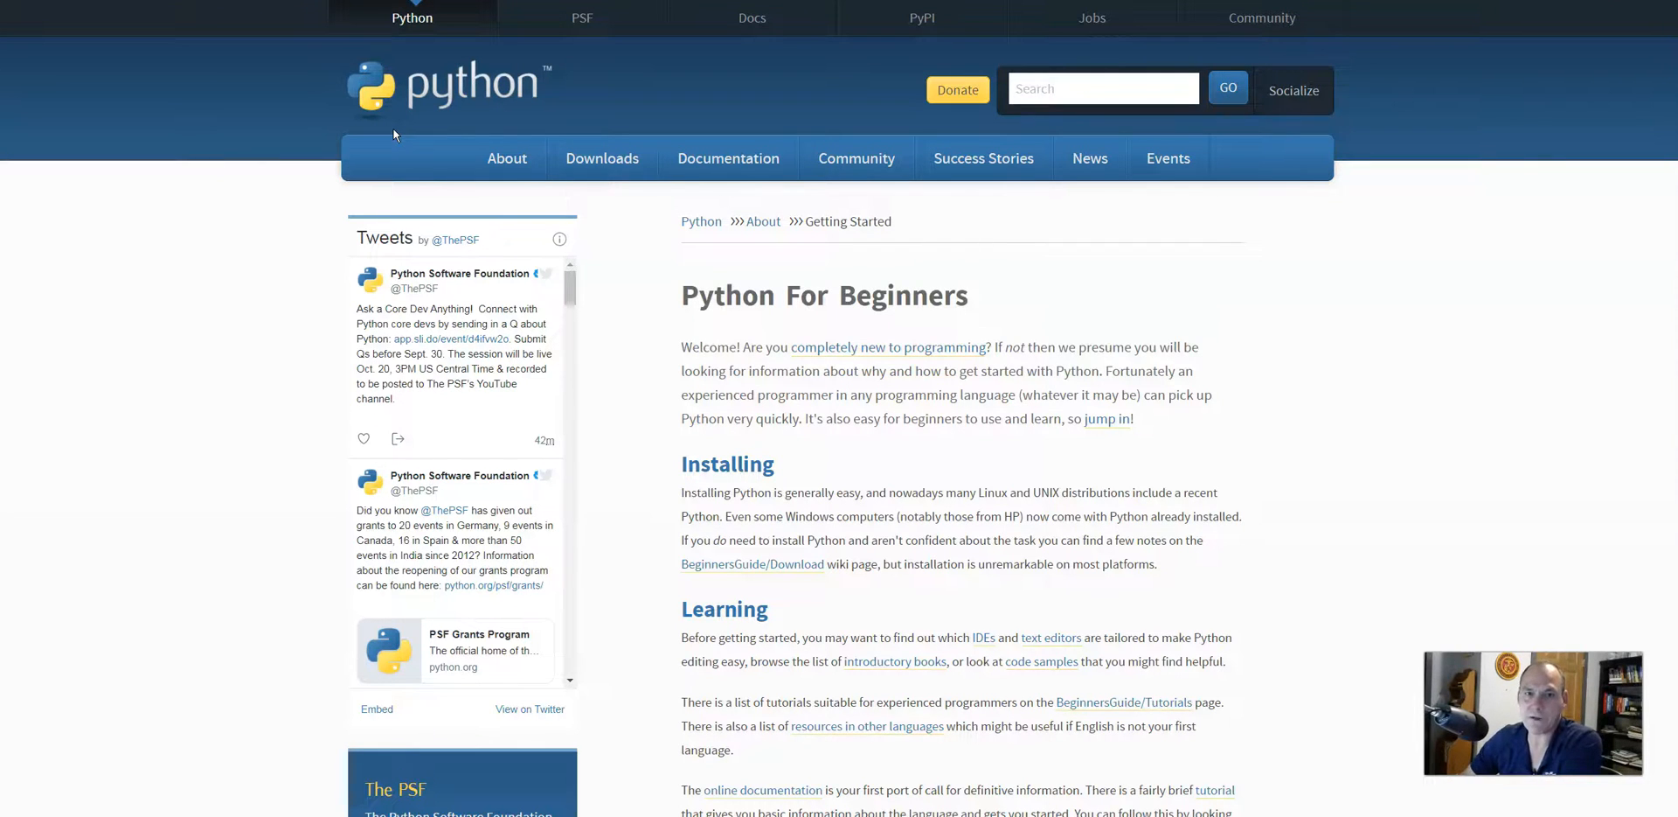
{"action": "mouse_move", "coordinate": [346, 165]}
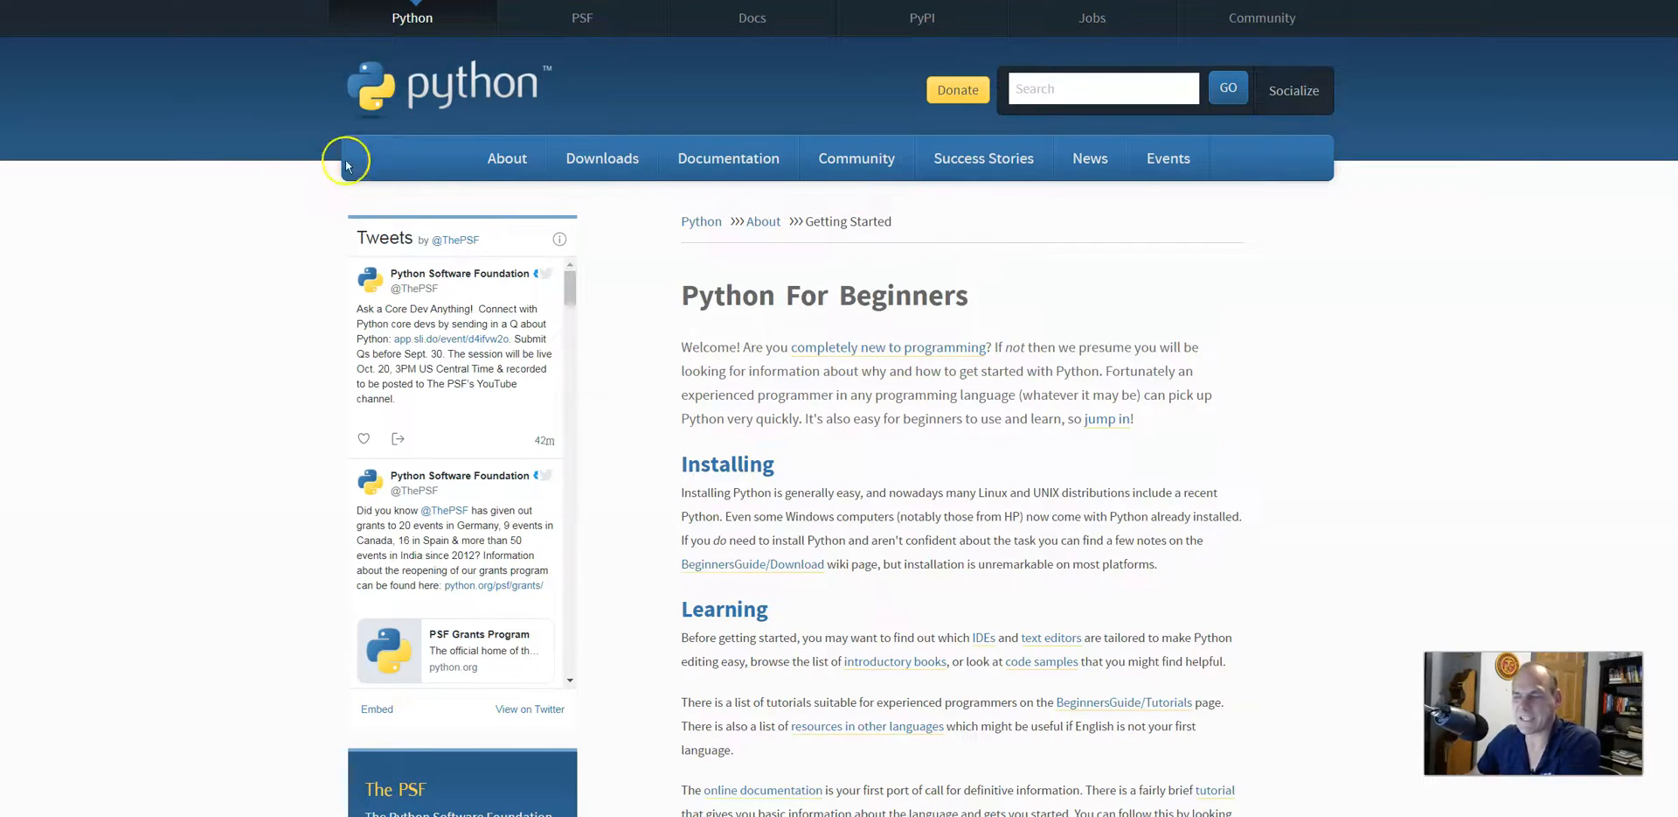
{"action": "mouse_move", "coordinate": [175, 252]}
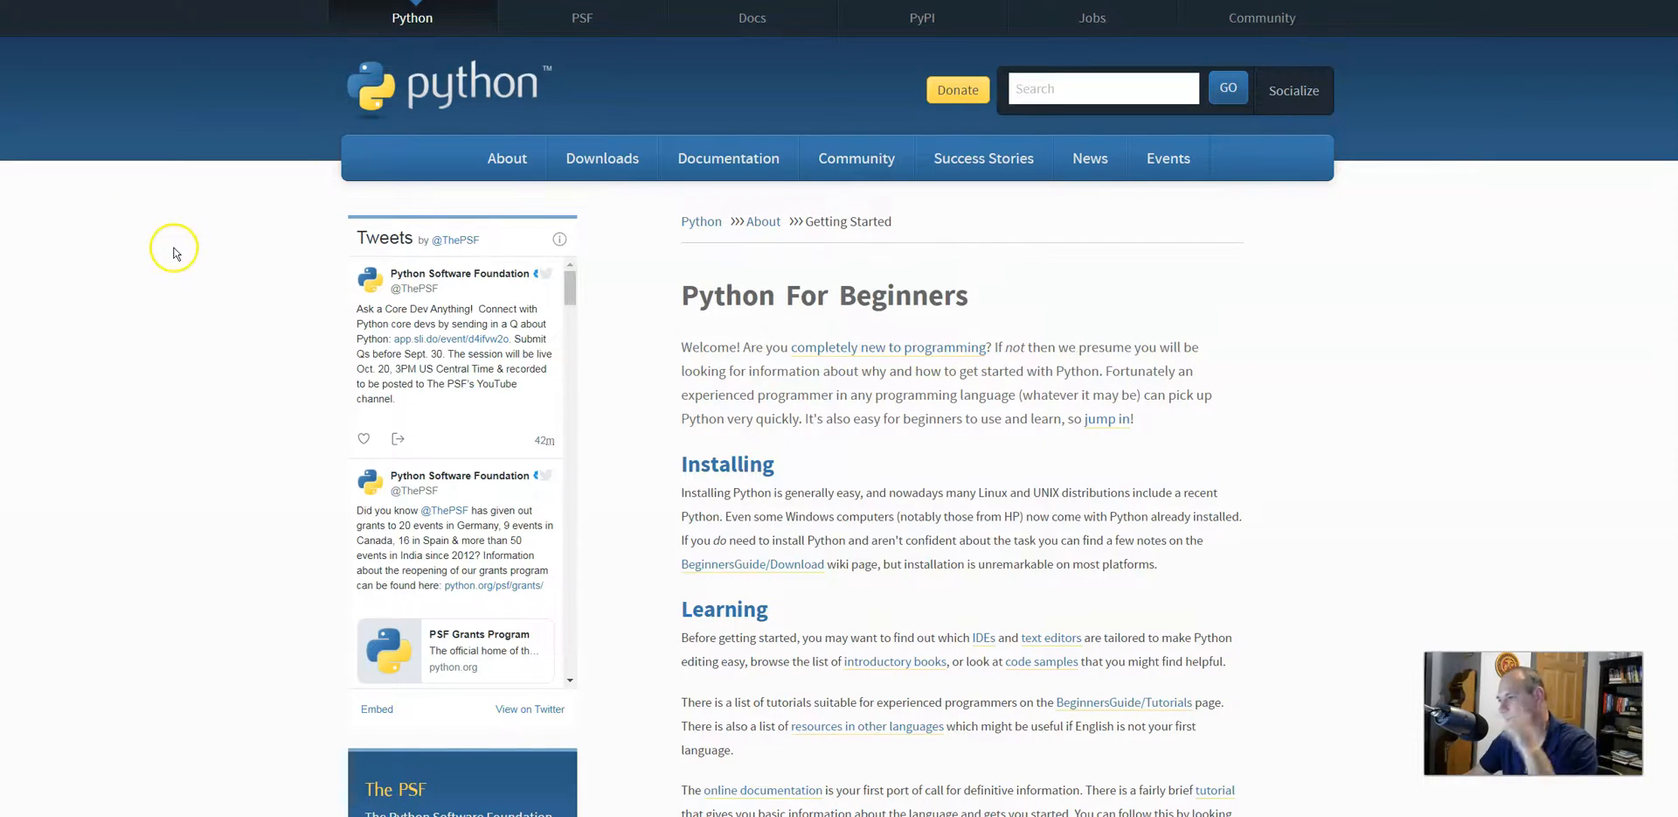
{"action": "mouse_move", "coordinate": [176, 367]}
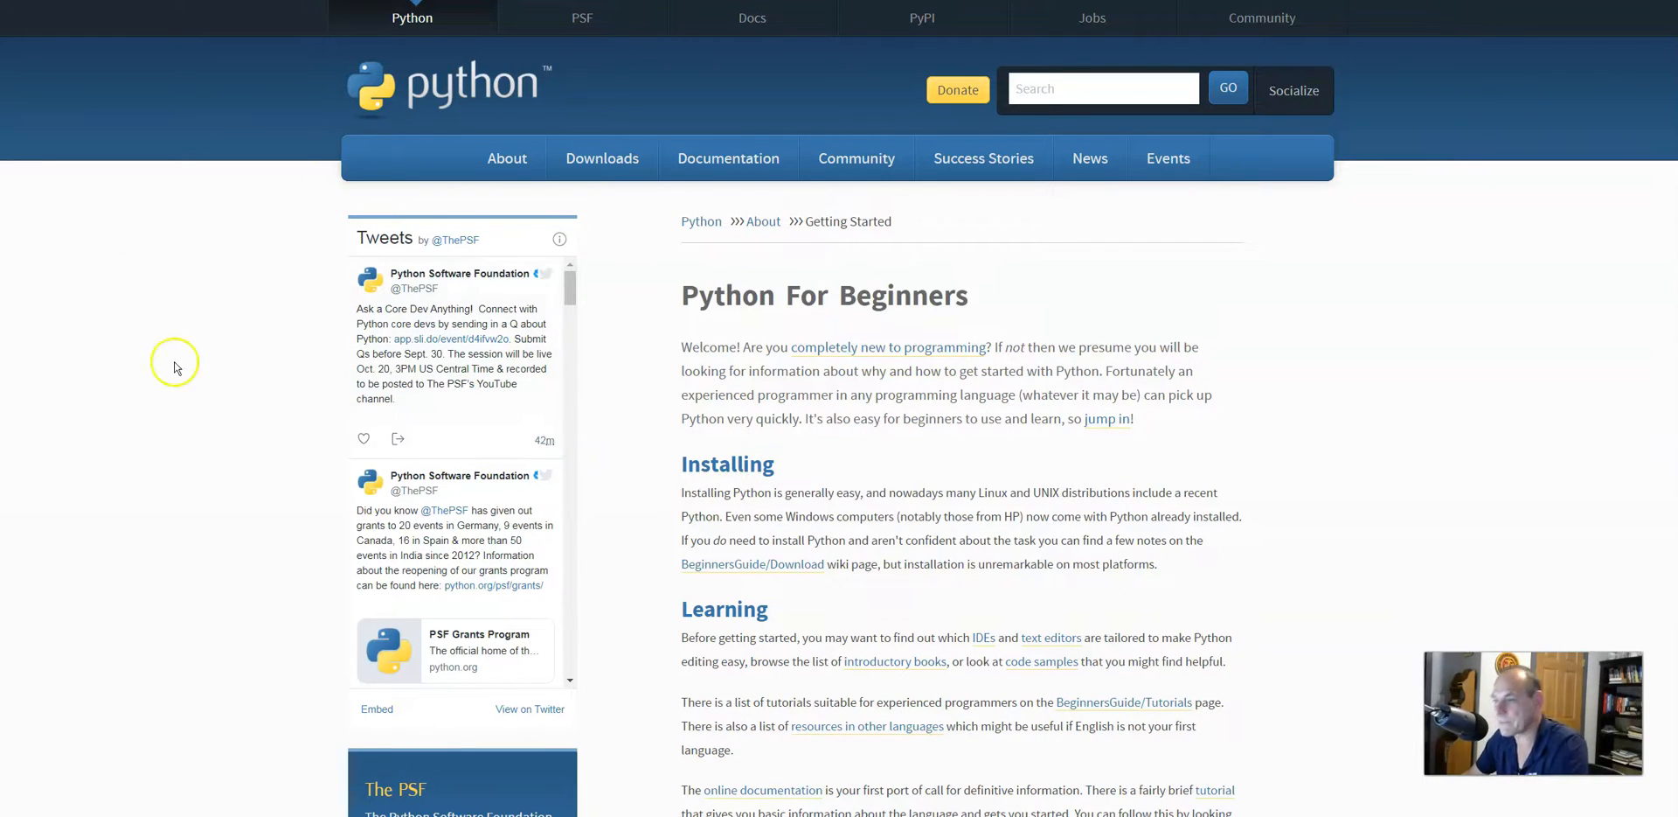